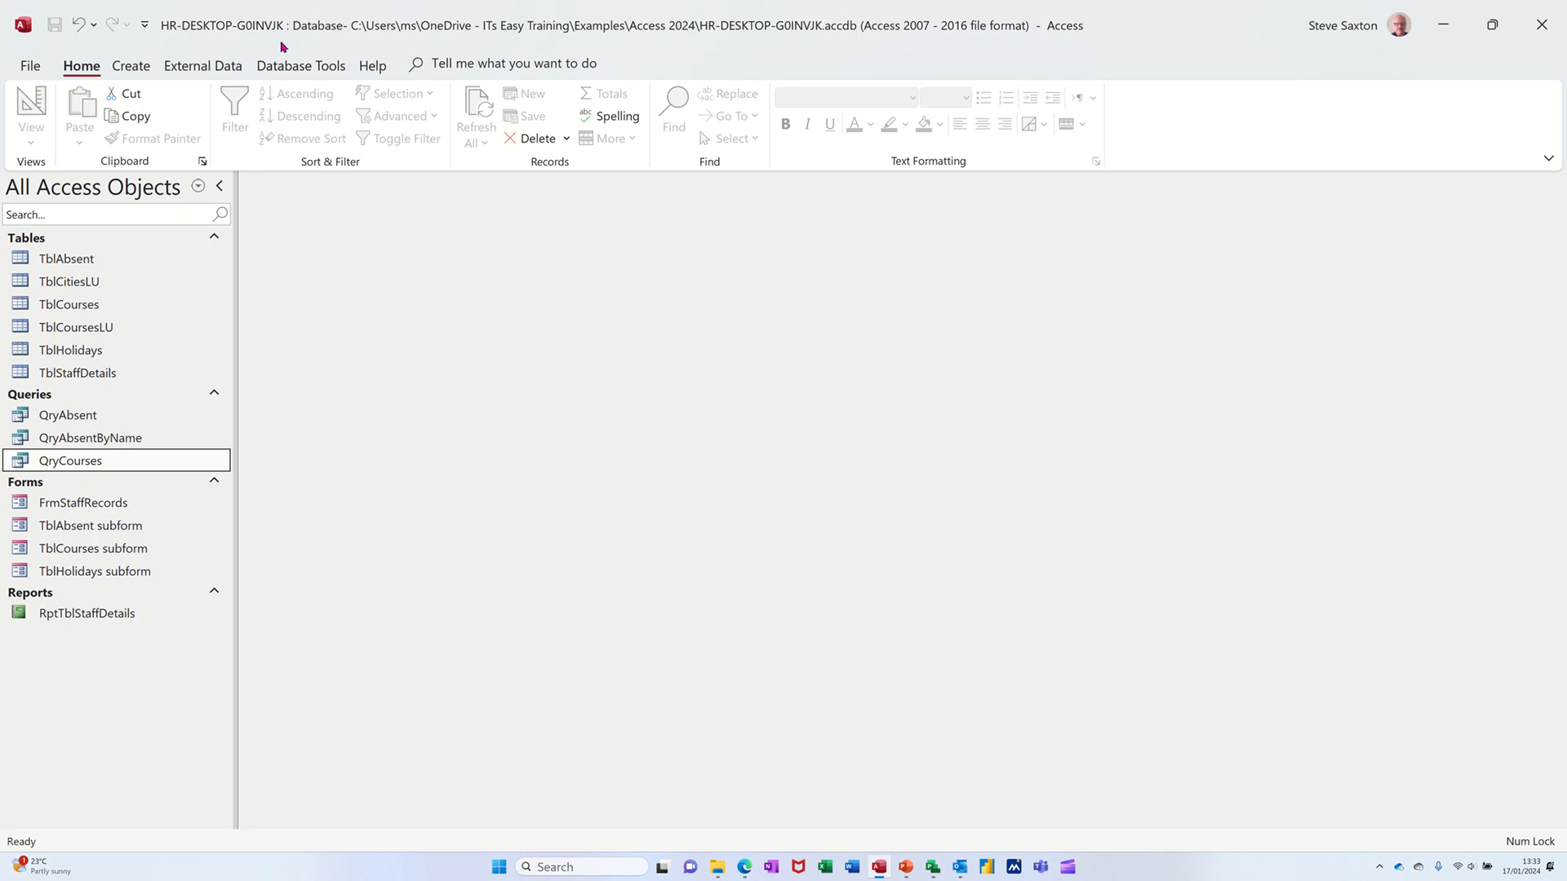
{"action": "mouse_move", "coordinate": [274, 46]}
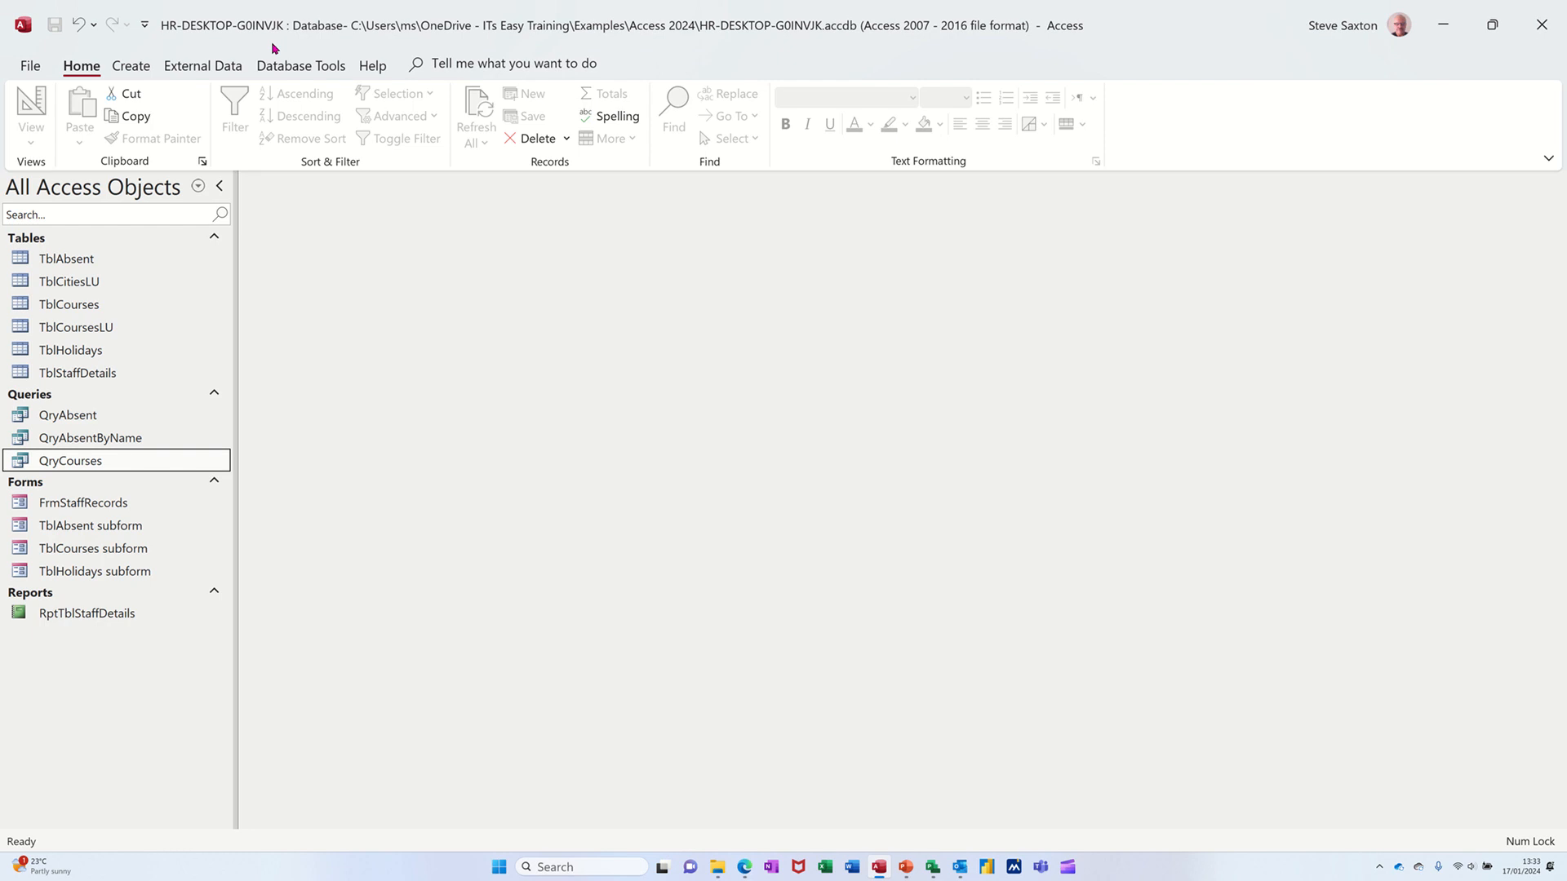
Step: Review QryCourses and another table, then leave TblCourses open with its four course records
{"action": "double_click", "coordinate": [71, 461]}
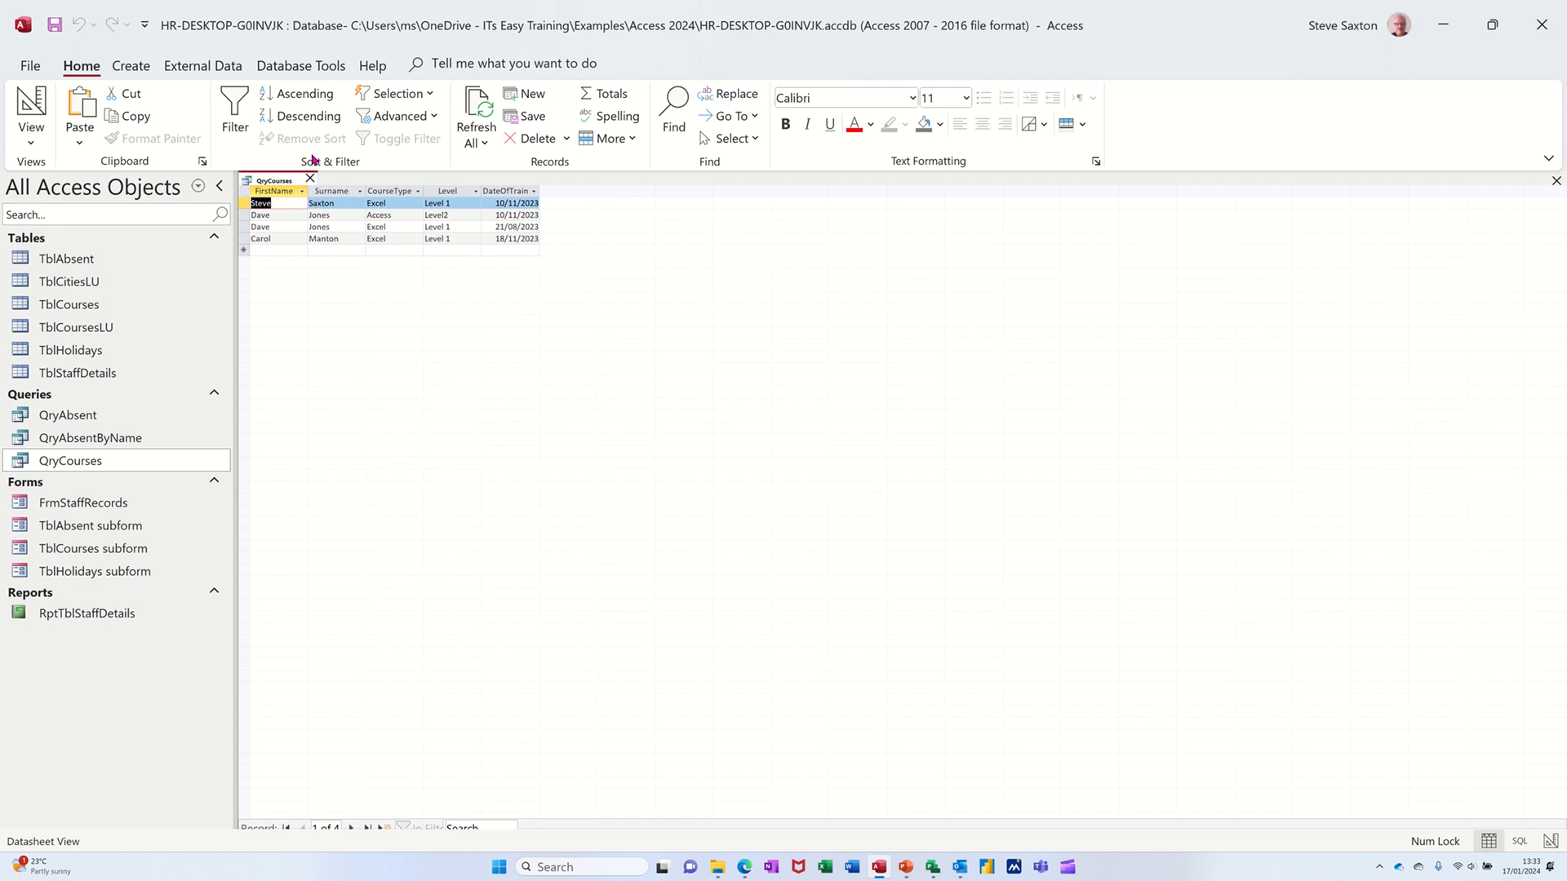
{"action": "left_click", "coordinate": [310, 178]}
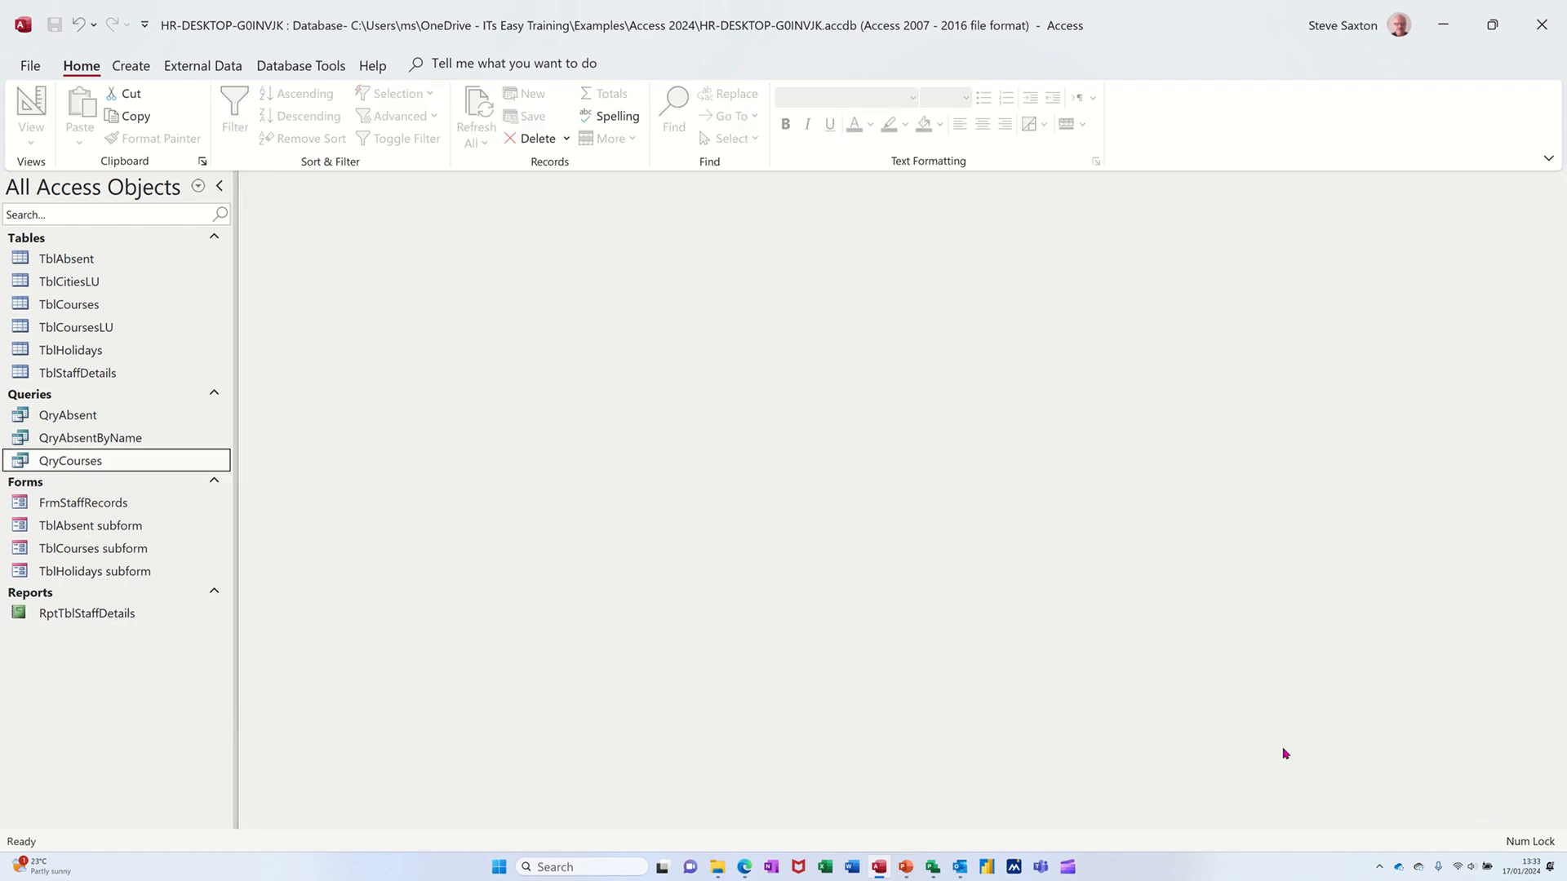
{"action": "mouse_move", "coordinate": [147, 395]}
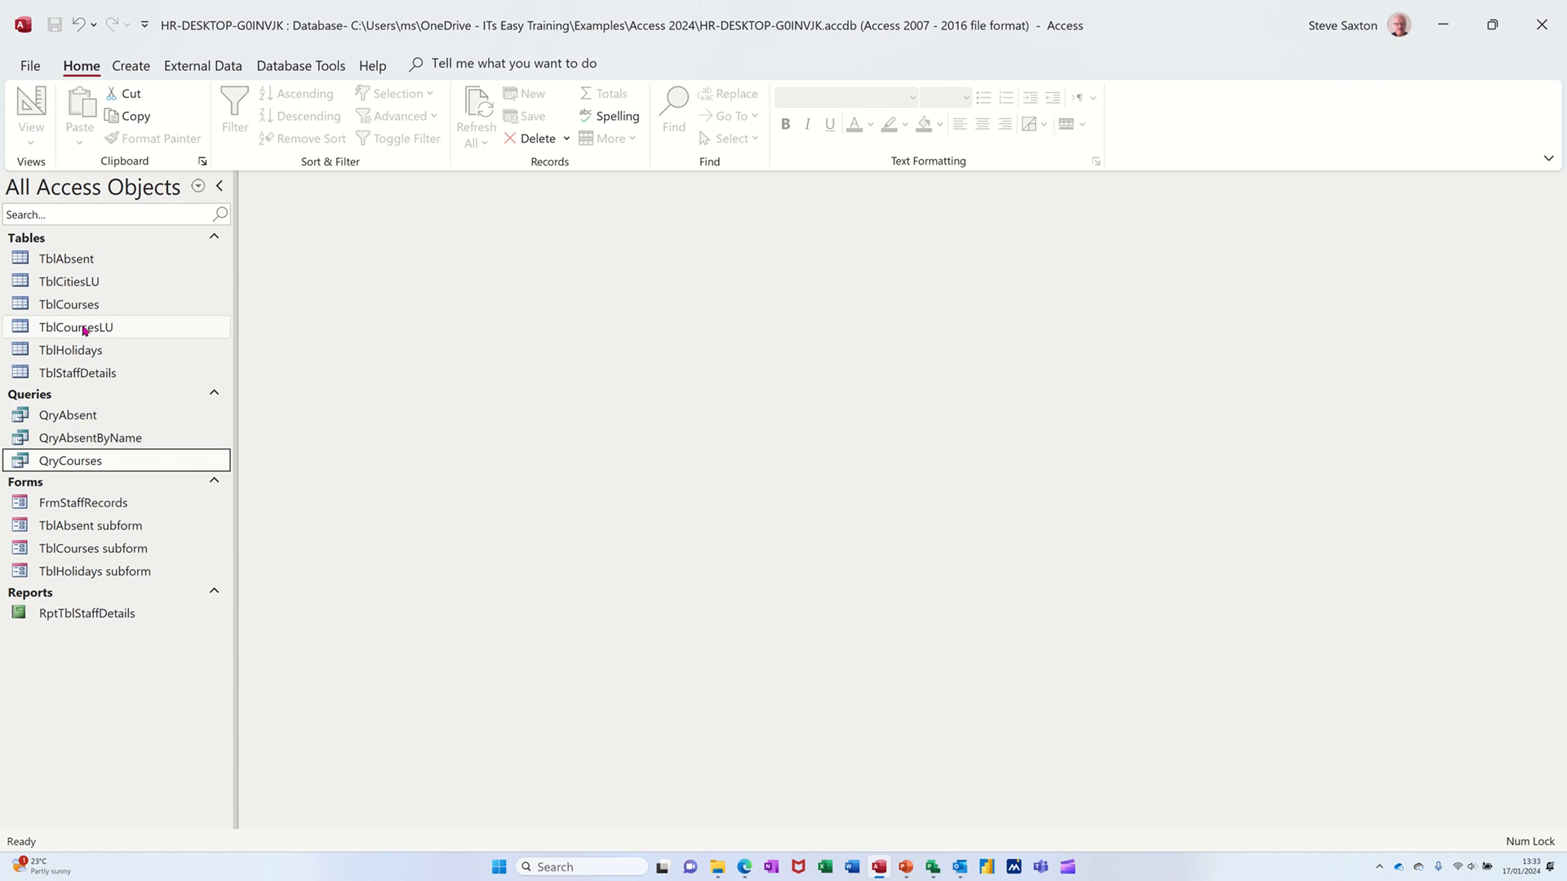
{"action": "double_click", "coordinate": [72, 372]}
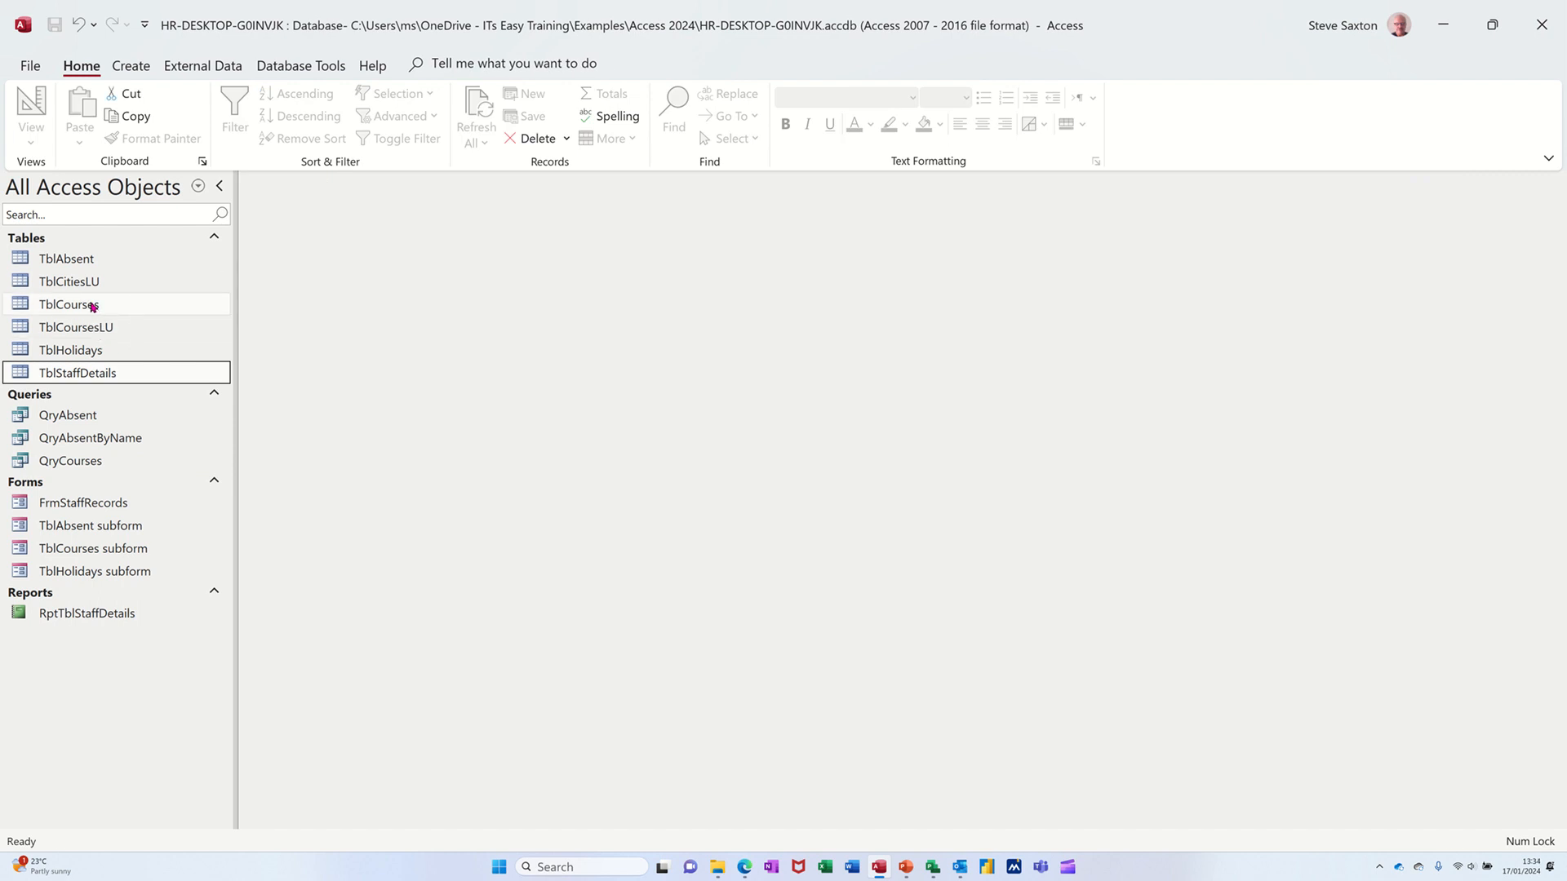
{"action": "double_click", "coordinate": [69, 304]}
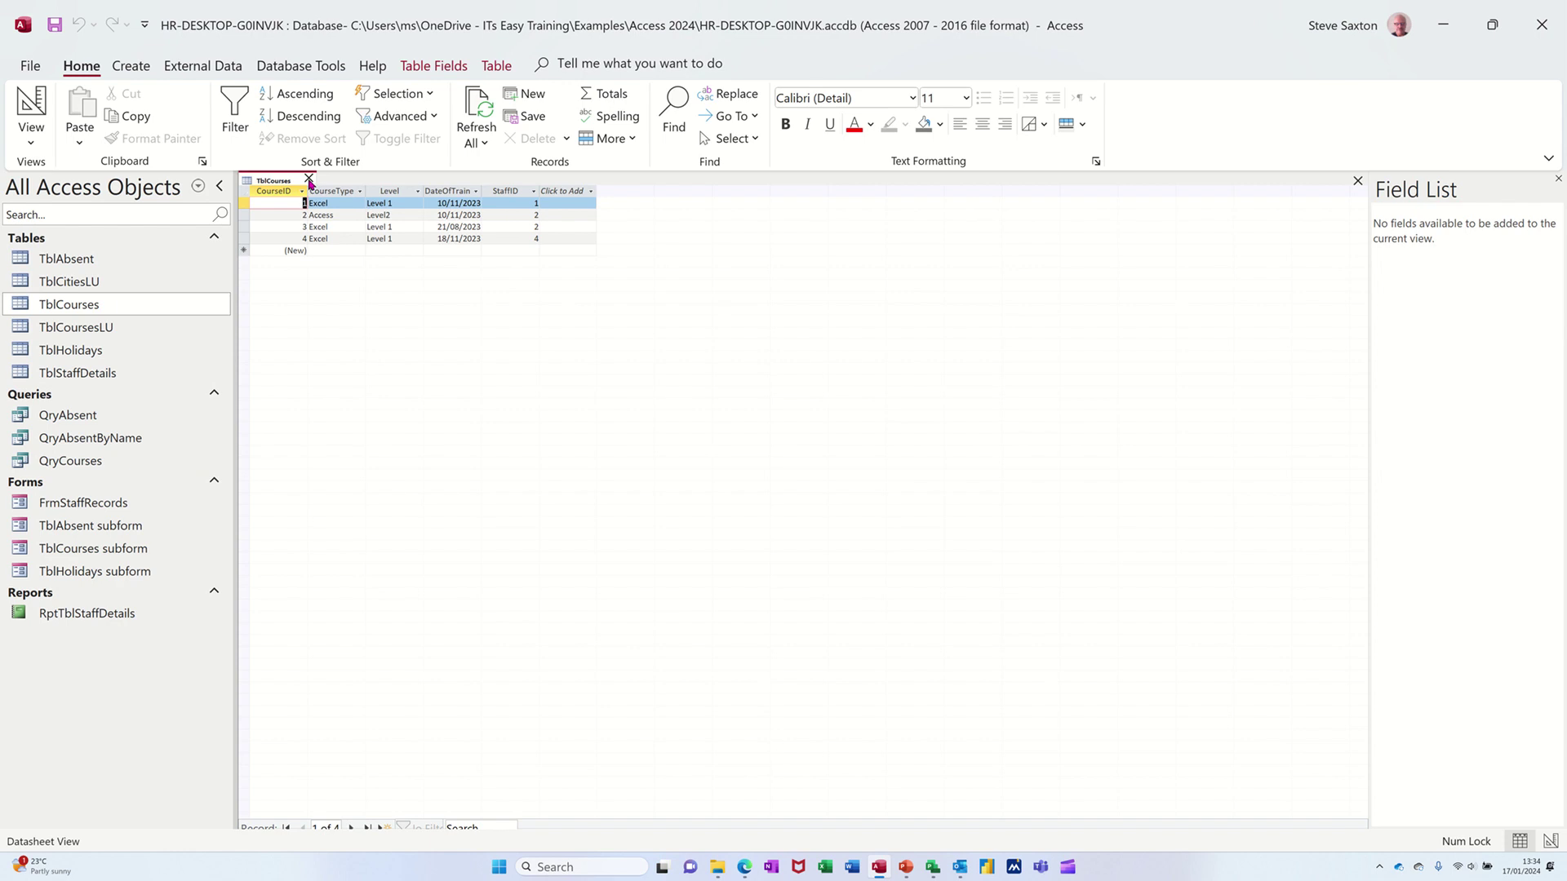
Step: Create a query in design view holding TblStaffDetails and TblCourses, with TblCourses enlarged to show all fields
{"action": "left_click", "coordinate": [310, 179]}
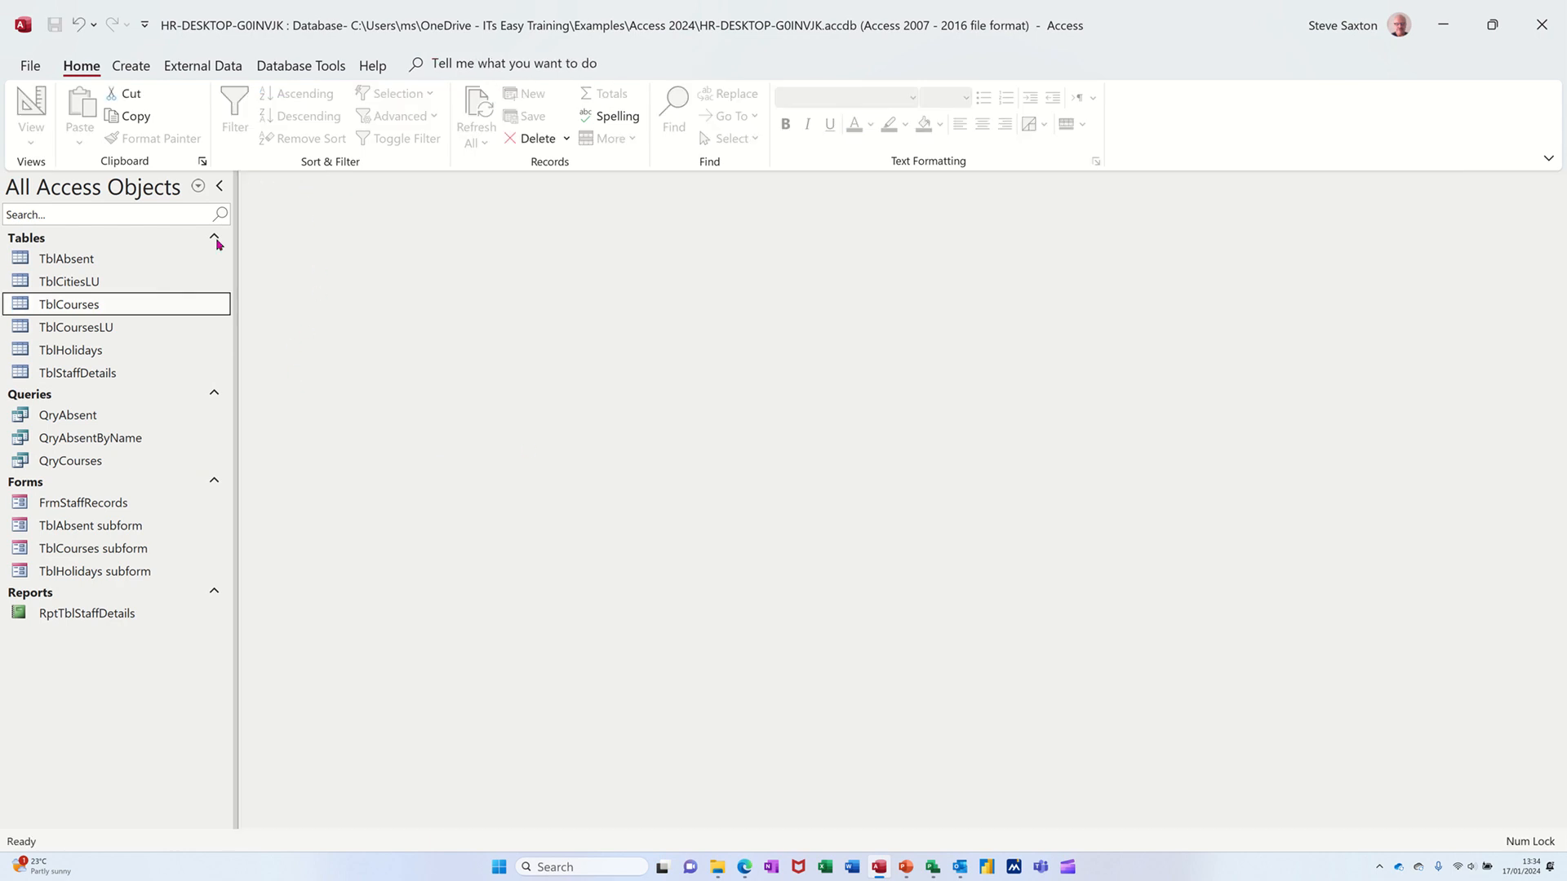
{"action": "left_click", "coordinate": [131, 65]}
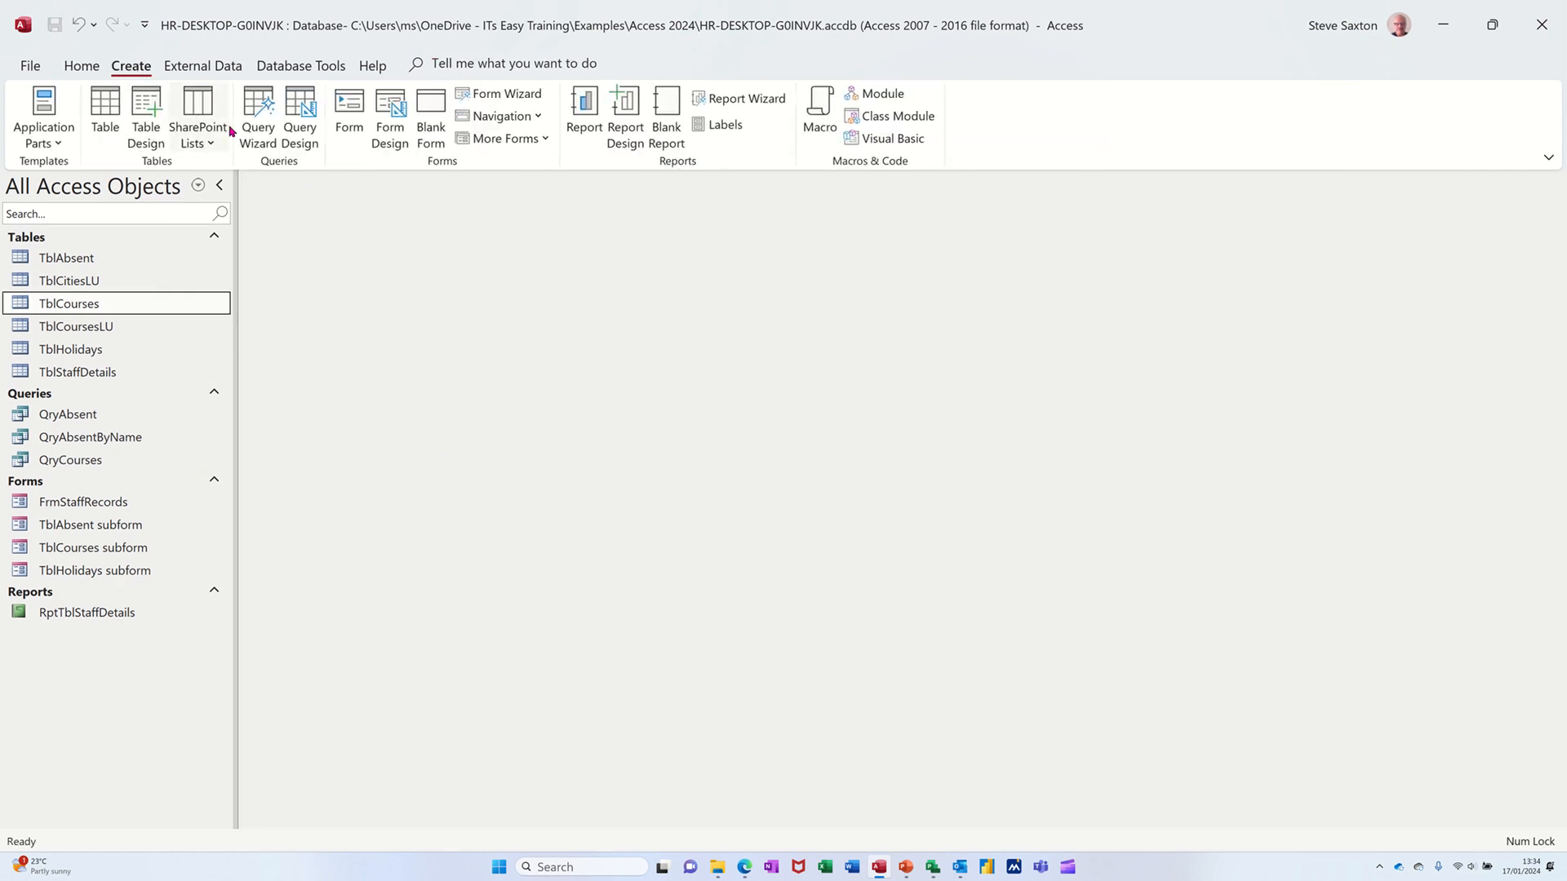
{"action": "left_click", "coordinate": [301, 111]}
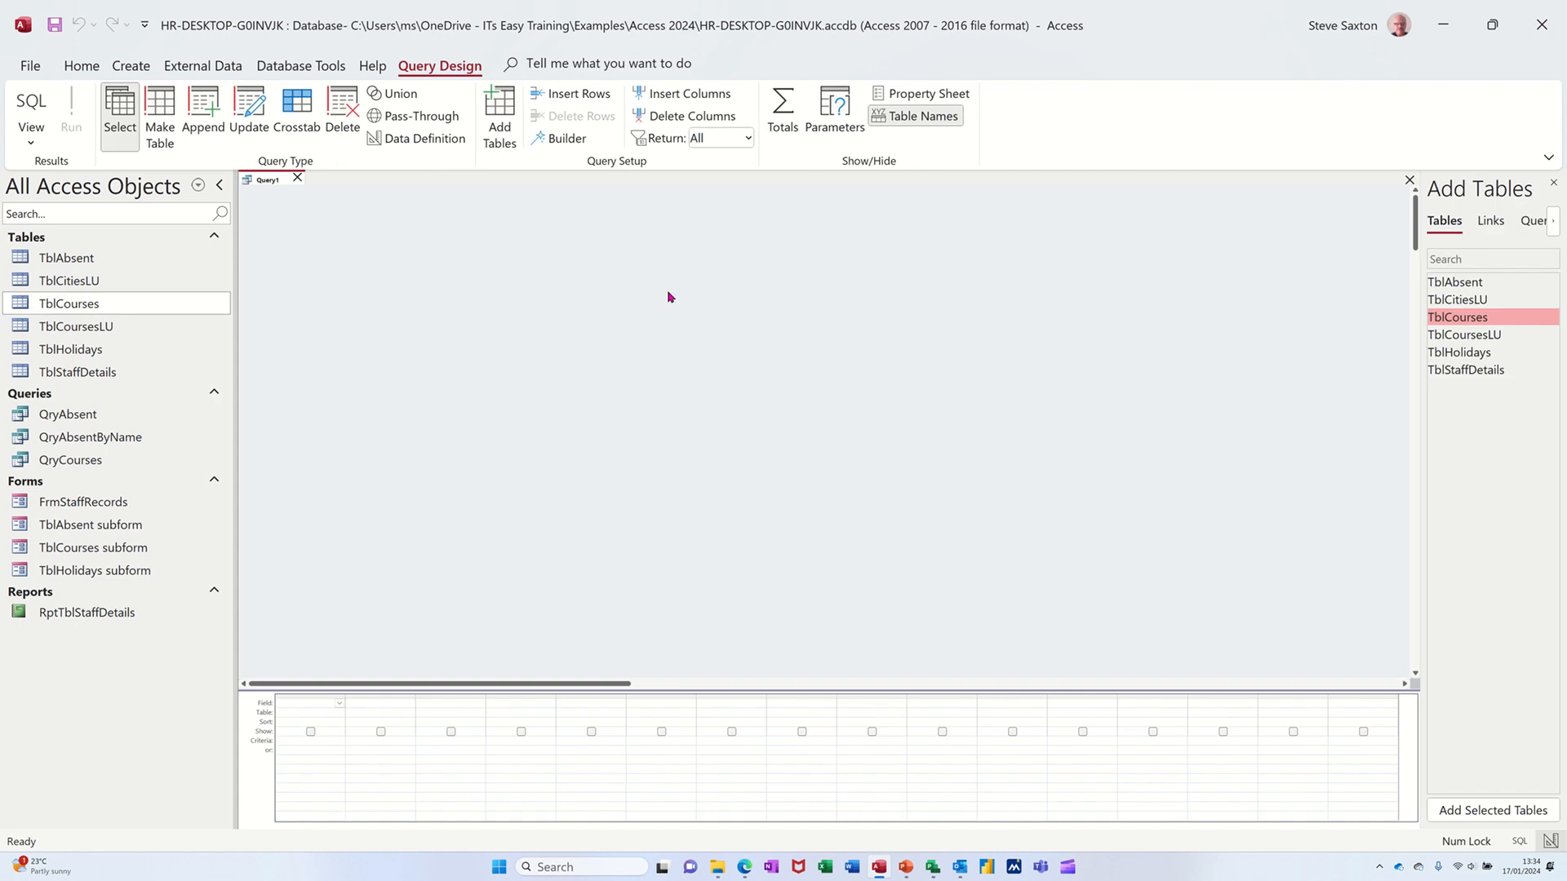
{"action": "left_click", "coordinate": [79, 372]}
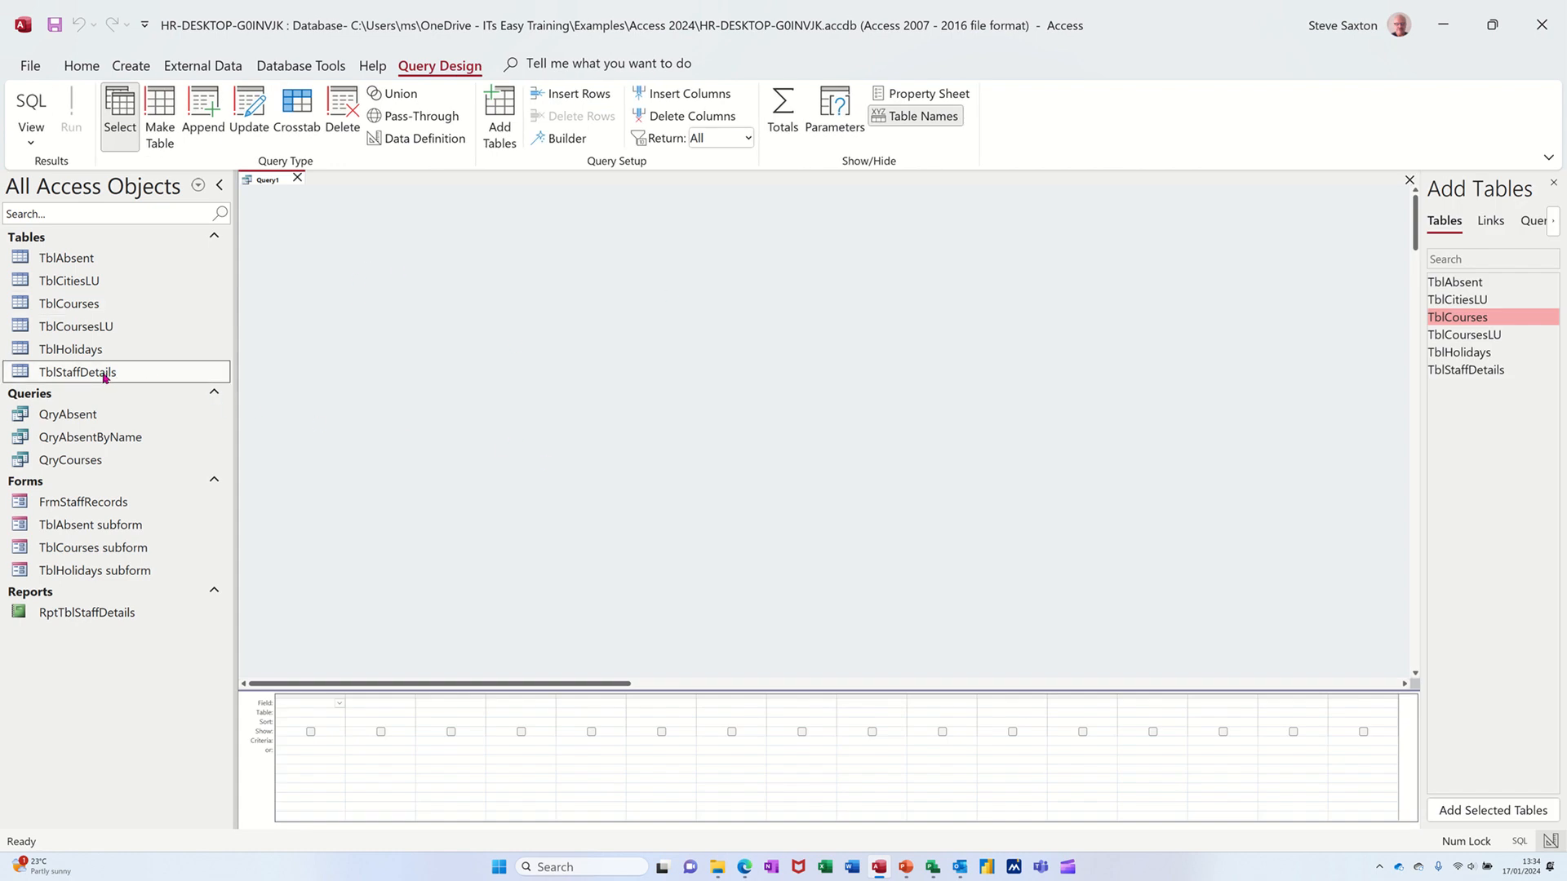
{"action": "double_click", "coordinate": [79, 372]}
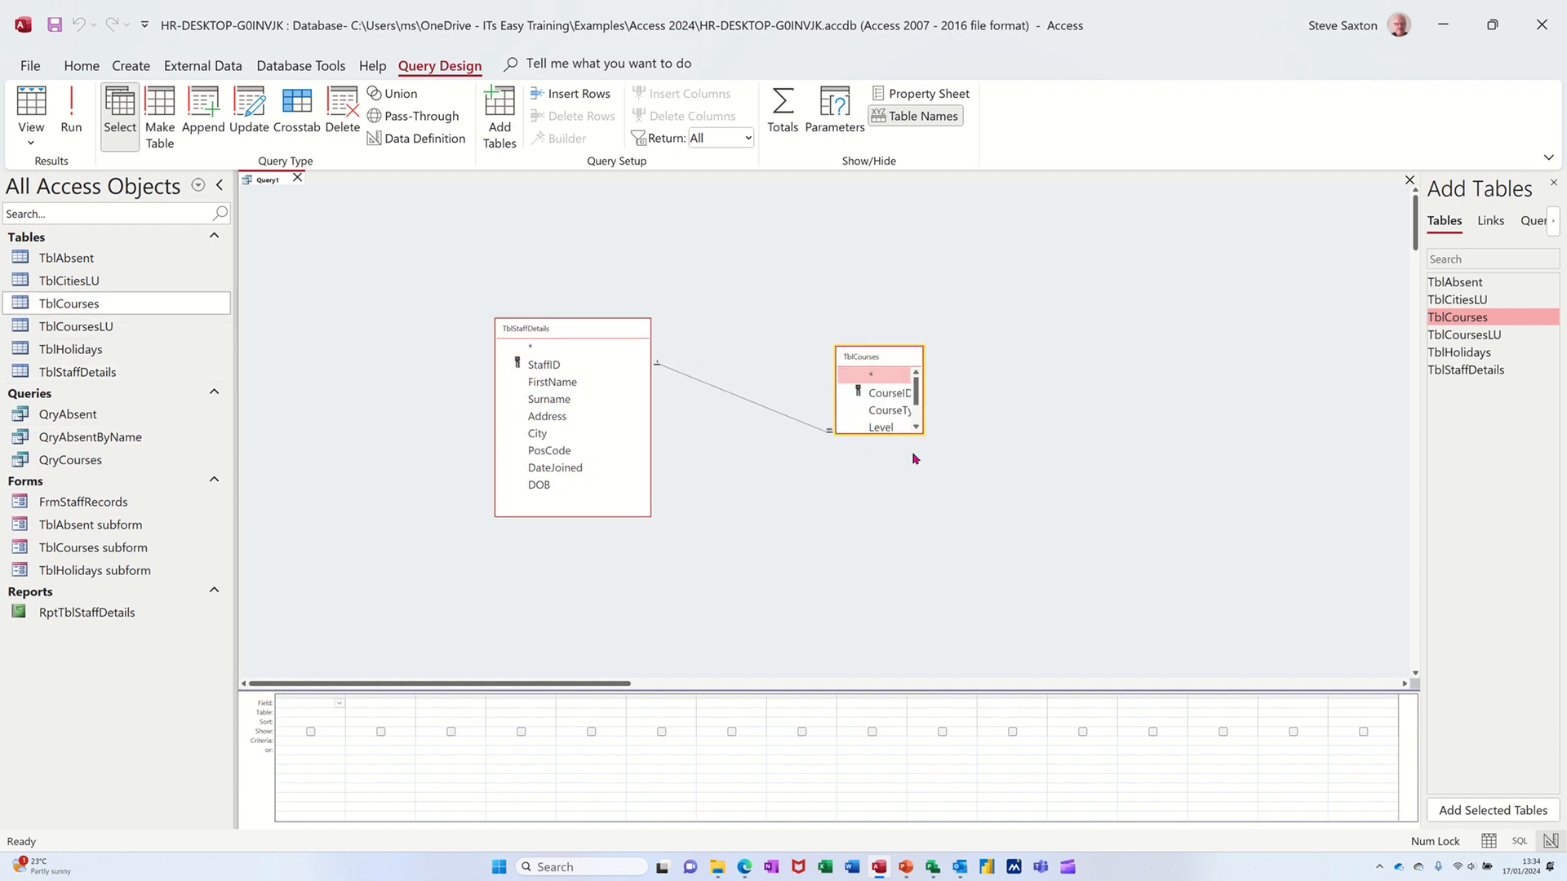
{"action": "left_click_drag", "start_coordinate": [896, 432], "coordinate": [898, 499]}
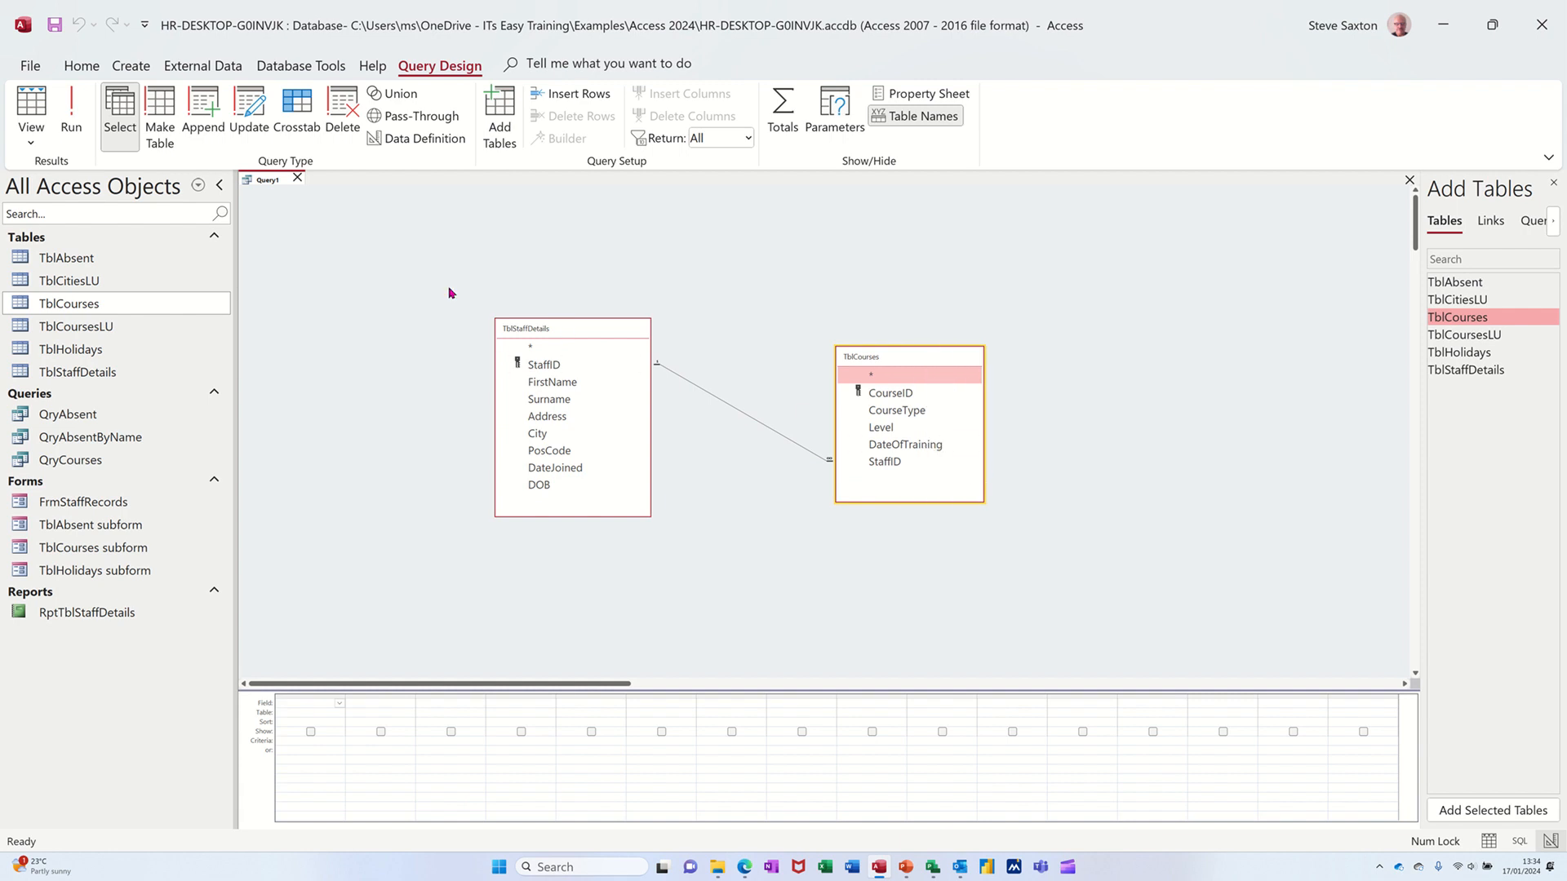
{"action": "left_click", "coordinate": [300, 65]}
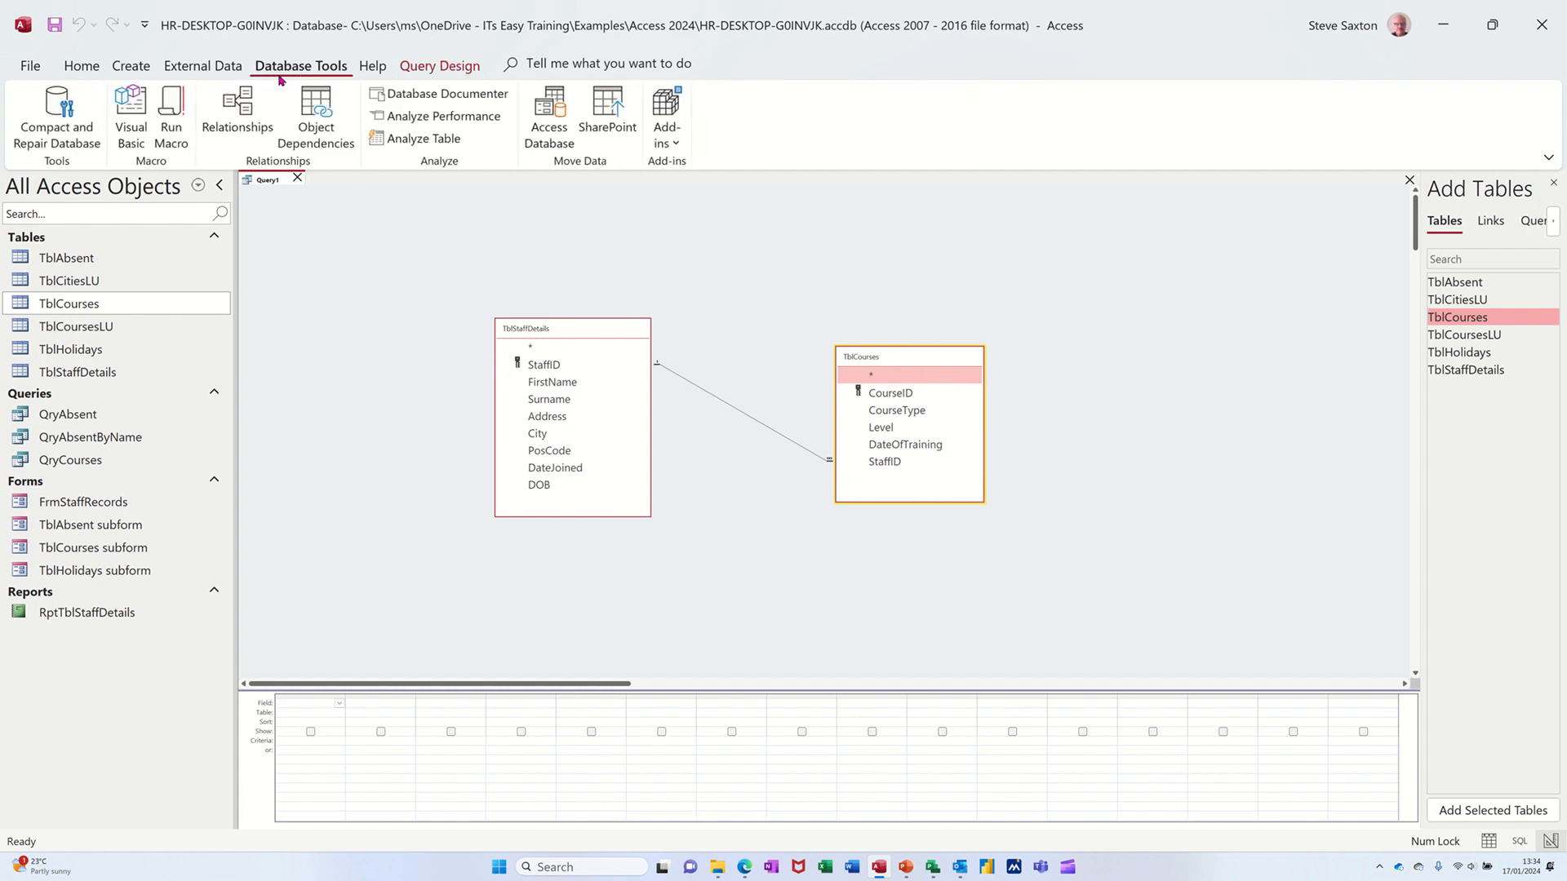
{"action": "left_click", "coordinate": [236, 118]}
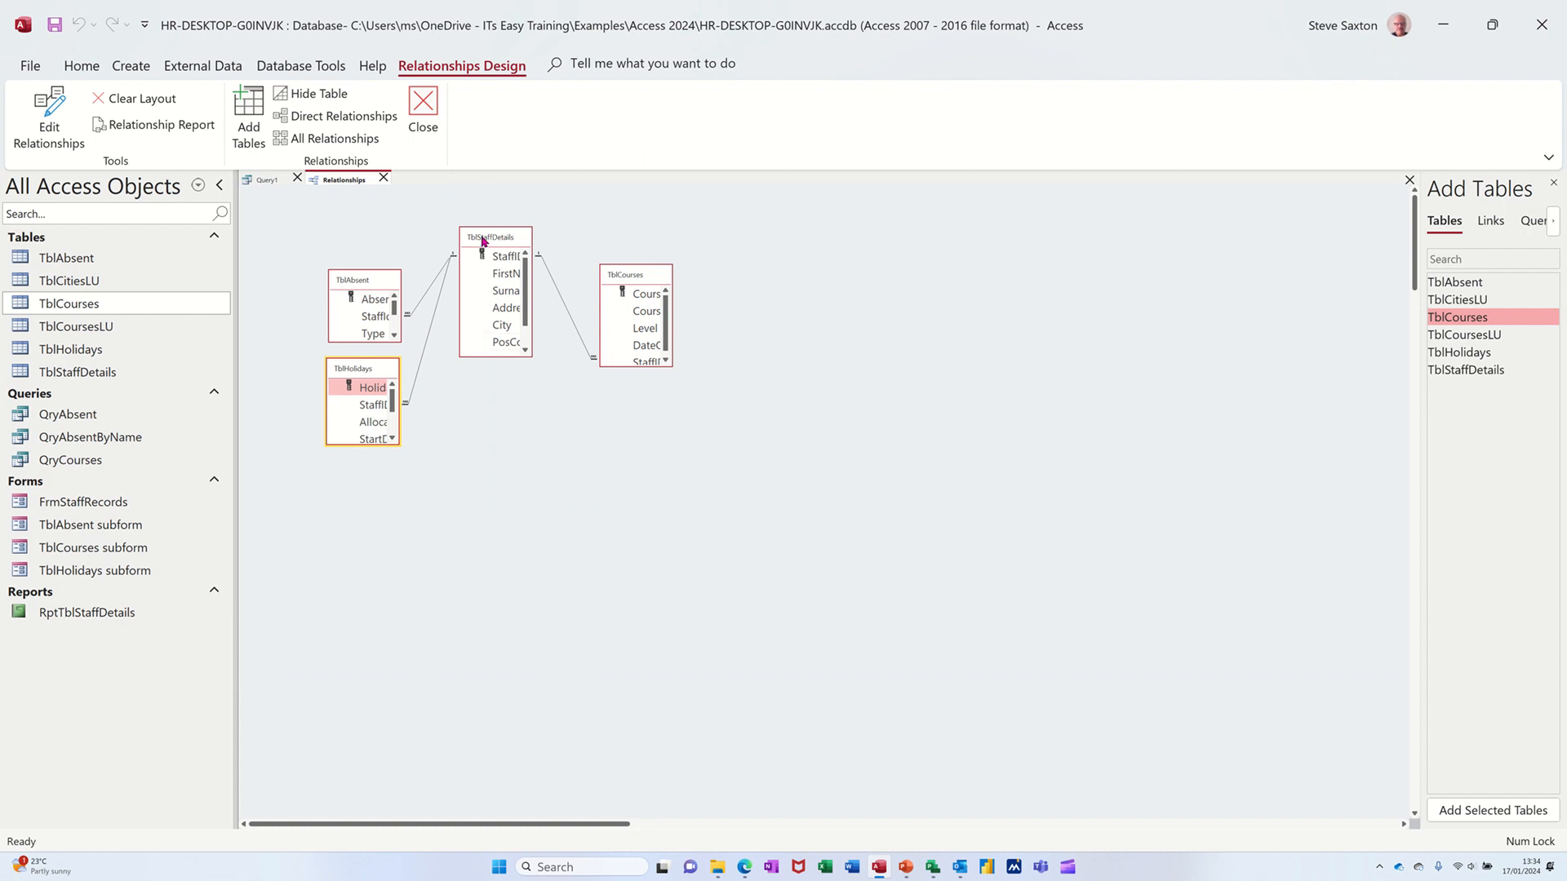
{"action": "mouse_move", "coordinate": [341, 291]}
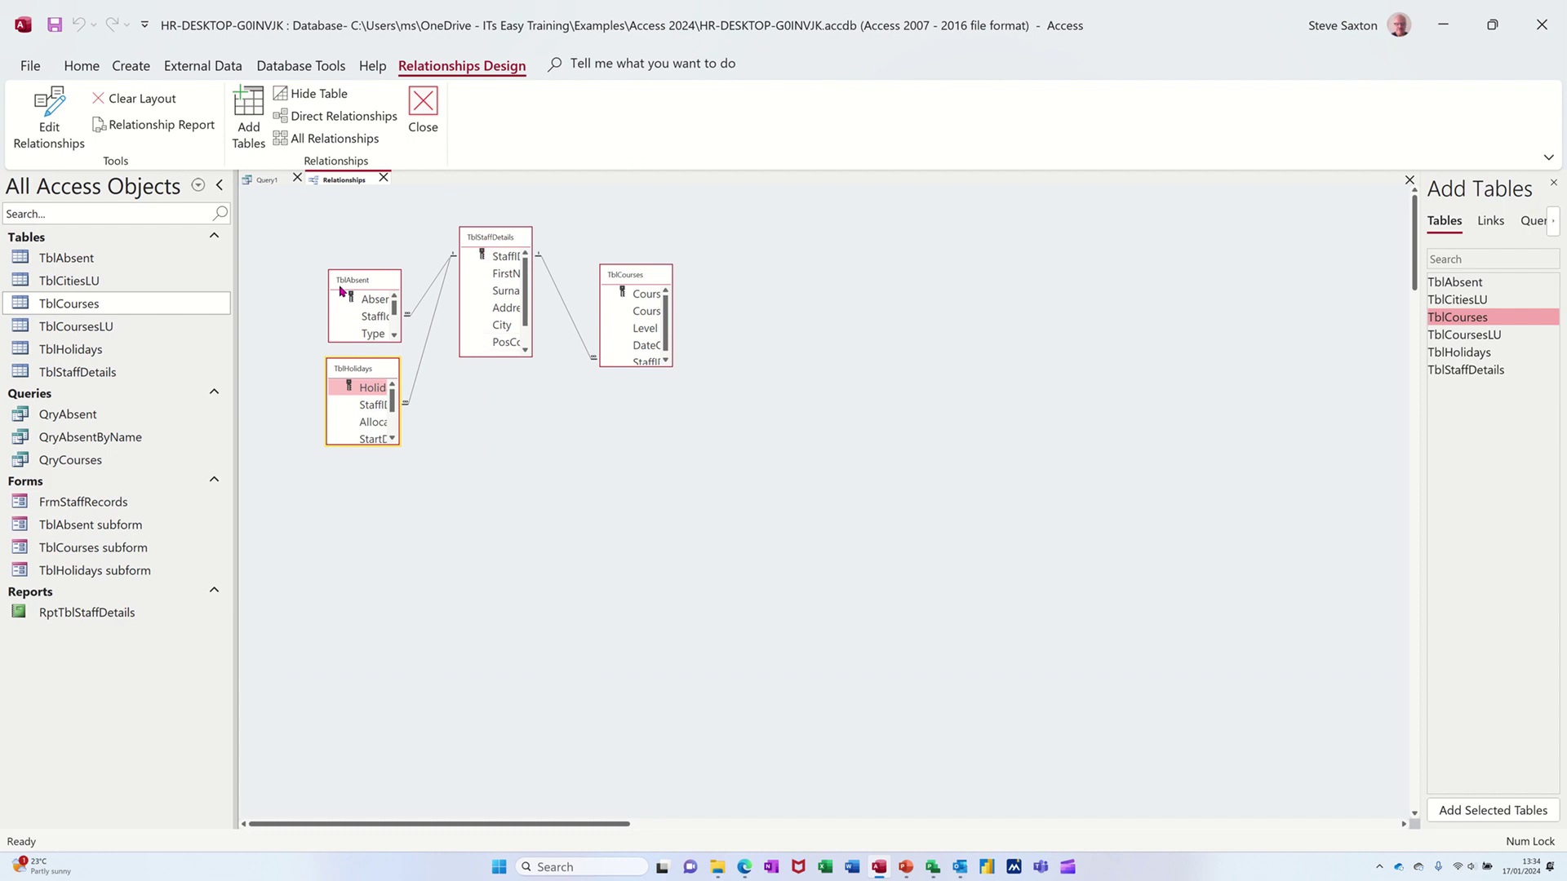
{"action": "mouse_move", "coordinate": [372, 282]}
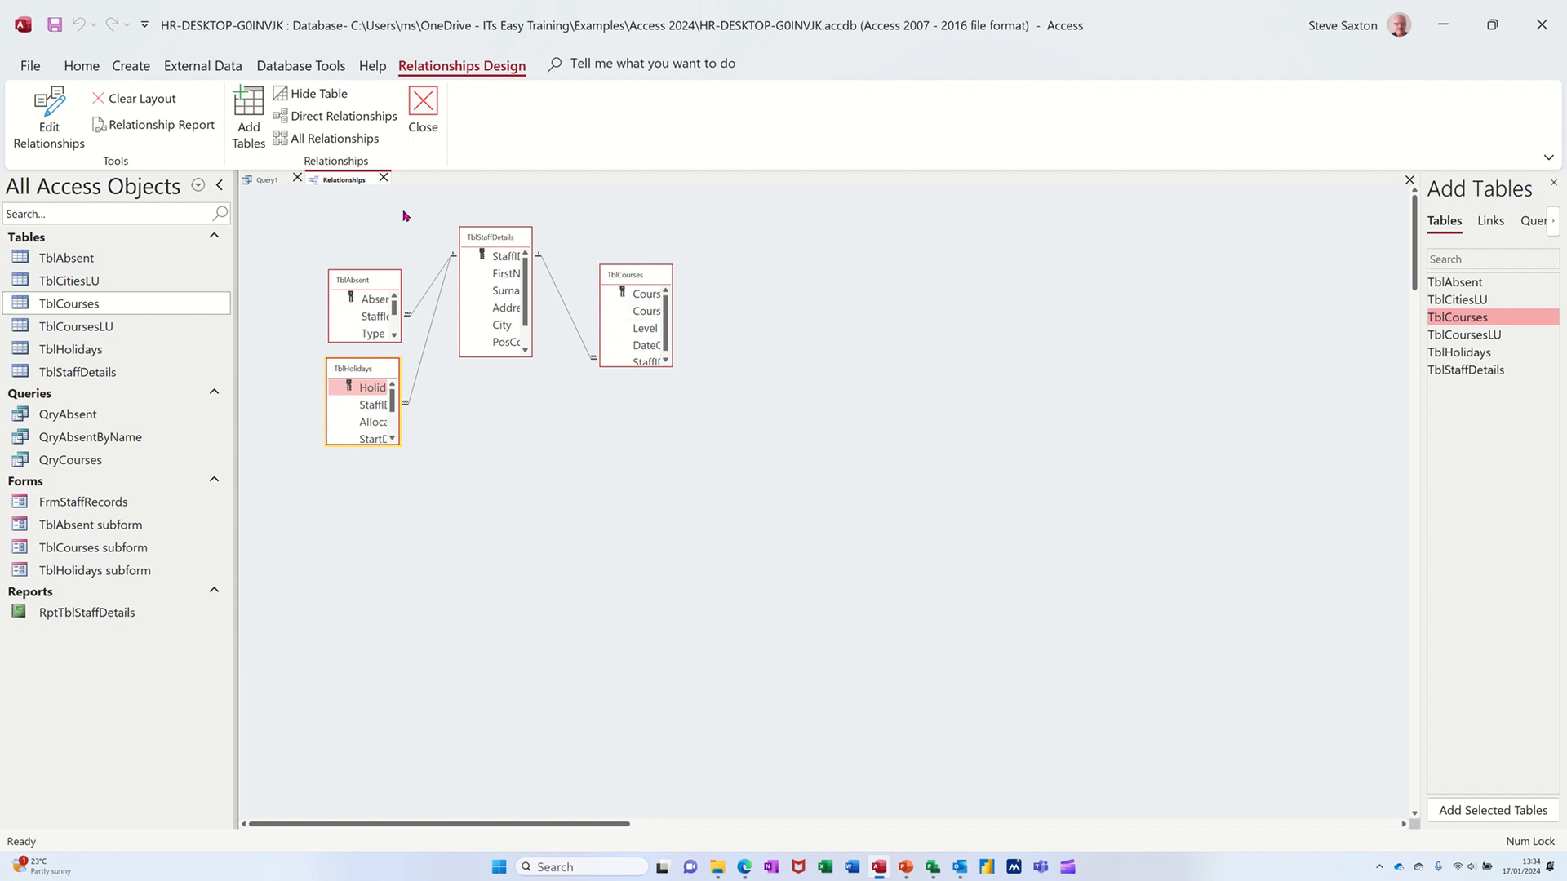
{"action": "left_click", "coordinate": [268, 180]}
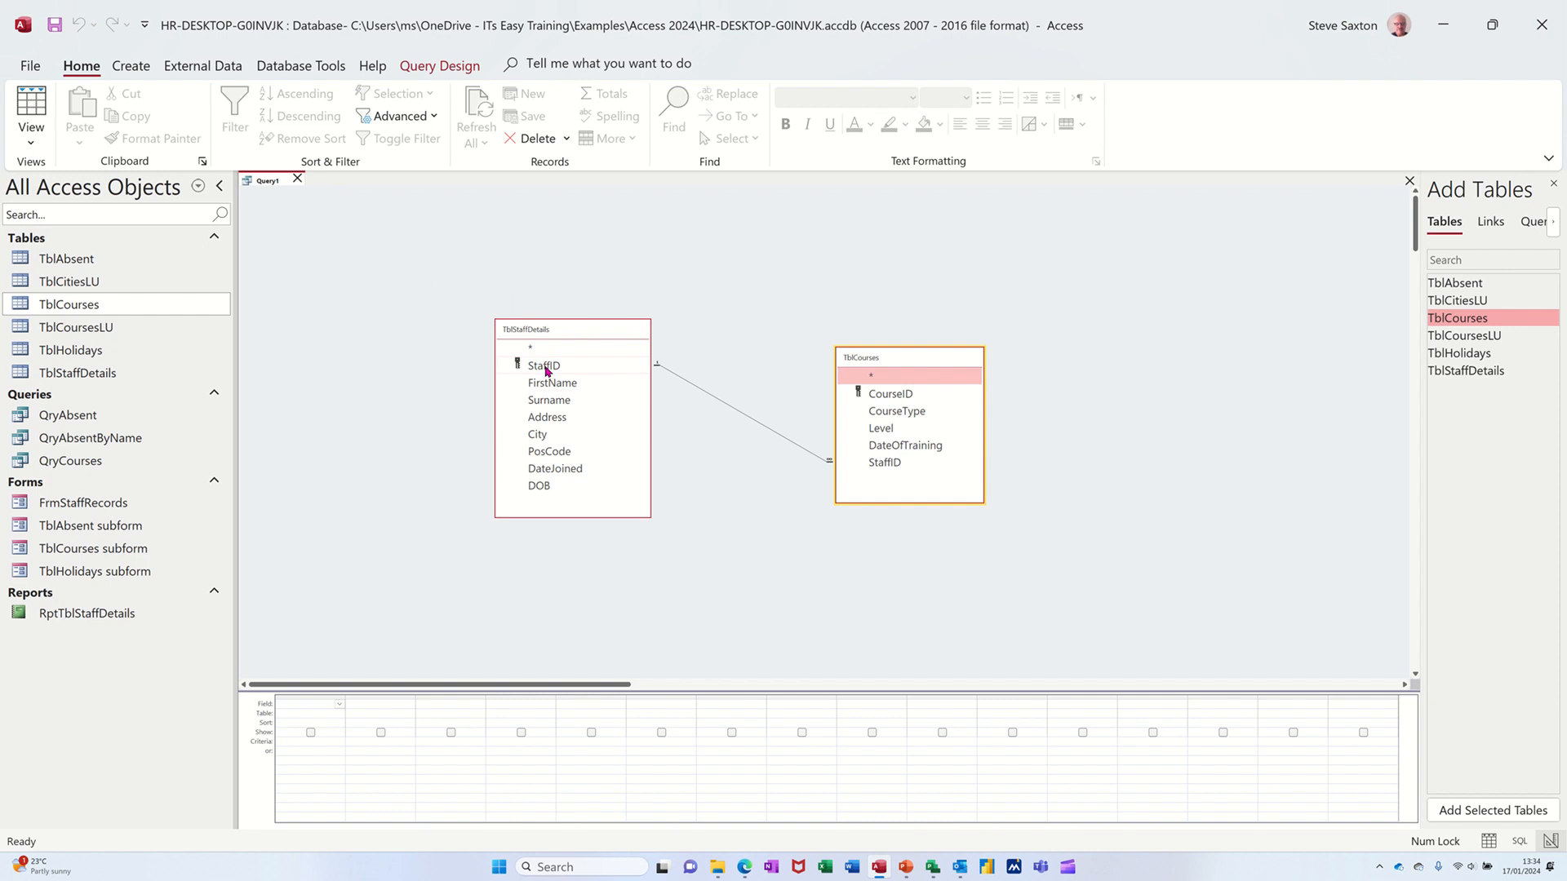
Step: Add StaffID, FirstName, Surname, CourseType, Level and DateOfTraining to the grid and run the query
{"action": "left_click", "coordinate": [544, 366]}
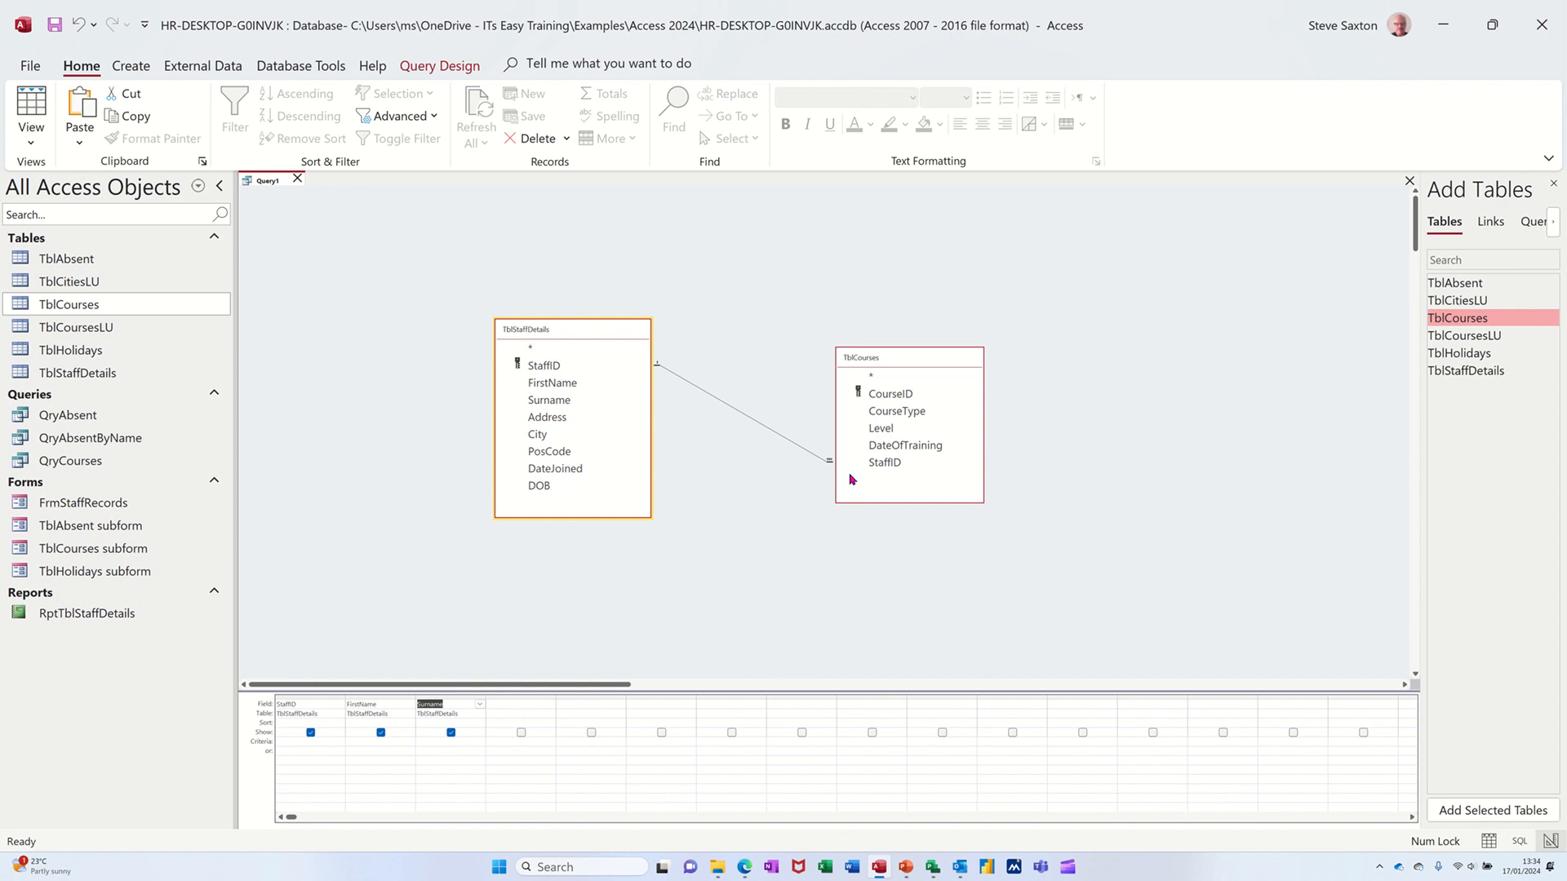
{"action": "double_click", "coordinate": [896, 411]}
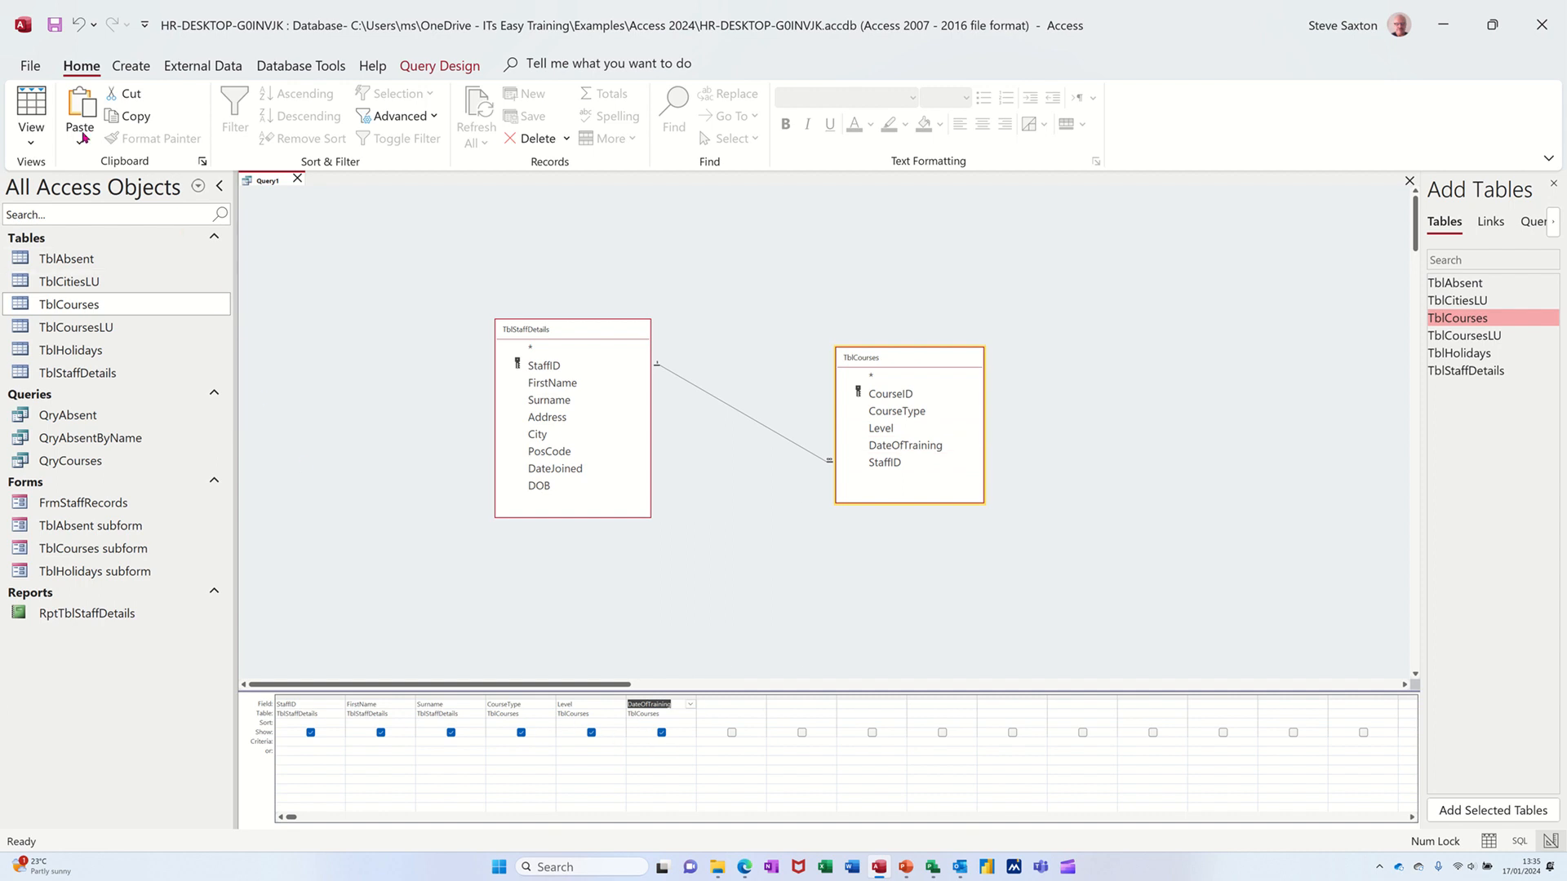
{"action": "left_click", "coordinate": [441, 65]}
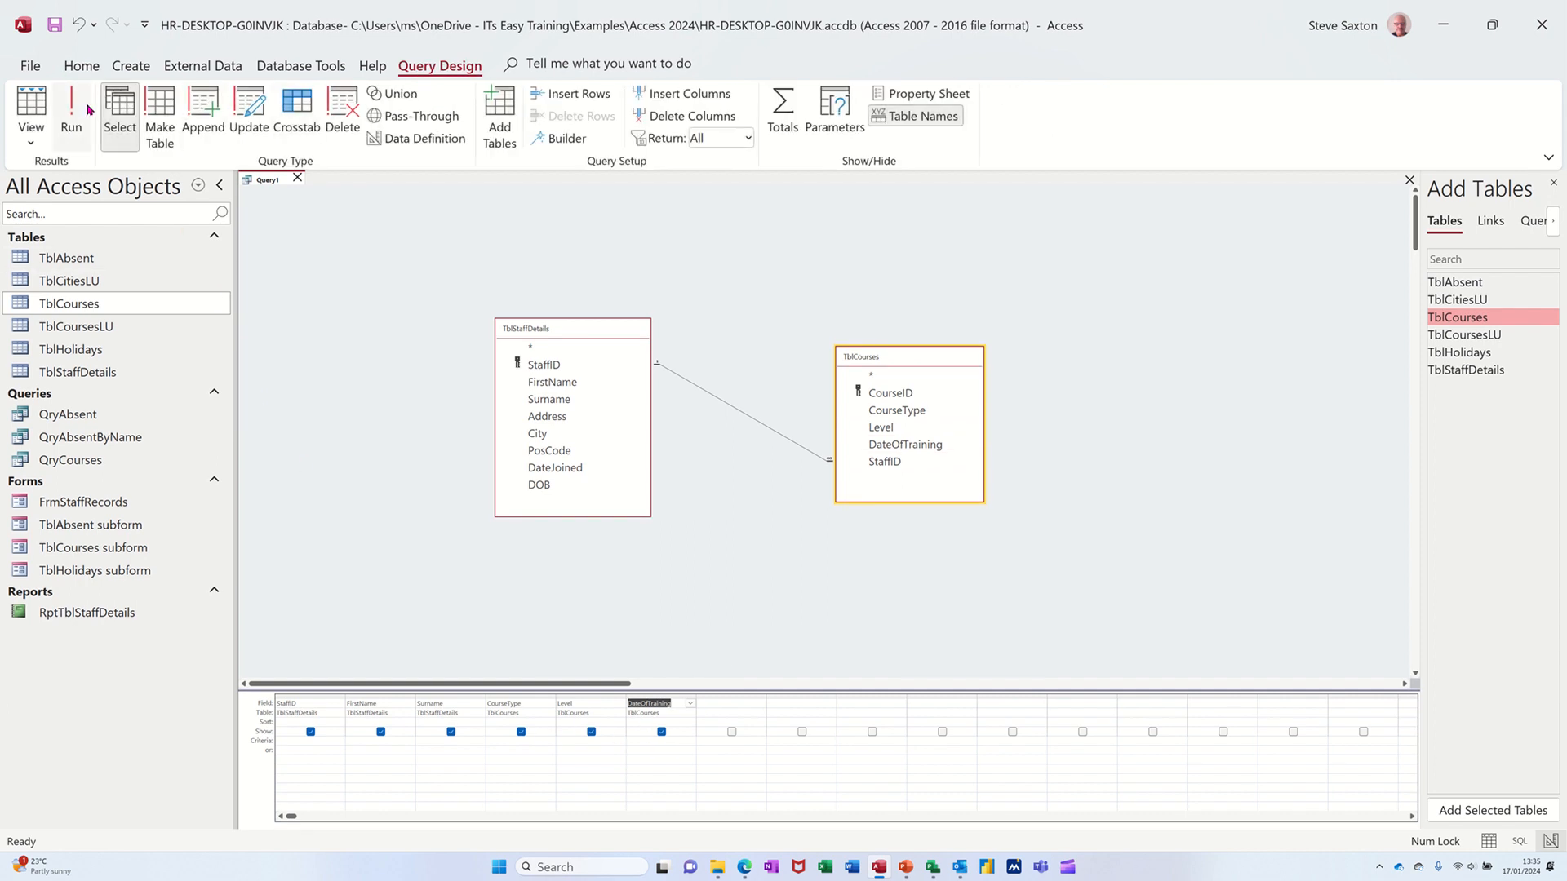
{"action": "left_click", "coordinate": [71, 104]}
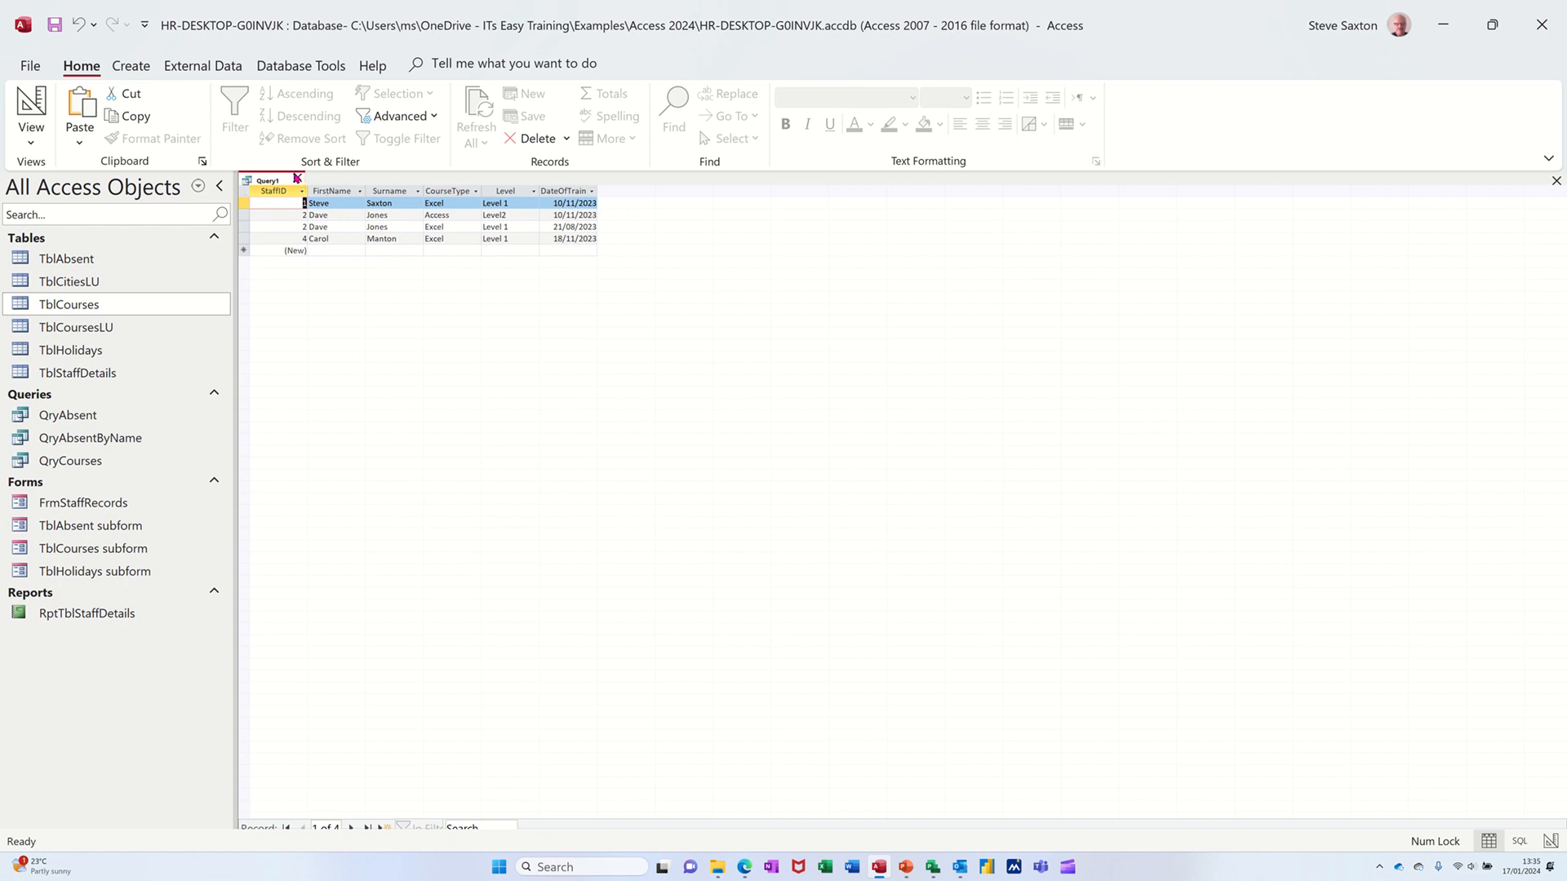
Step: Close the query results, saving the query as QryCourseCompleted
{"action": "left_click", "coordinate": [297, 180]}
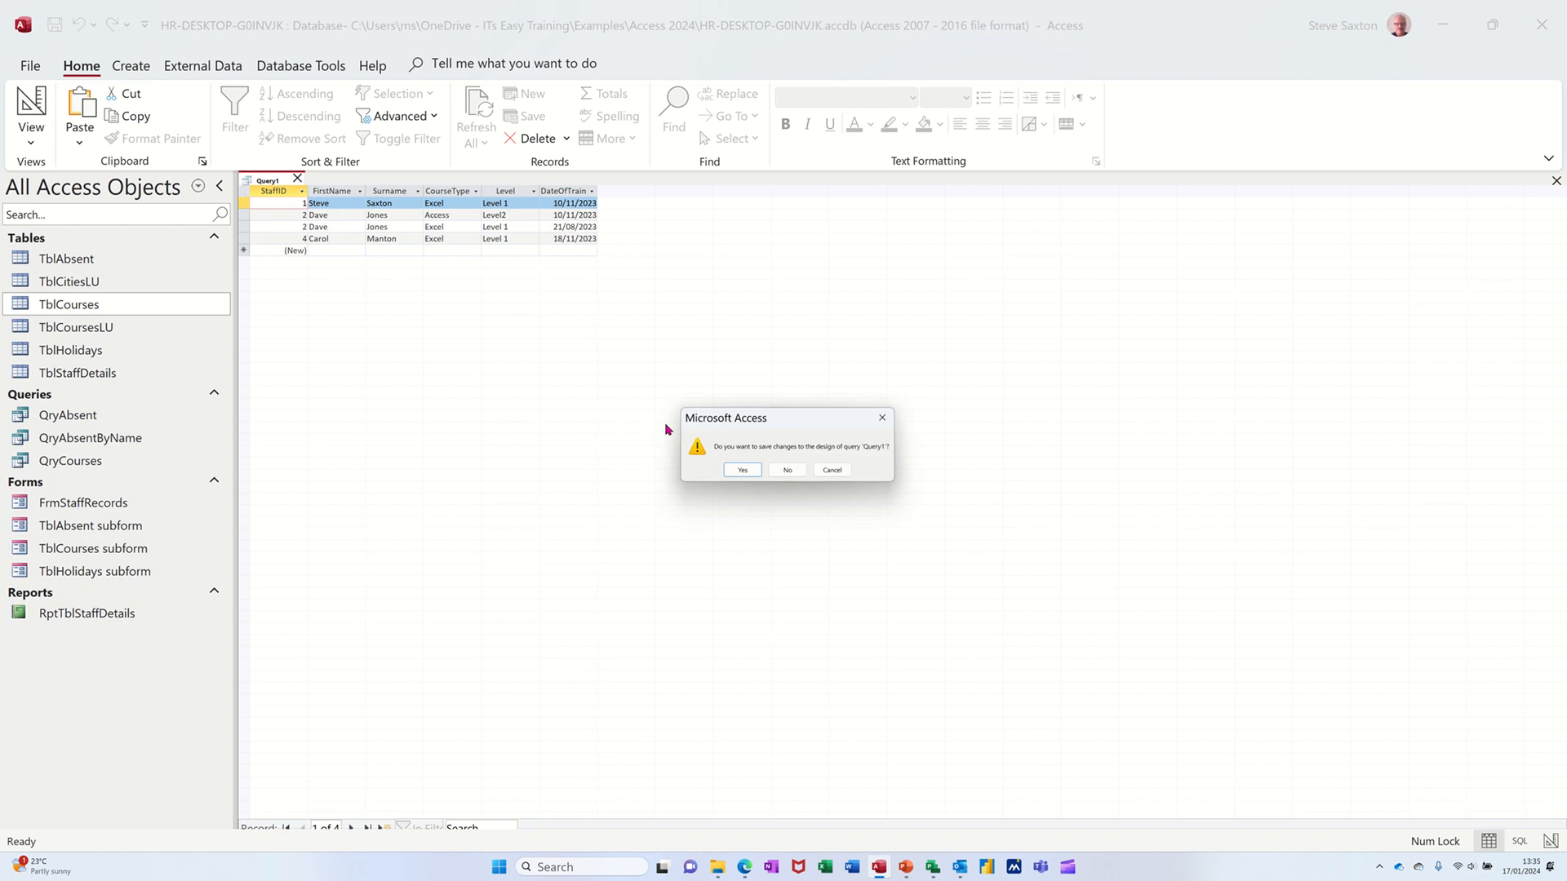
{"action": "left_click", "coordinate": [741, 470]}
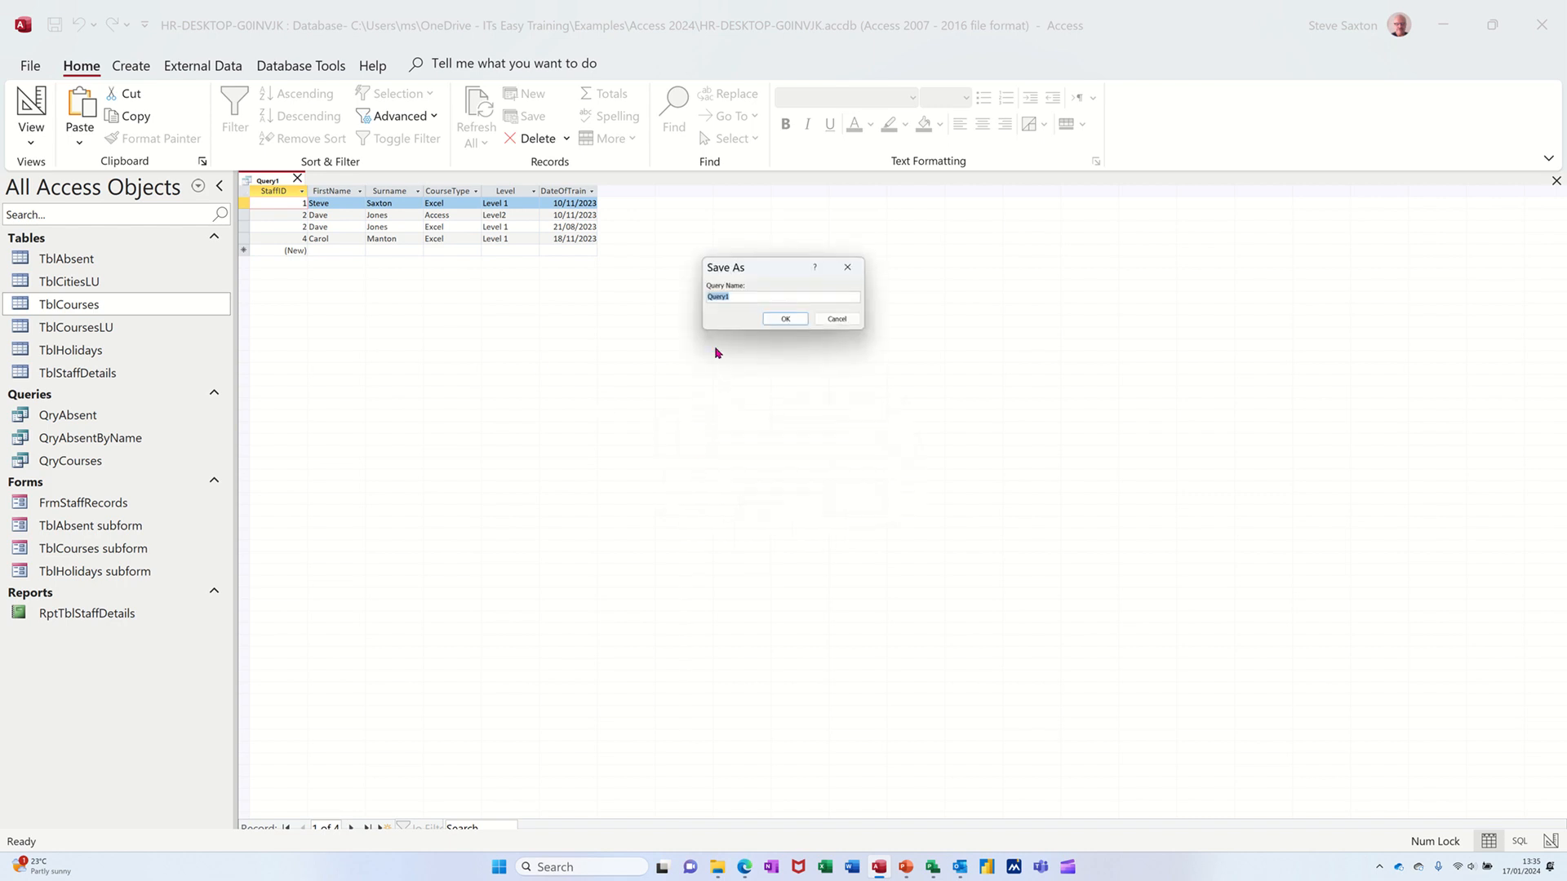
{"action": "type", "text": "Qry"}
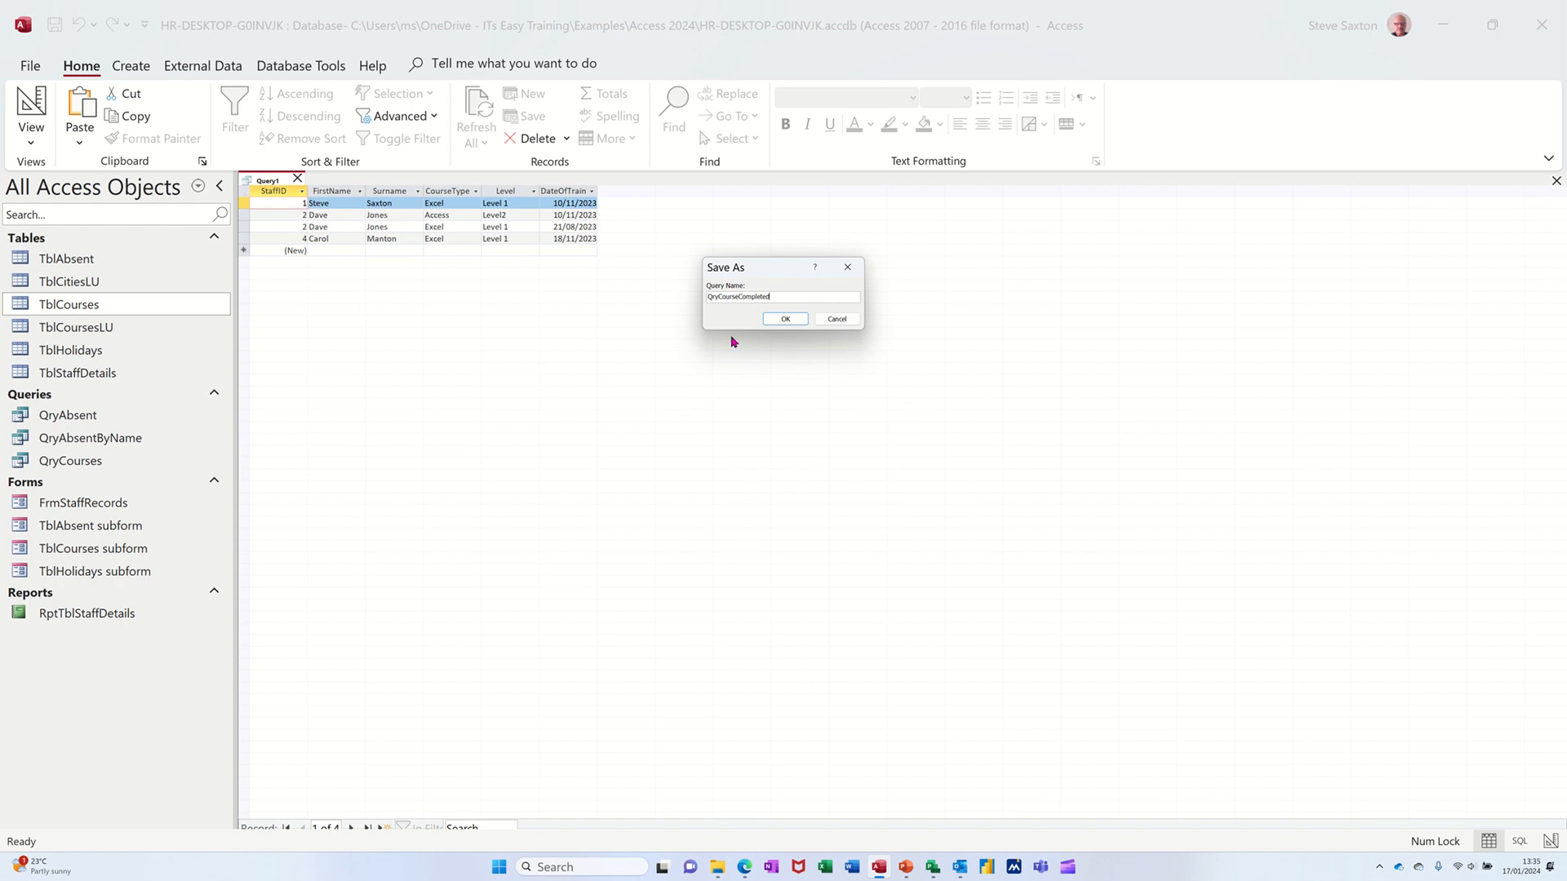
{"action": "left_click", "coordinate": [785, 318]}
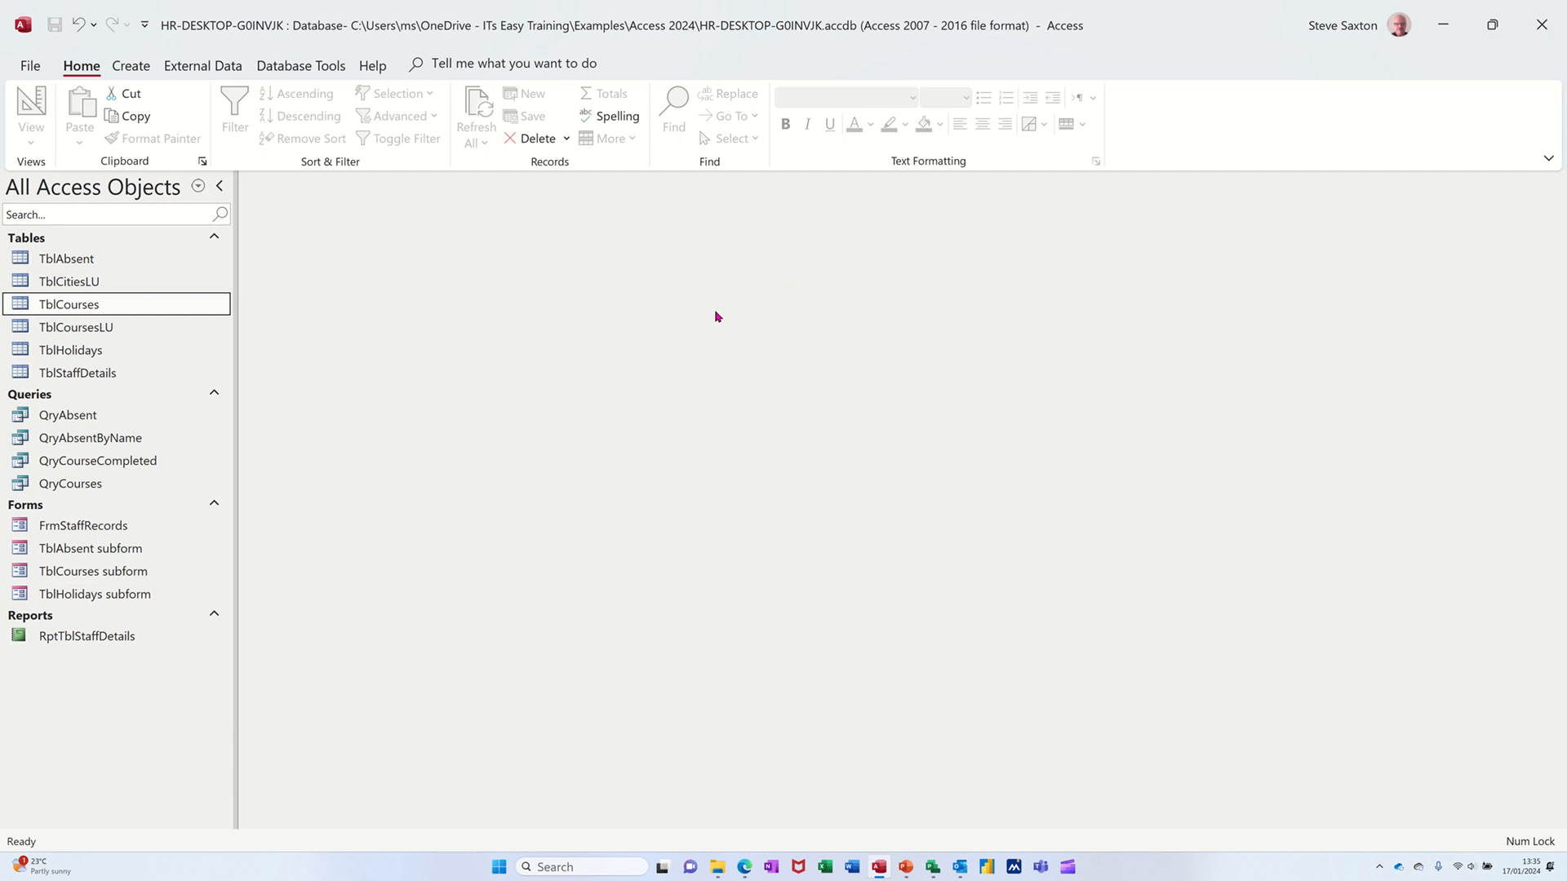
{"action": "mouse_move", "coordinate": [118, 473]}
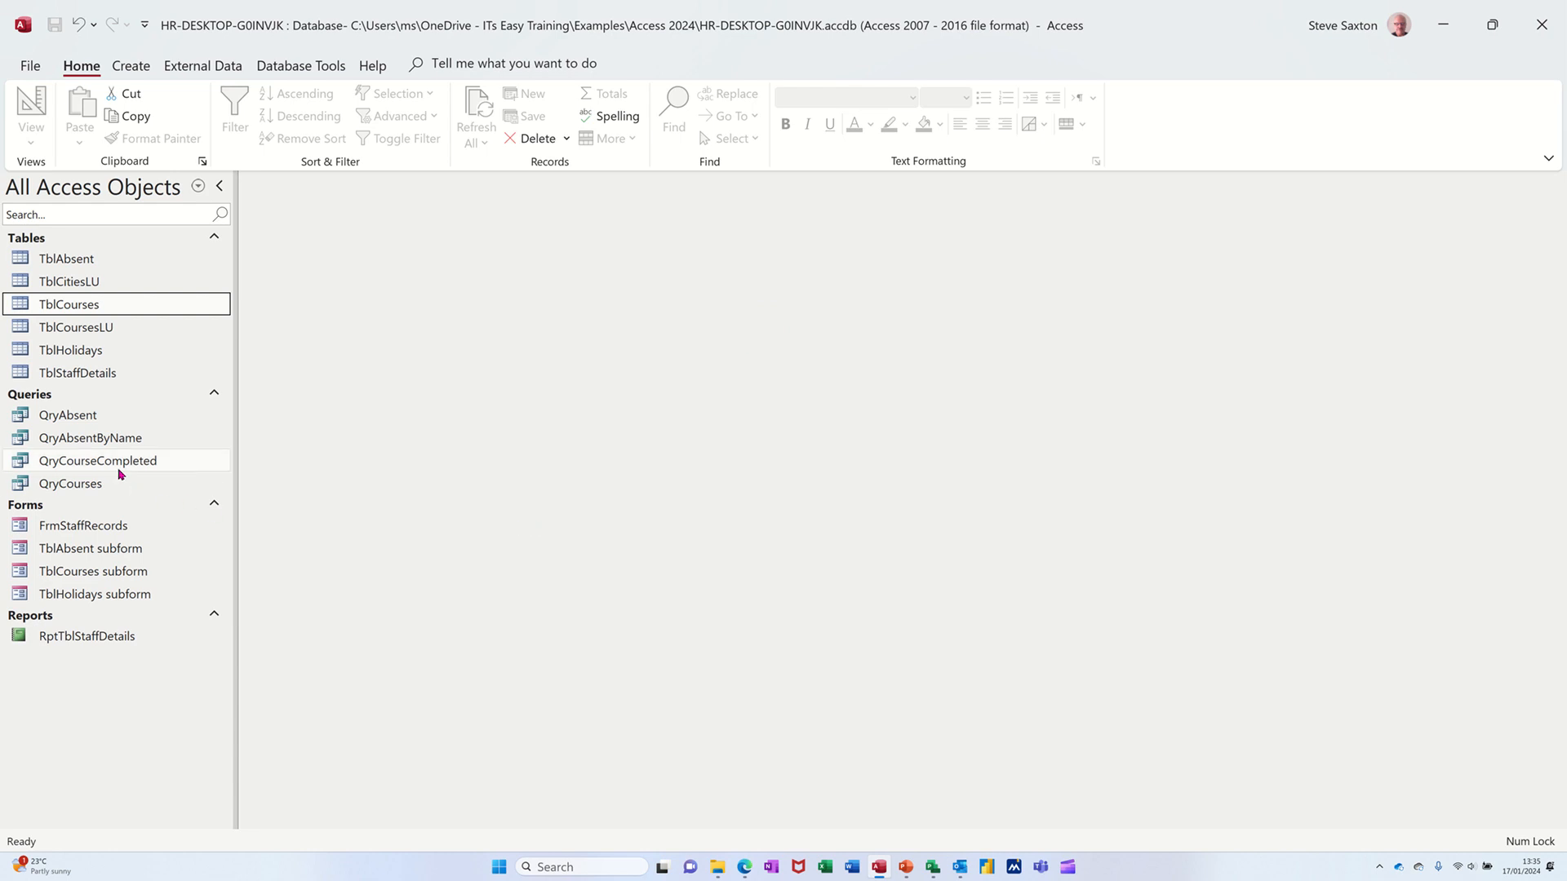
Step: Select QryCourseCompleted and show the Create commands for new objects
{"action": "left_click", "coordinate": [97, 460]}
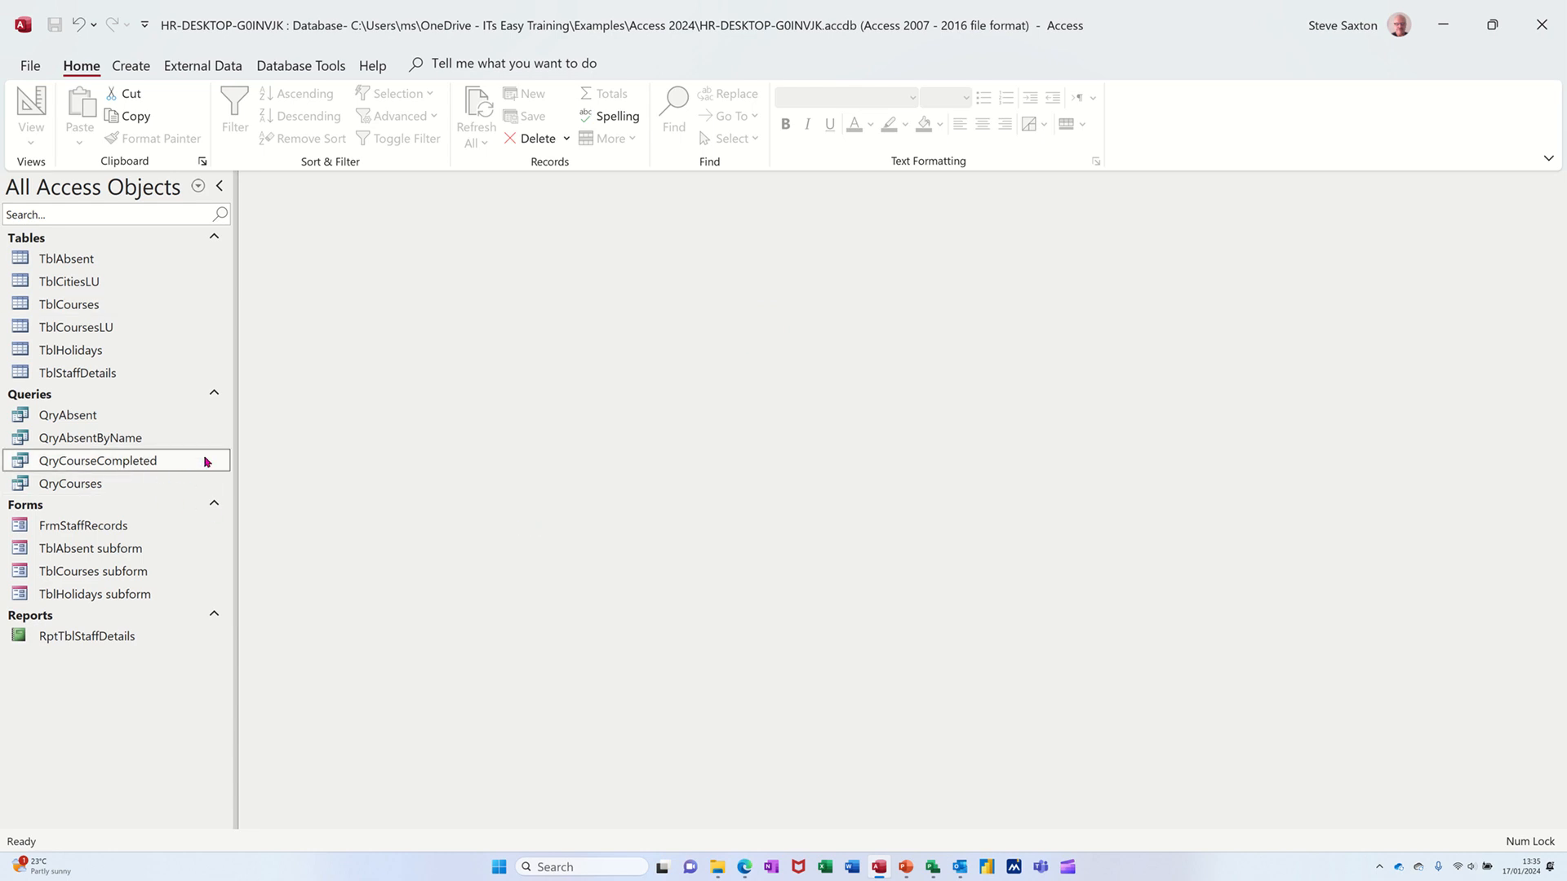
{"action": "left_click", "coordinate": [98, 461]}
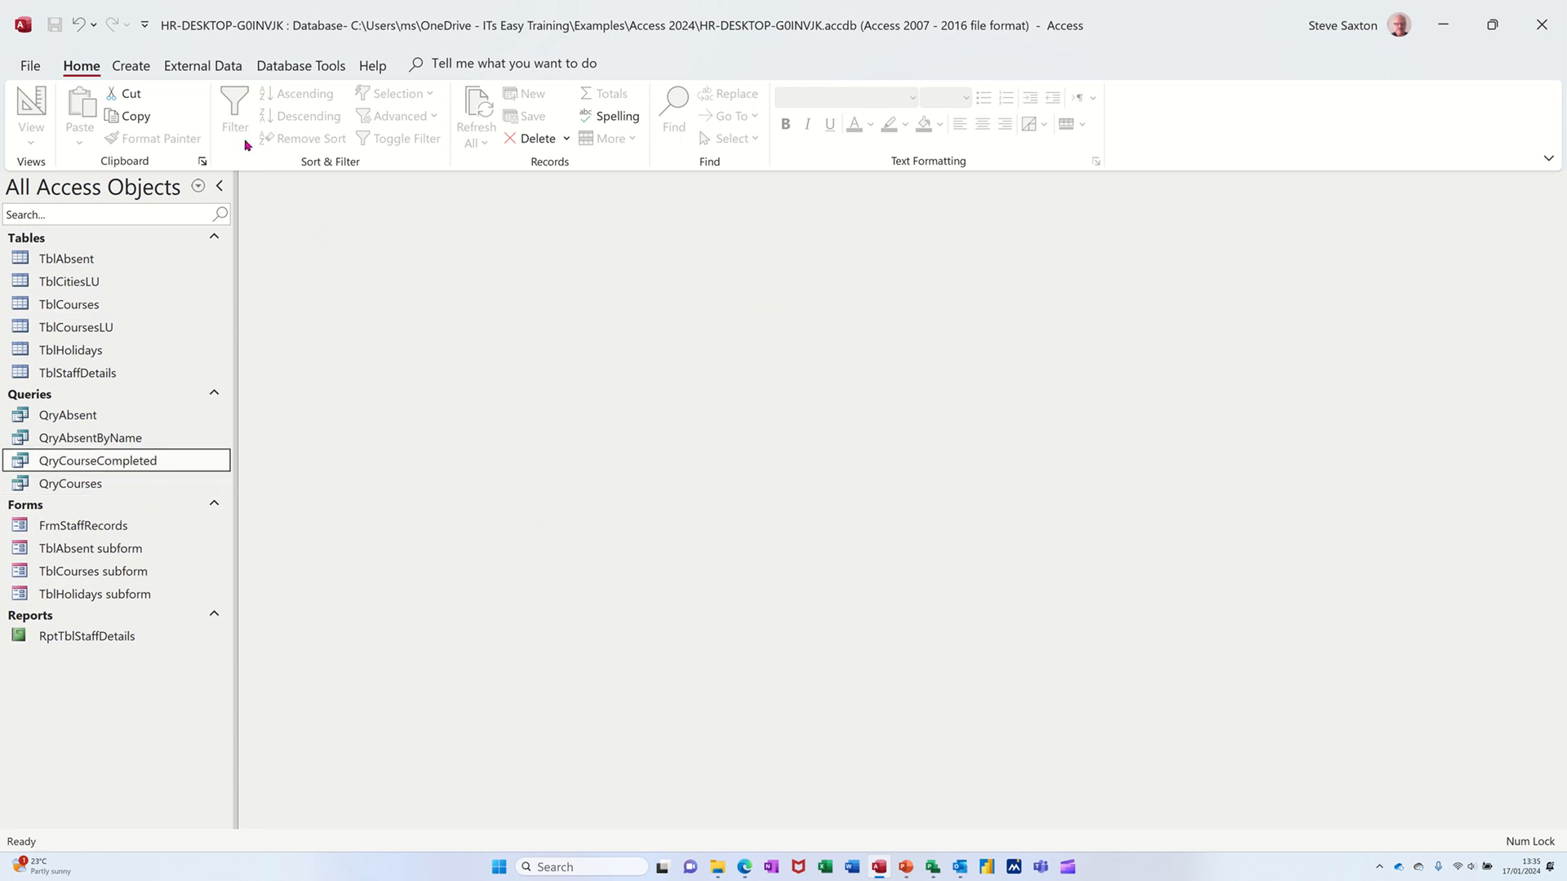
{"action": "left_click", "coordinate": [130, 65]}
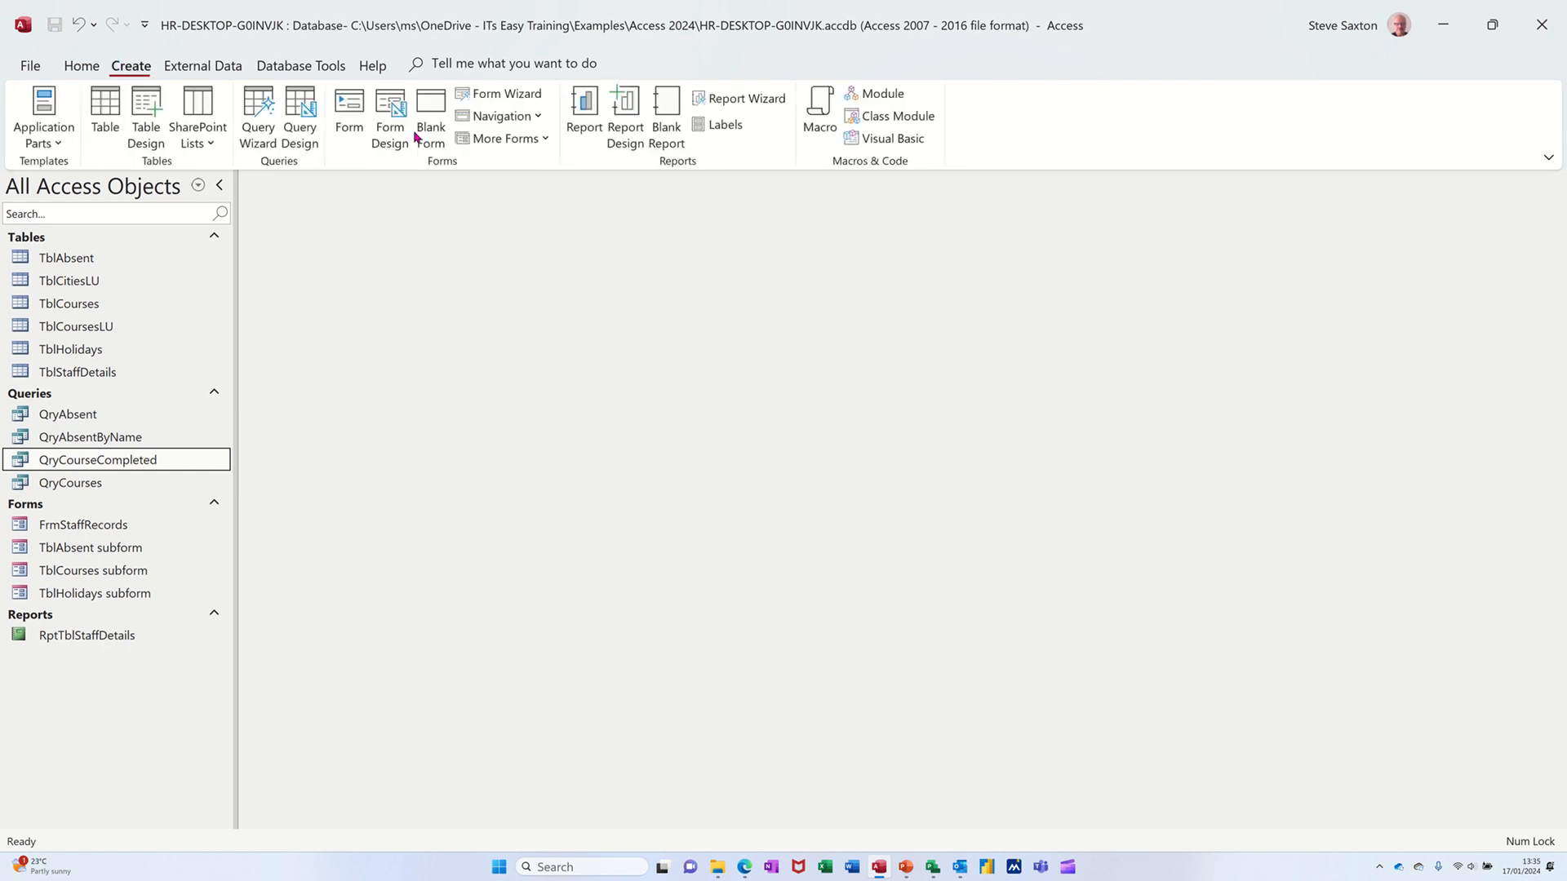
{"action": "mouse_move", "coordinate": [626, 111]}
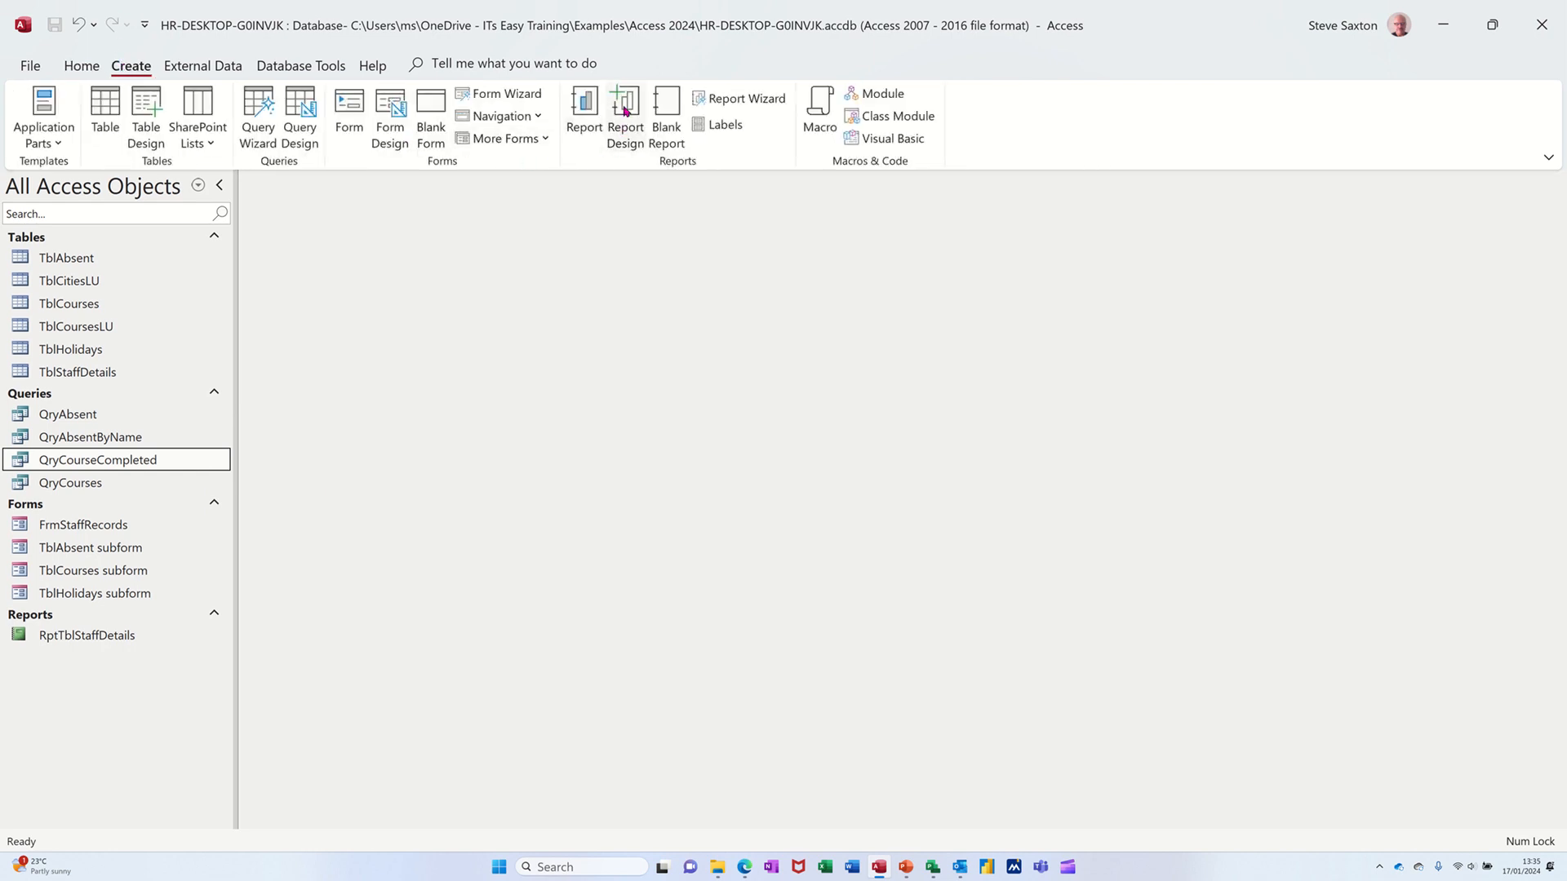
Step: Create a blank report design with QryCourseCompleted as its record source and show its field list
{"action": "left_click", "coordinate": [625, 111]}
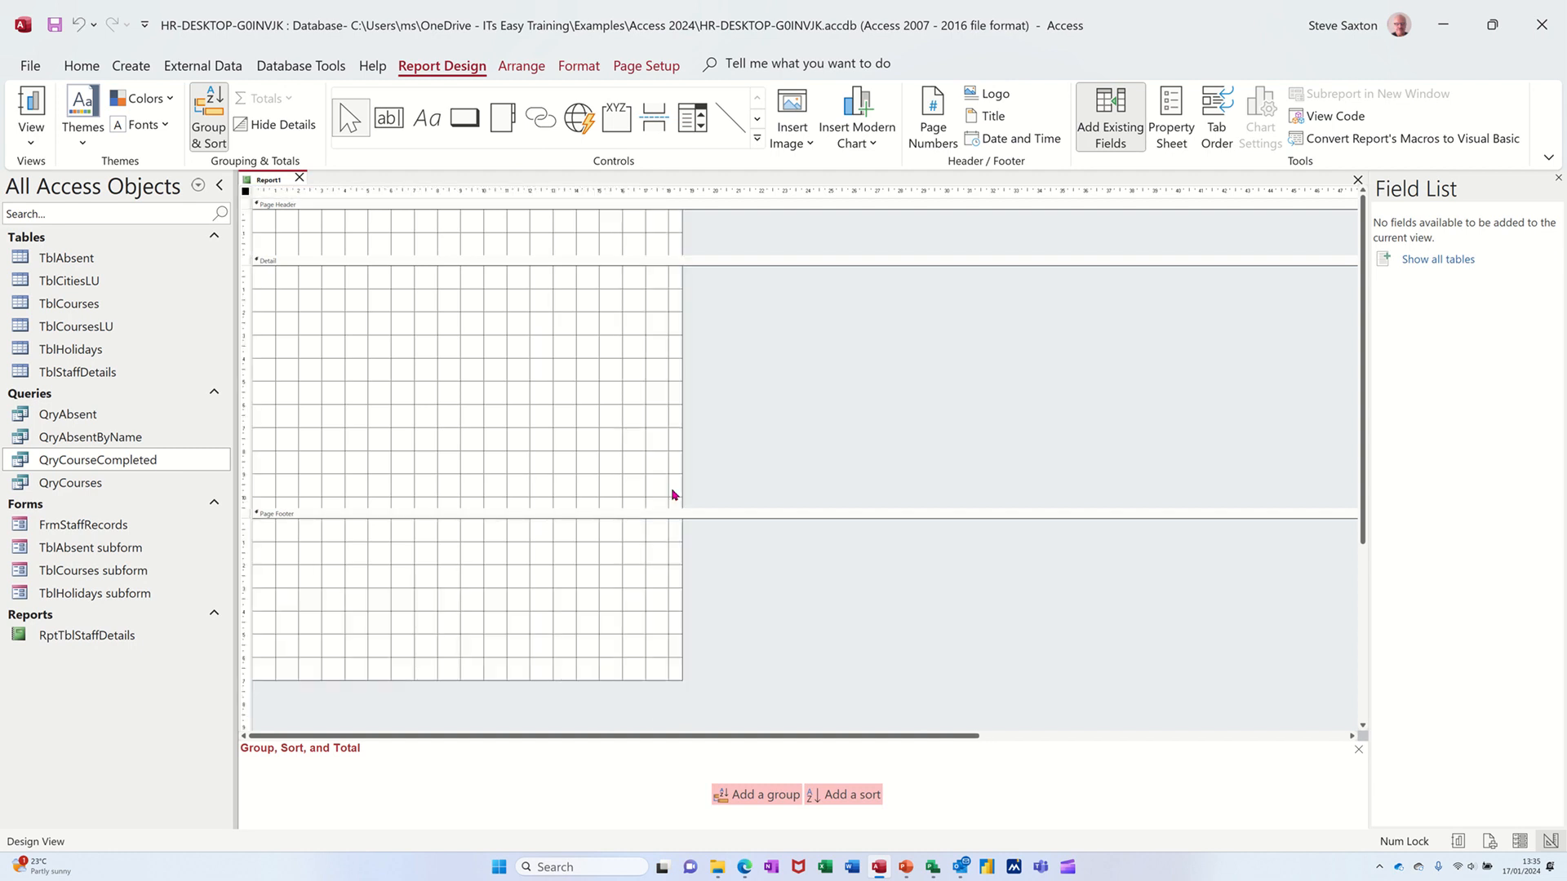
{"action": "mouse_move", "coordinate": [777, 318]}
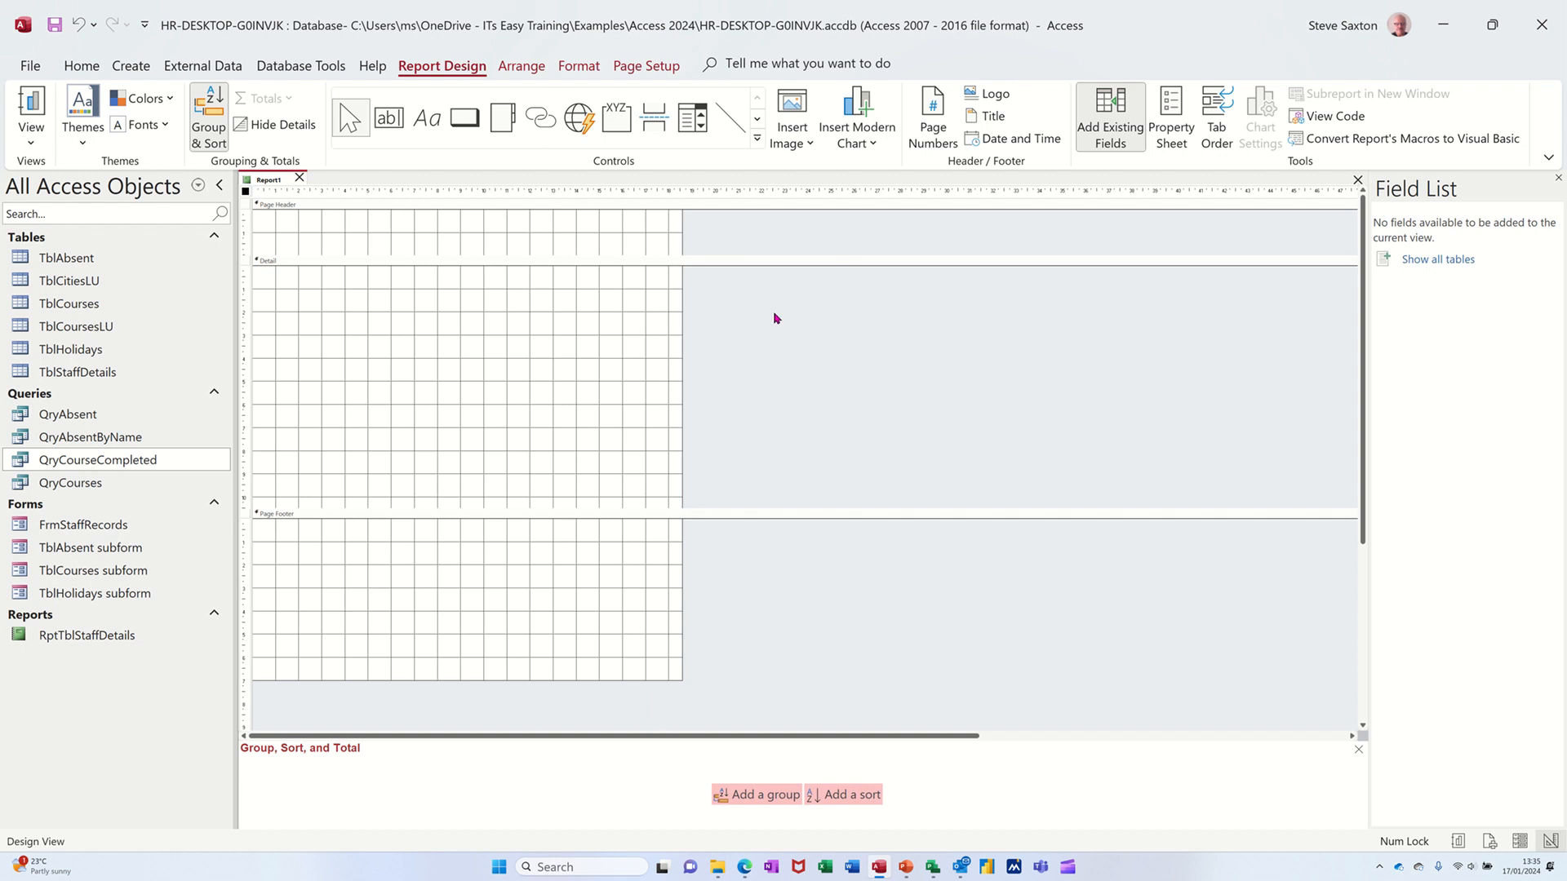
{"action": "left_click", "coordinate": [1172, 114]}
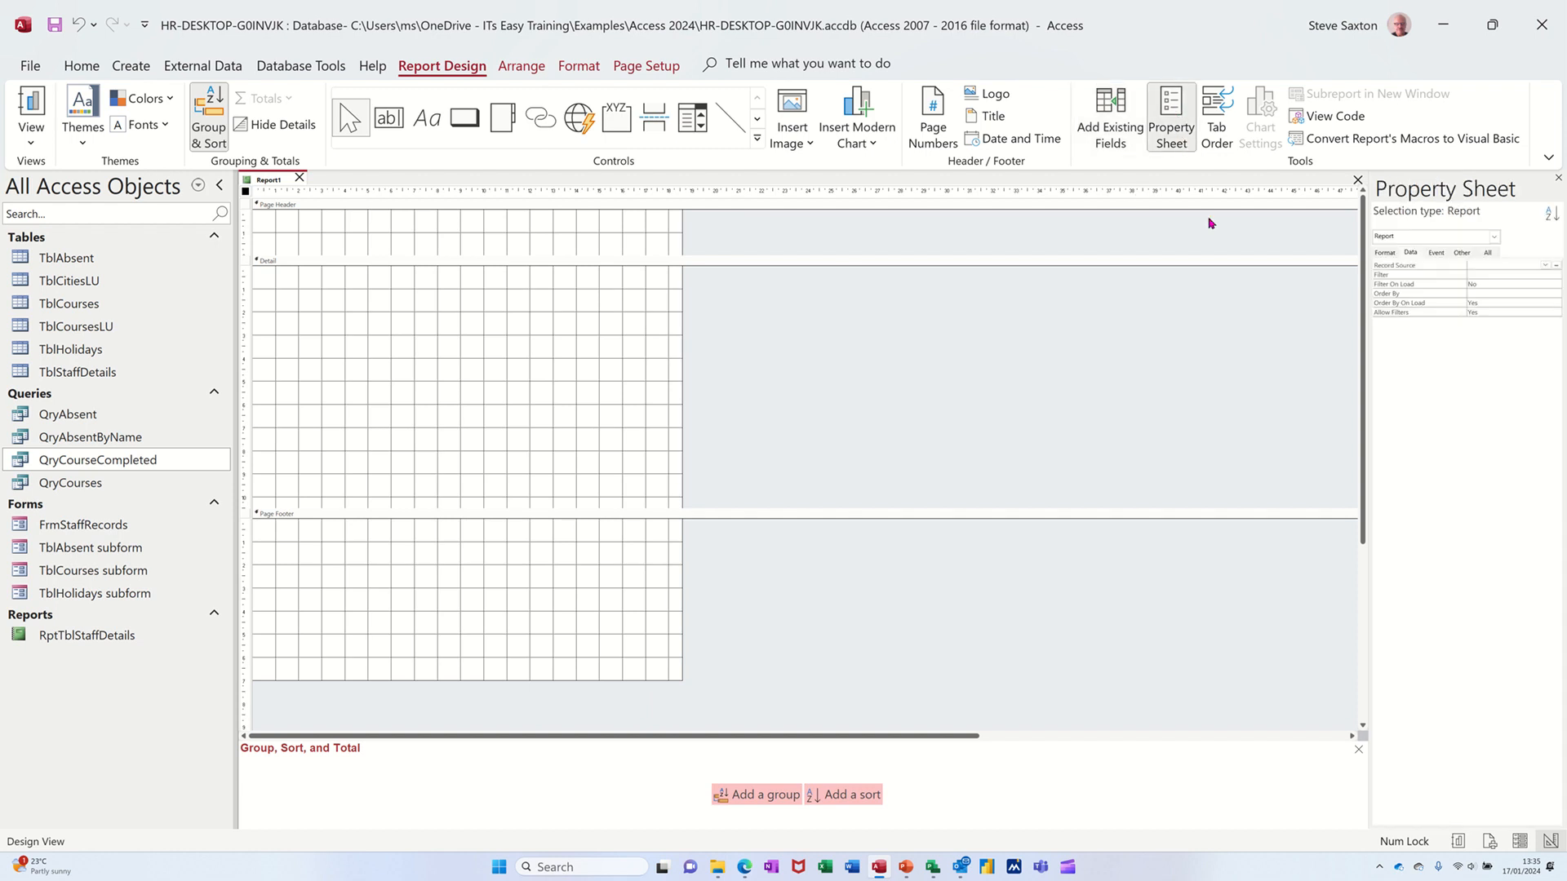
{"action": "mouse_move", "coordinate": [1411, 271]}
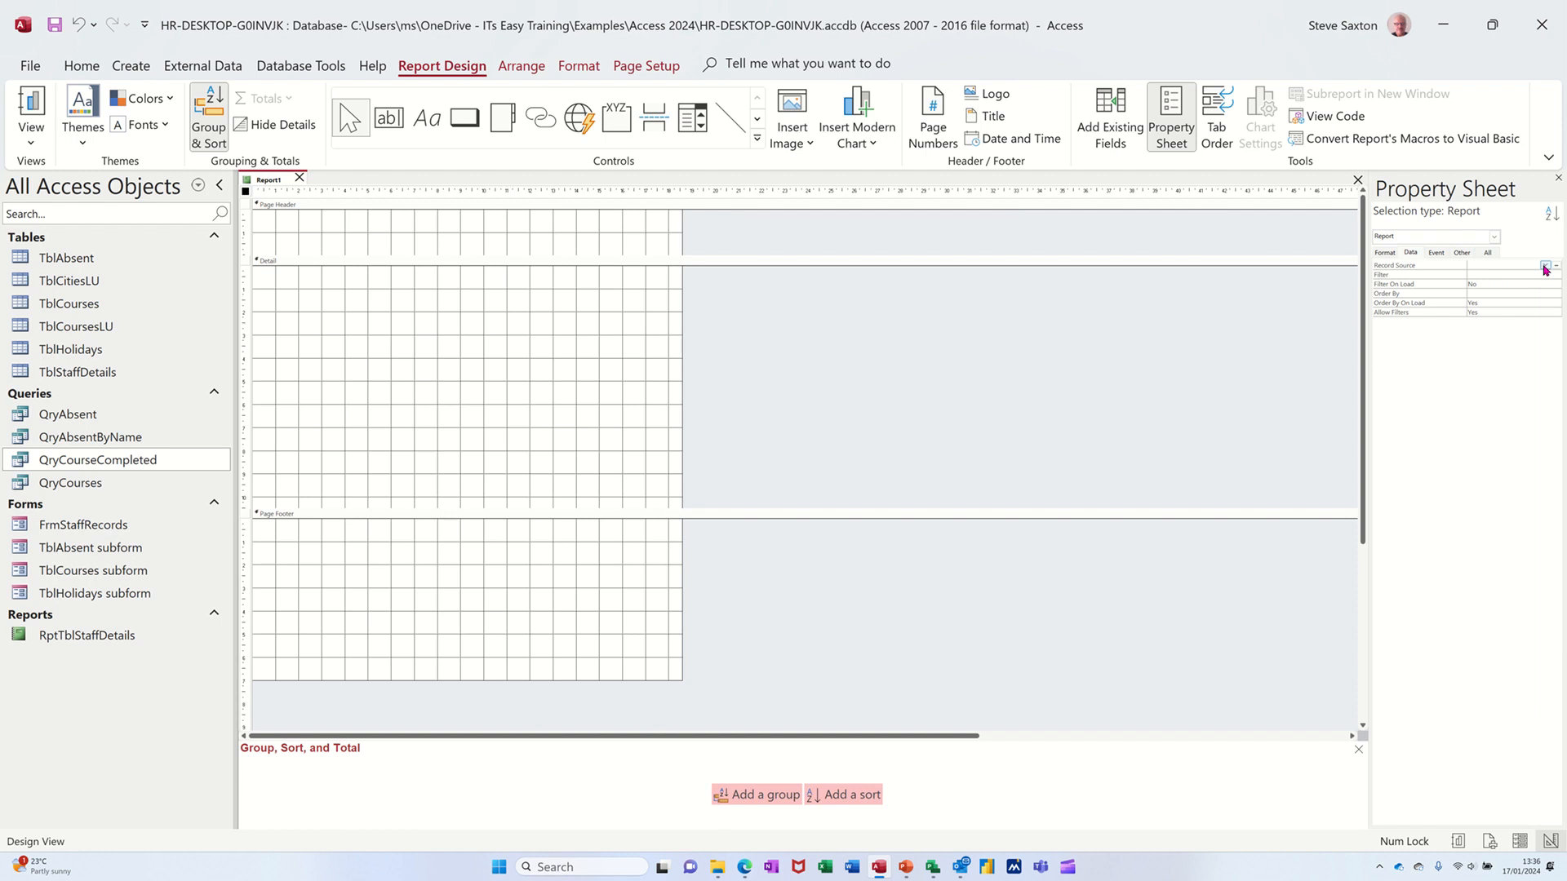
{"action": "left_click", "coordinate": [1544, 264]}
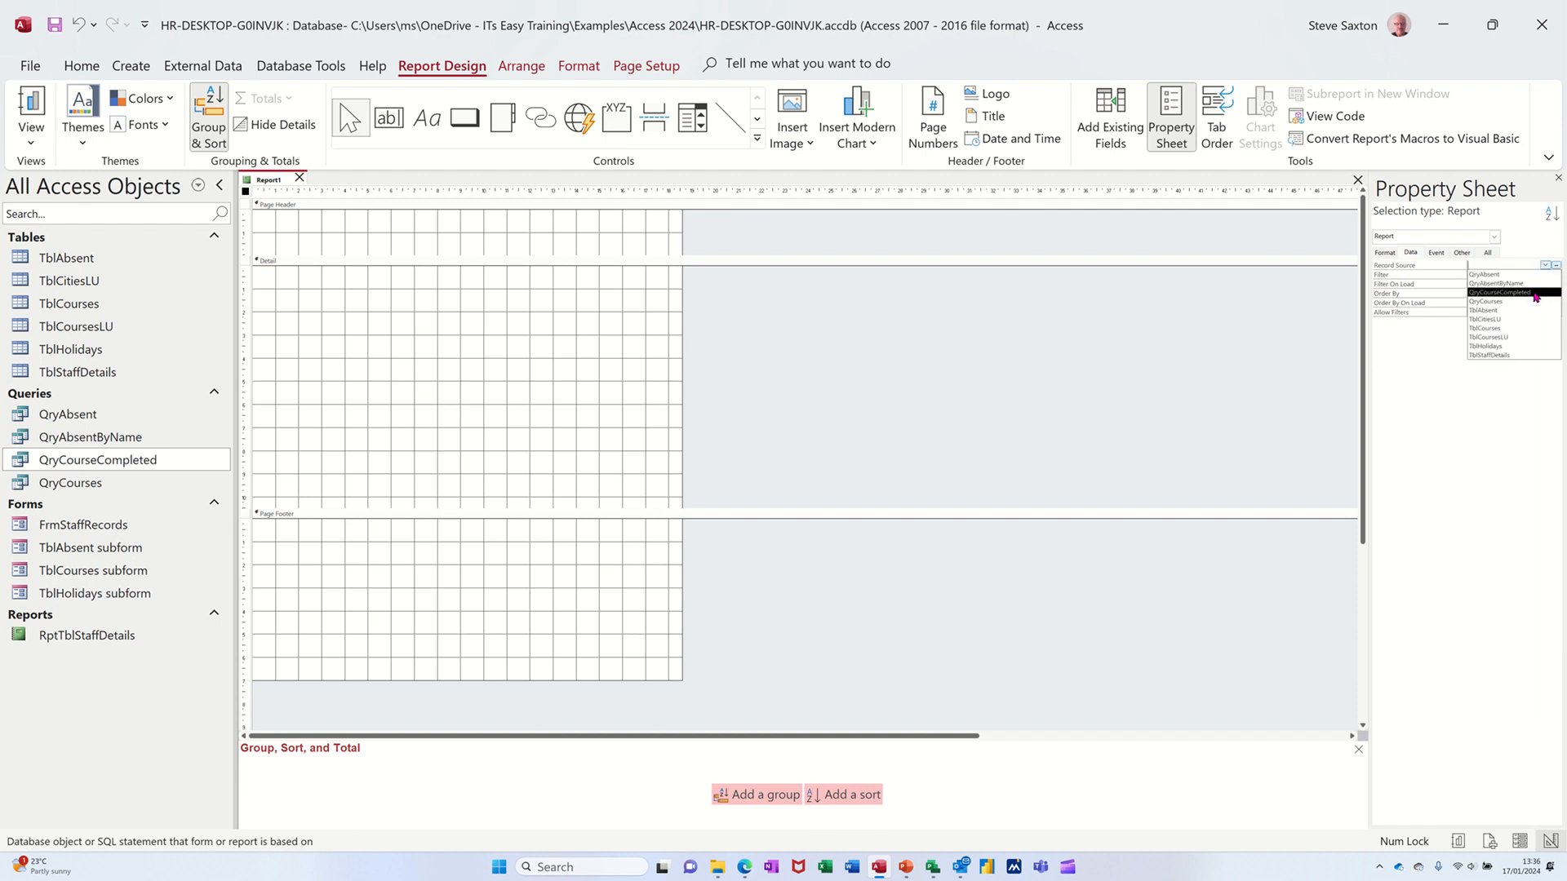
{"action": "left_click", "coordinate": [1497, 294]}
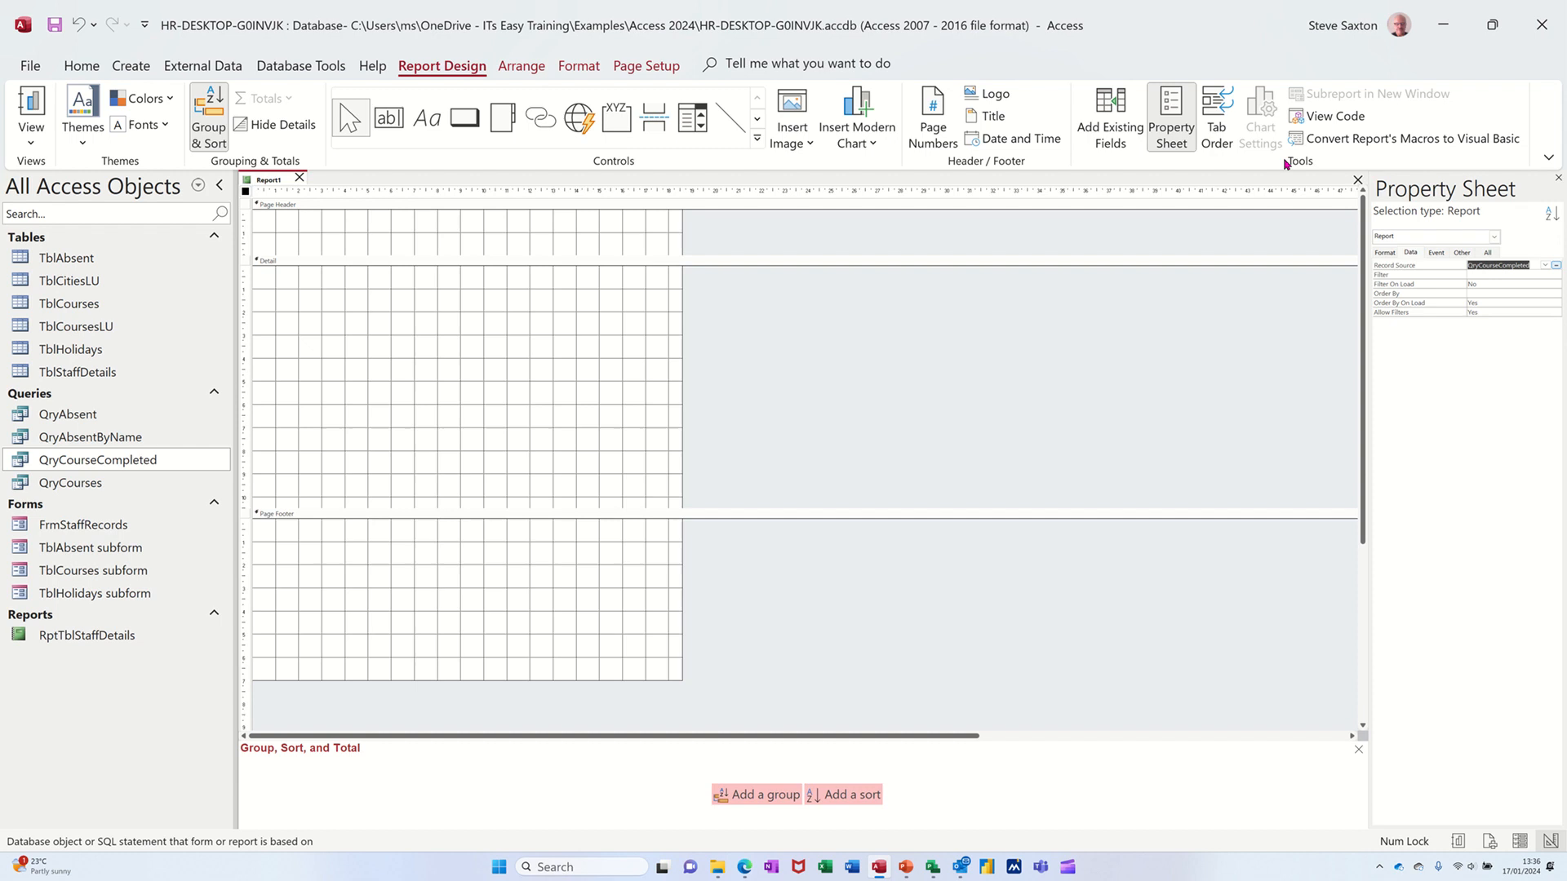
{"action": "left_click", "coordinate": [1109, 115]}
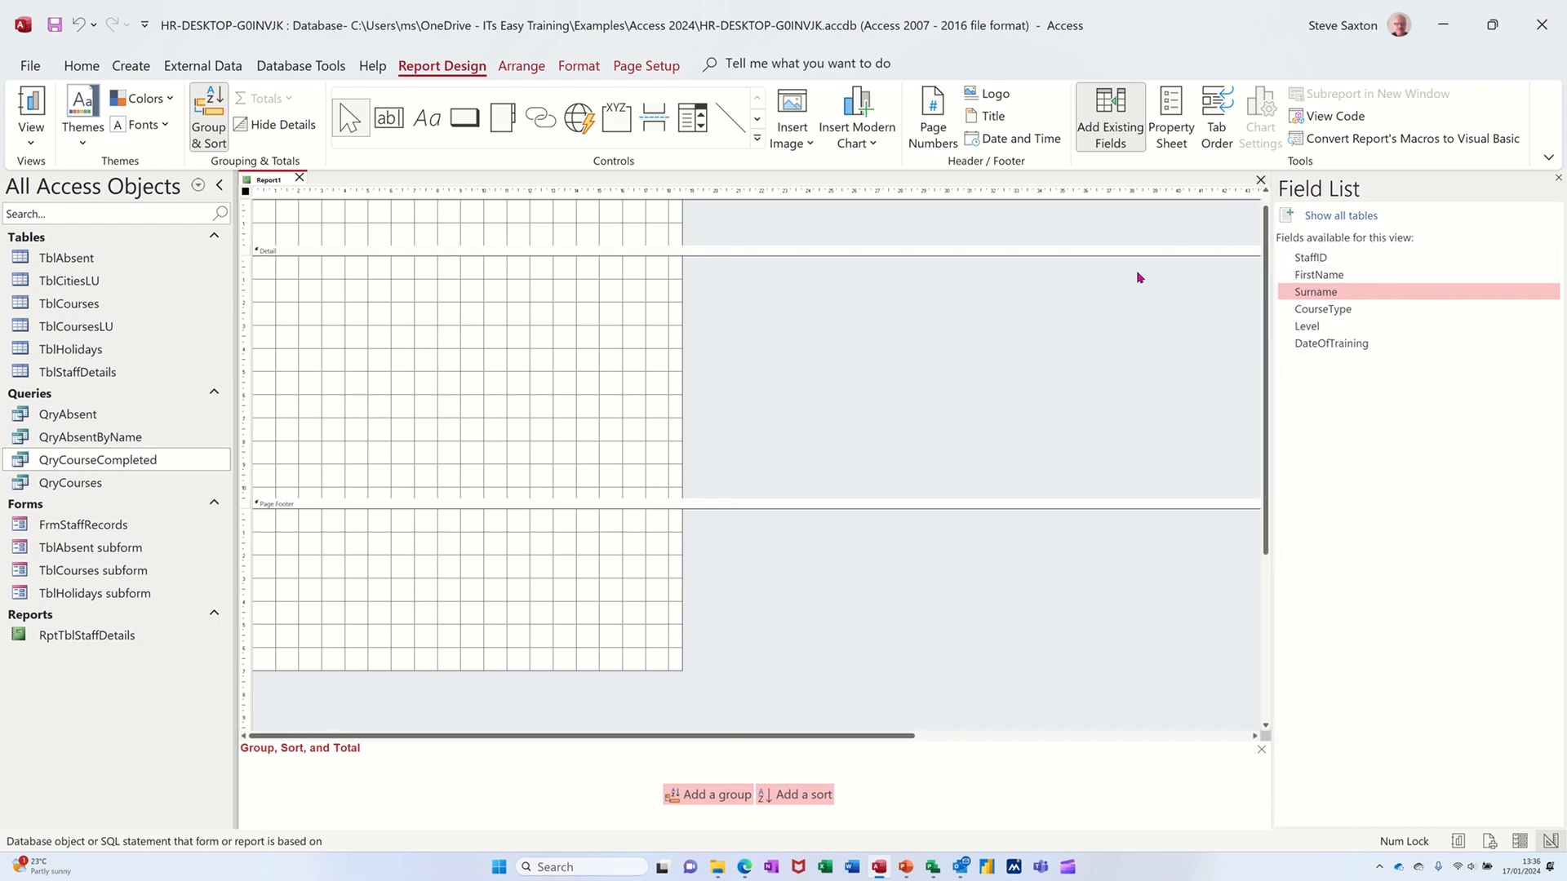
{"action": "mouse_move", "coordinate": [509, 381]}
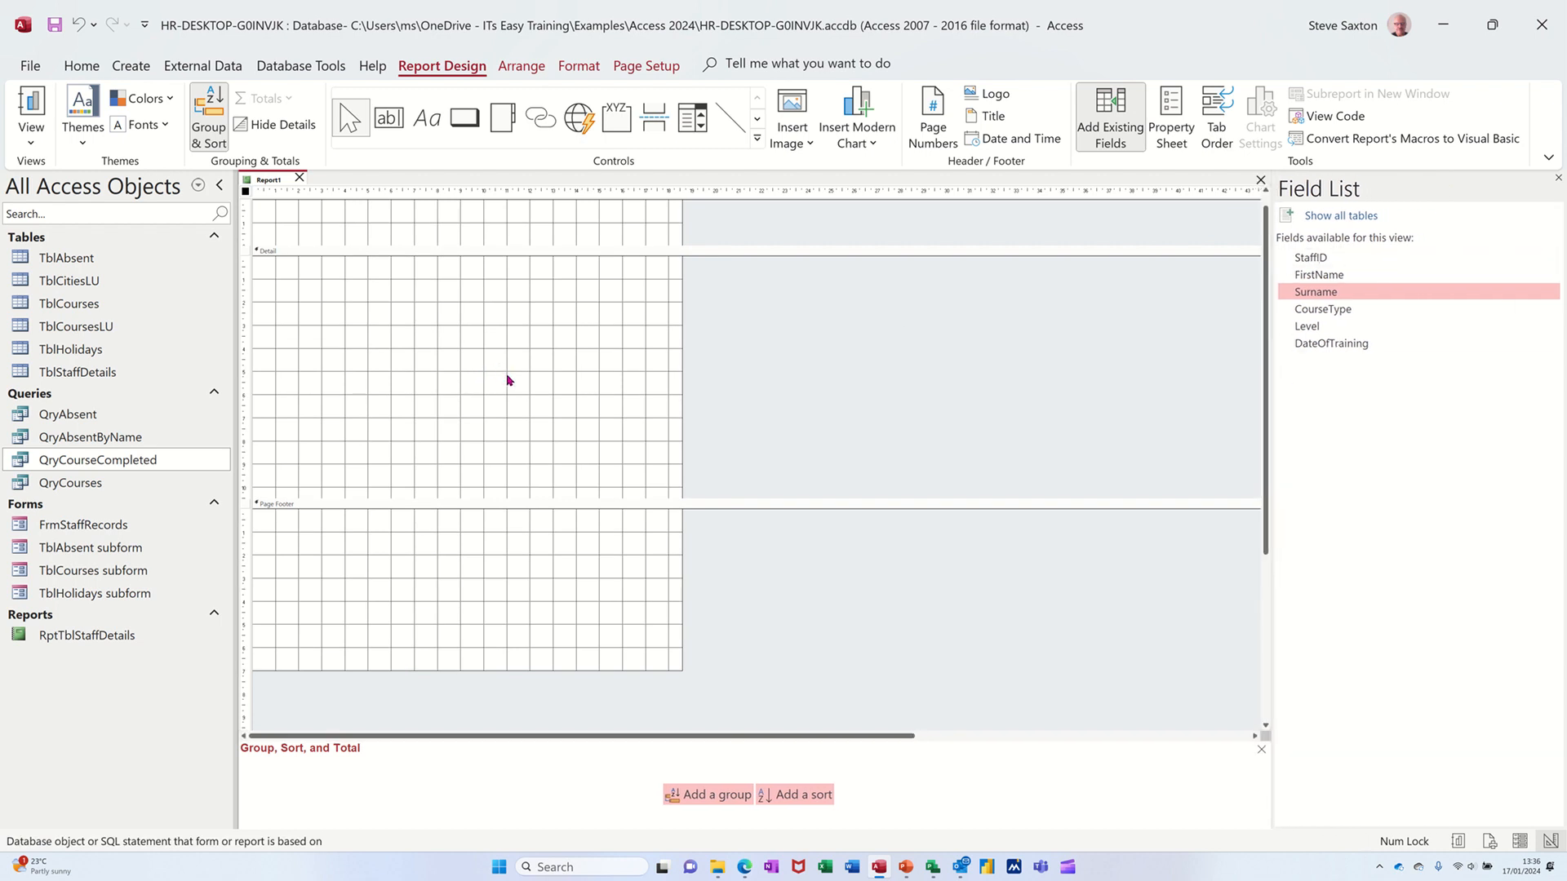
{"action": "mouse_move", "coordinate": [565, 734]}
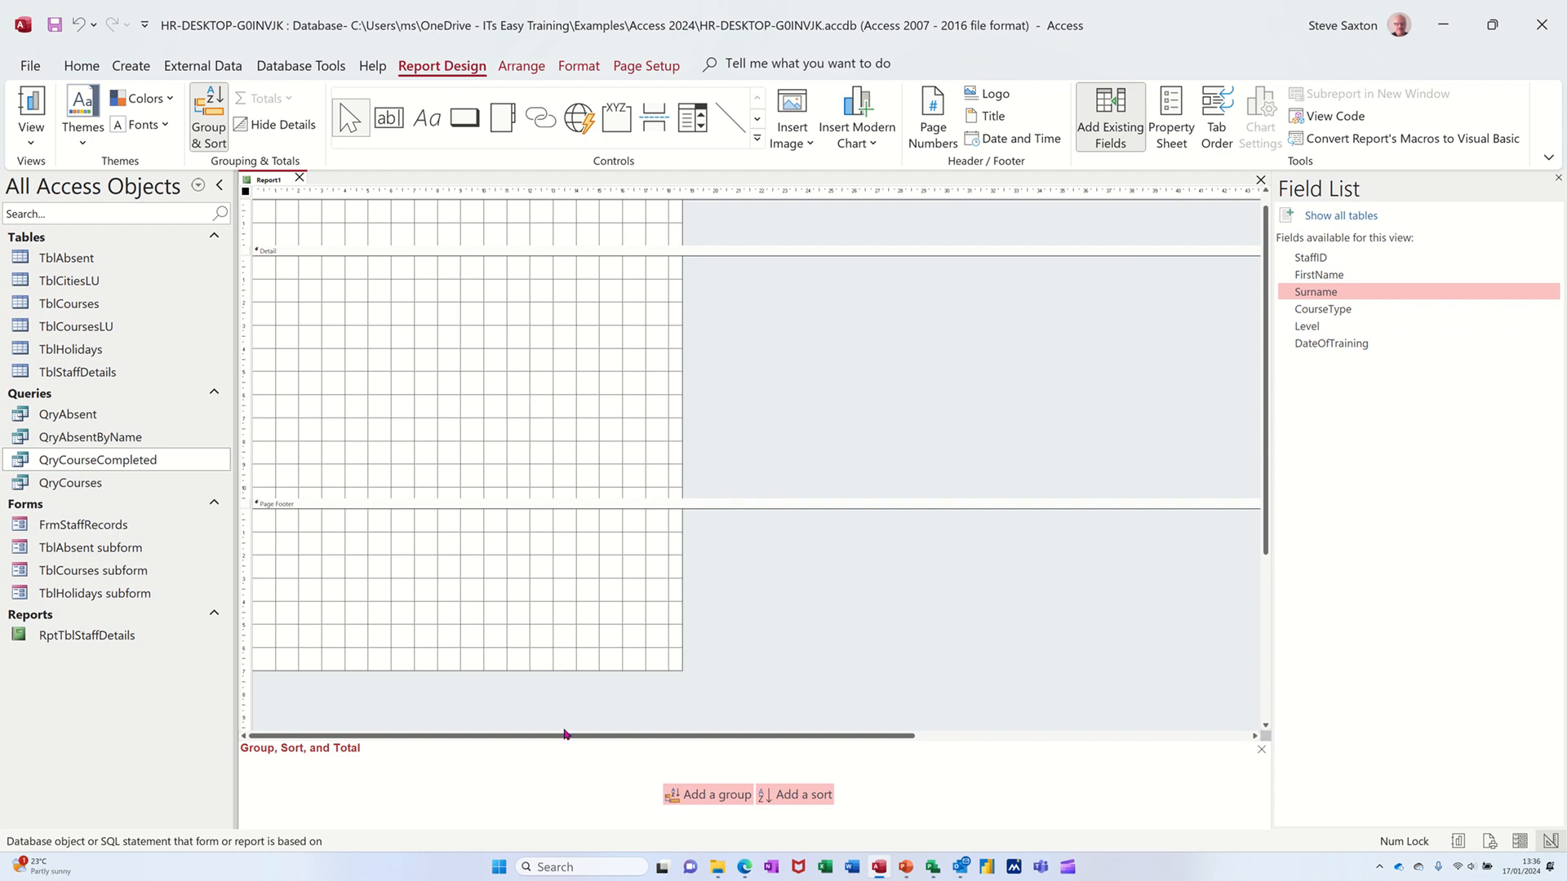
Step: Group the report on StaffID, place FirstName and Surname in the StaffID header, and preview it
{"action": "left_click", "coordinate": [714, 794]}
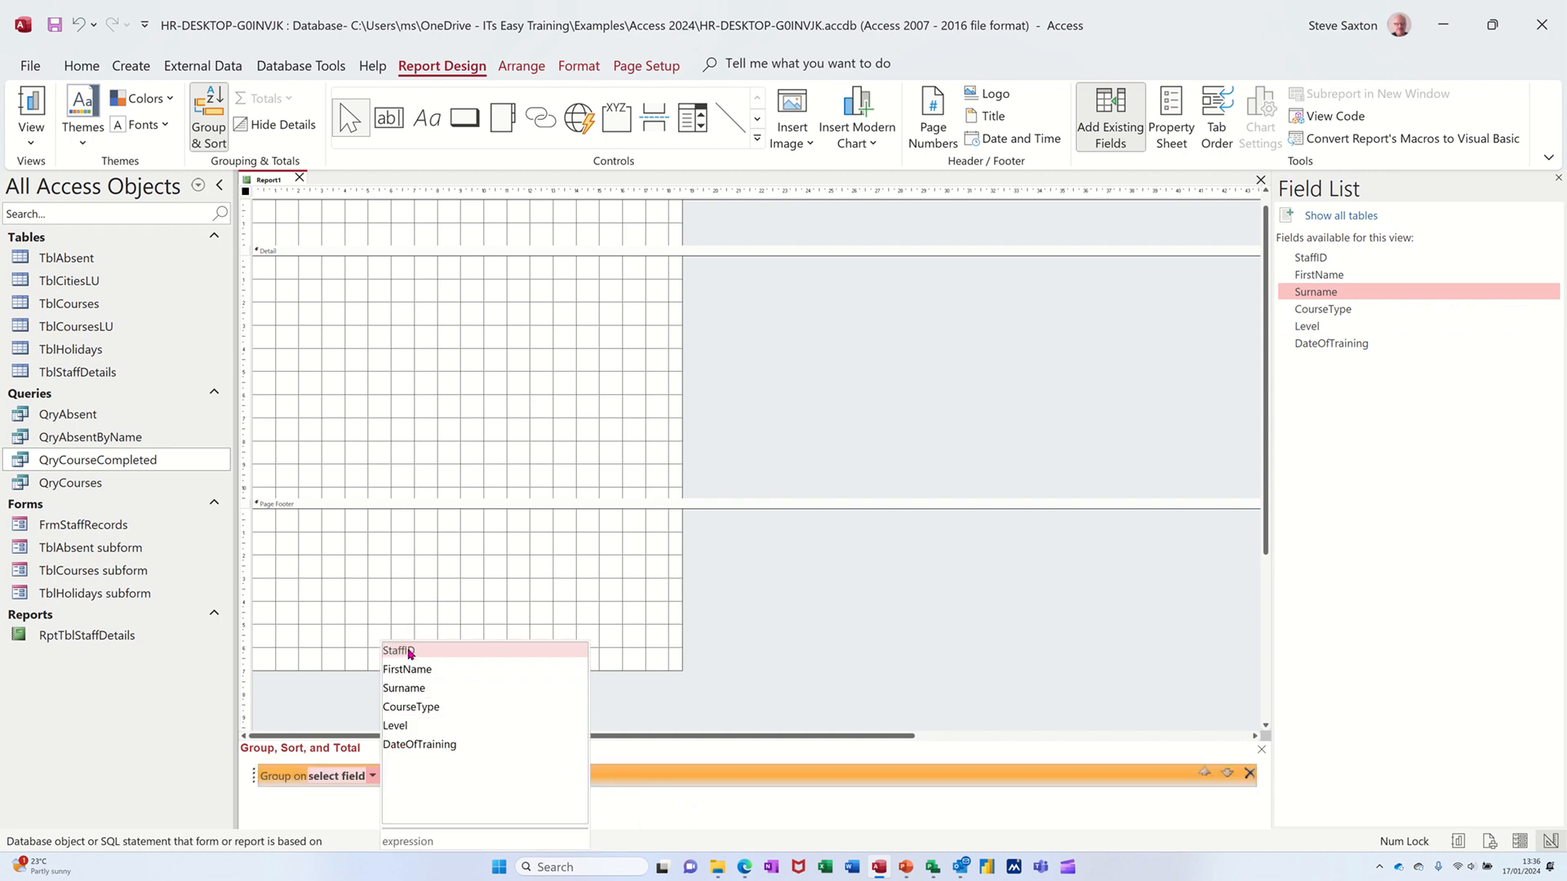
{"action": "left_click", "coordinate": [398, 650]}
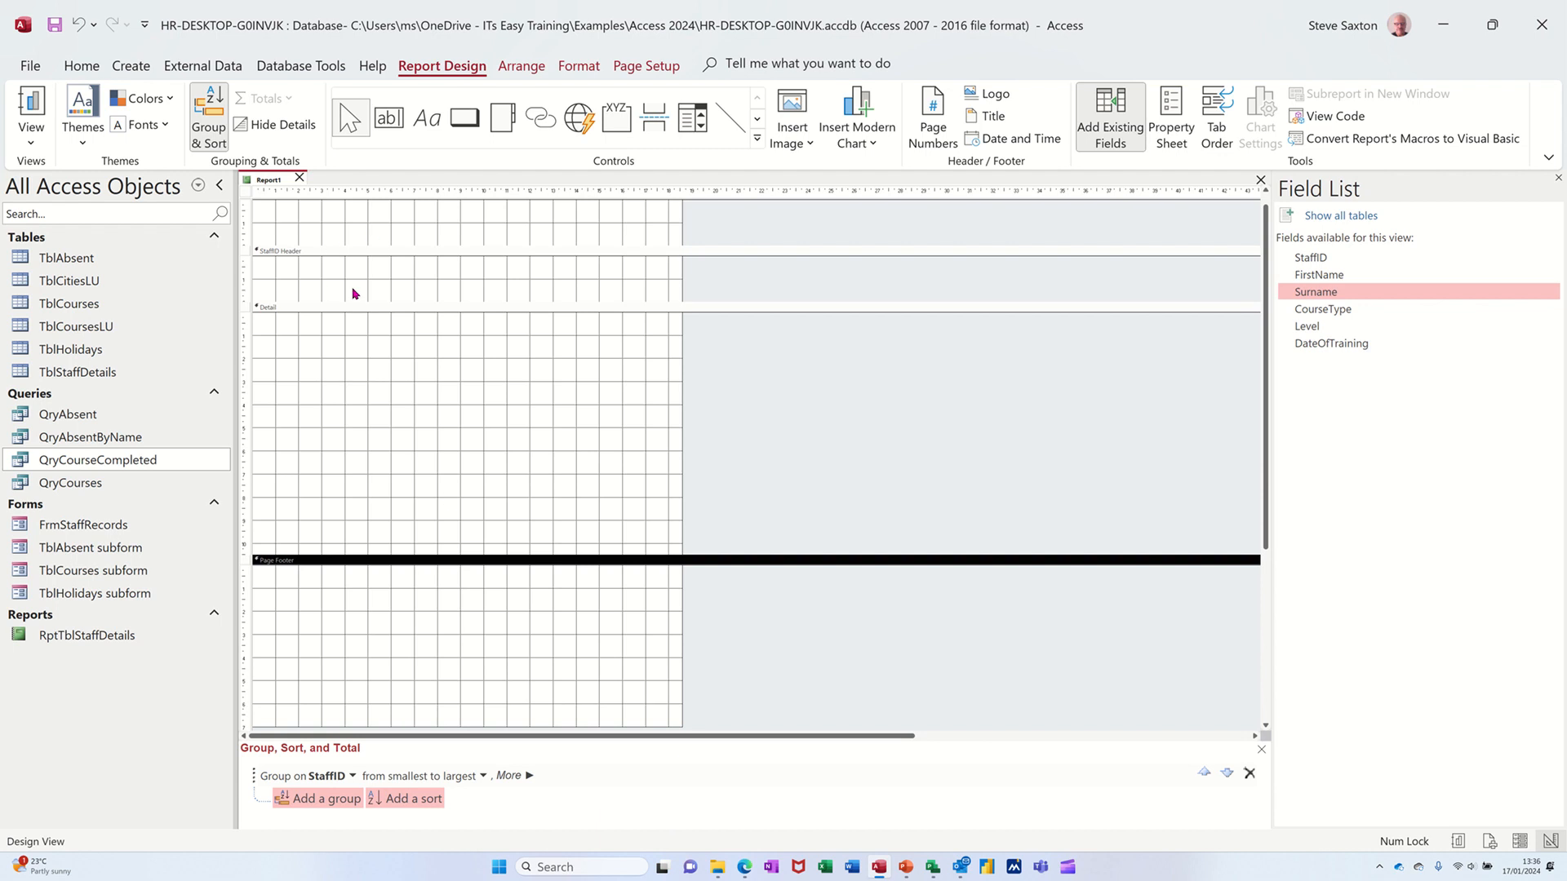
{"action": "mouse_move", "coordinate": [1318, 277]}
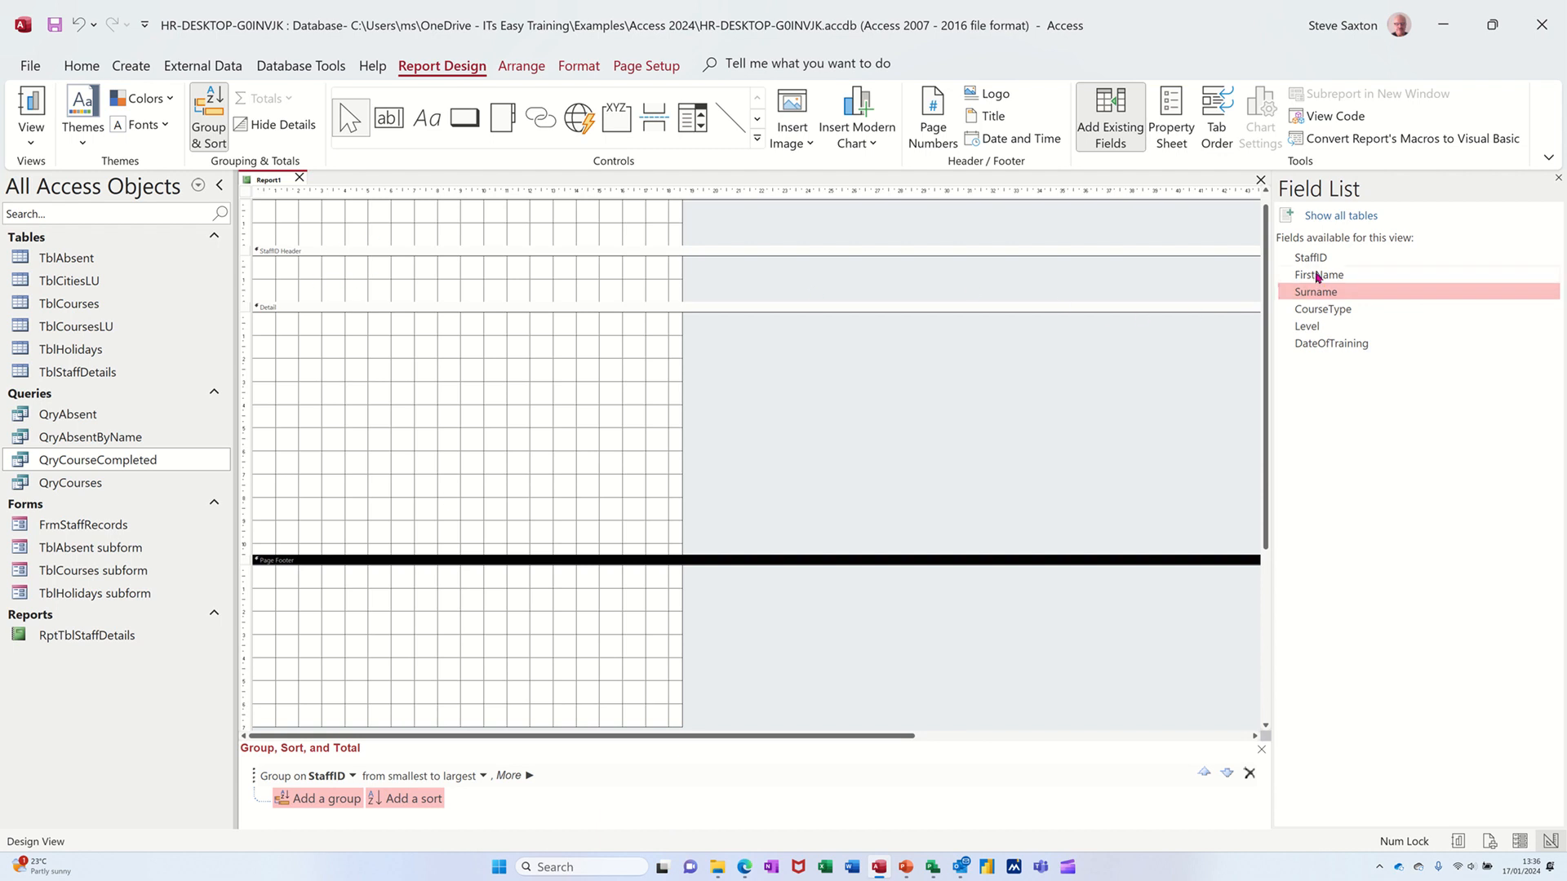
{"action": "left_click", "coordinate": [1319, 274]}
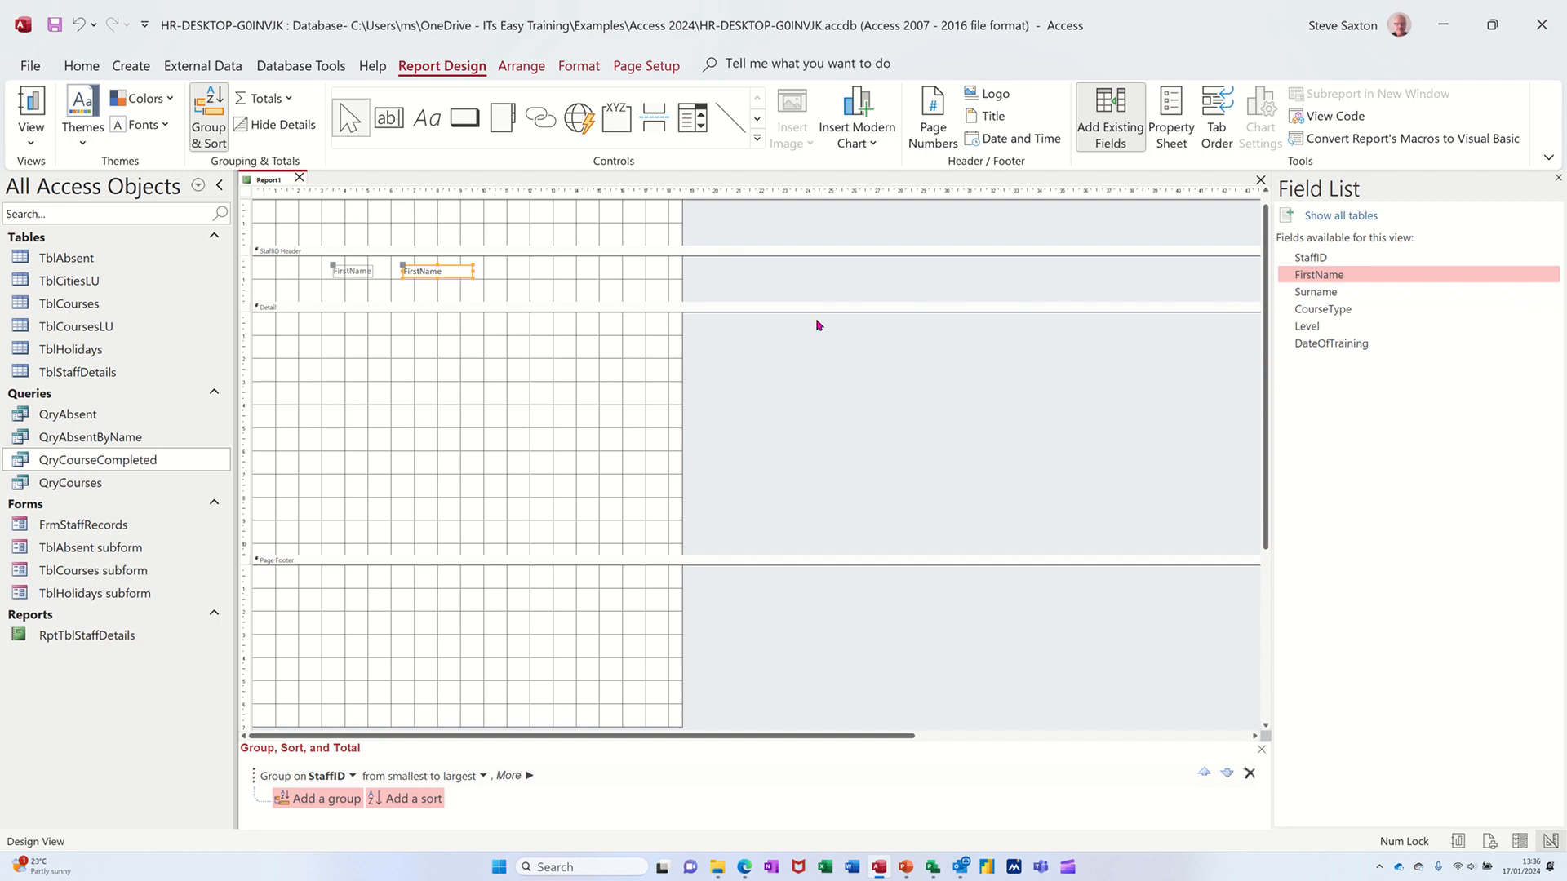
{"action": "left_click", "coordinate": [1315, 291]}
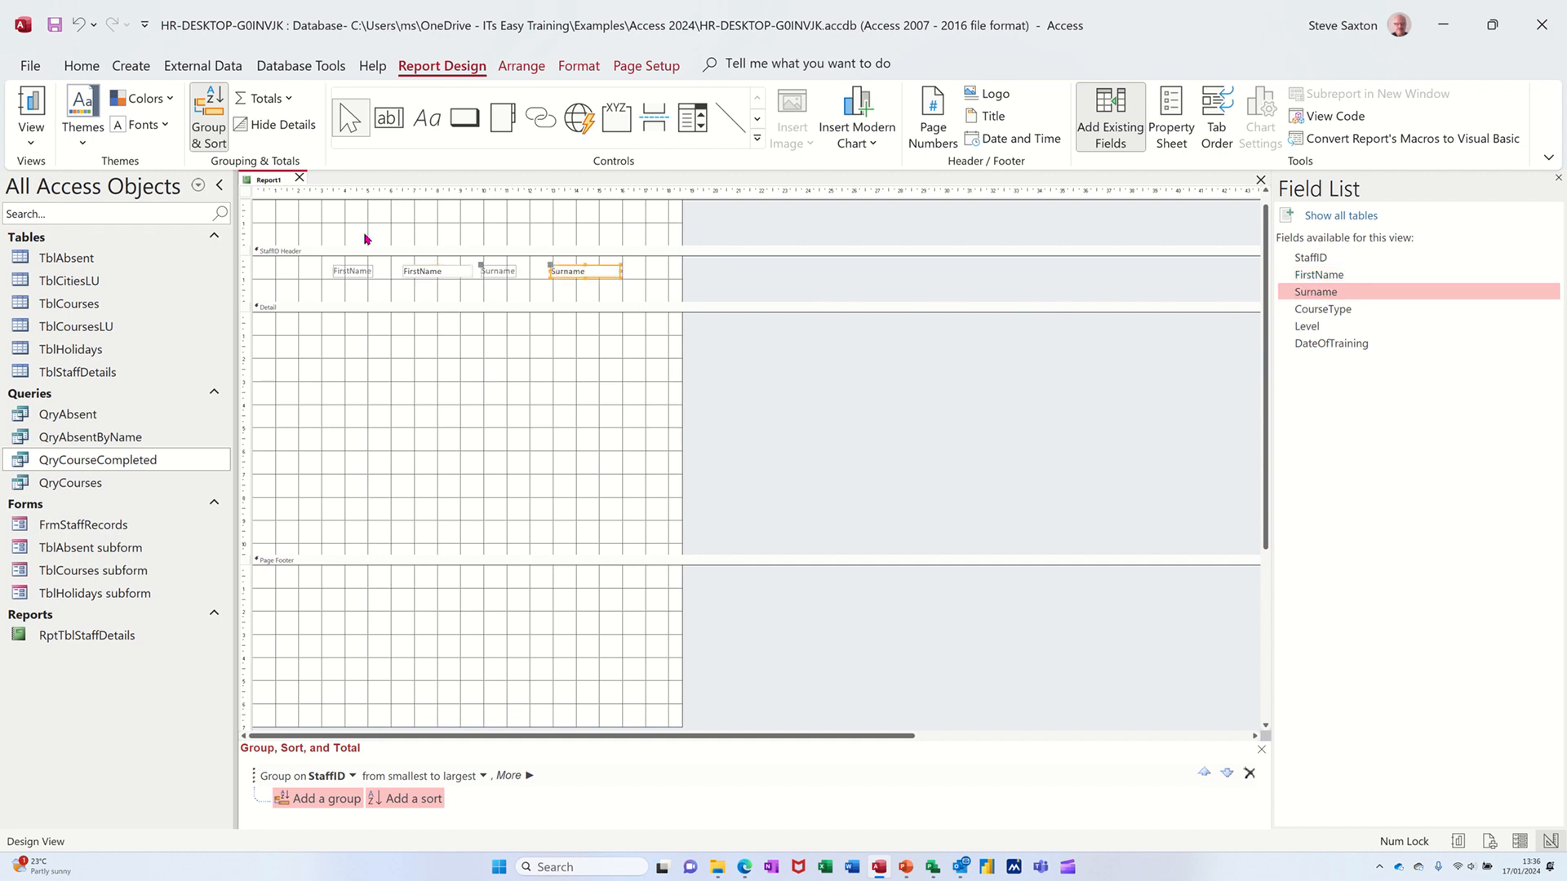
{"action": "left_click", "coordinate": [31, 108]}
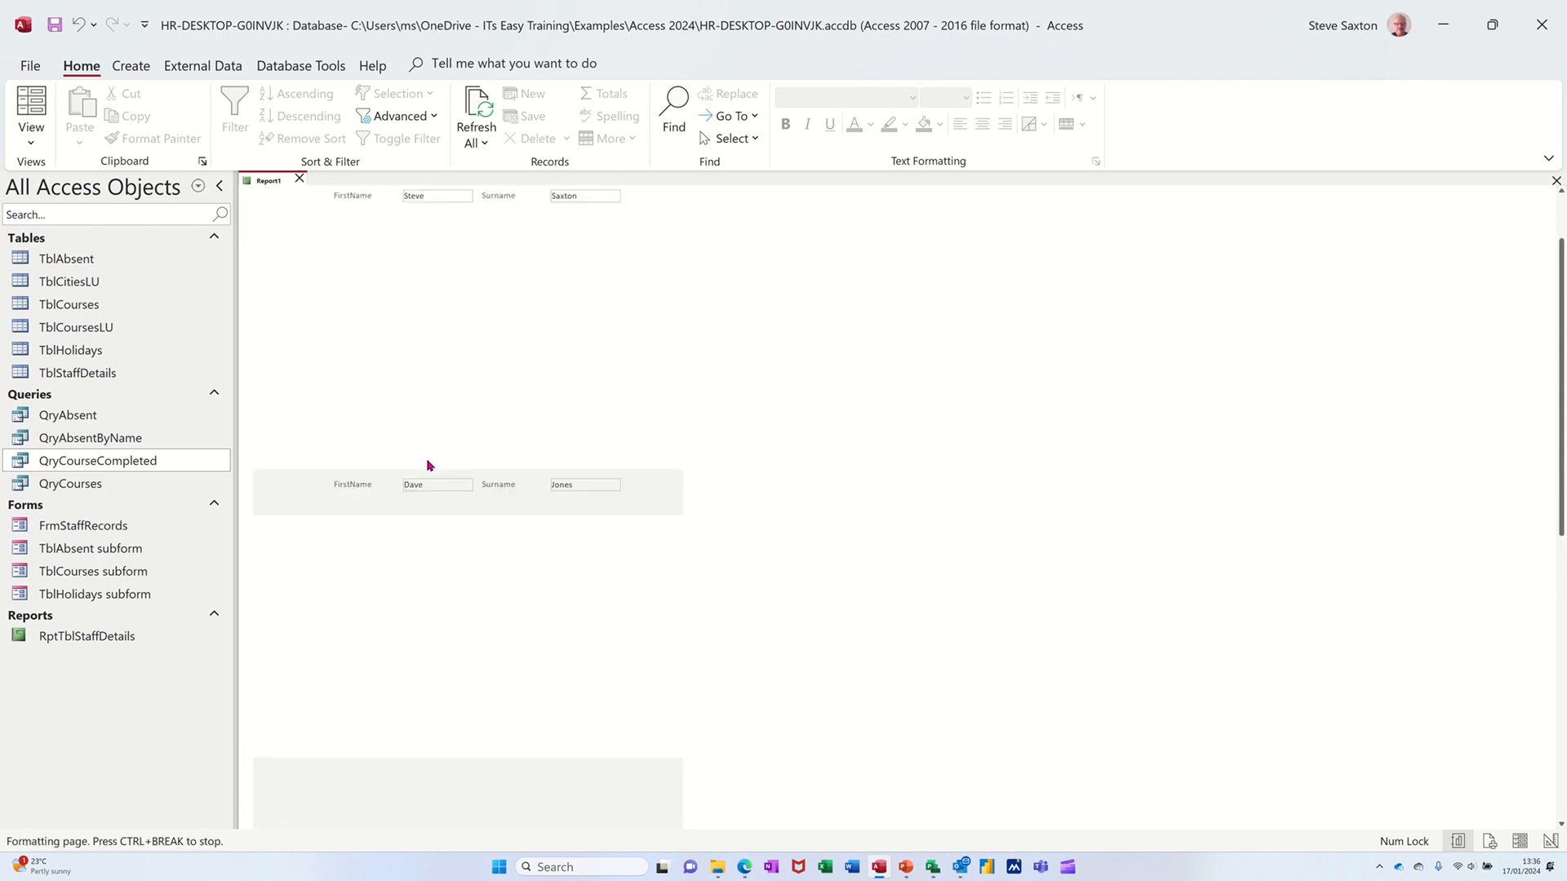
Step: Switch the report from Report View back to Design View
{"action": "left_click", "coordinate": [31, 111]}
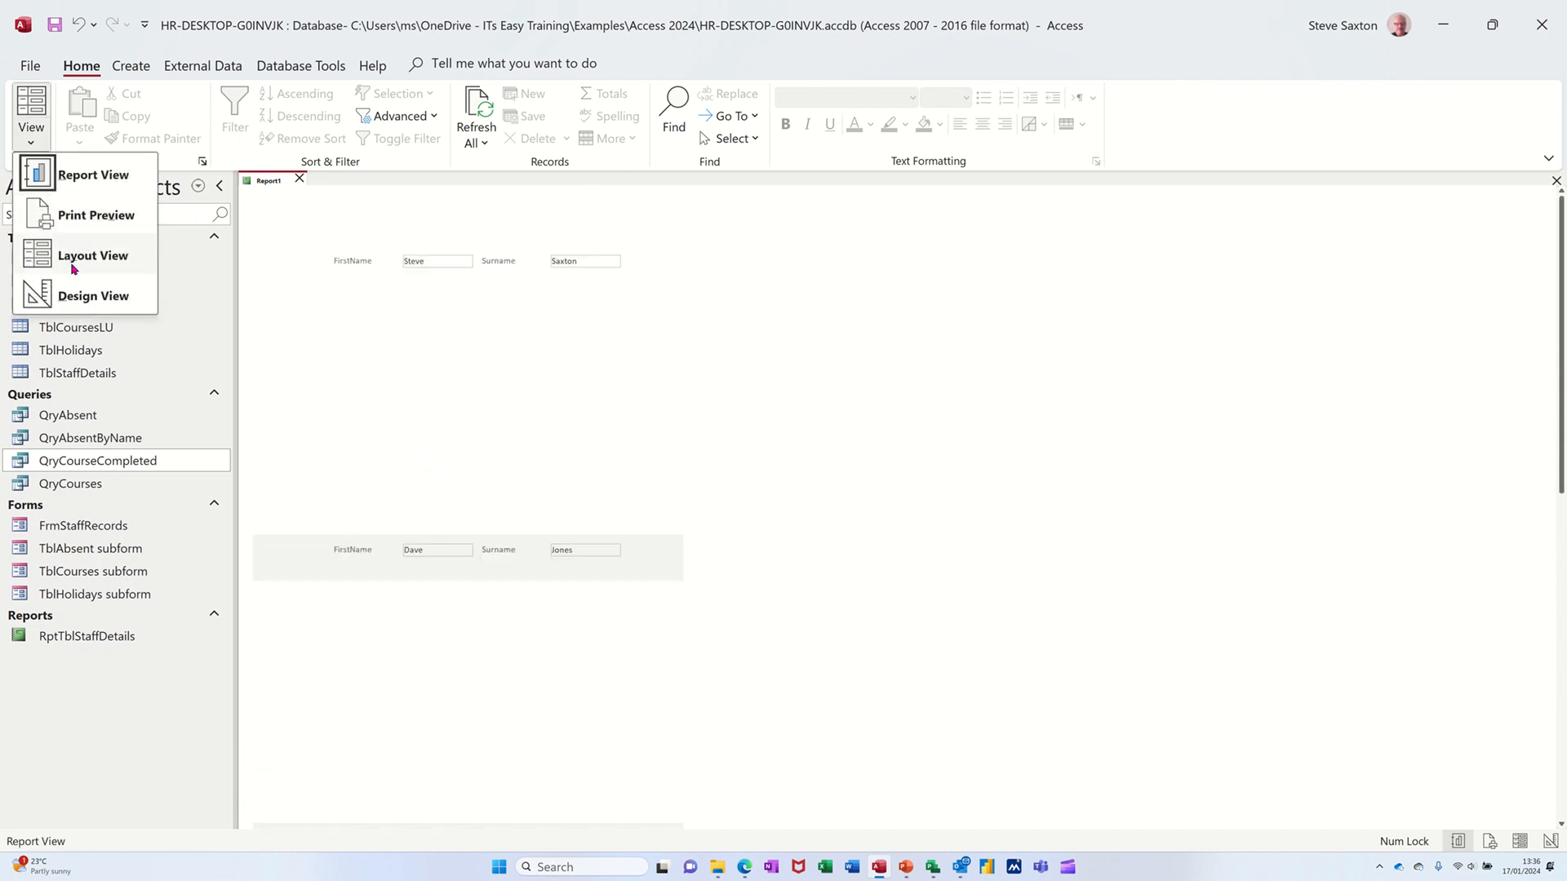
{"action": "left_click", "coordinate": [93, 295]}
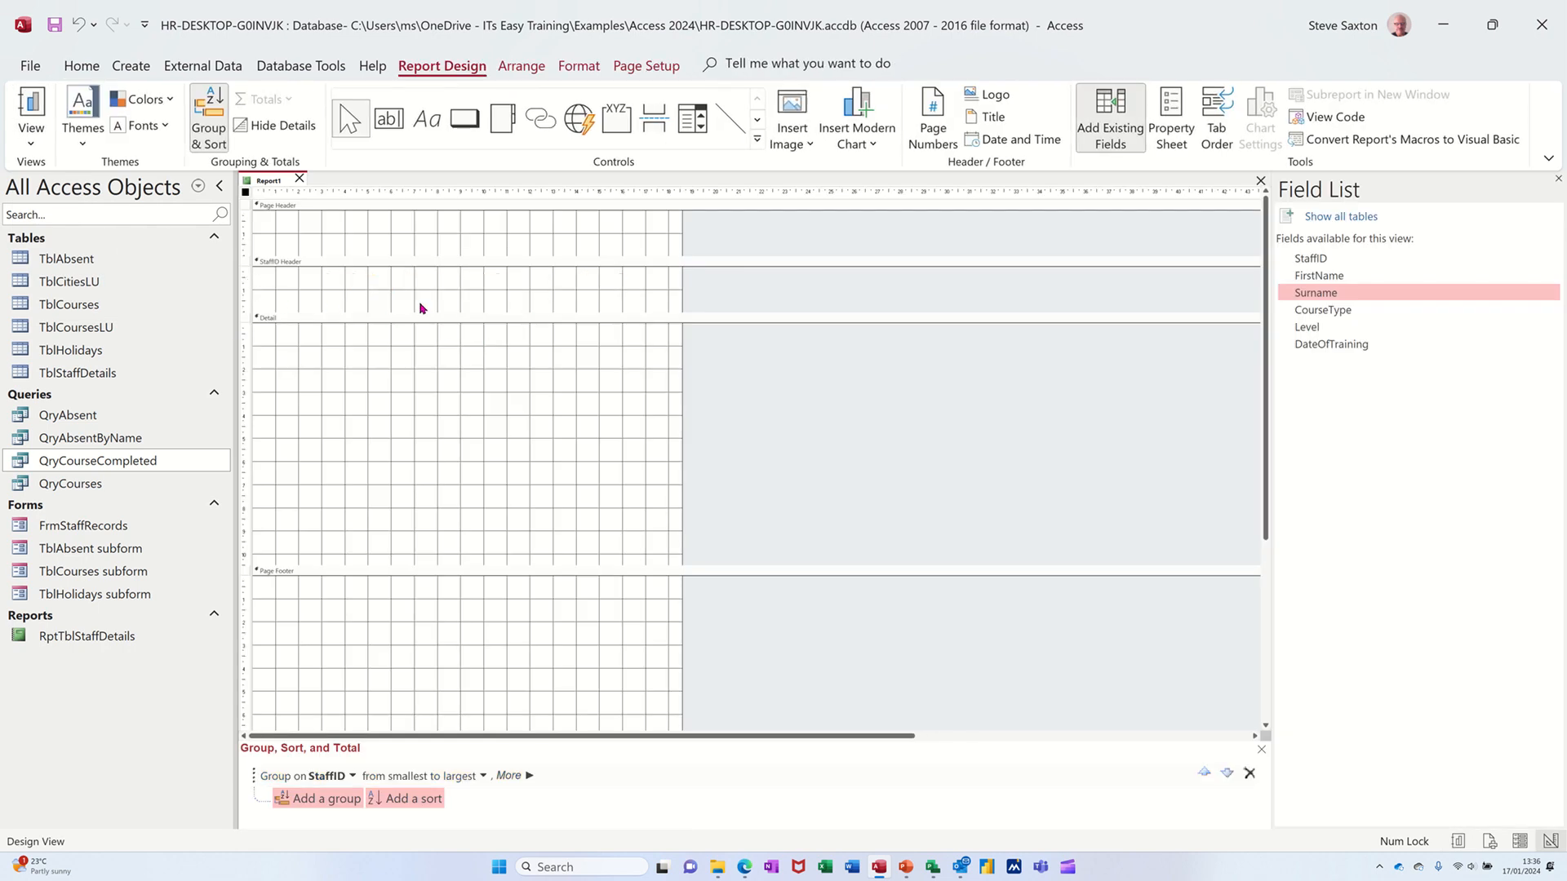
{"action": "mouse_move", "coordinate": [519, 307]}
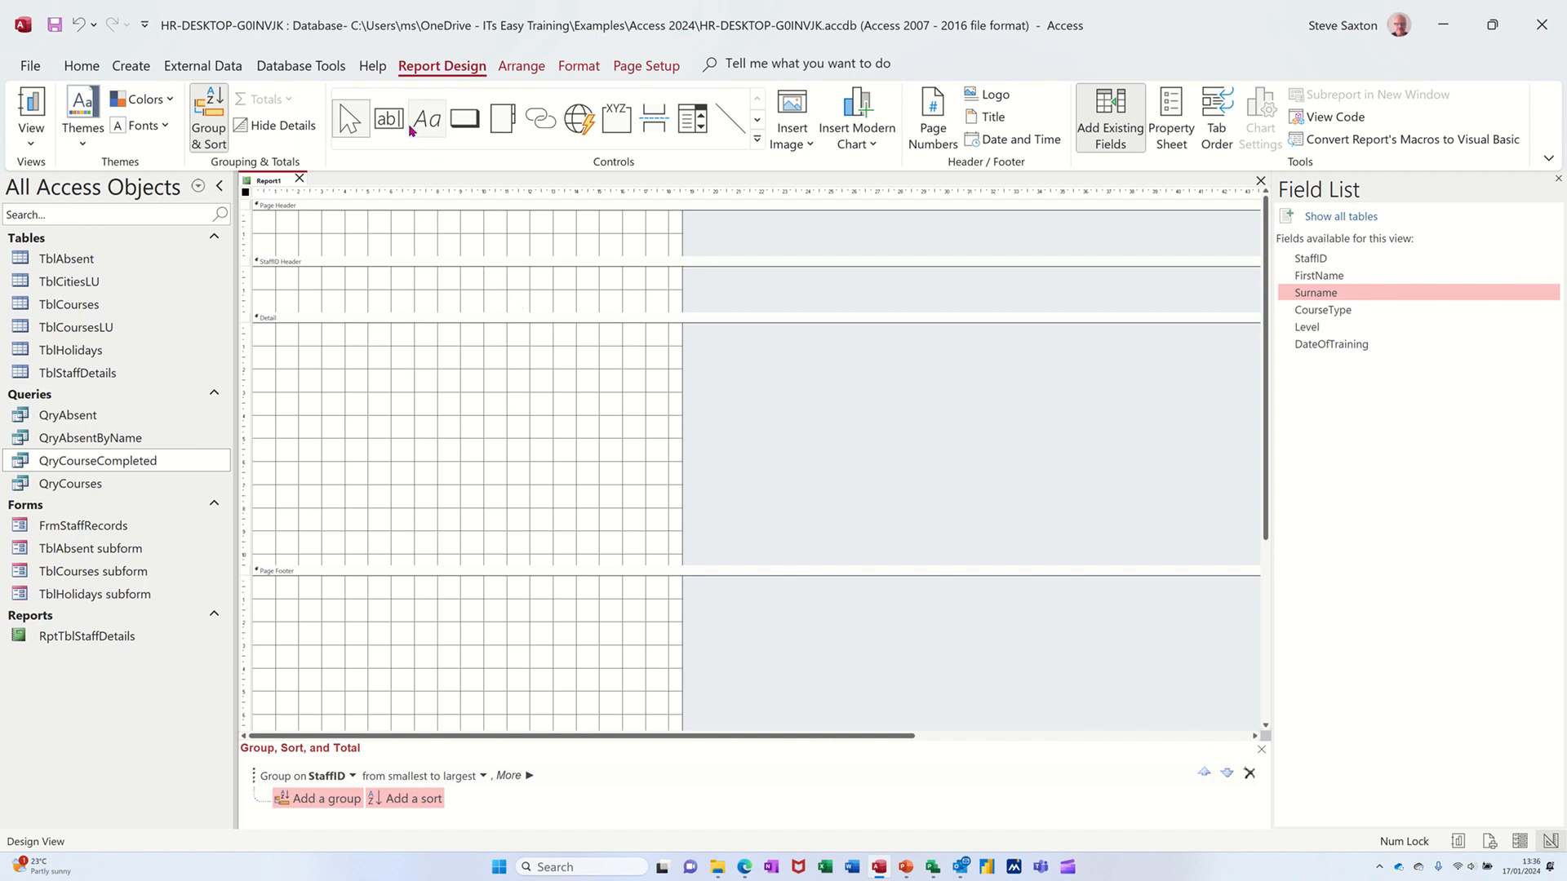
{"action": "mouse_move", "coordinate": [389, 117]}
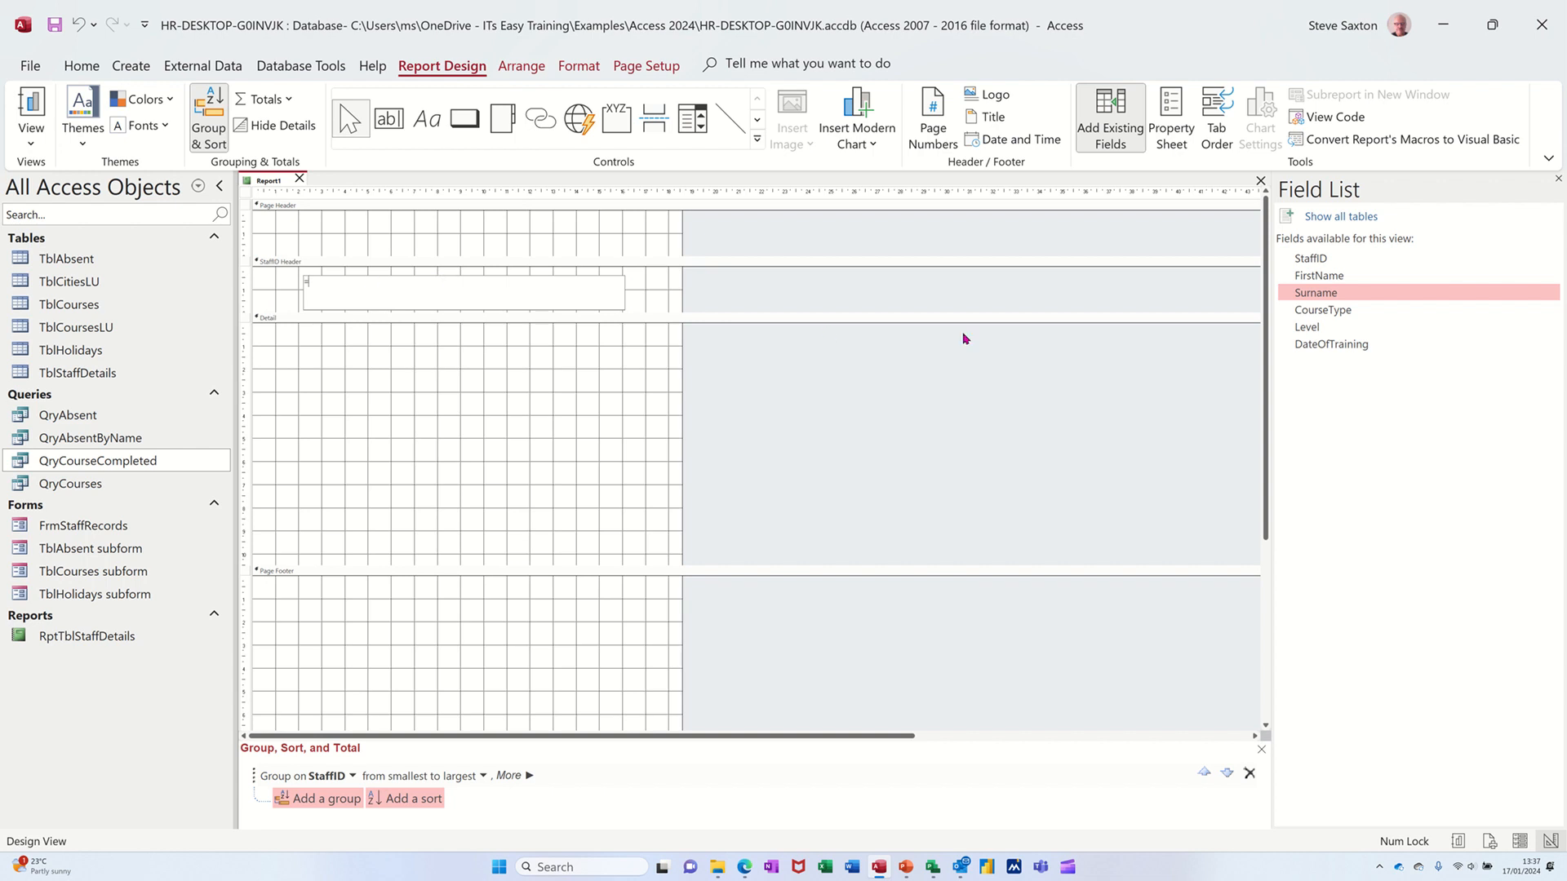
{"action": "mouse_move", "coordinate": [1315, 284]}
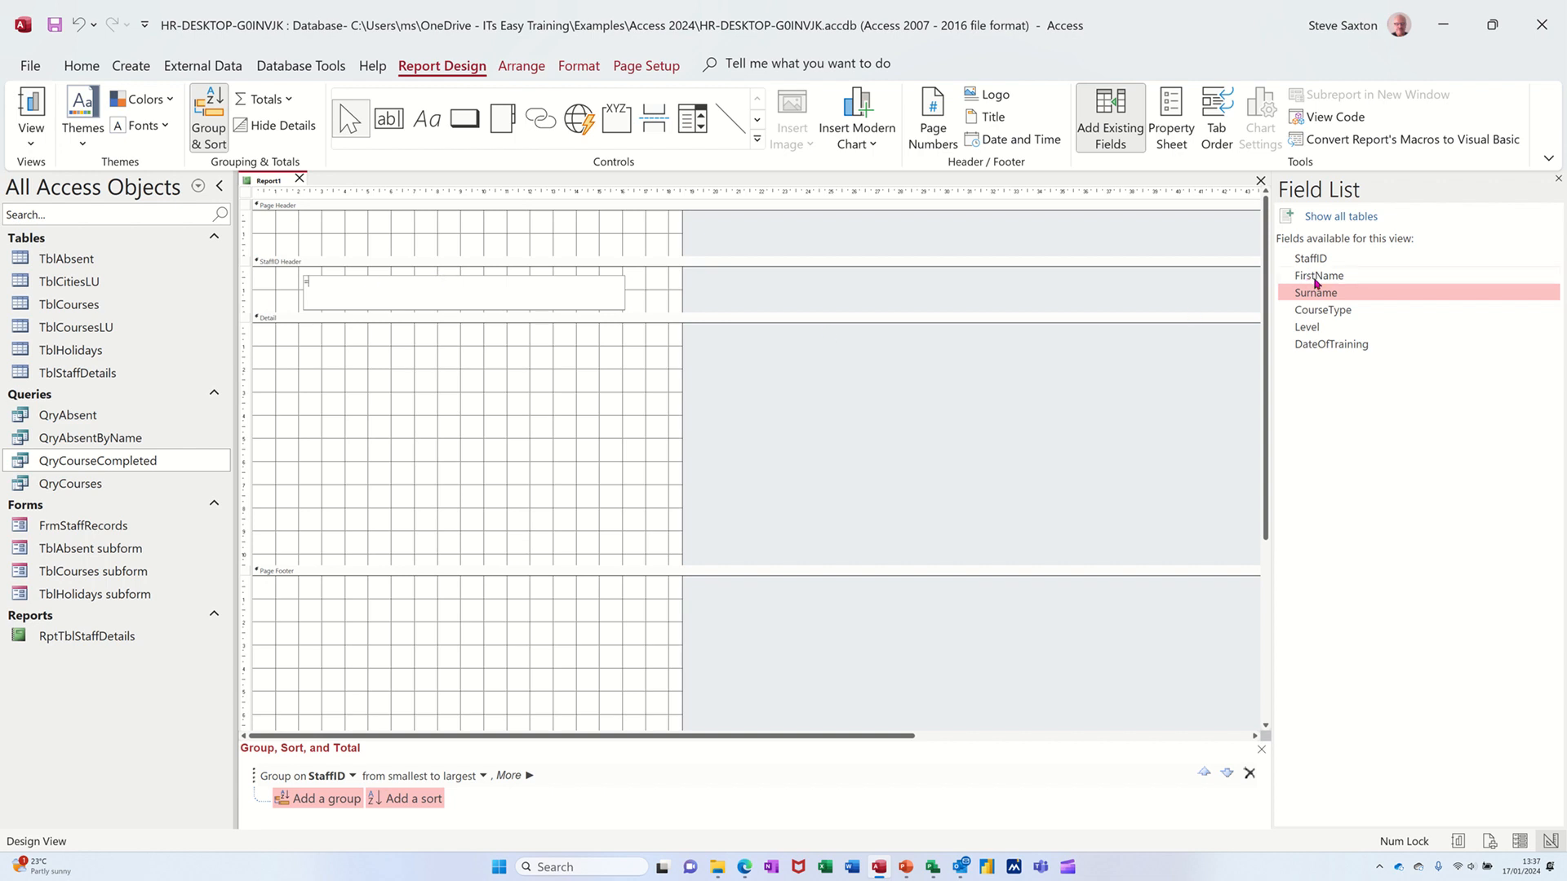
{"action": "mouse_move", "coordinate": [862, 336]}
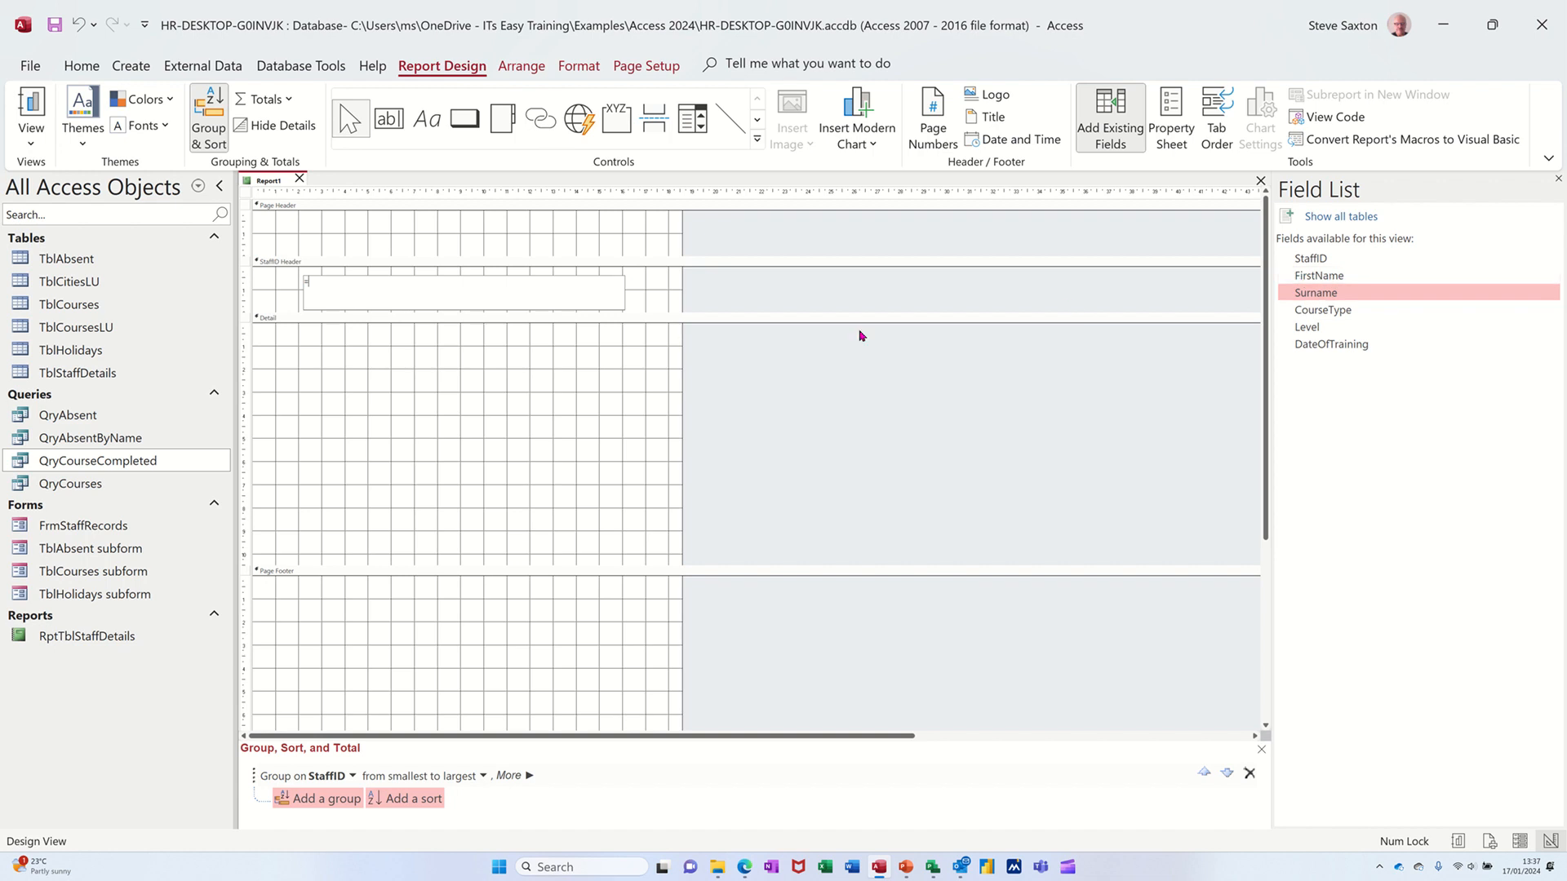
{"action": "mouse_move", "coordinate": [558, 393]}
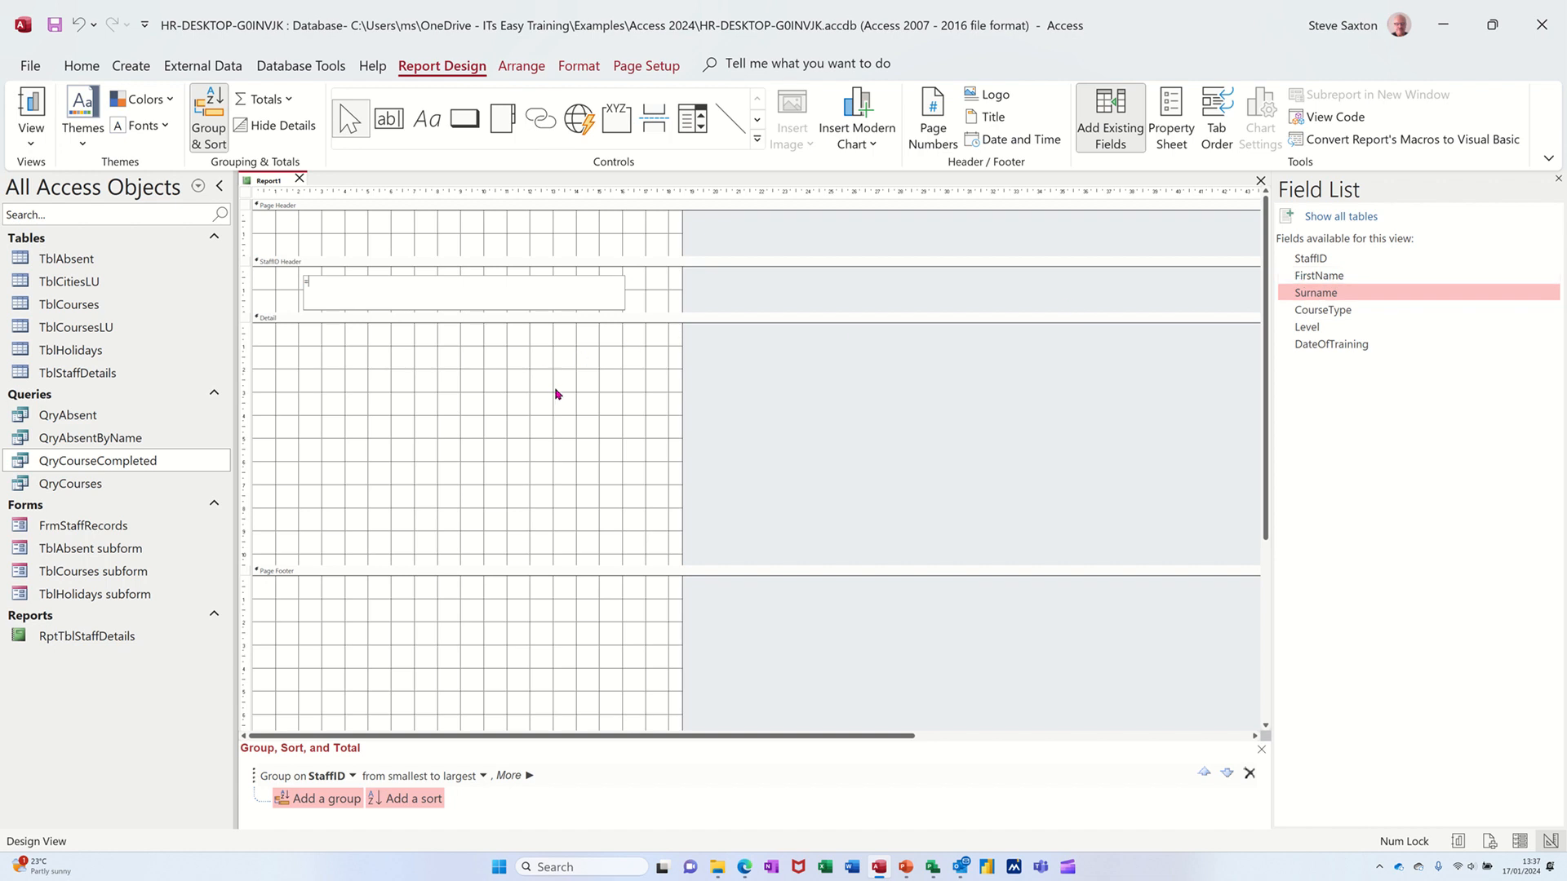
Step: Enter =[firstname] & " " & [surname] in the header text box and preview the combined names
{"action": "type", "text": "=[firstn"}
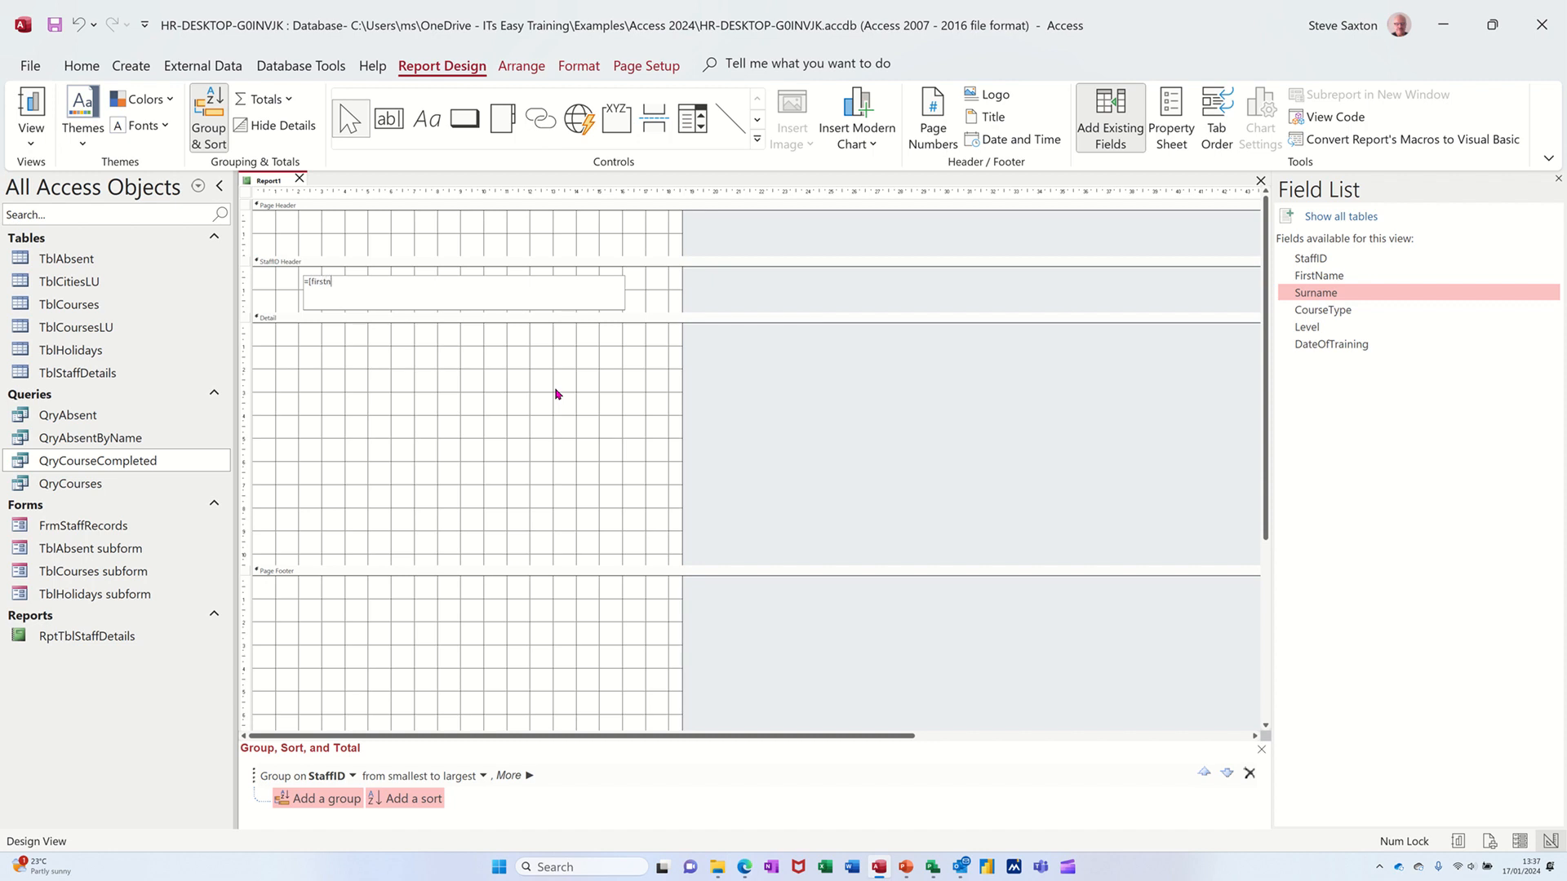
{"action": "type", "text": "ame]"}
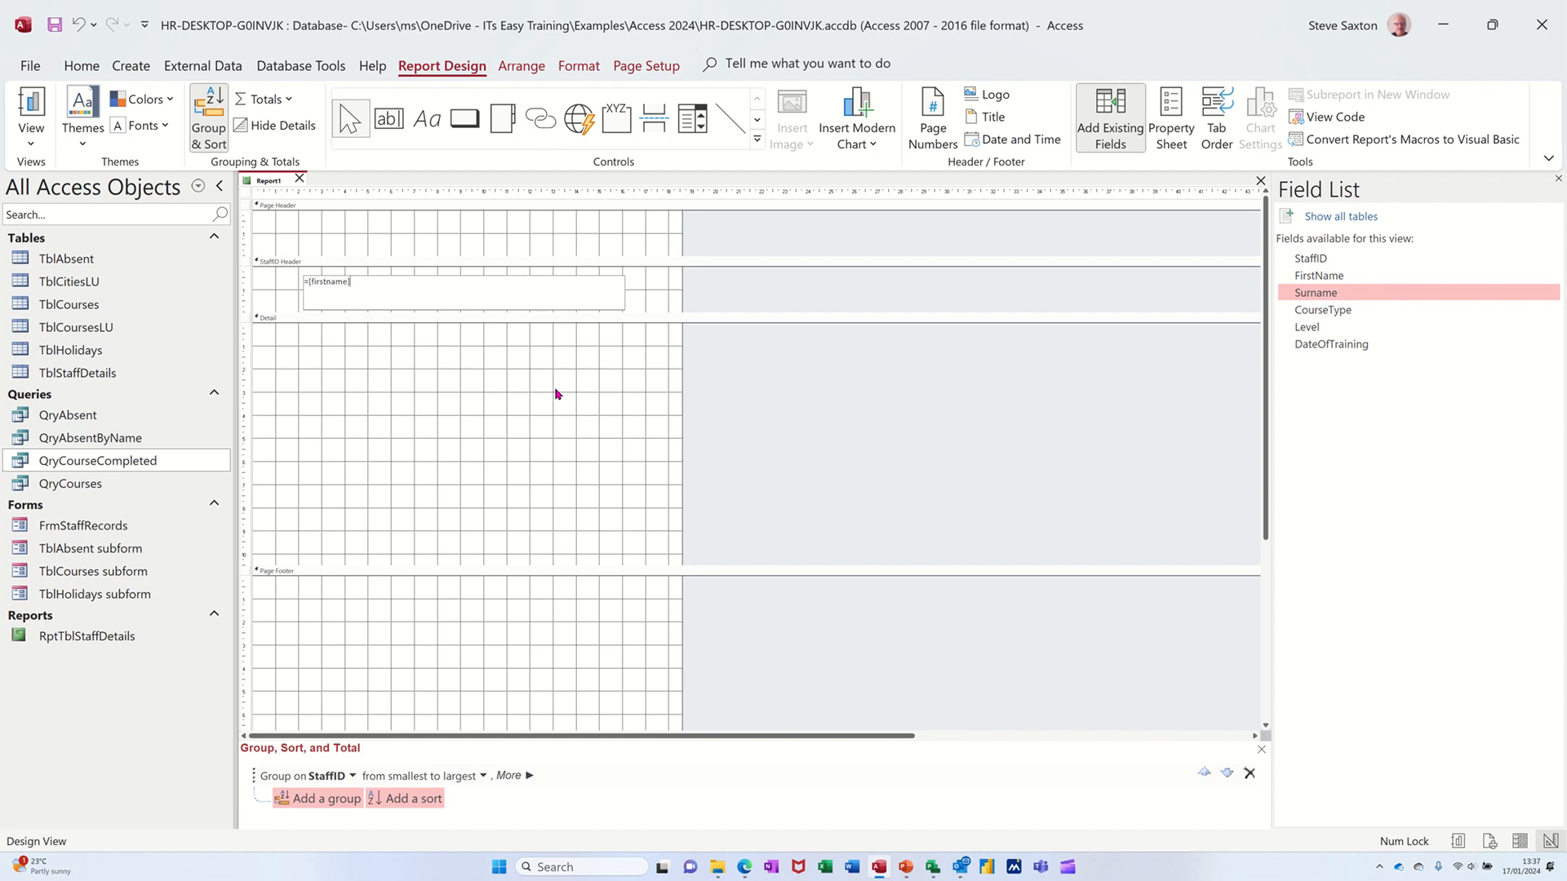
{"action": "type", "text": "&\""}
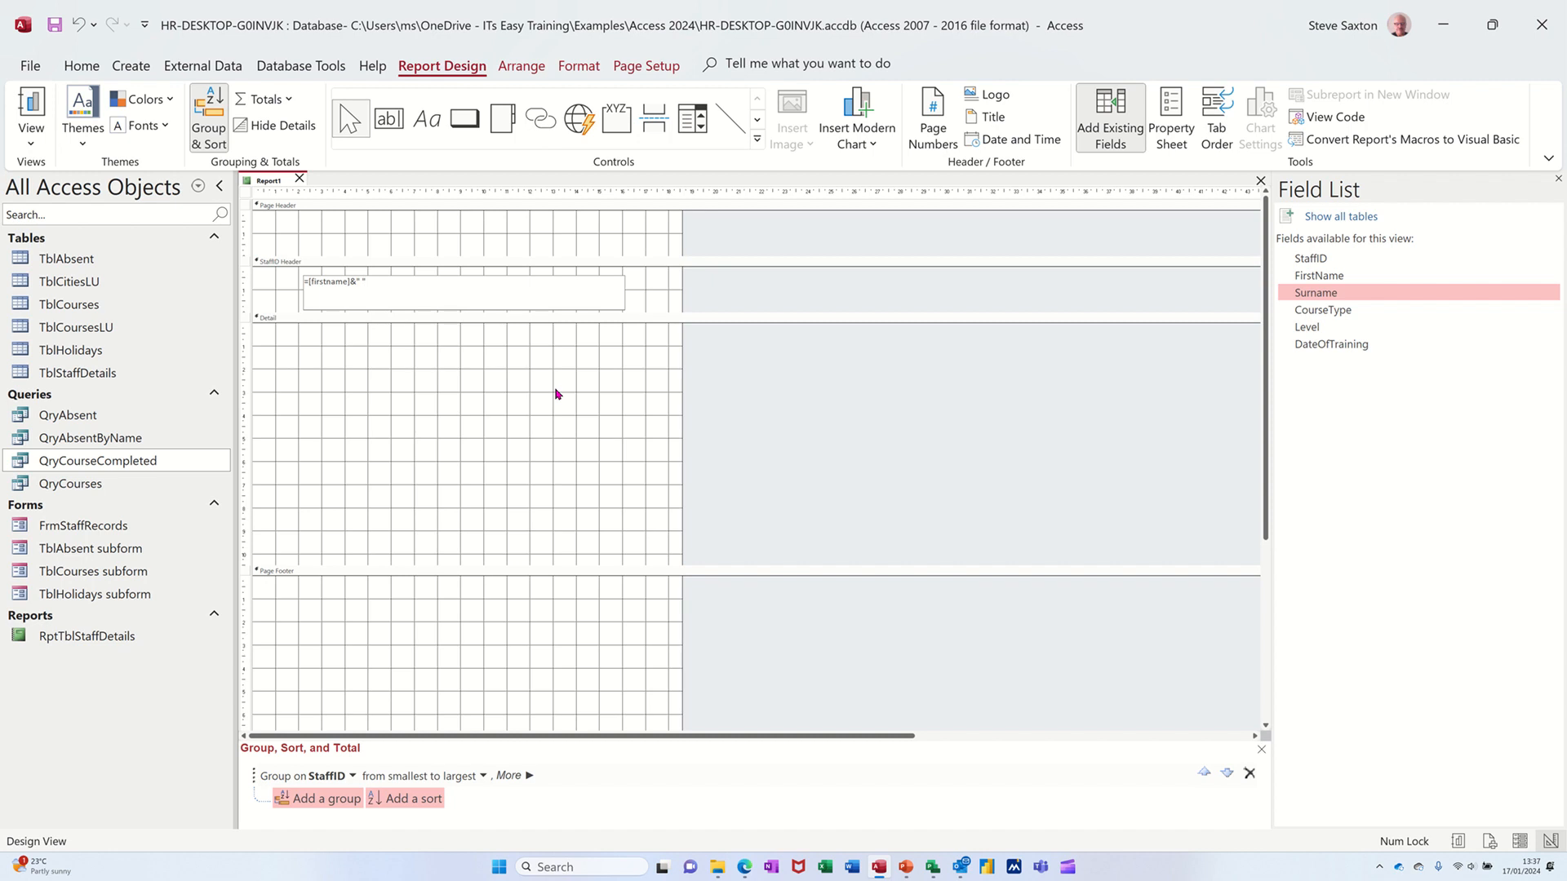
{"action": "type", "text": "&"}
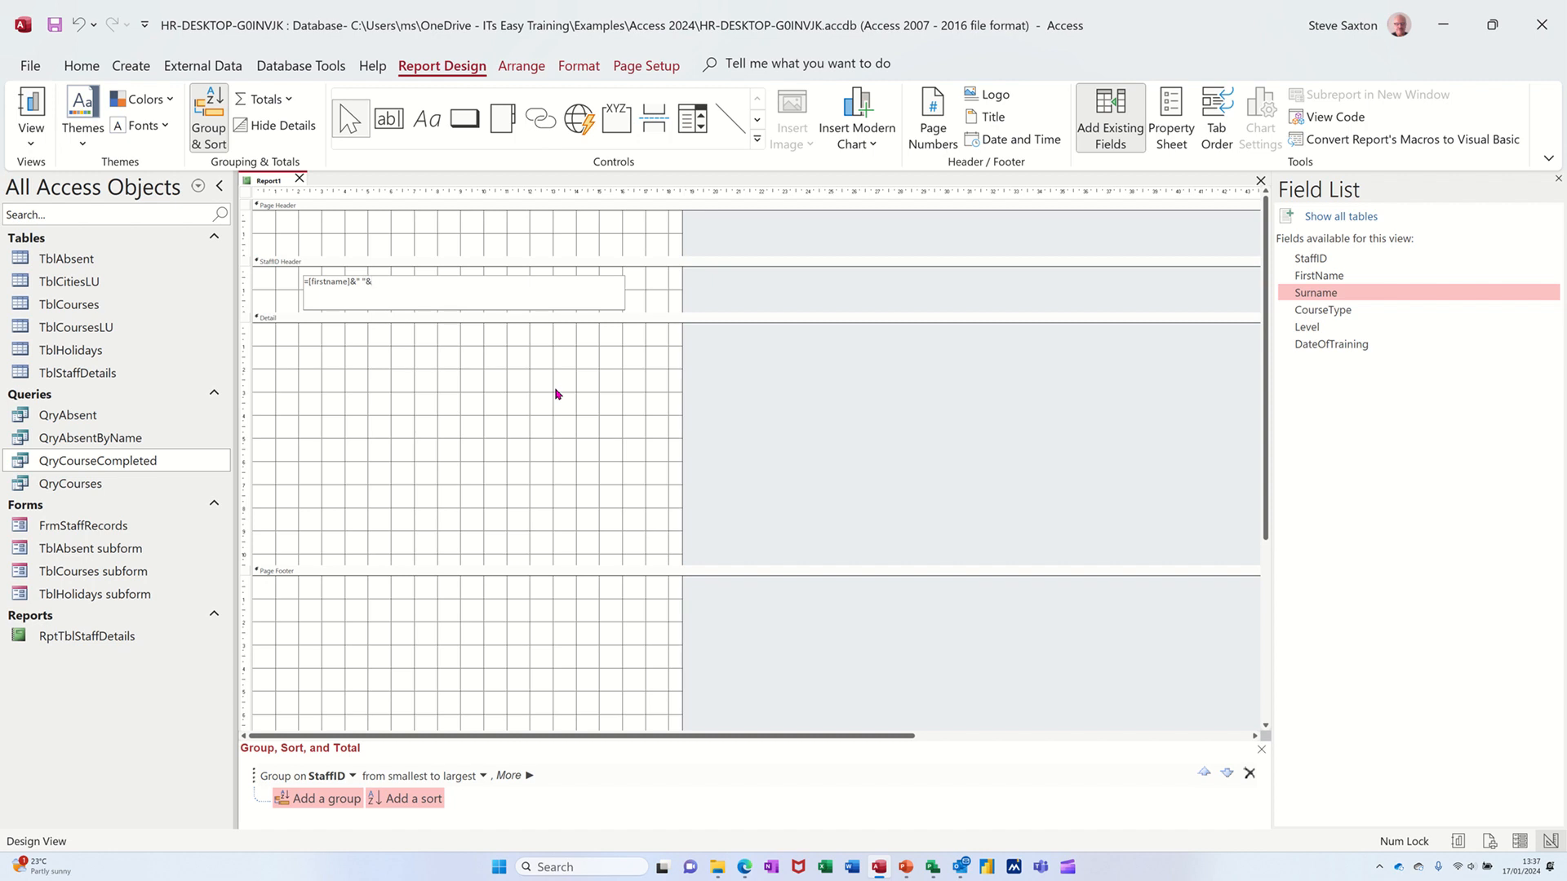
{"action": "type", "text": "[s"}
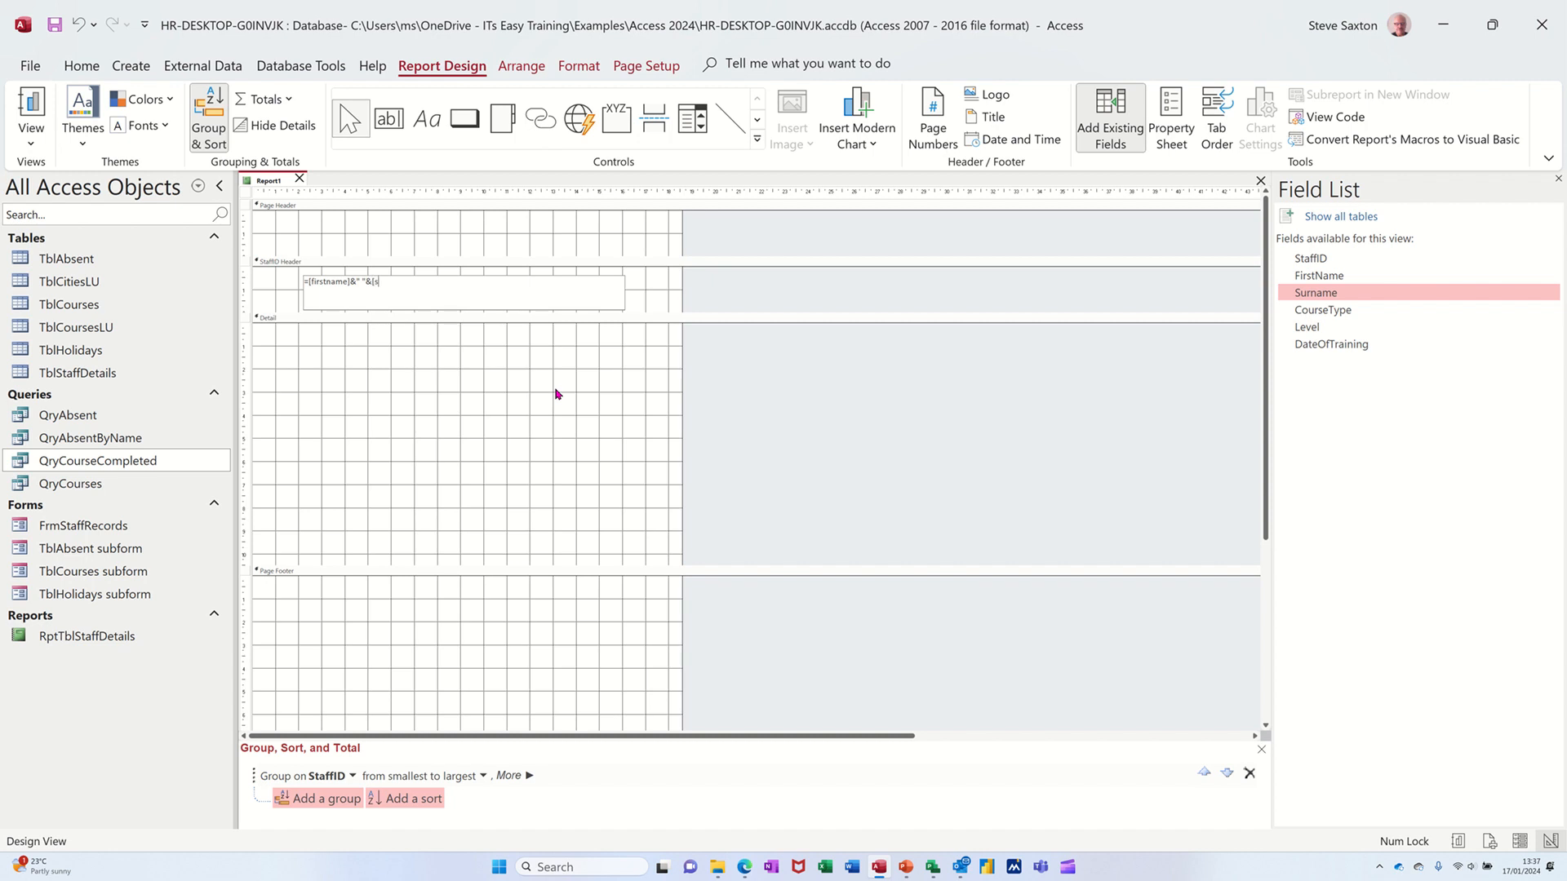
{"action": "type", "text": "urname]"}
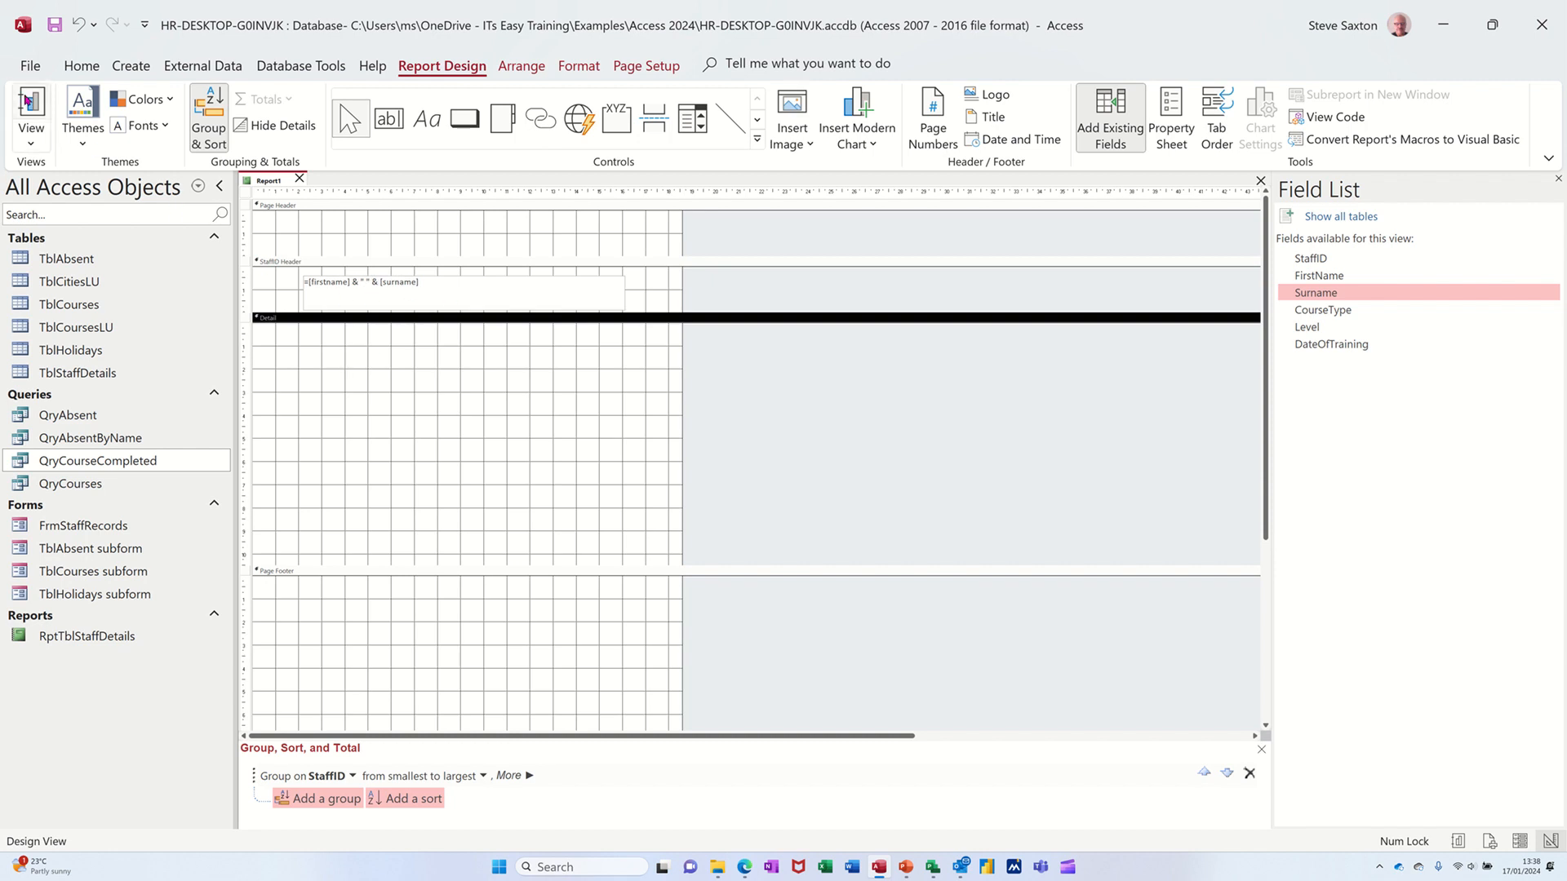
{"action": "left_click", "coordinate": [26, 111]}
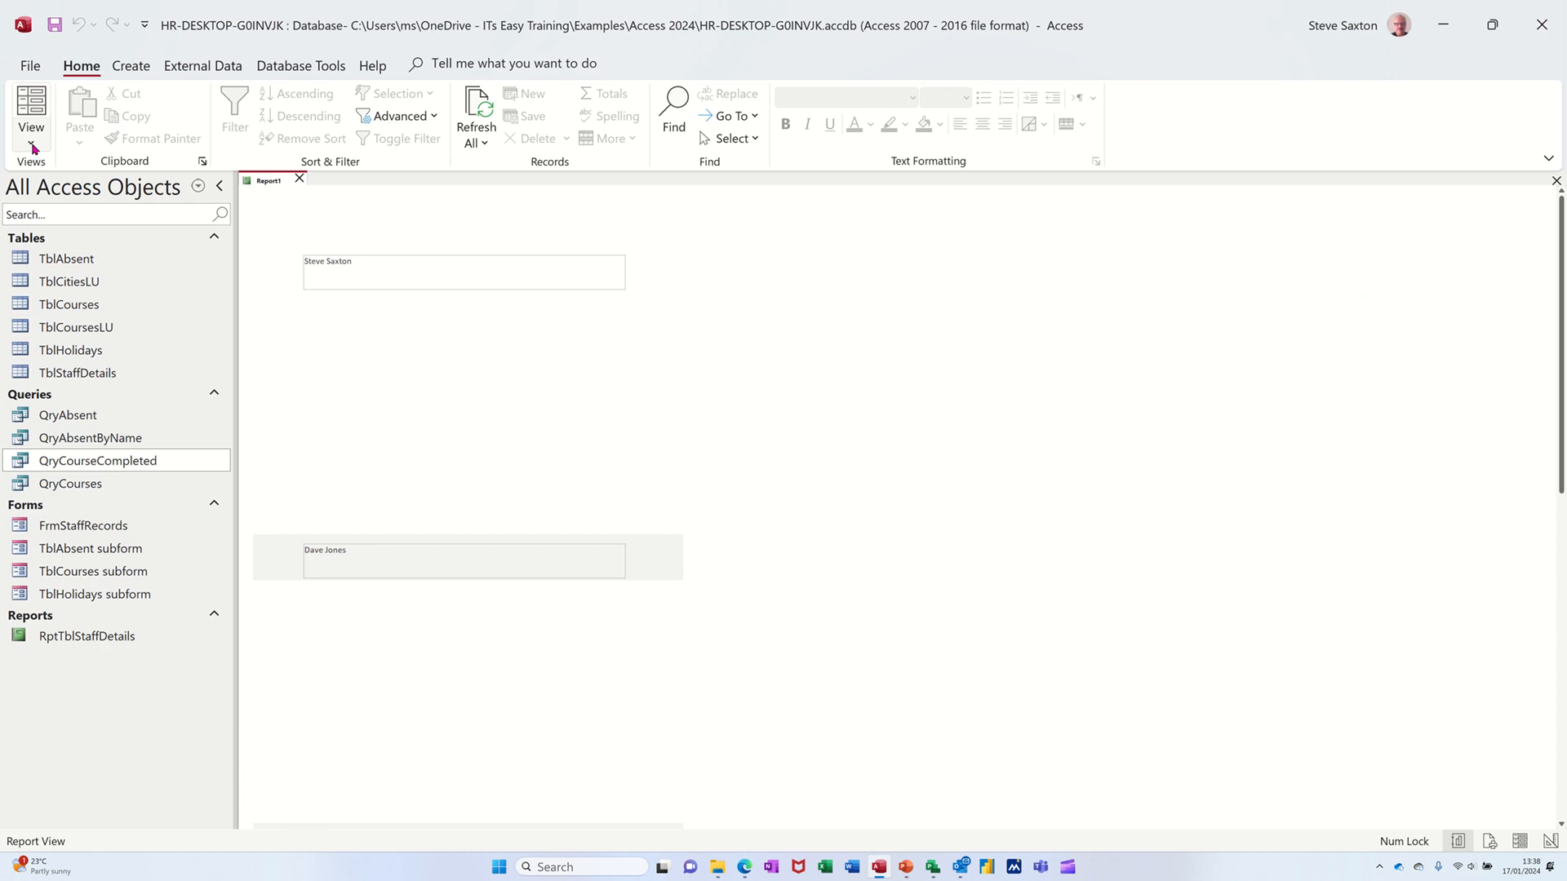
{"action": "left_click", "coordinate": [30, 111]}
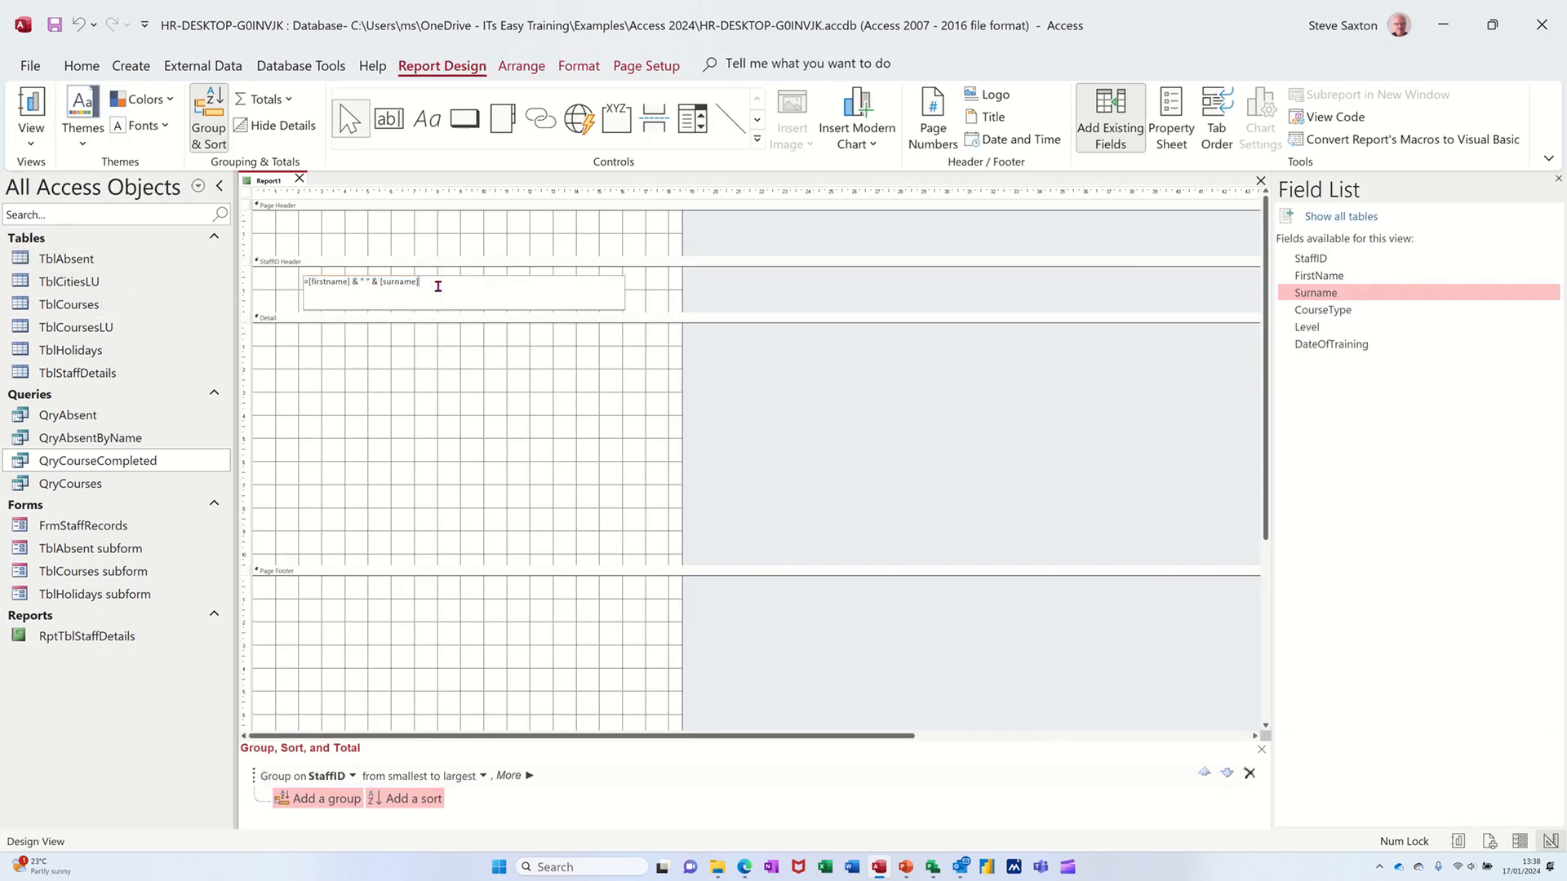
{"action": "mouse_move", "coordinate": [493, 290]}
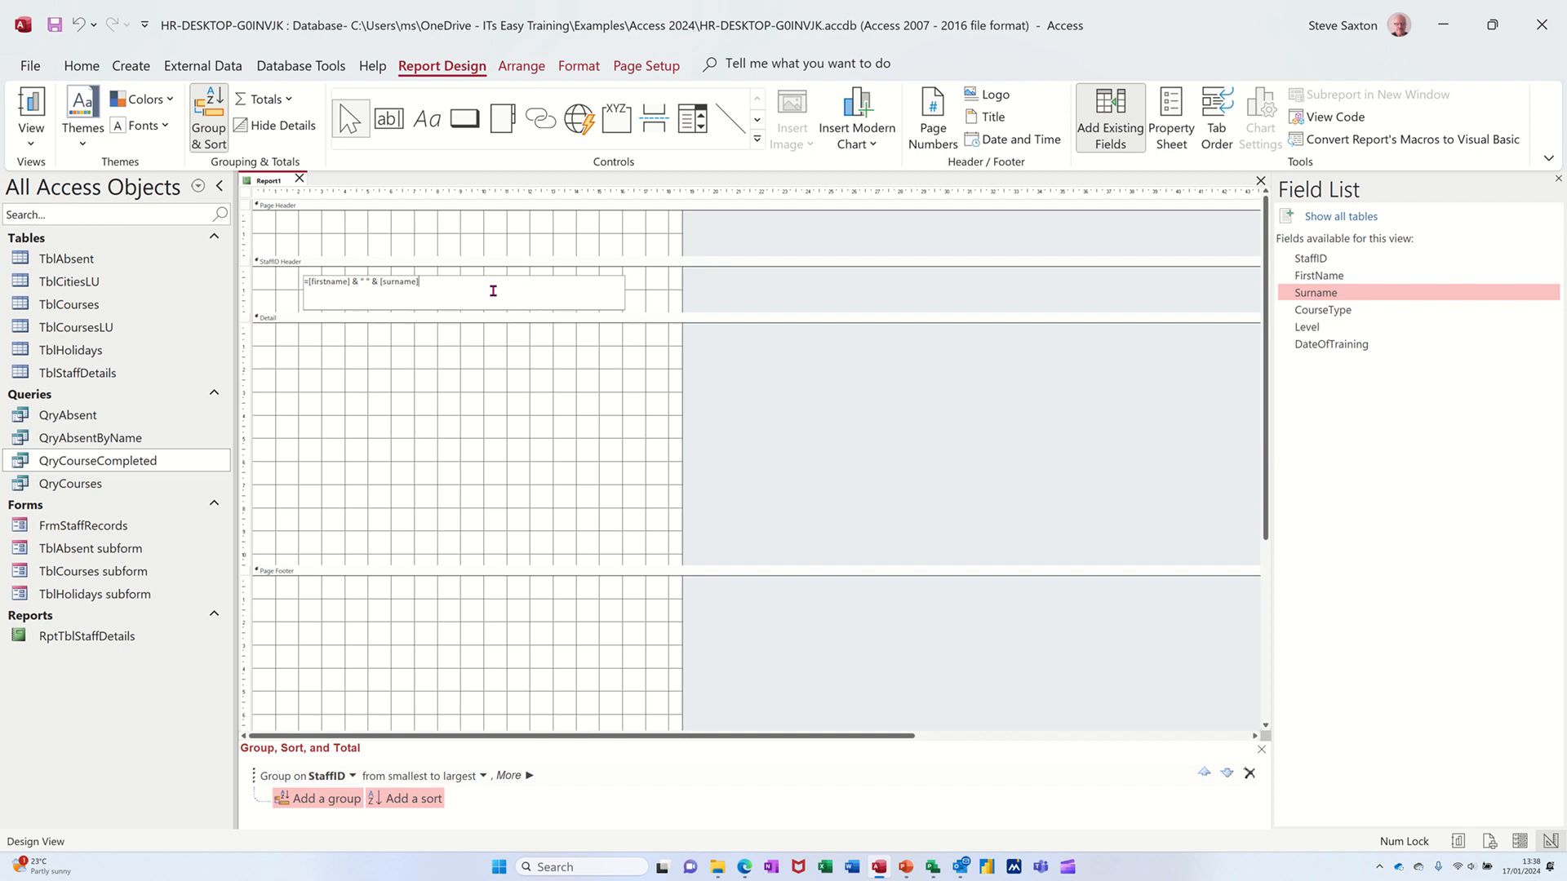
Step: Append & " has completed the following courses;" to the header expression and preview the headings
{"action": "type", "text": "&\" has c"}
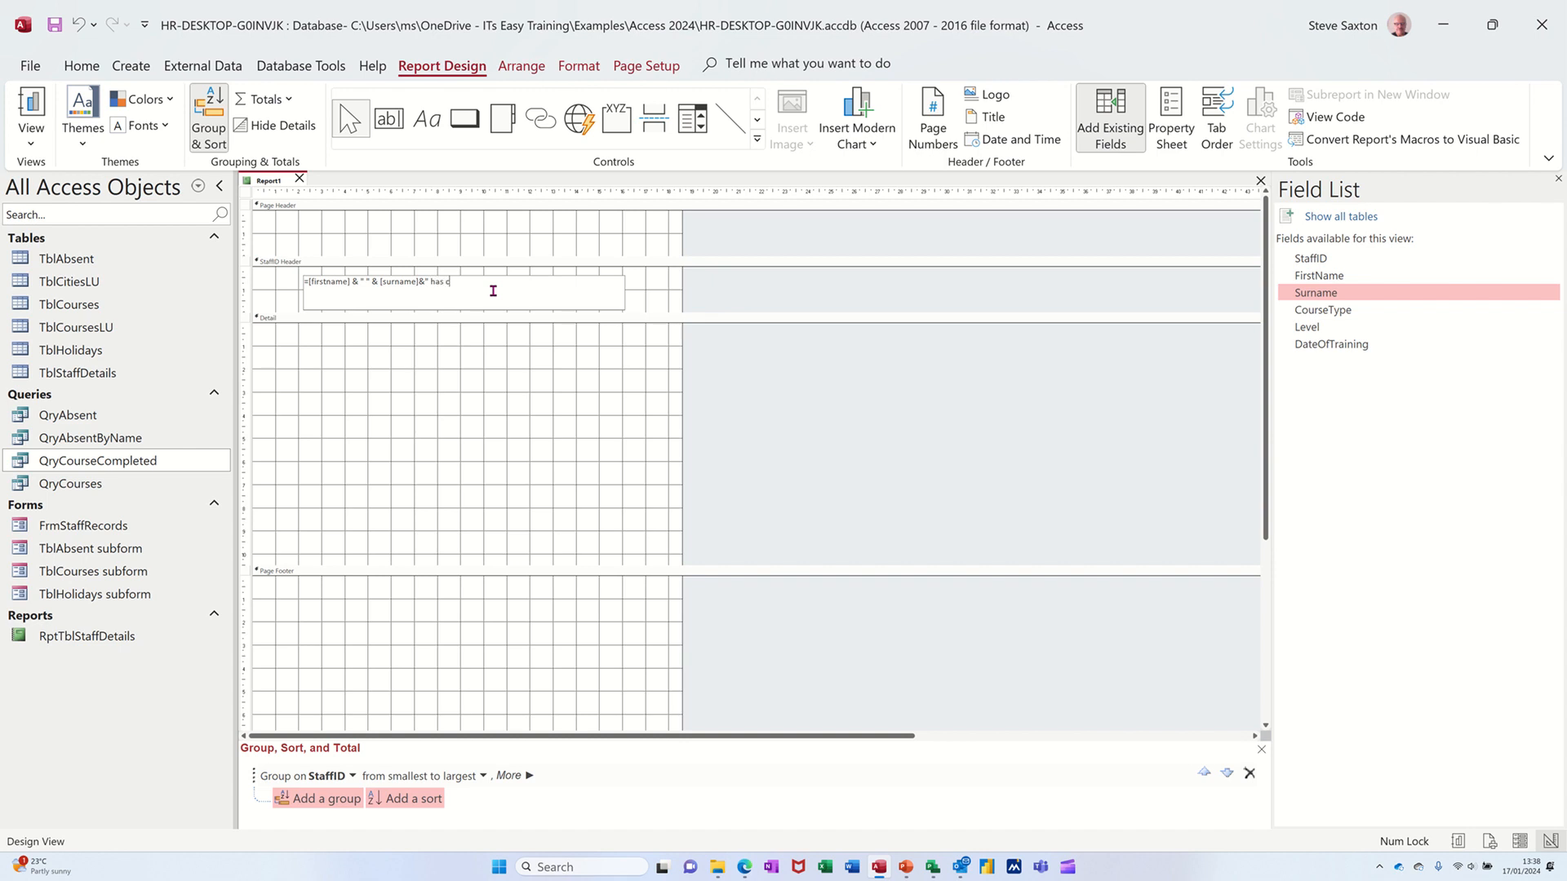
{"action": "type", "text": "ompleted"}
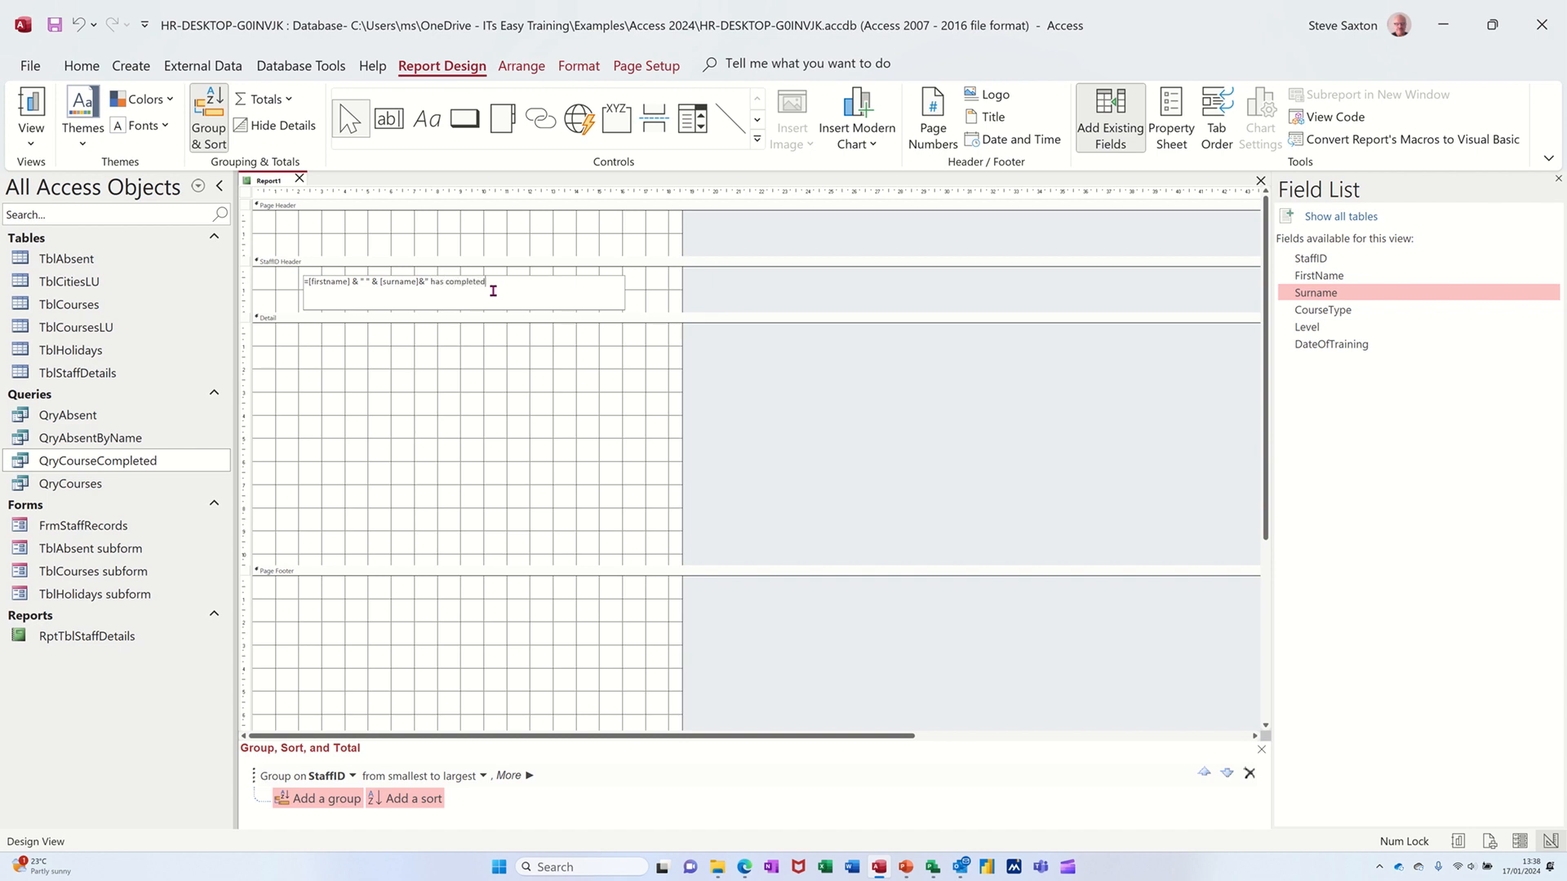
{"action": "type", "text": "the following cou"}
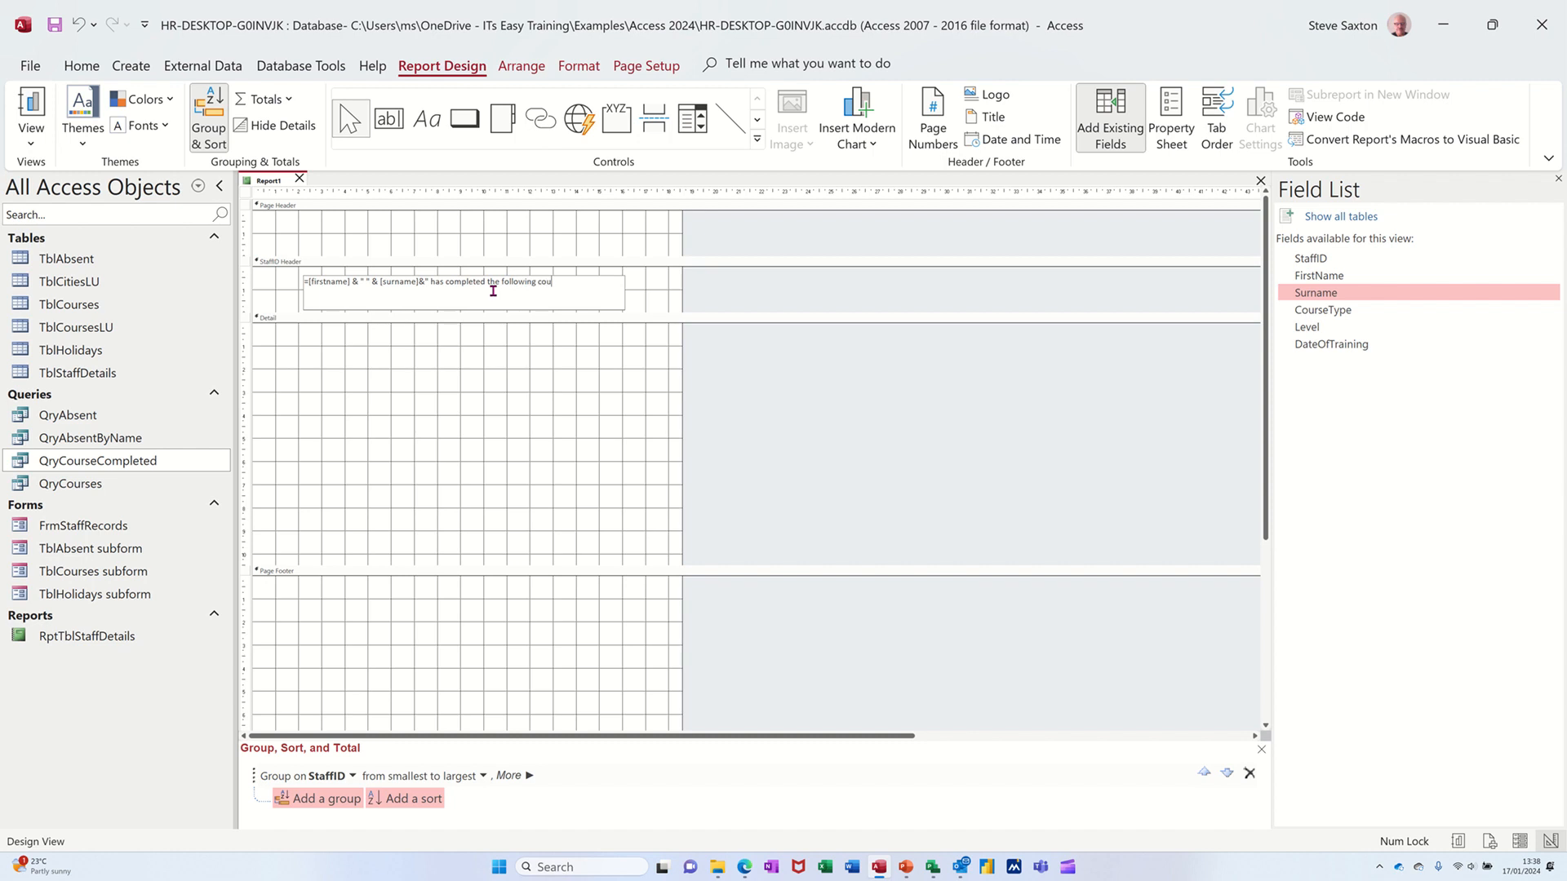
{"action": "type", "text": "rses;\""}
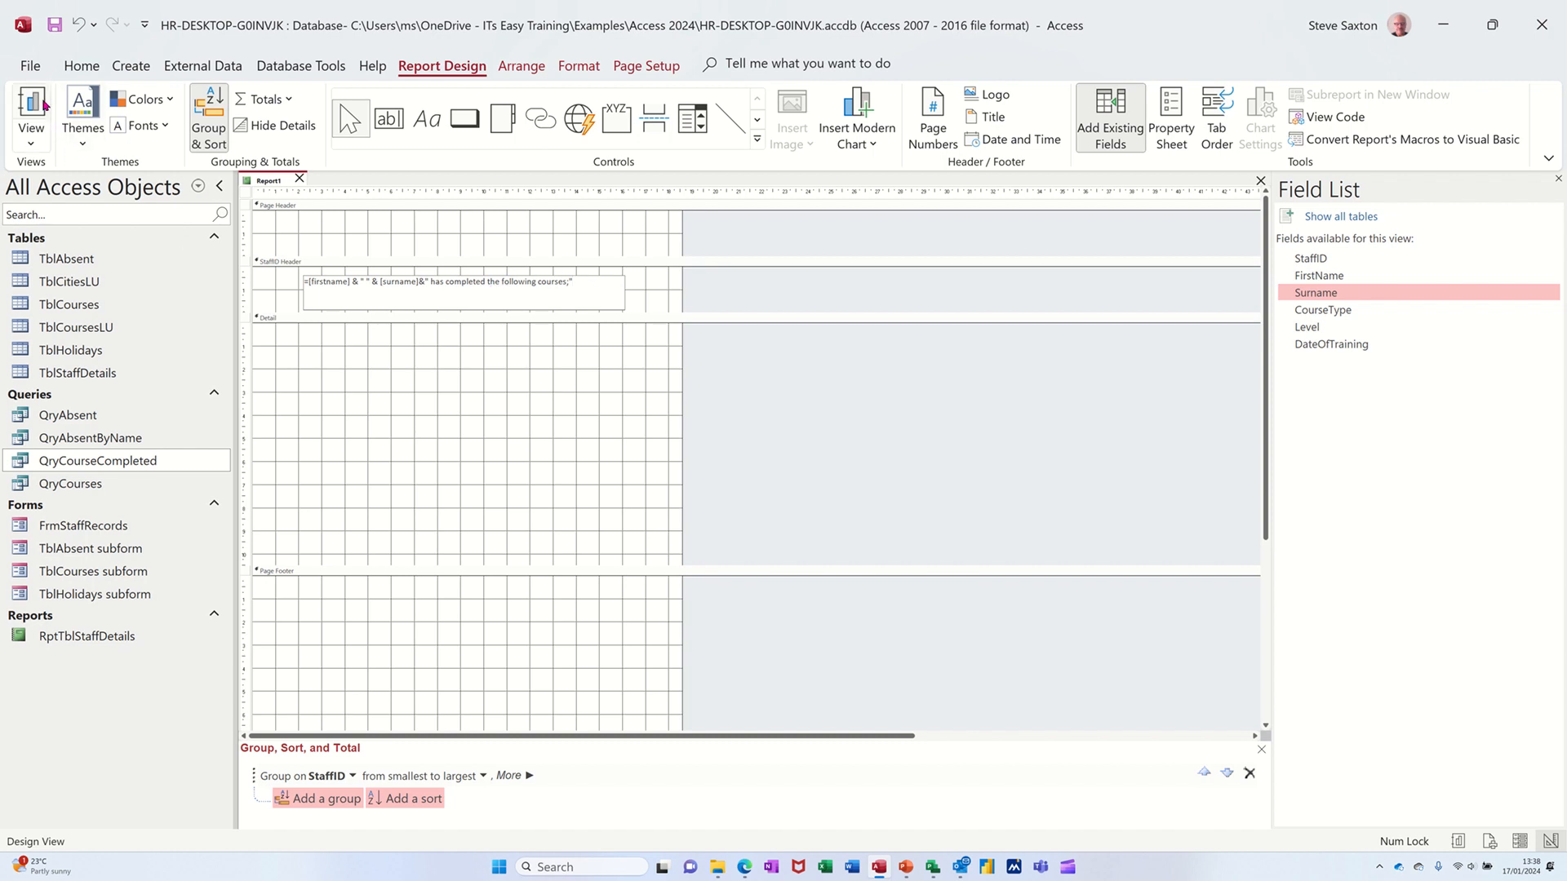
{"action": "left_click", "coordinate": [30, 111]}
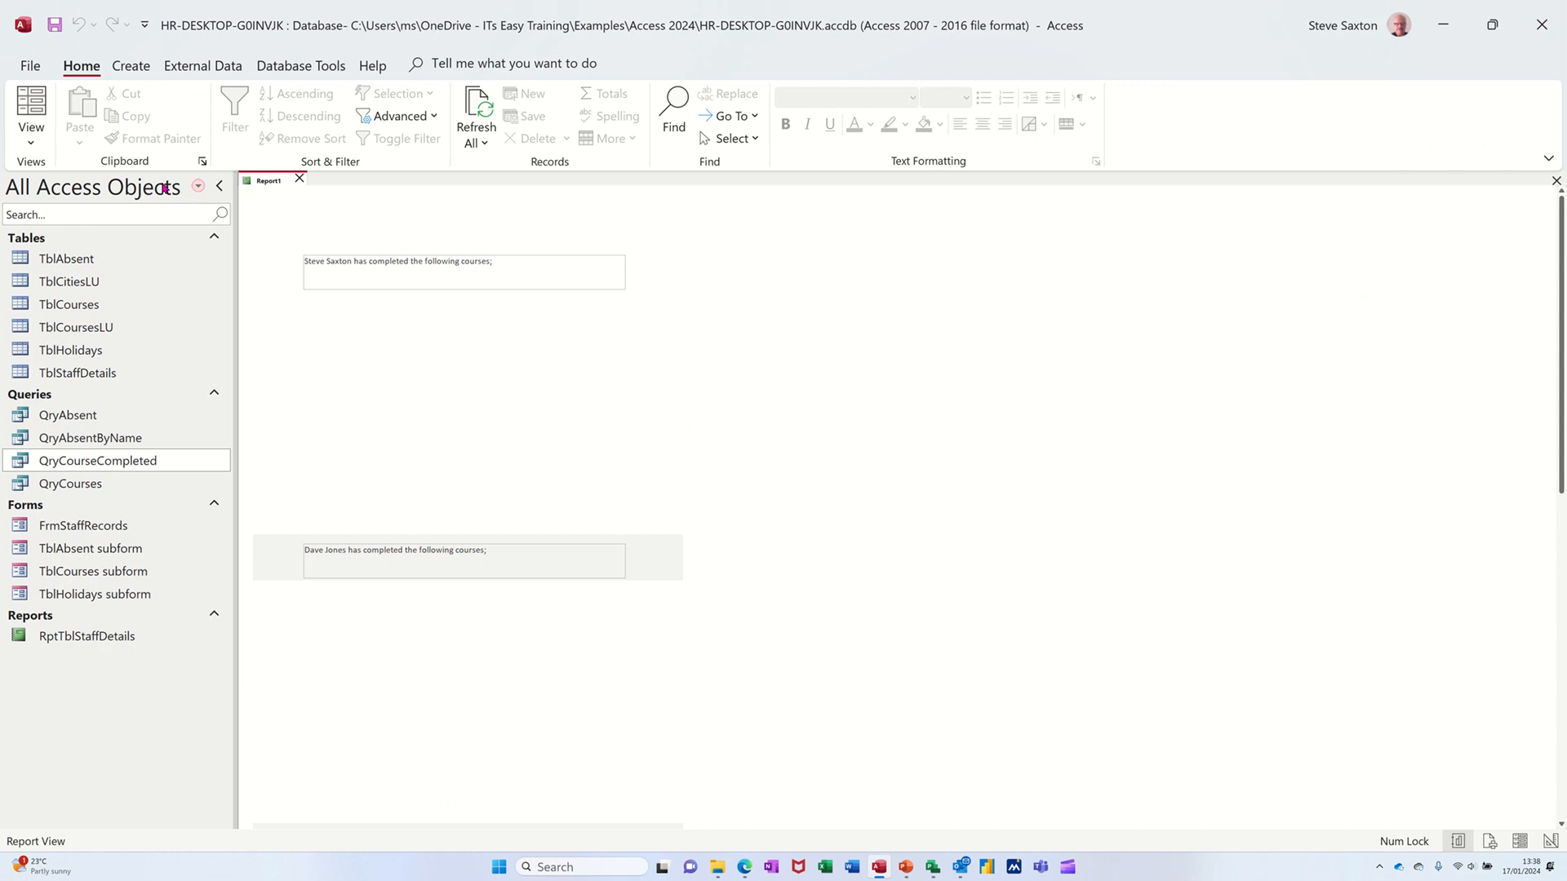
Step: Switch the report from its preview back to Design View
{"action": "left_click", "coordinate": [28, 111]}
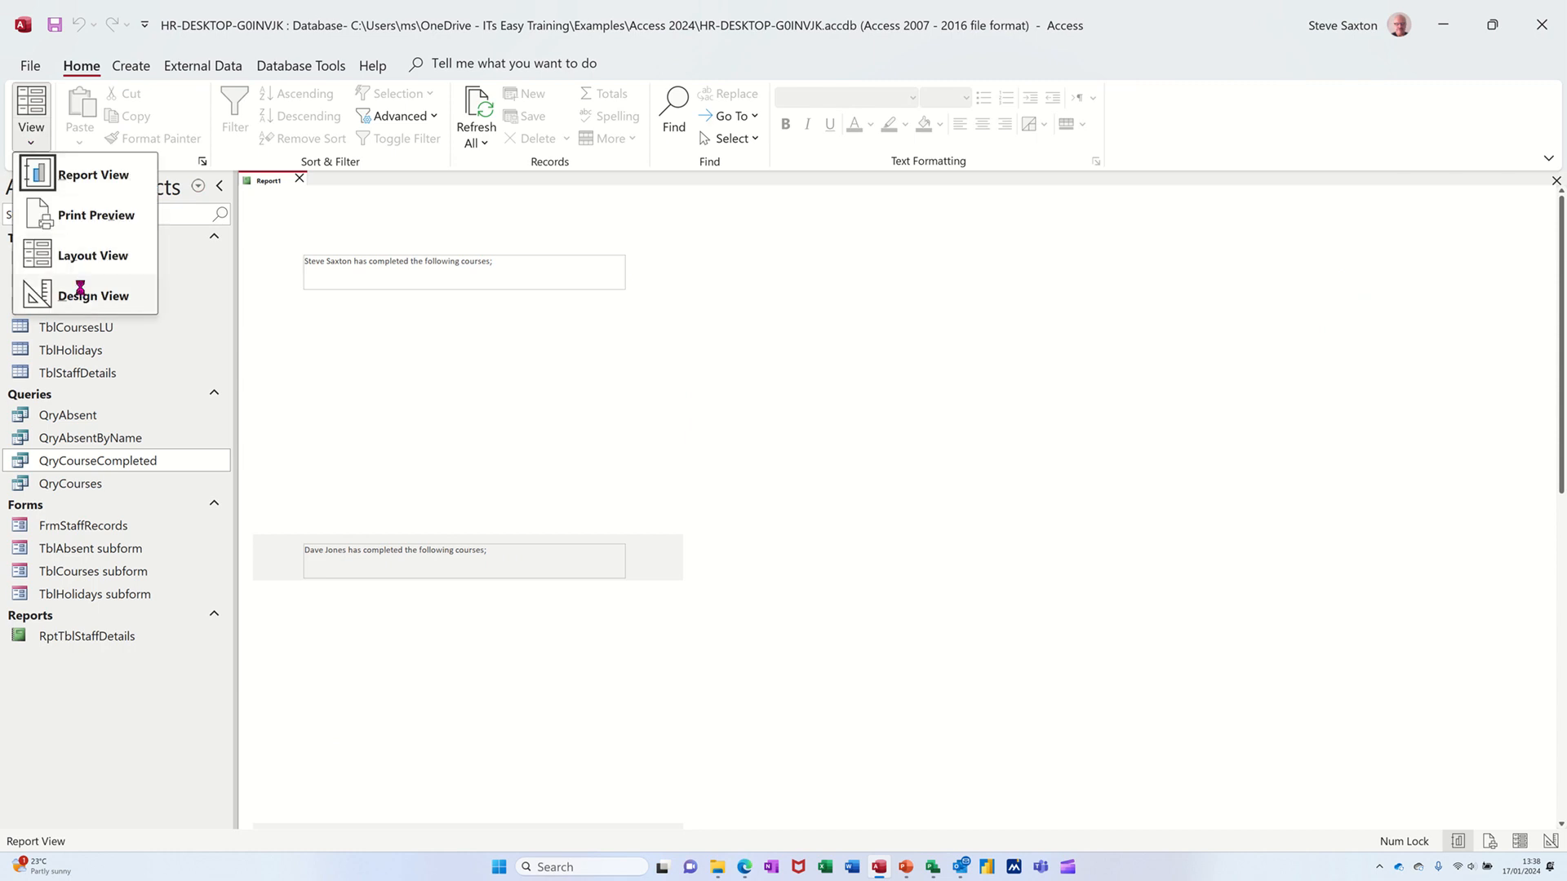
{"action": "left_click", "coordinate": [93, 295]}
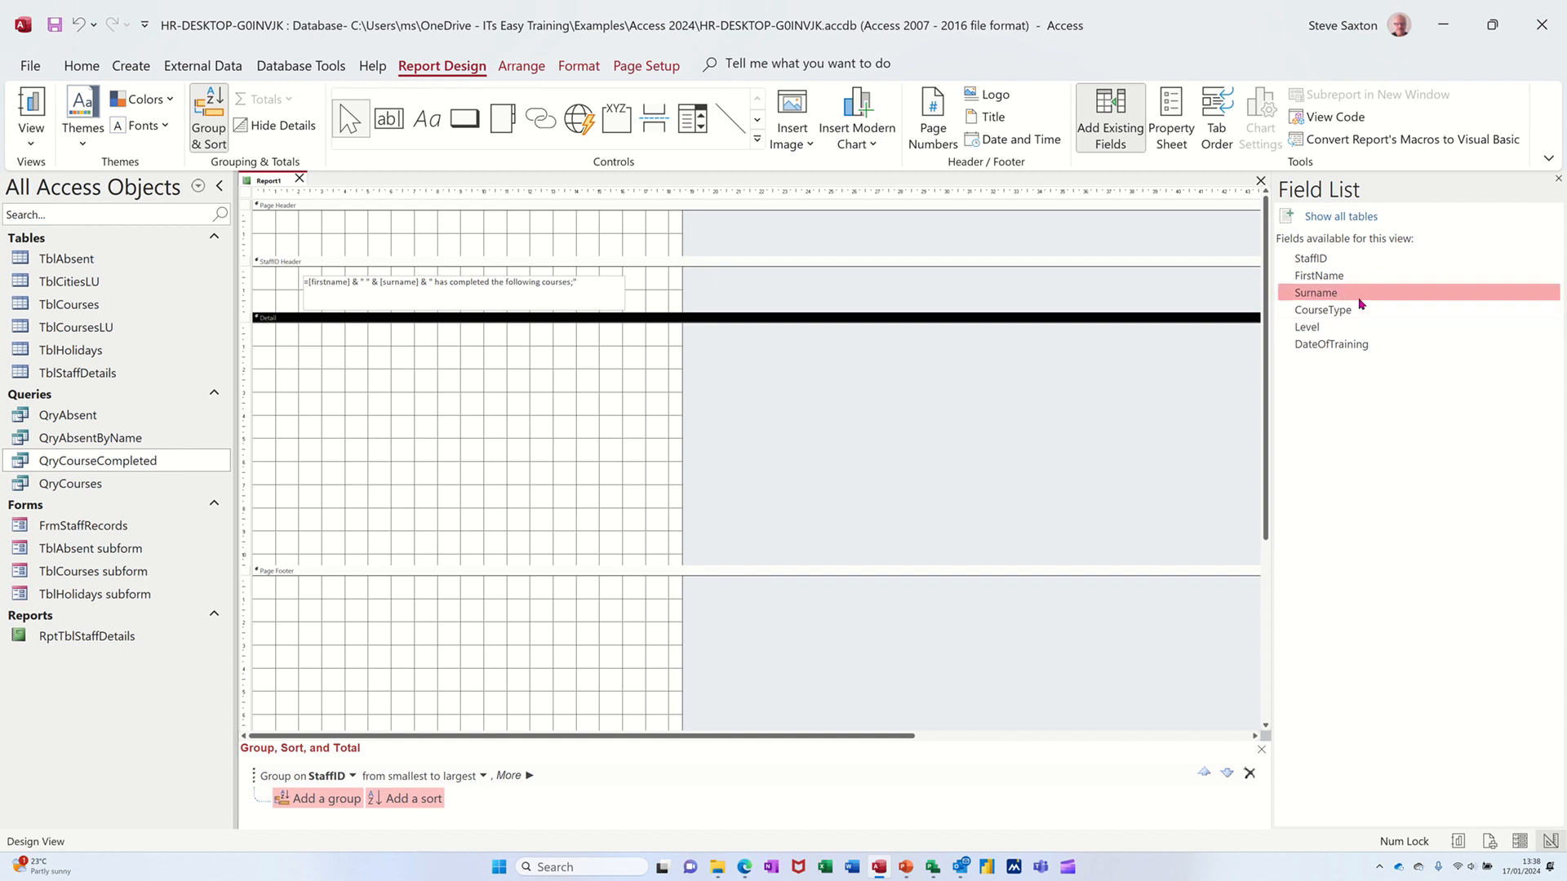
Step: Draw a new text box in the Detail section for the course details line
{"action": "left_click", "coordinate": [1322, 310]}
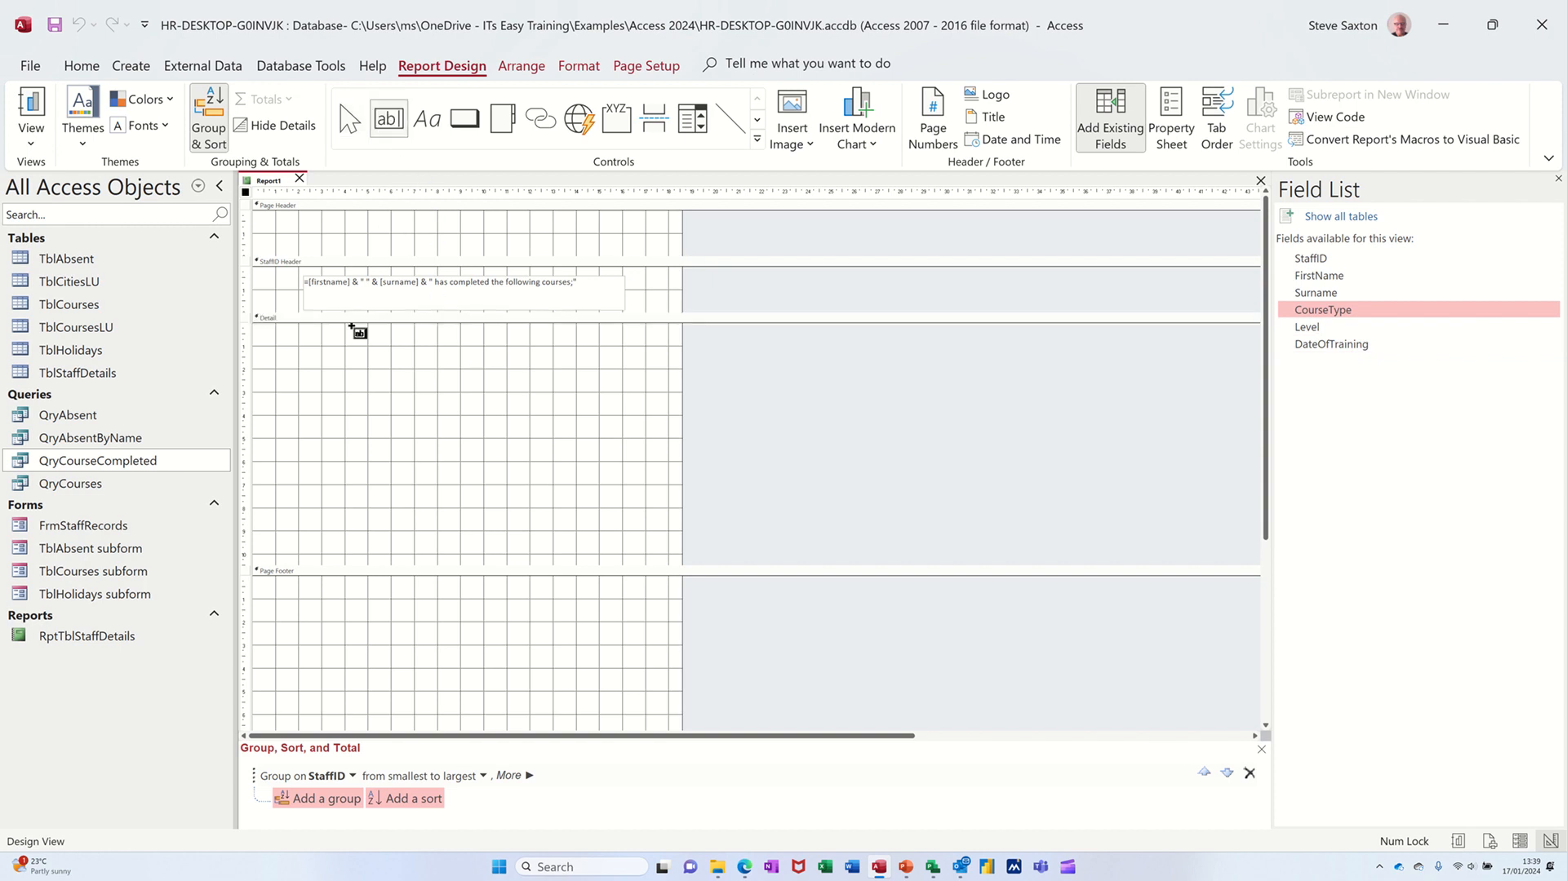
{"action": "left_click_drag", "start_coordinate": [314, 346], "coordinate": [651, 405]}
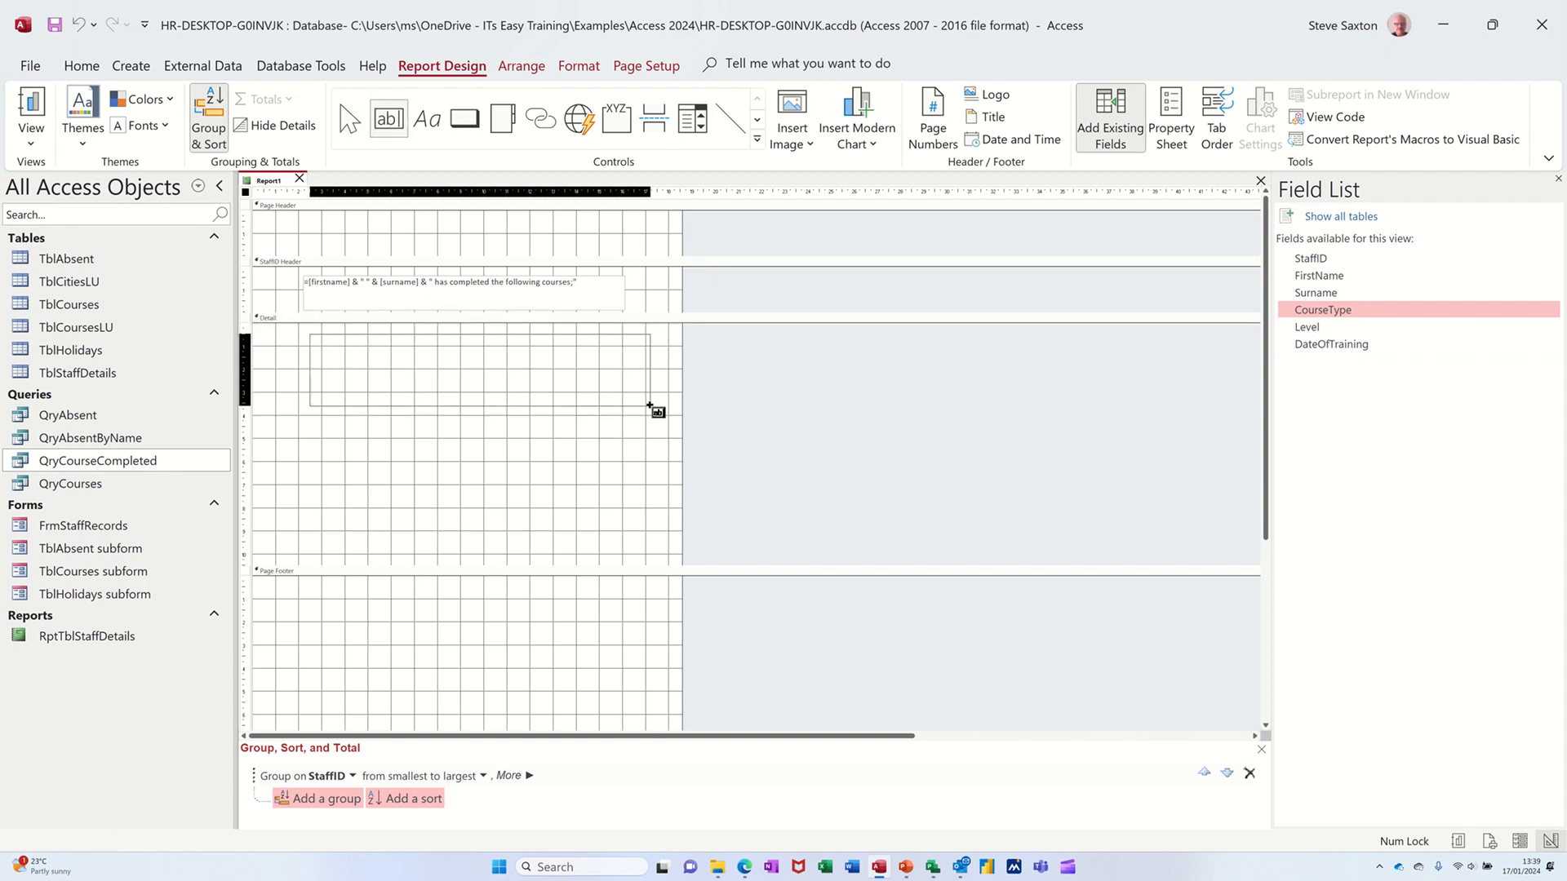
{"action": "left_click_drag", "start_coordinate": [310, 330], "coordinate": [665, 434]}
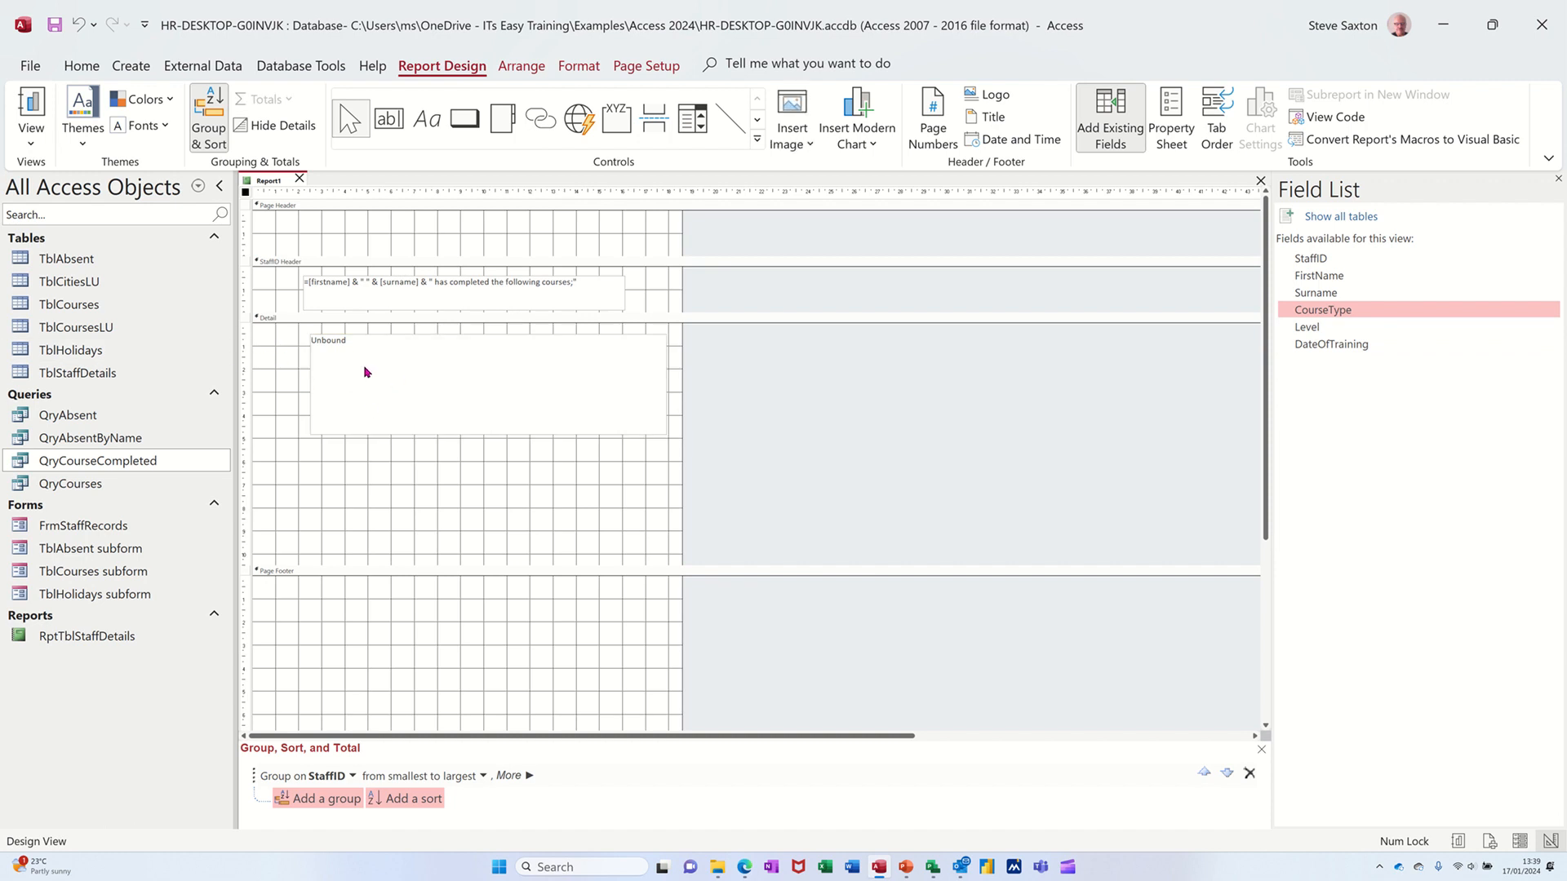
{"action": "left_click", "coordinate": [396, 352]}
{"action": "type", "text": "=[c"}
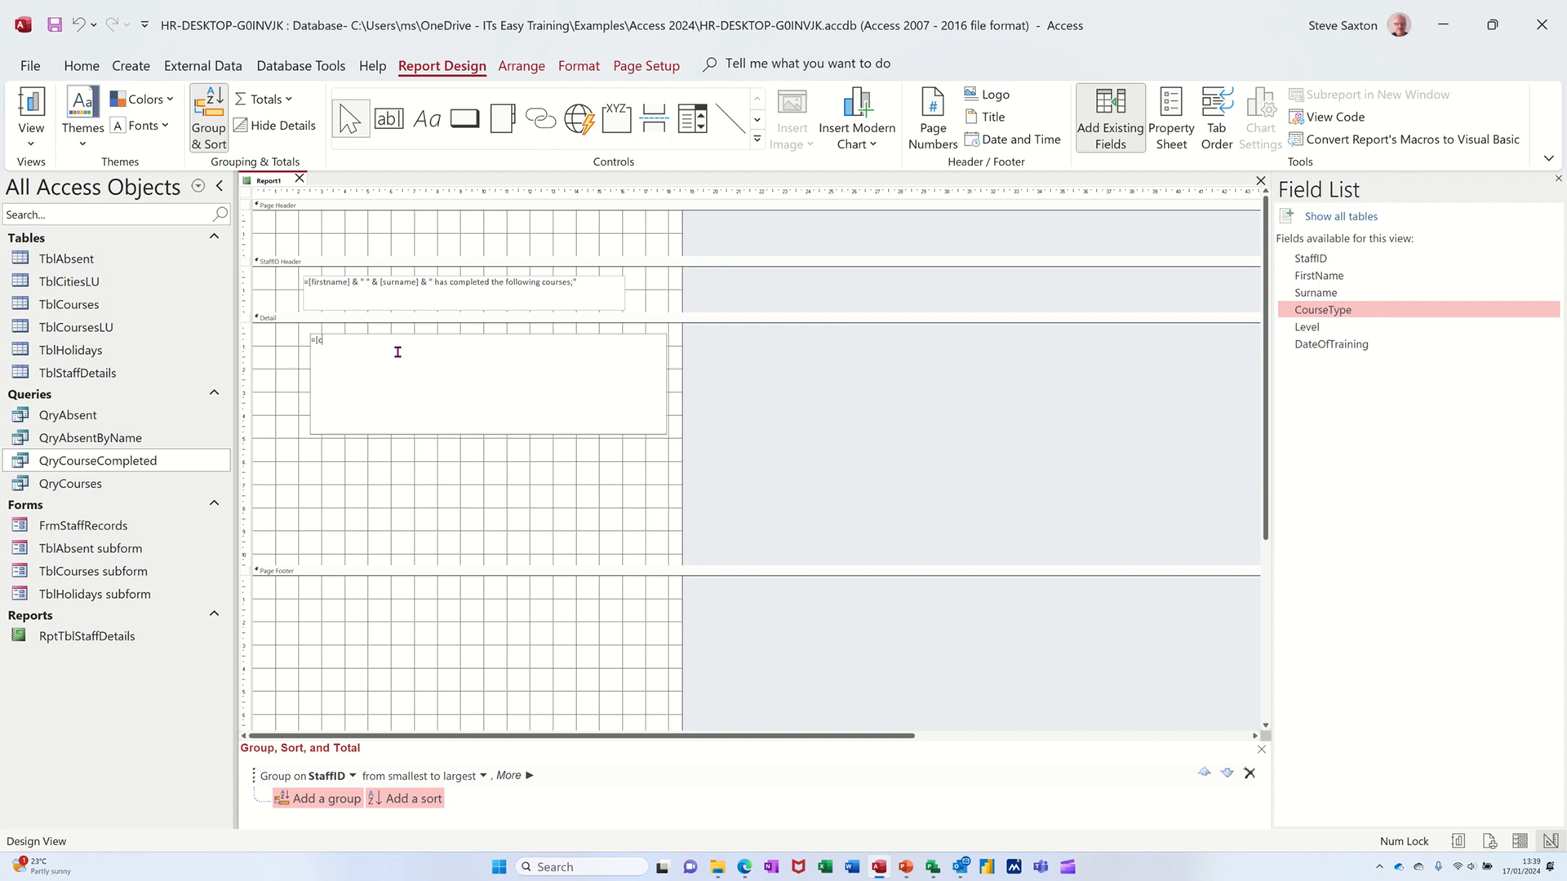
Step: Enter an expression concatenating course type, level and training date, then preview the report
{"action": "type", "text": "ourse"}
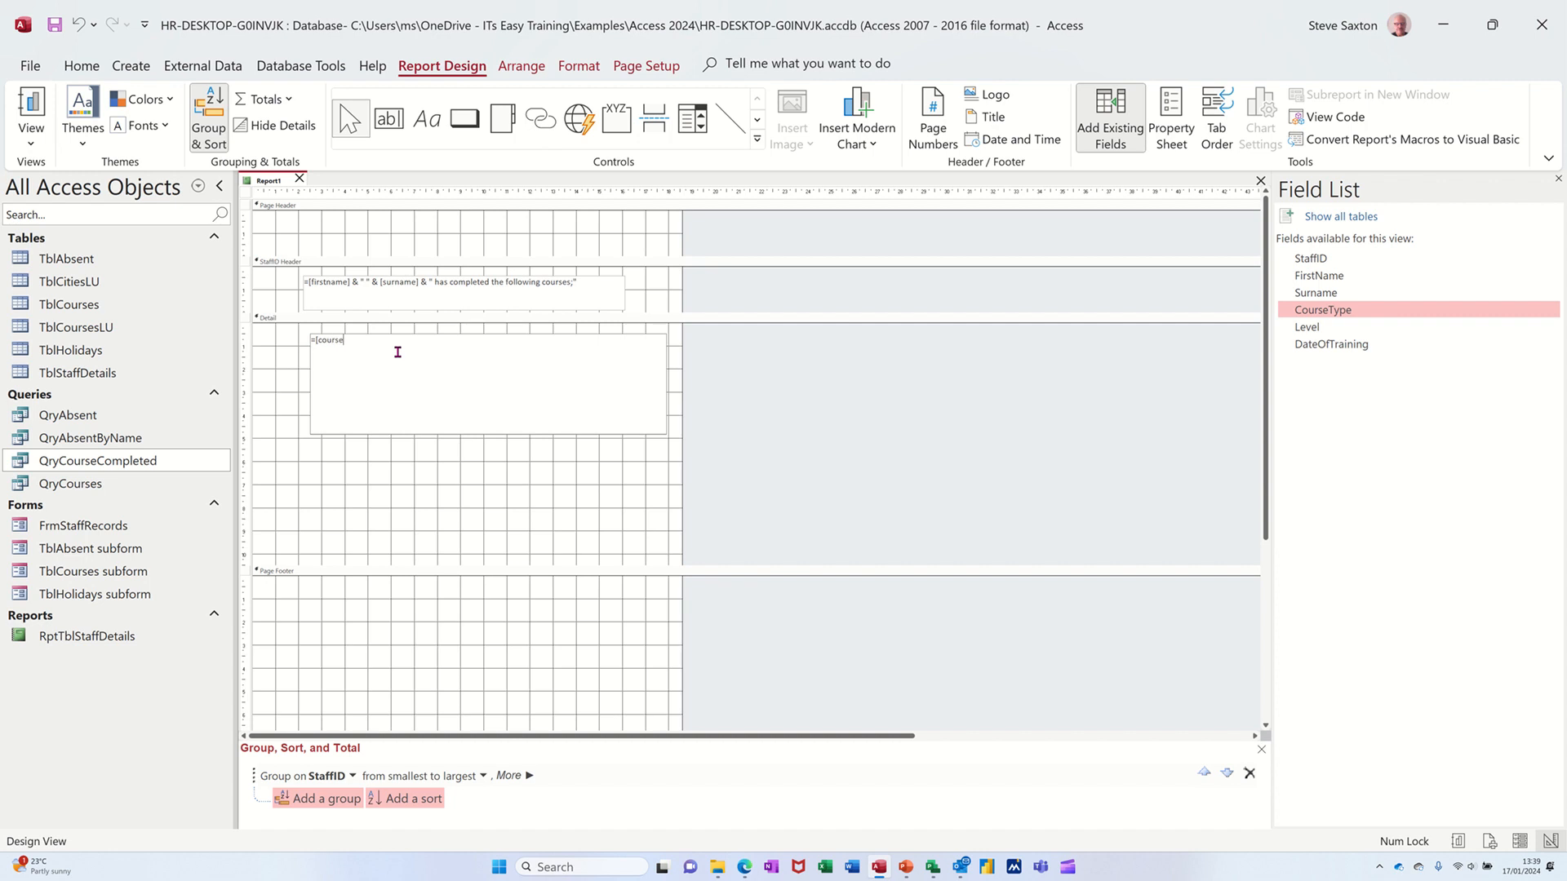
{"action": "type", "text": "type]"}
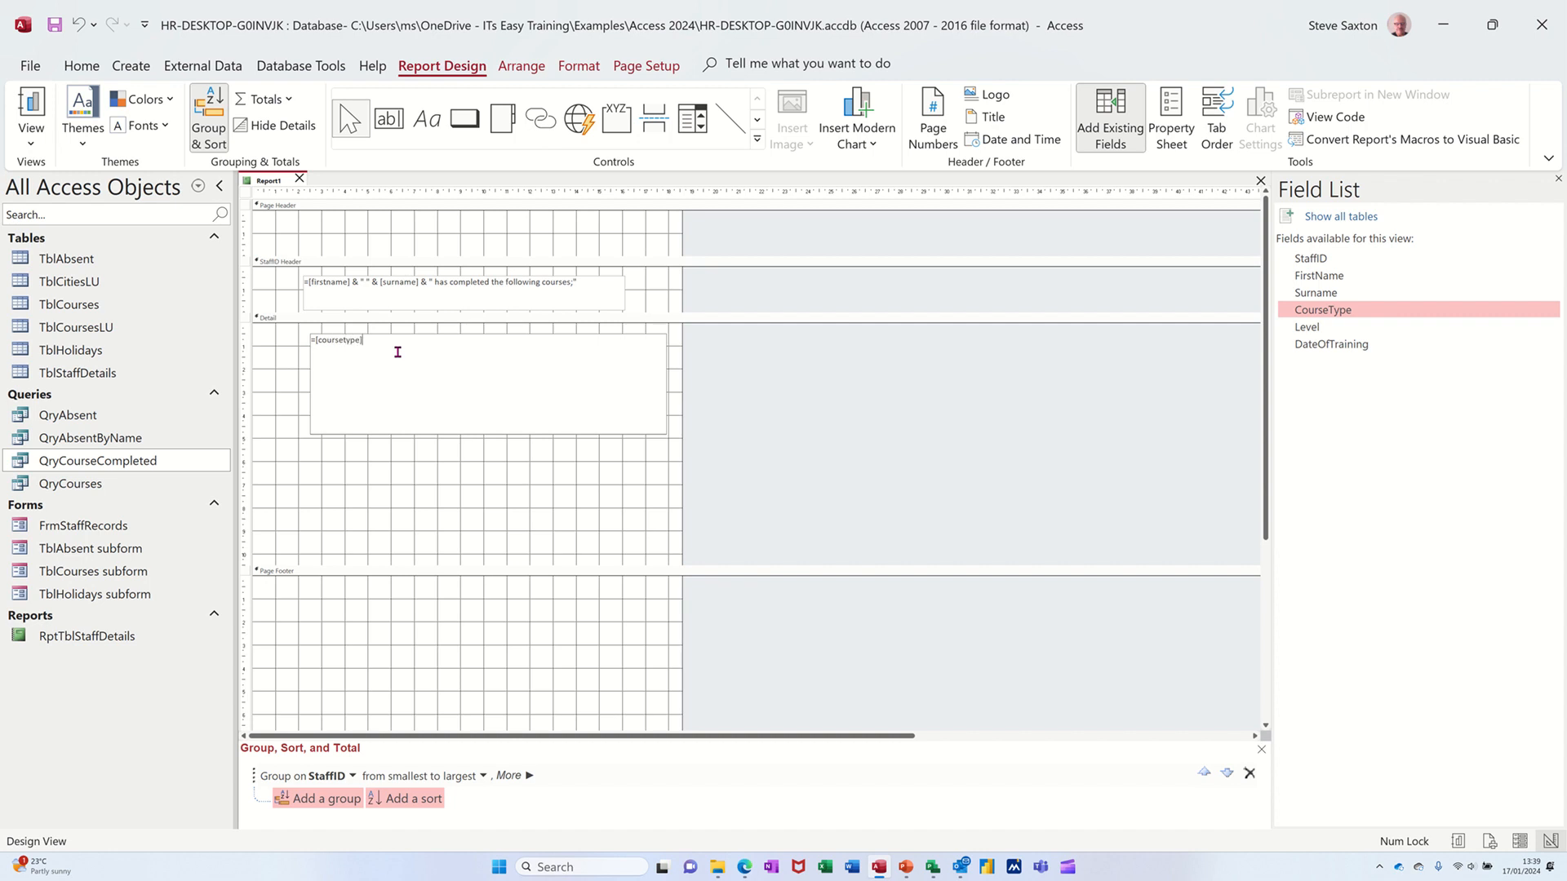
{"action": "type", "text": "&"}
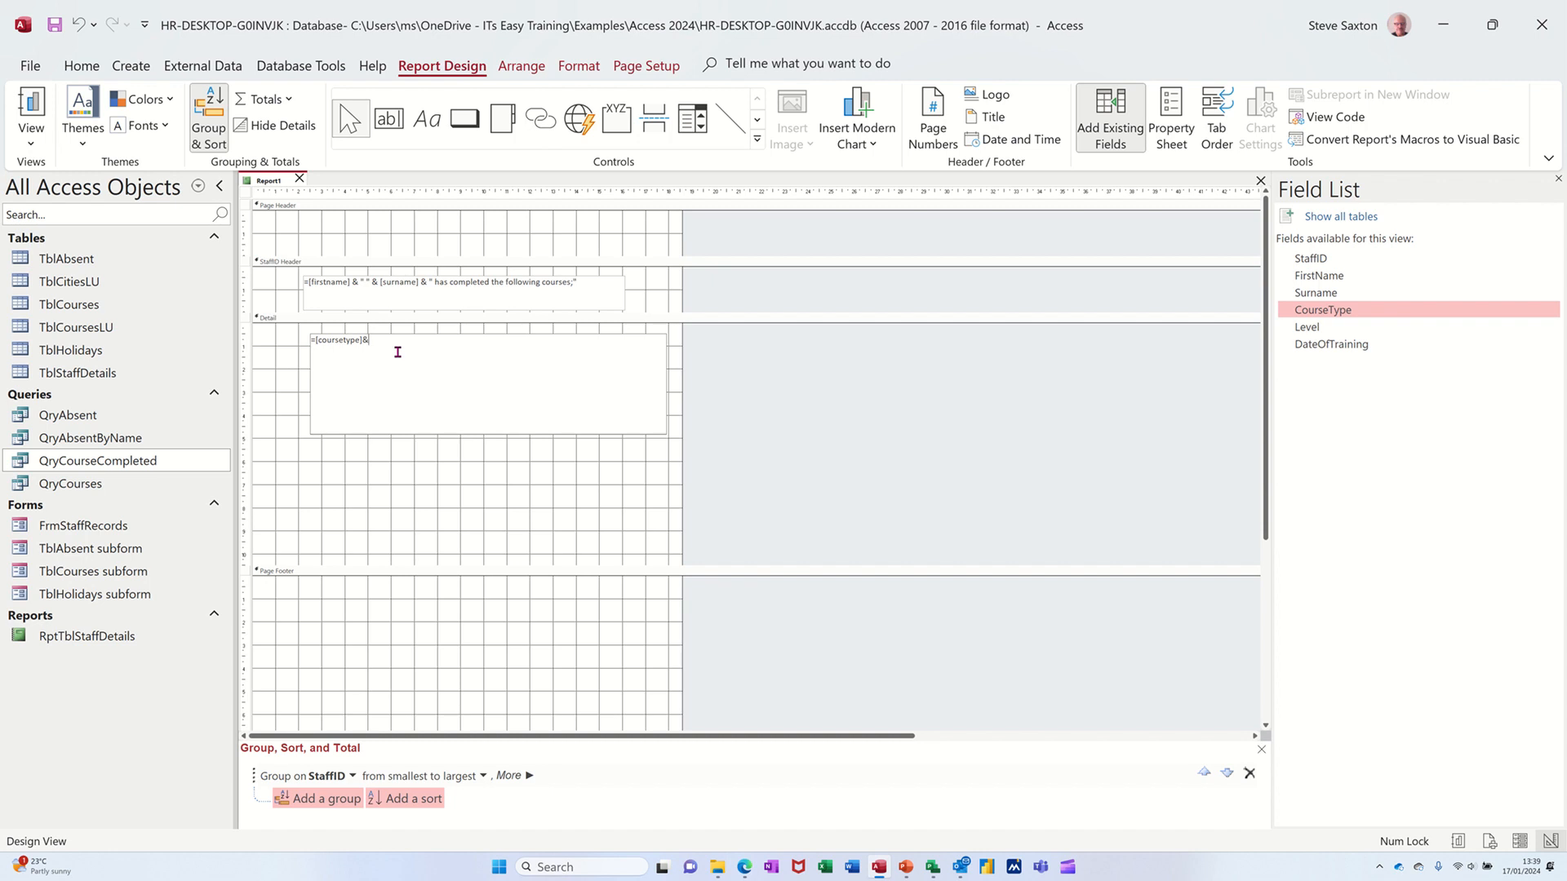
{"action": "type", "text": "\" \""}
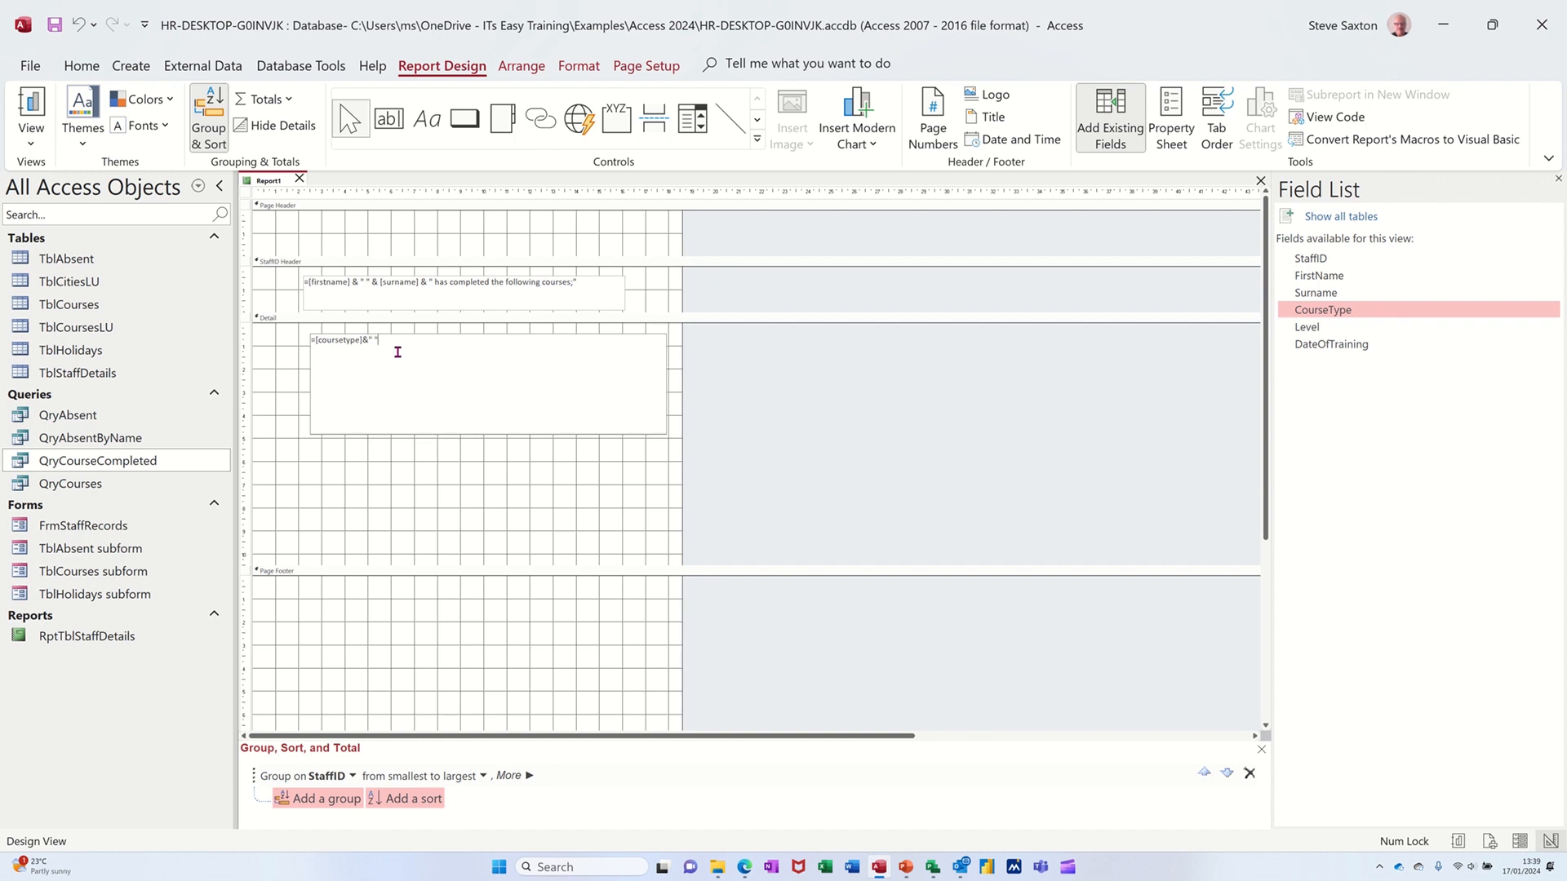
{"action": "type", "text": "&[level"}
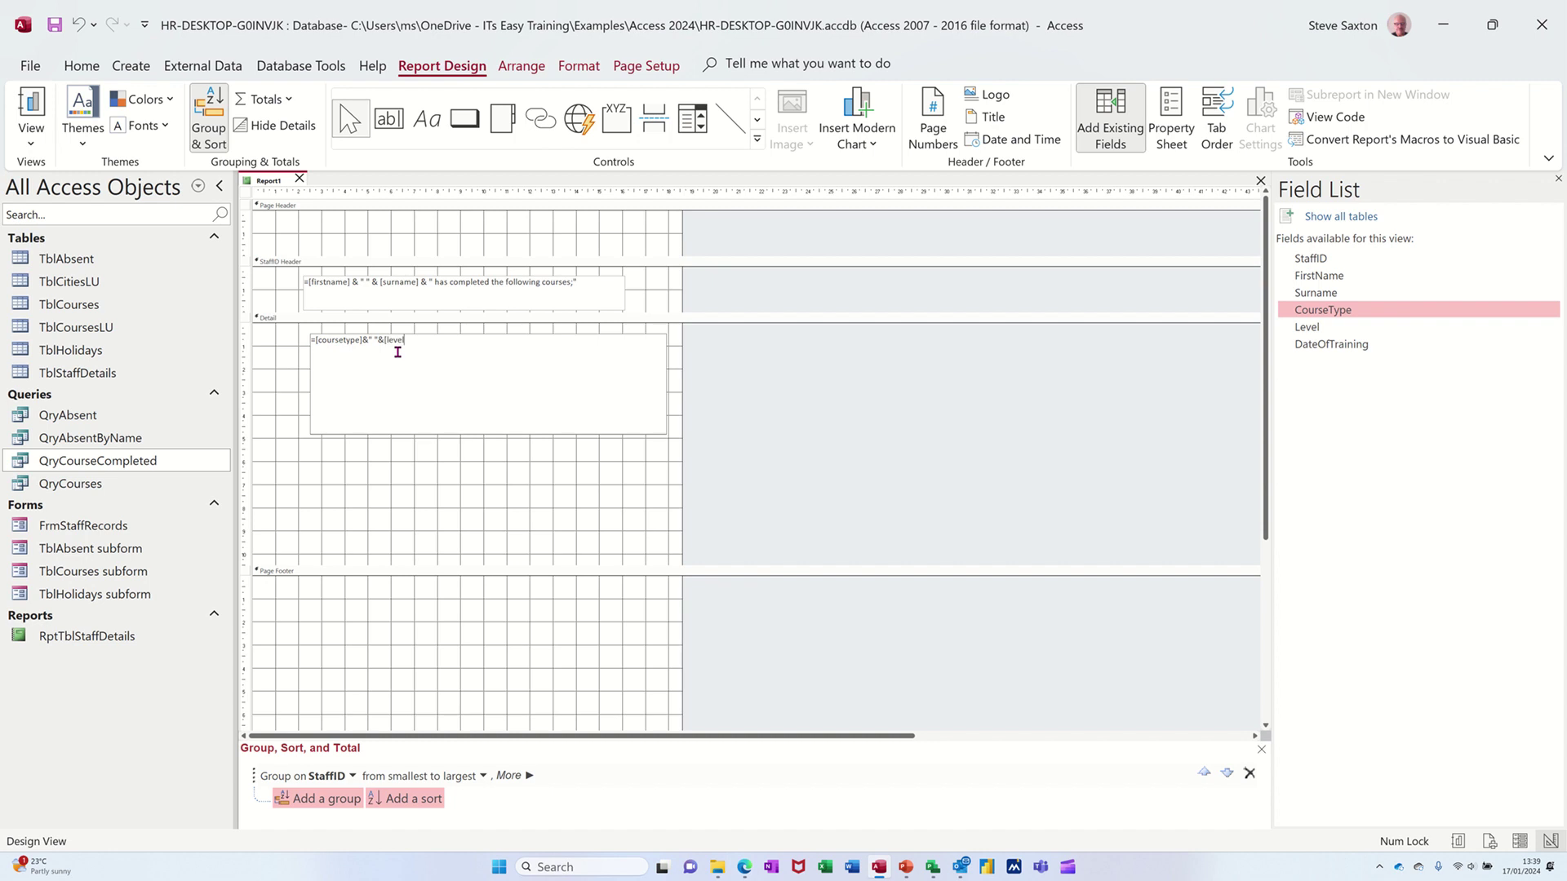
{"action": "mouse_move", "coordinate": [516, 444]}
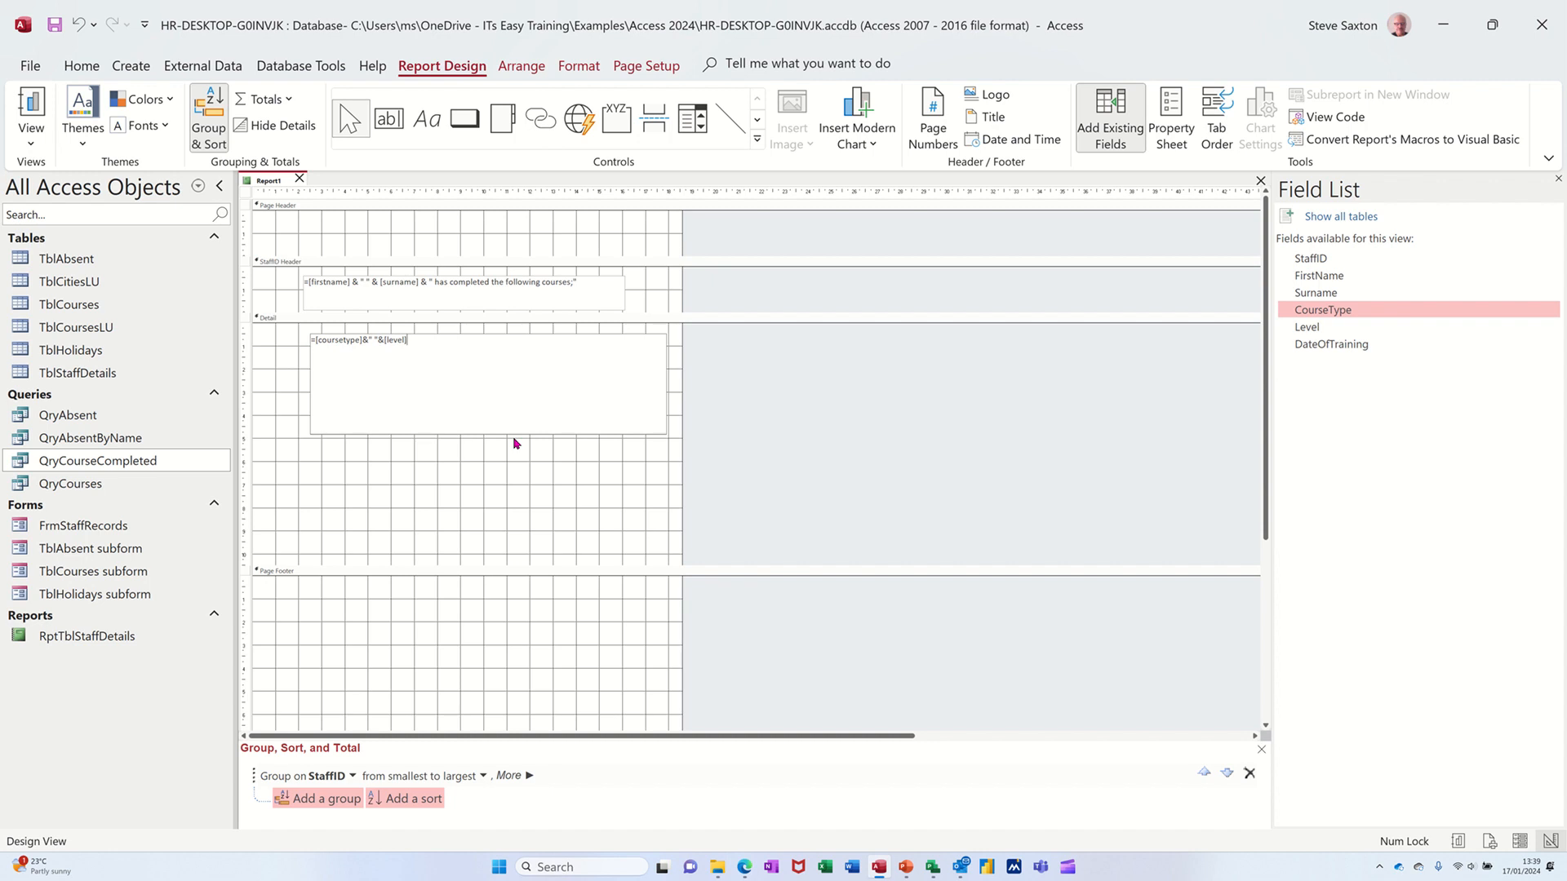
{"action": "type", "text": "& \" \"&["}
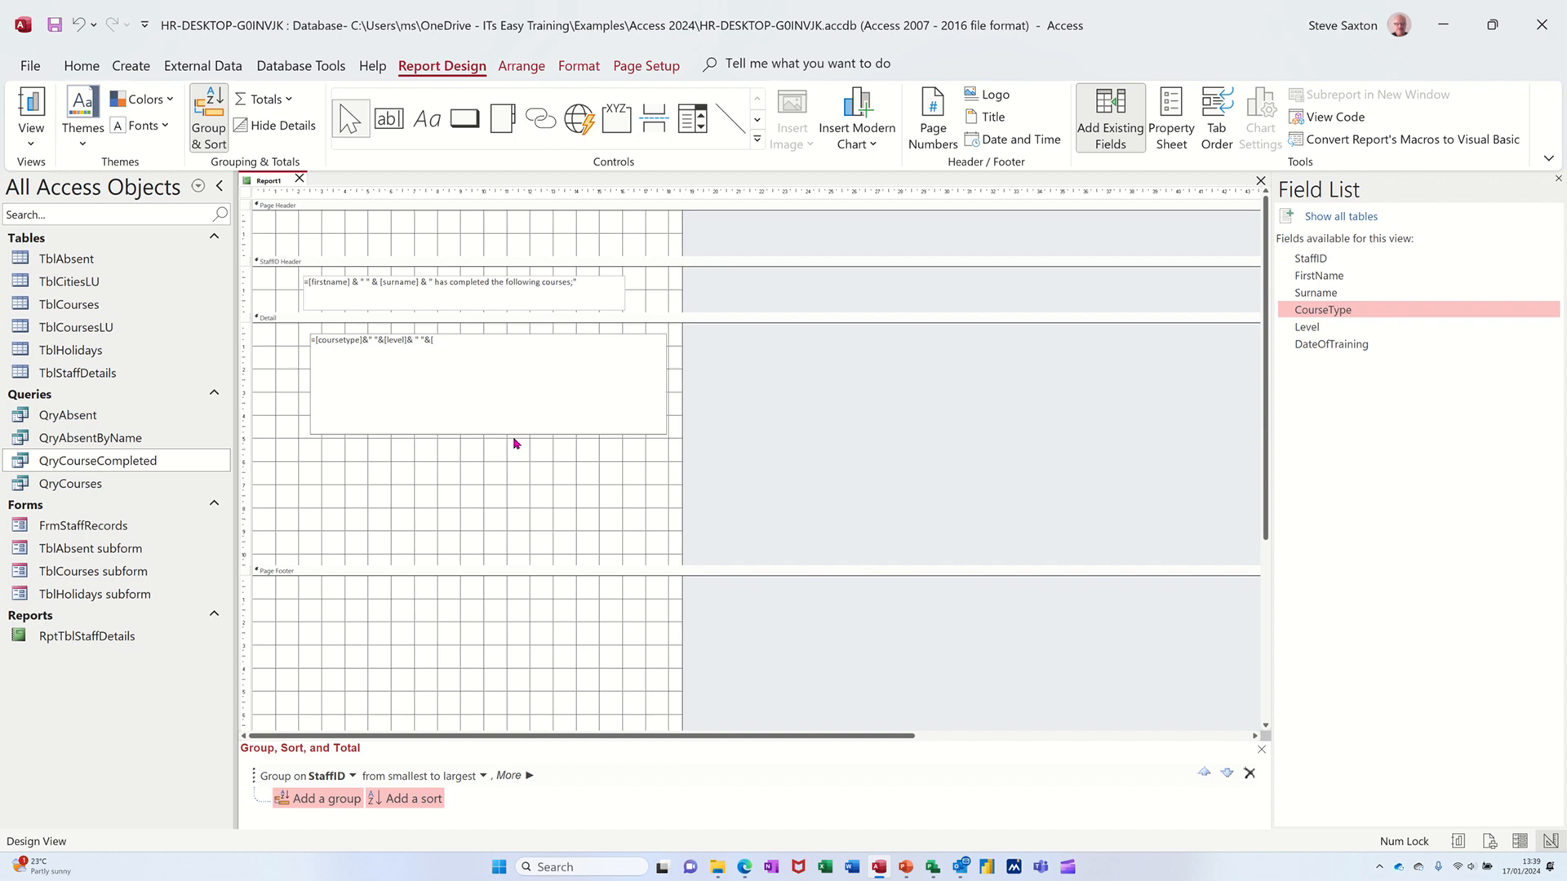
{"action": "mouse_move", "coordinate": [1342, 347]}
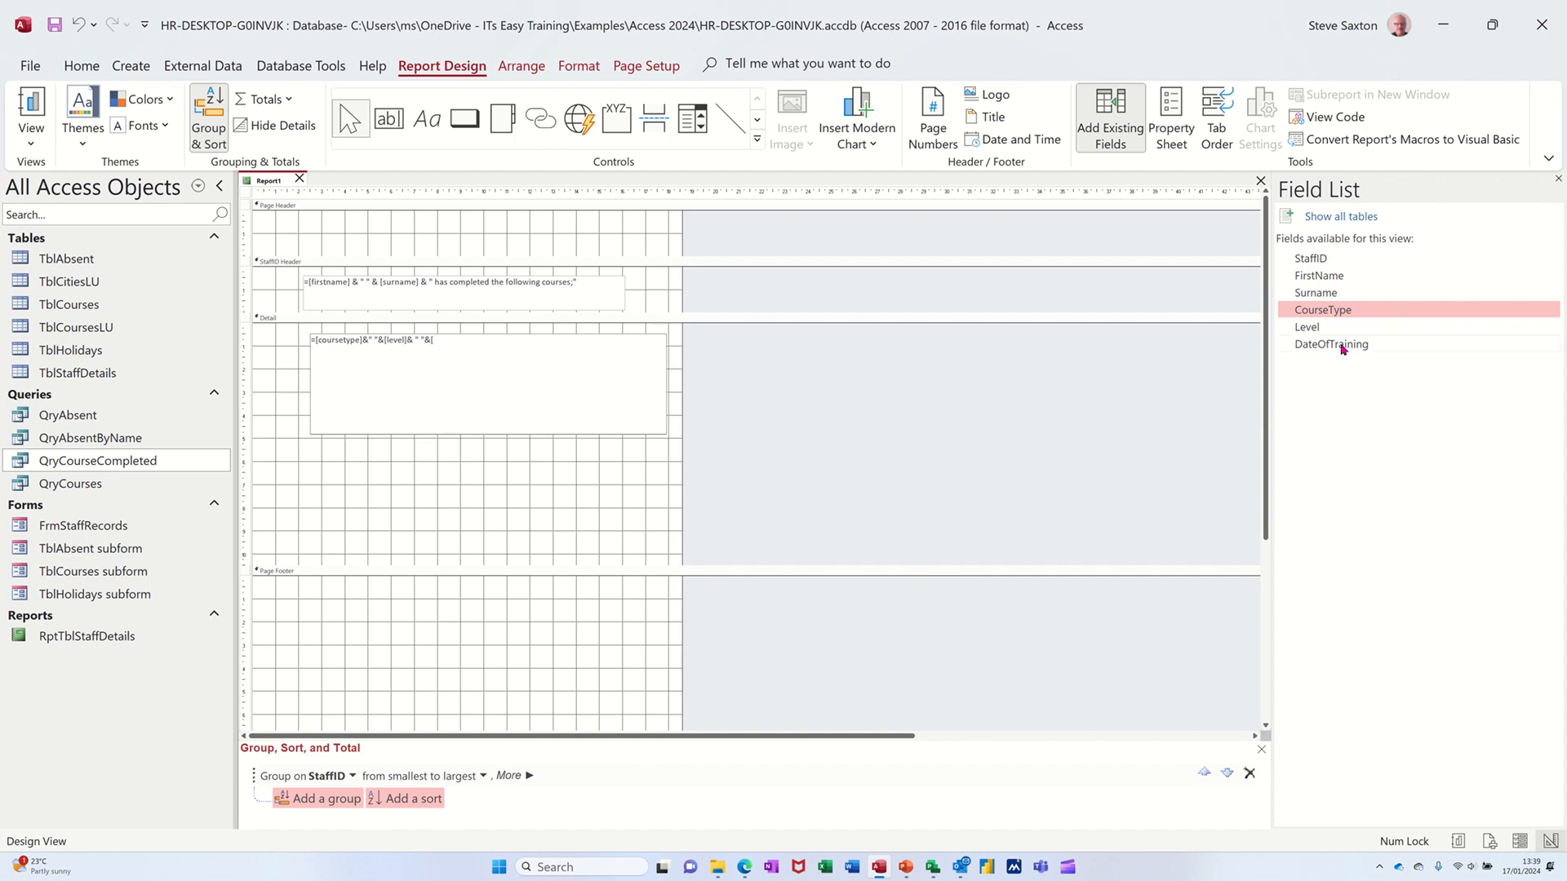
{"action": "type", "text": "dateoftraining]"}
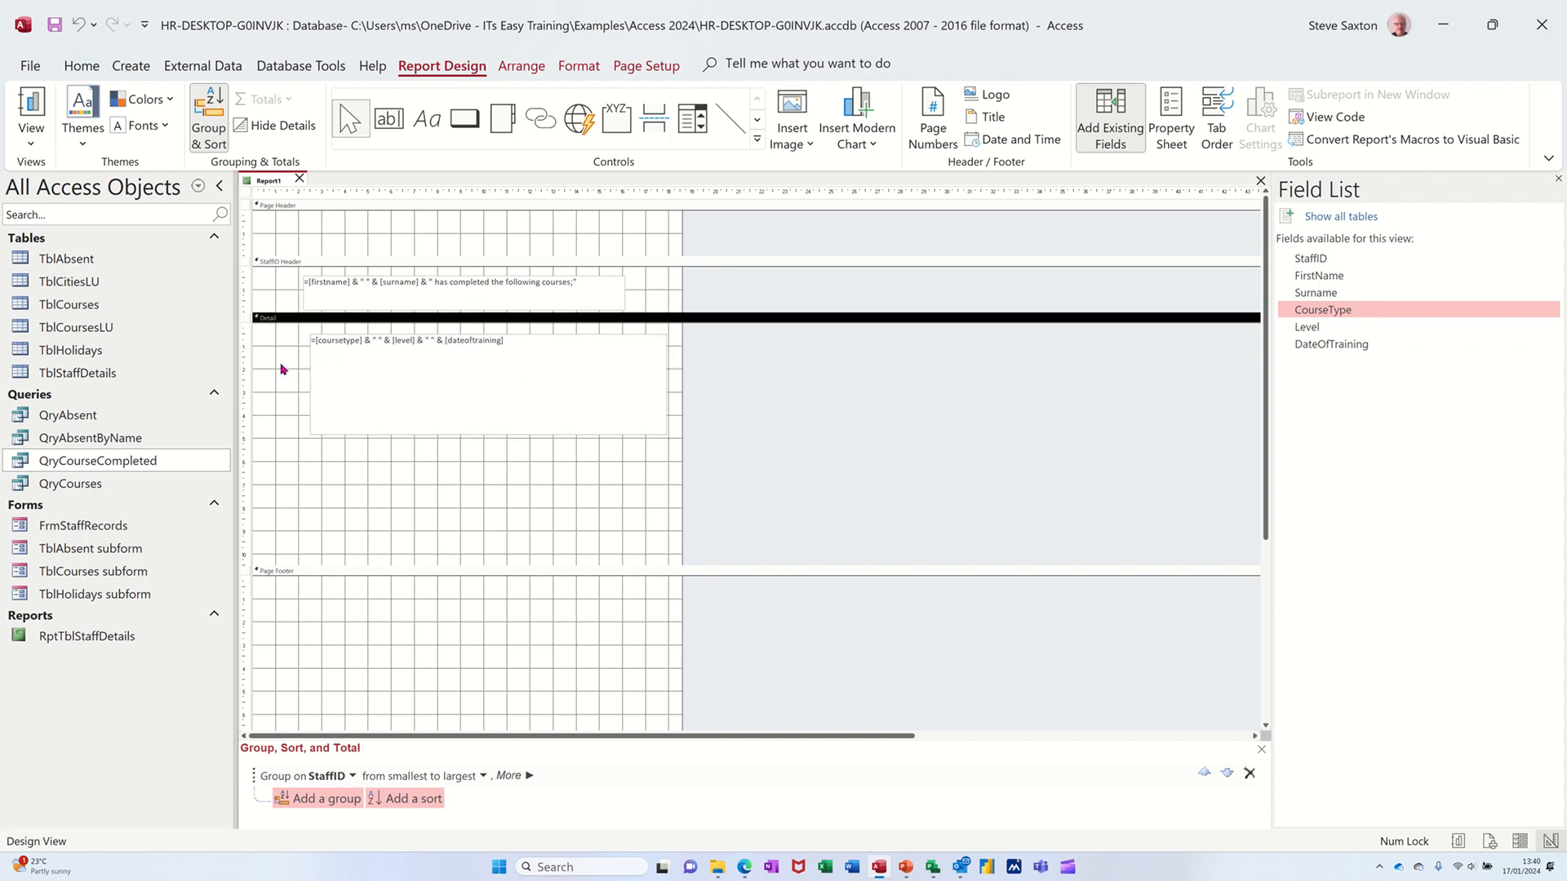
{"action": "mouse_move", "coordinate": [420, 350]}
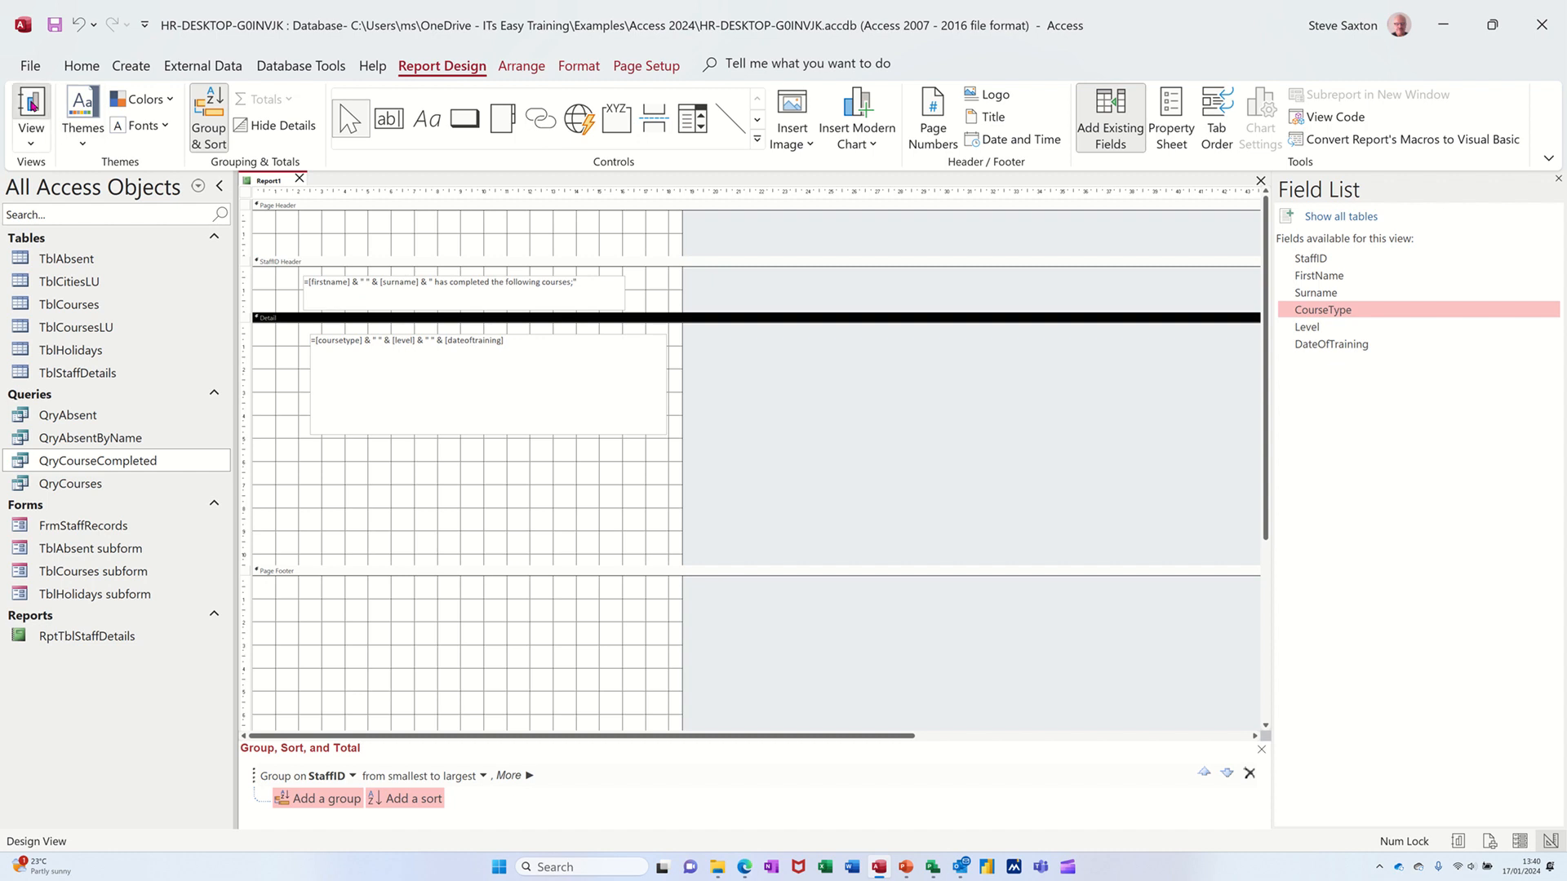
{"action": "left_click", "coordinate": [31, 111]}
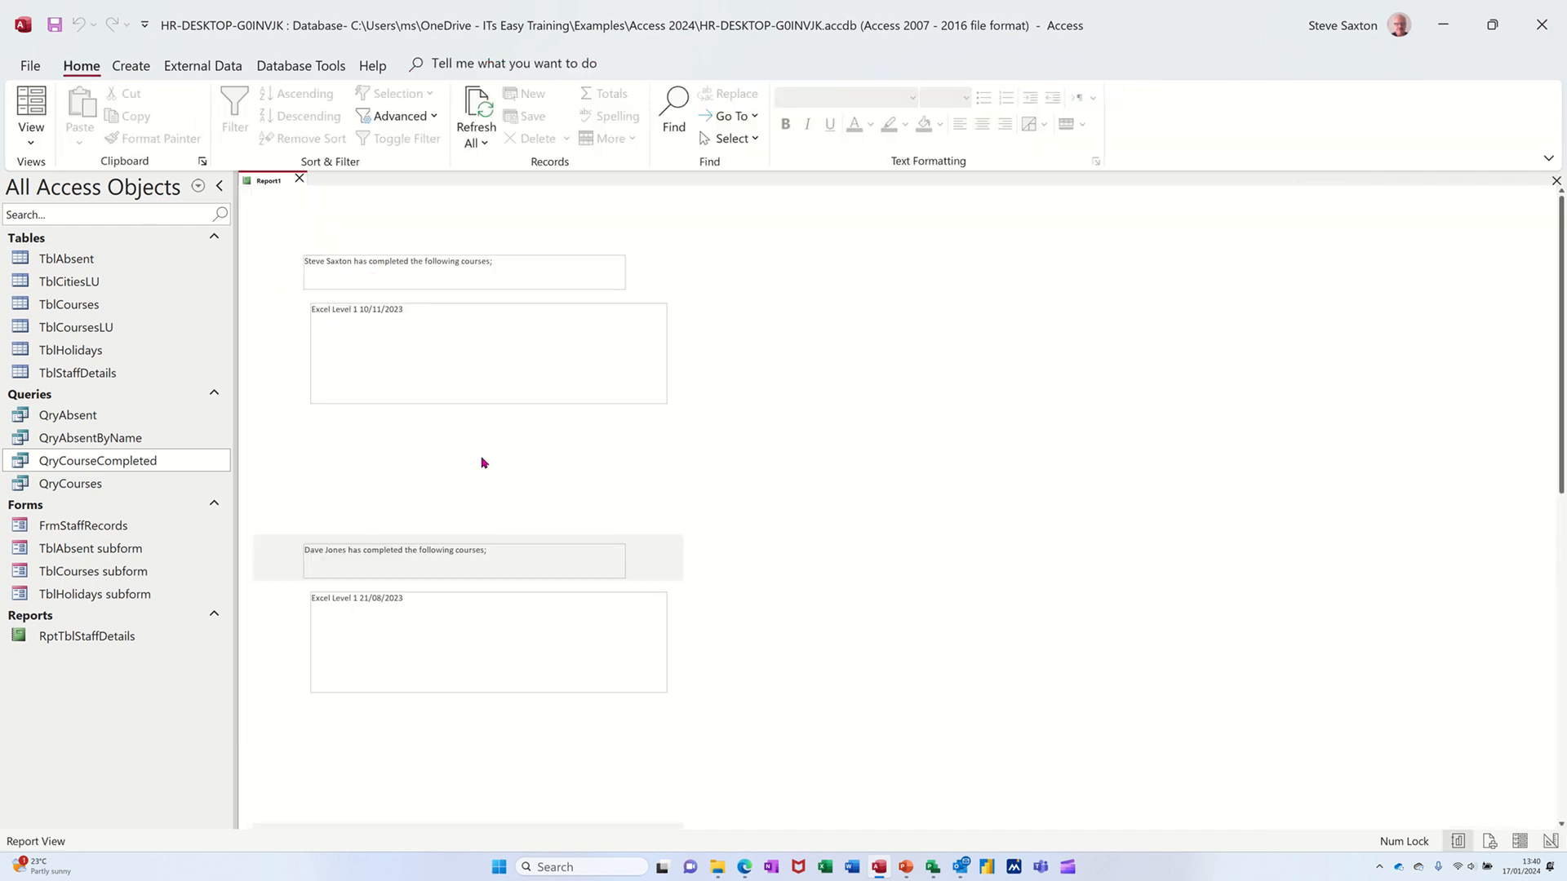
Step: Scroll through the previewed records showing each staff name with their course lines
{"action": "scroll", "scroll_direction": "down", "scroll_amount": 3}
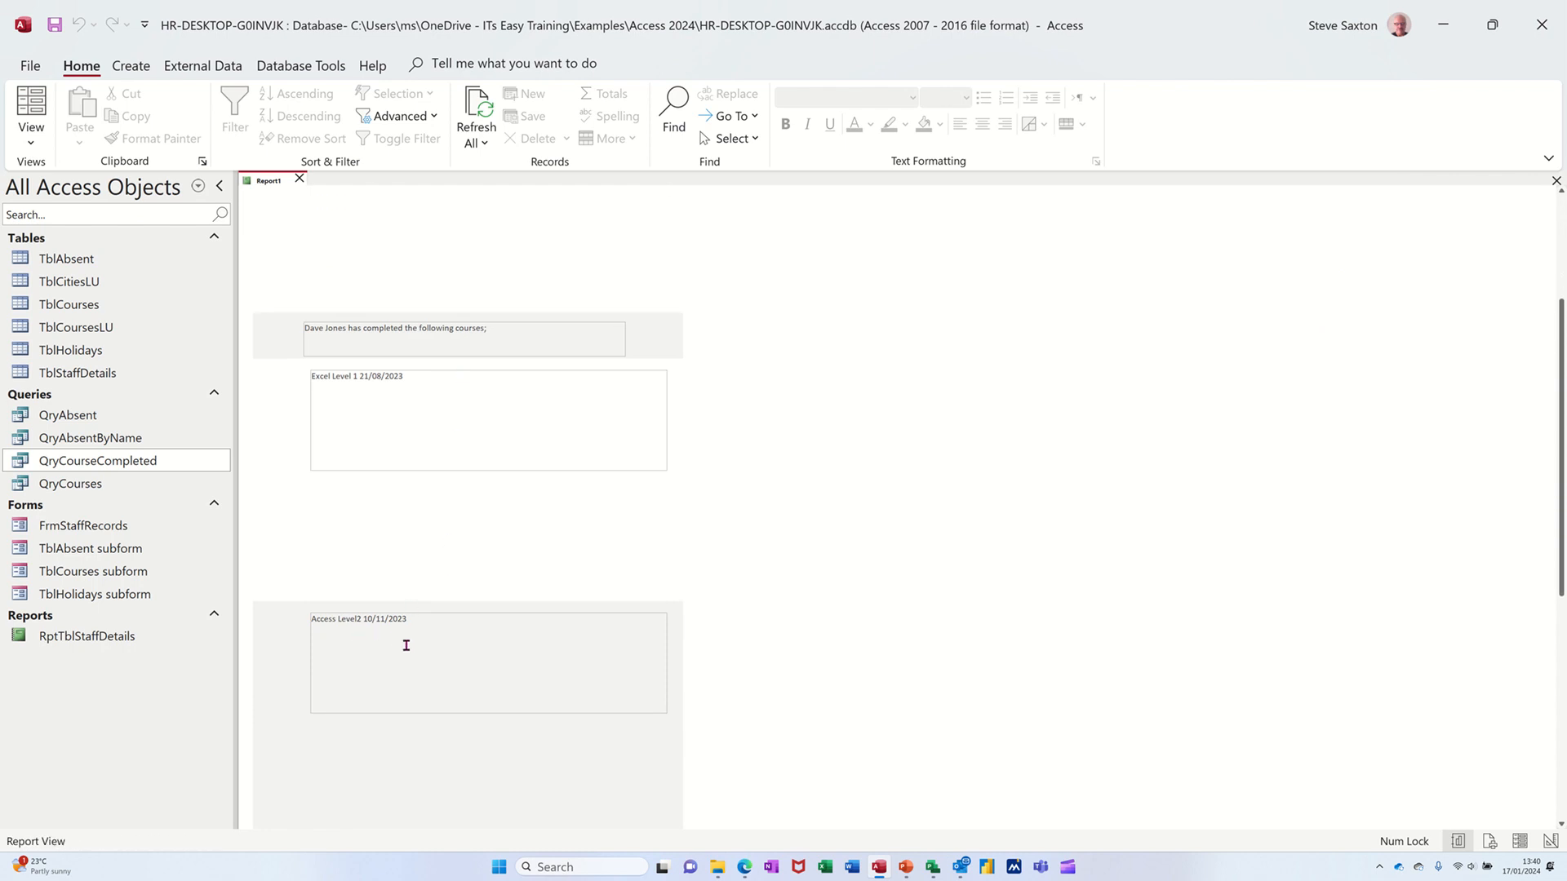
{"action": "mouse_move", "coordinate": [372, 394]}
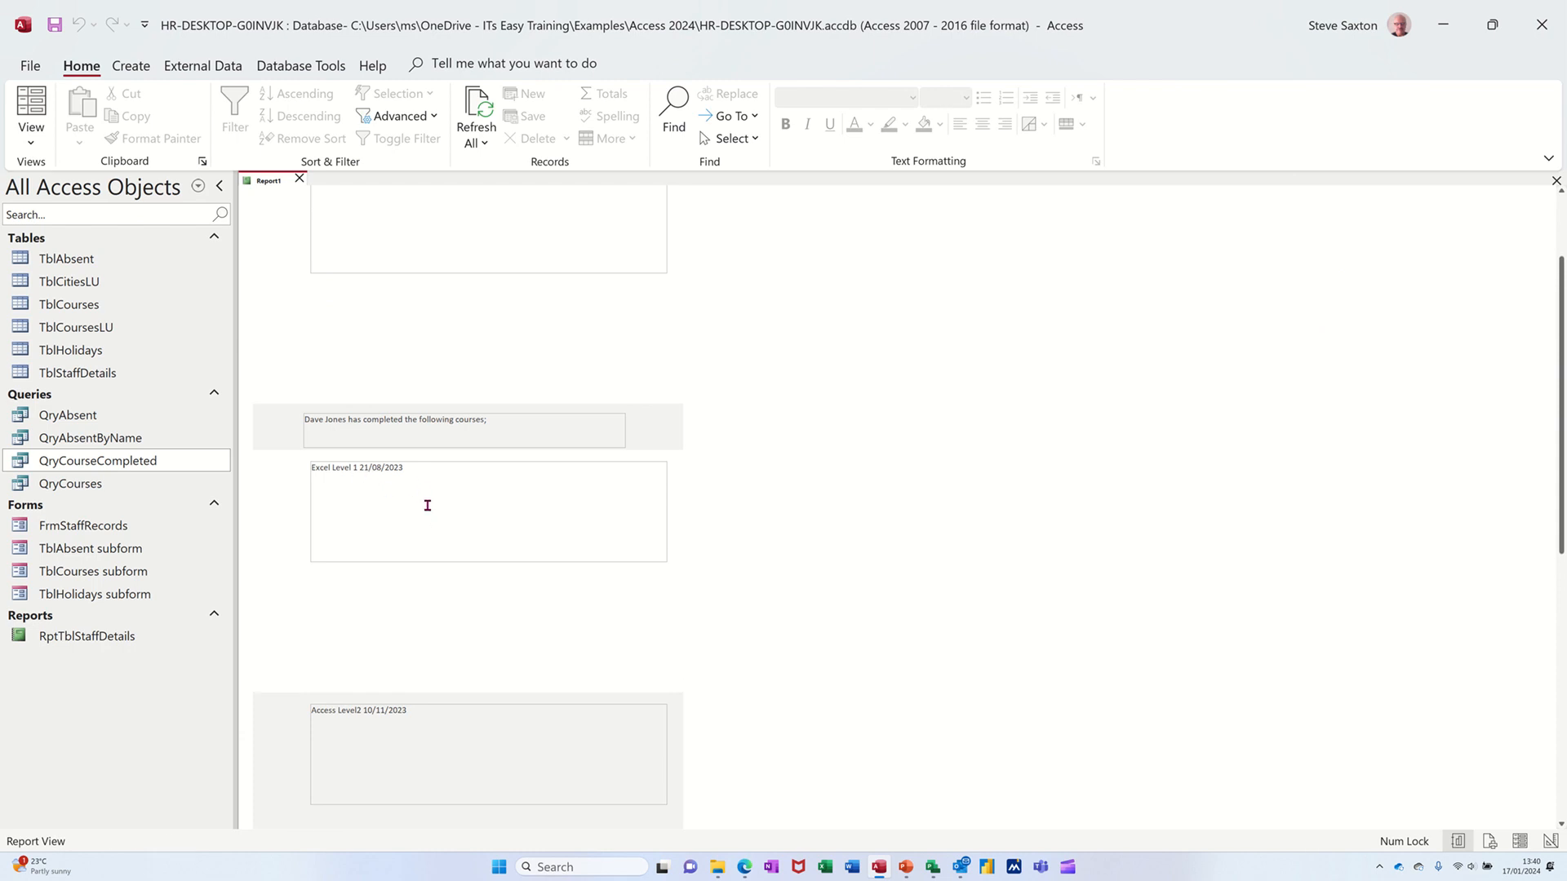
{"action": "mouse_move", "coordinate": [362, 473]}
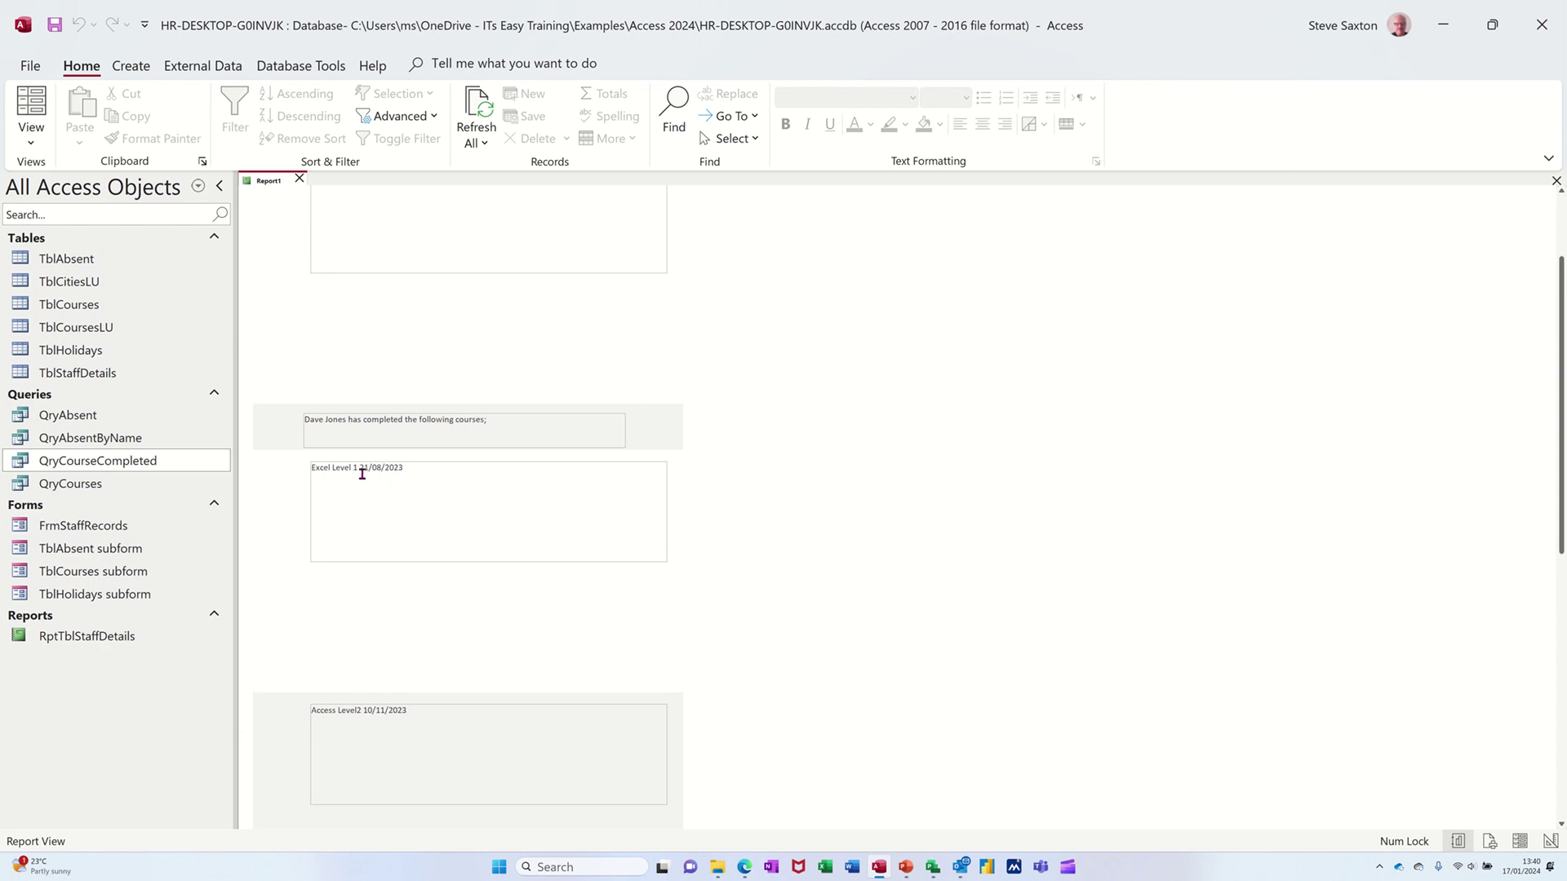
{"action": "mouse_move", "coordinate": [356, 487]}
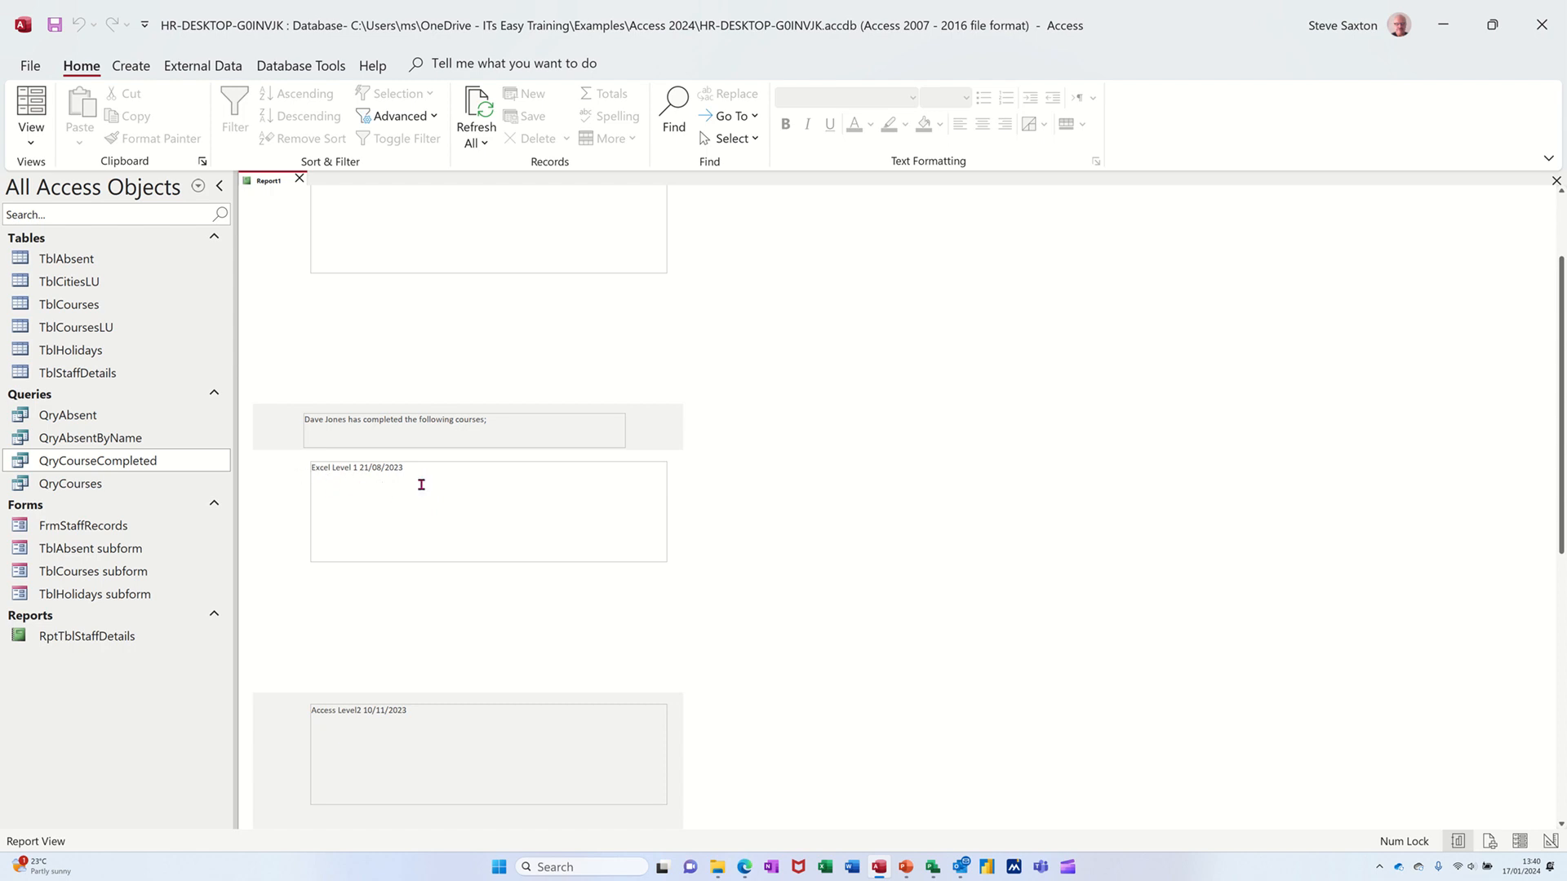
{"action": "left_click", "coordinate": [31, 115]}
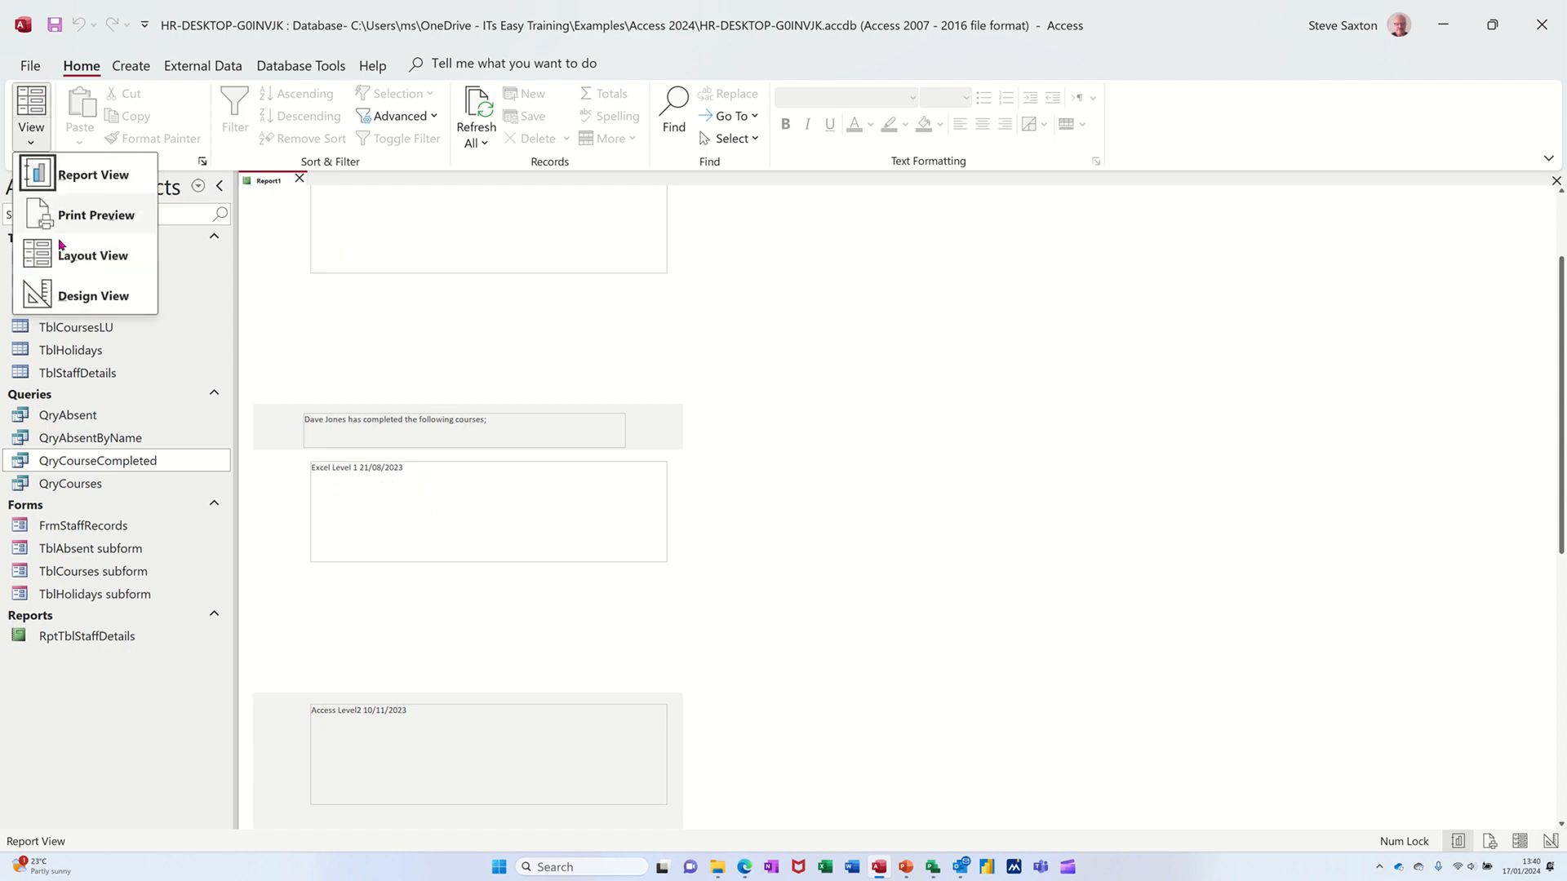
Step: Add 'Course ' and ' Date of Course ' literals to the detail expression and preview the result
{"action": "left_click", "coordinate": [93, 295]}
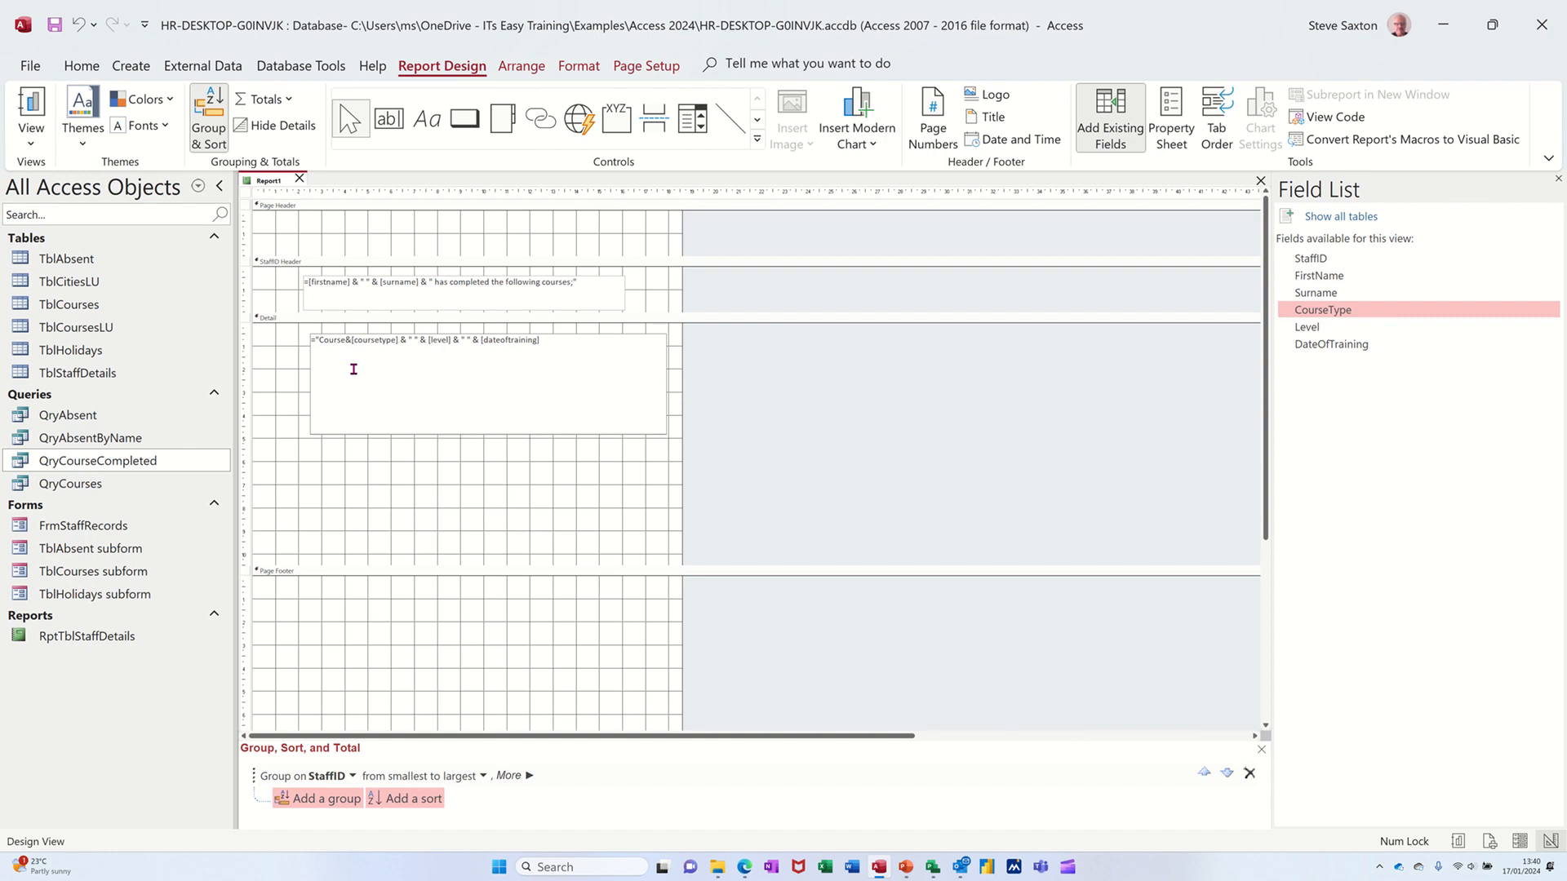
{"action": "mouse_move", "coordinate": [337, 349]}
{"action": "type", "text": " \""}
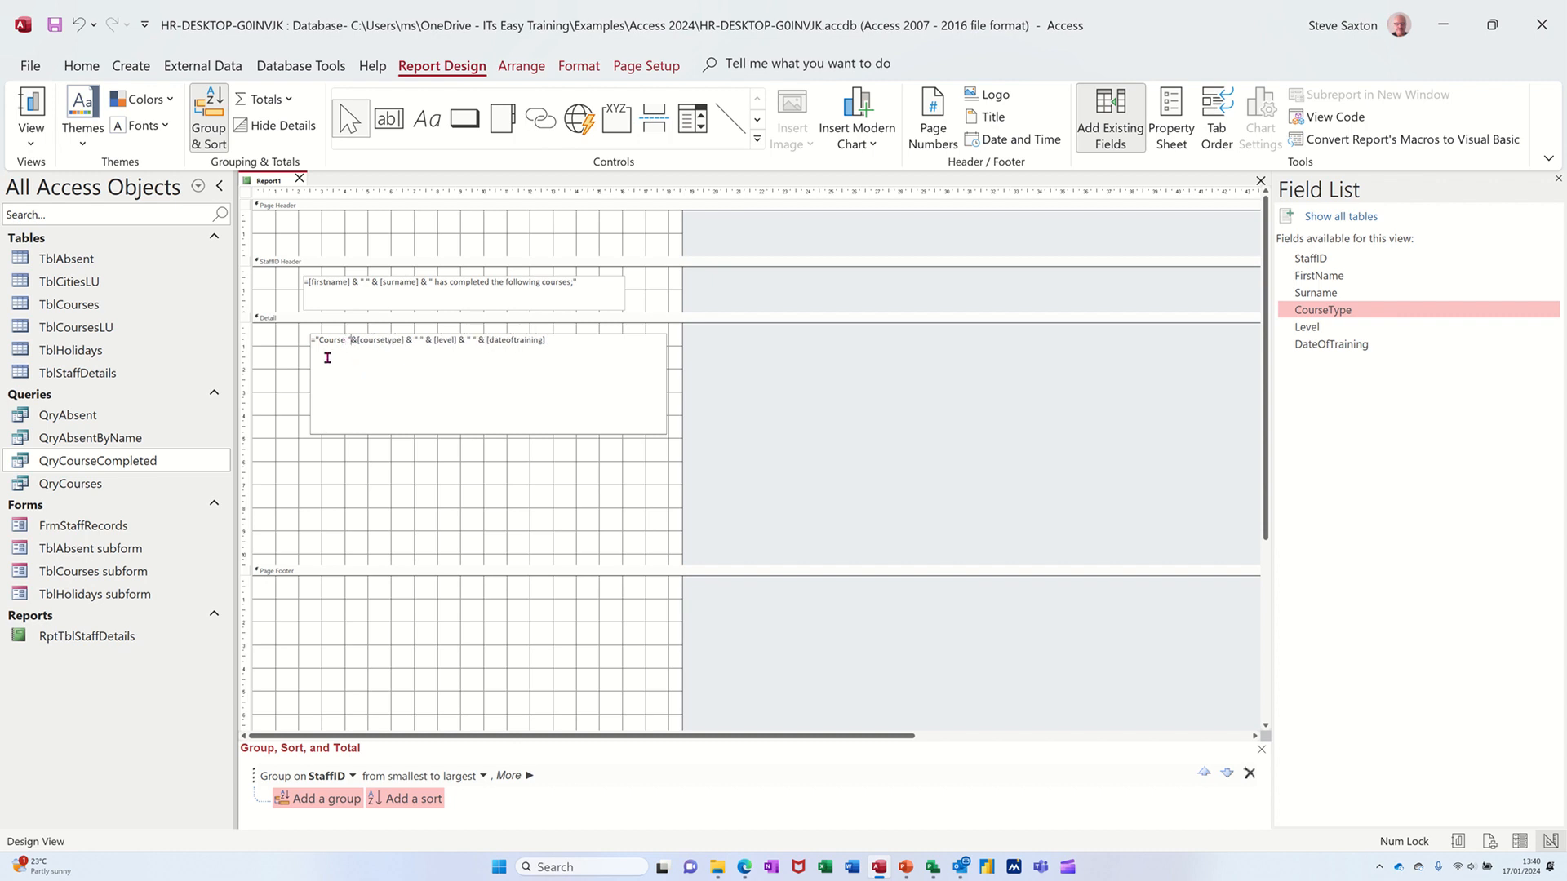
{"action": "mouse_move", "coordinate": [465, 352]}
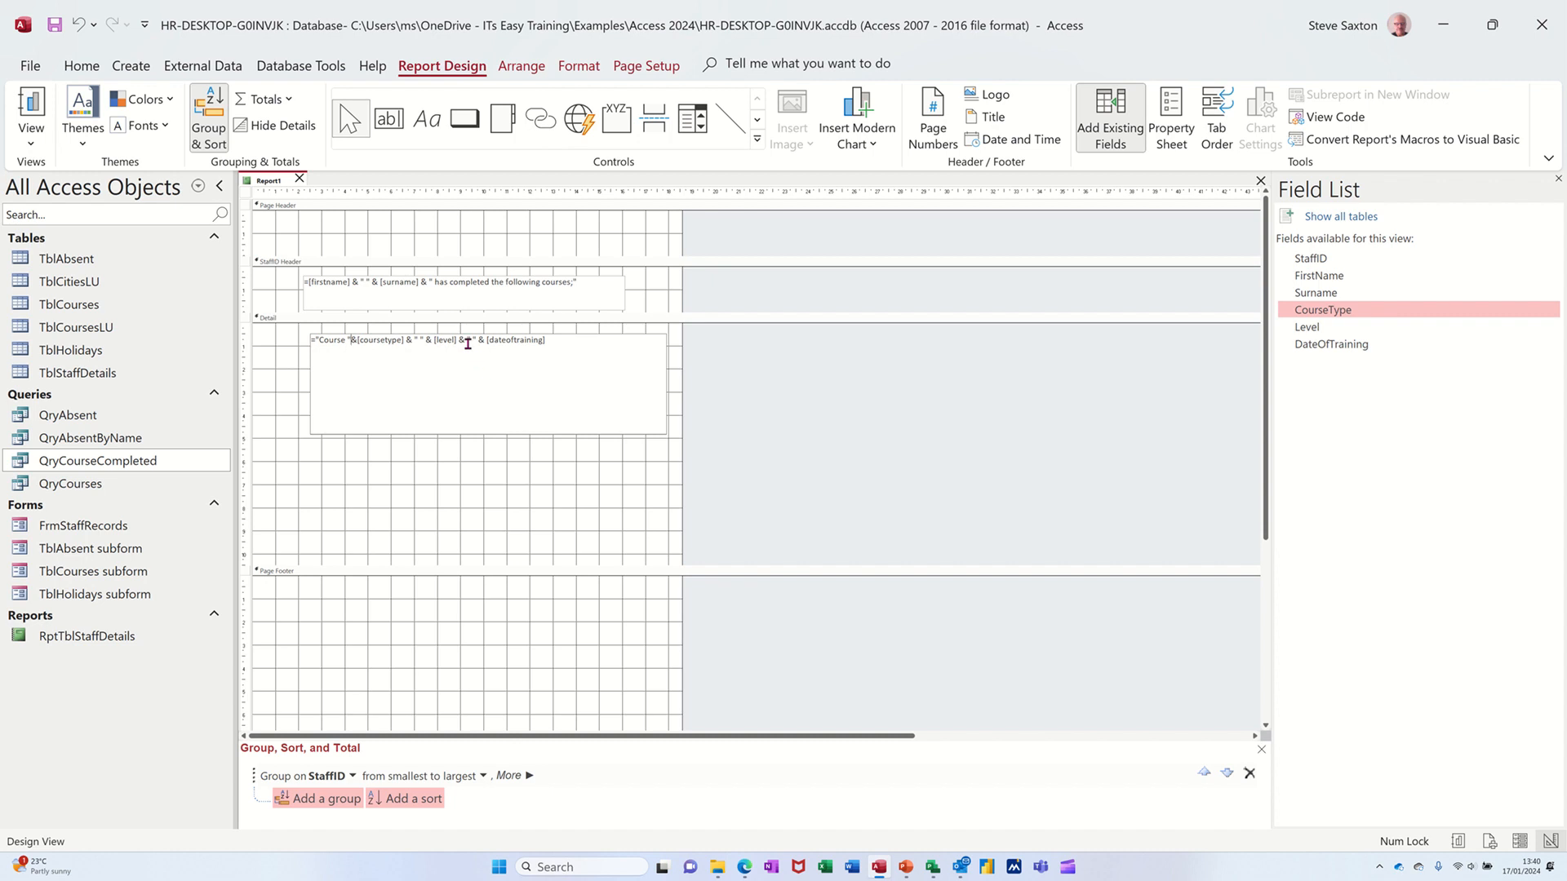
{"action": "mouse_move", "coordinate": [558, 382]}
{"action": "type", "text": "Date of Course "}
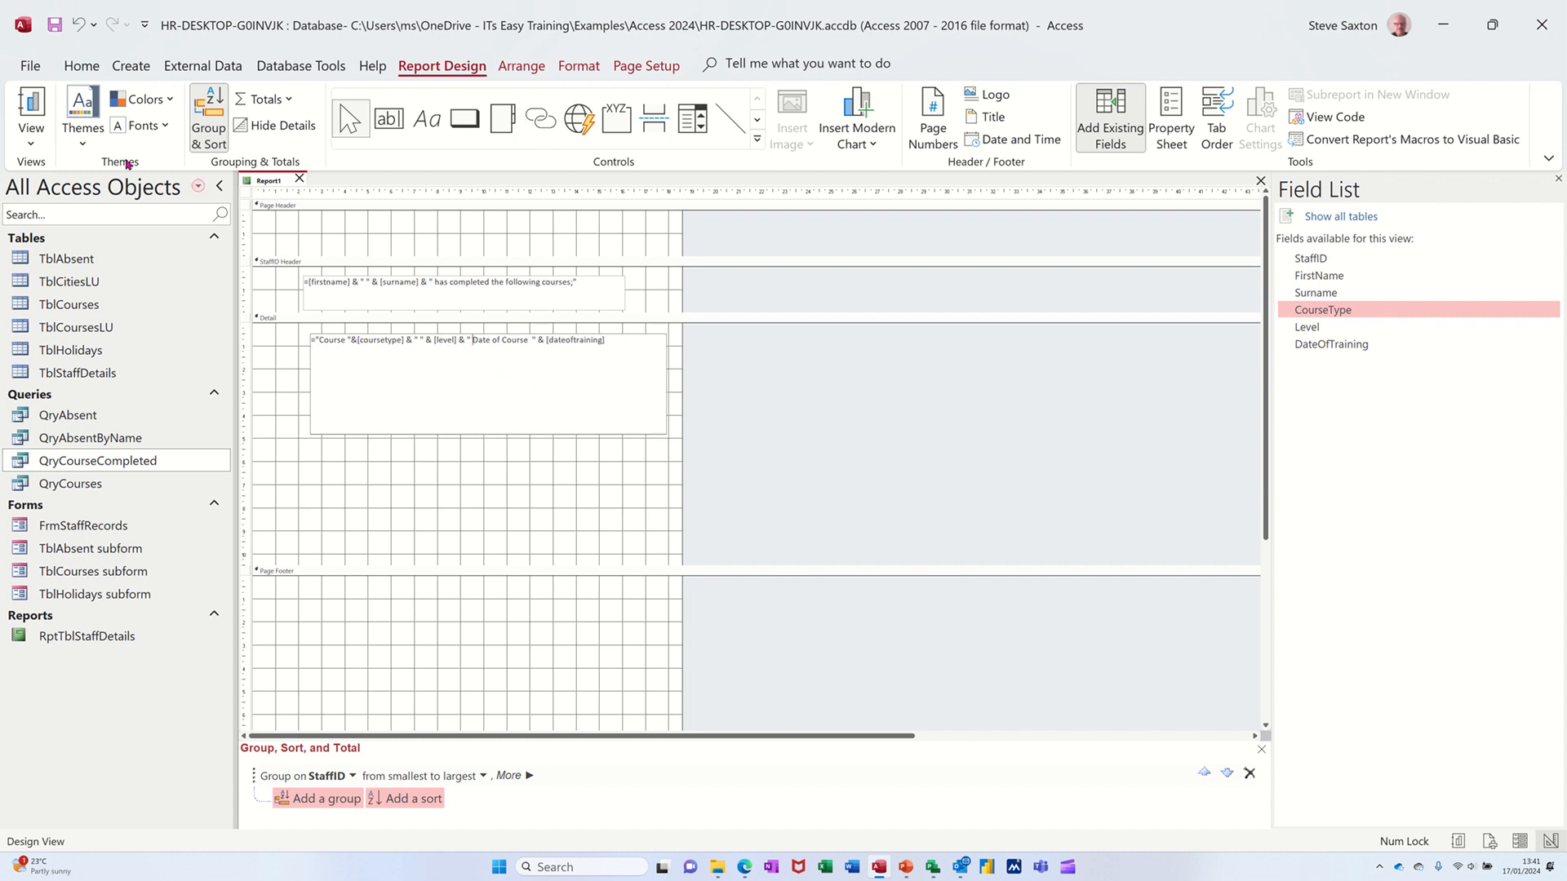
{"action": "left_click", "coordinate": [29, 106]}
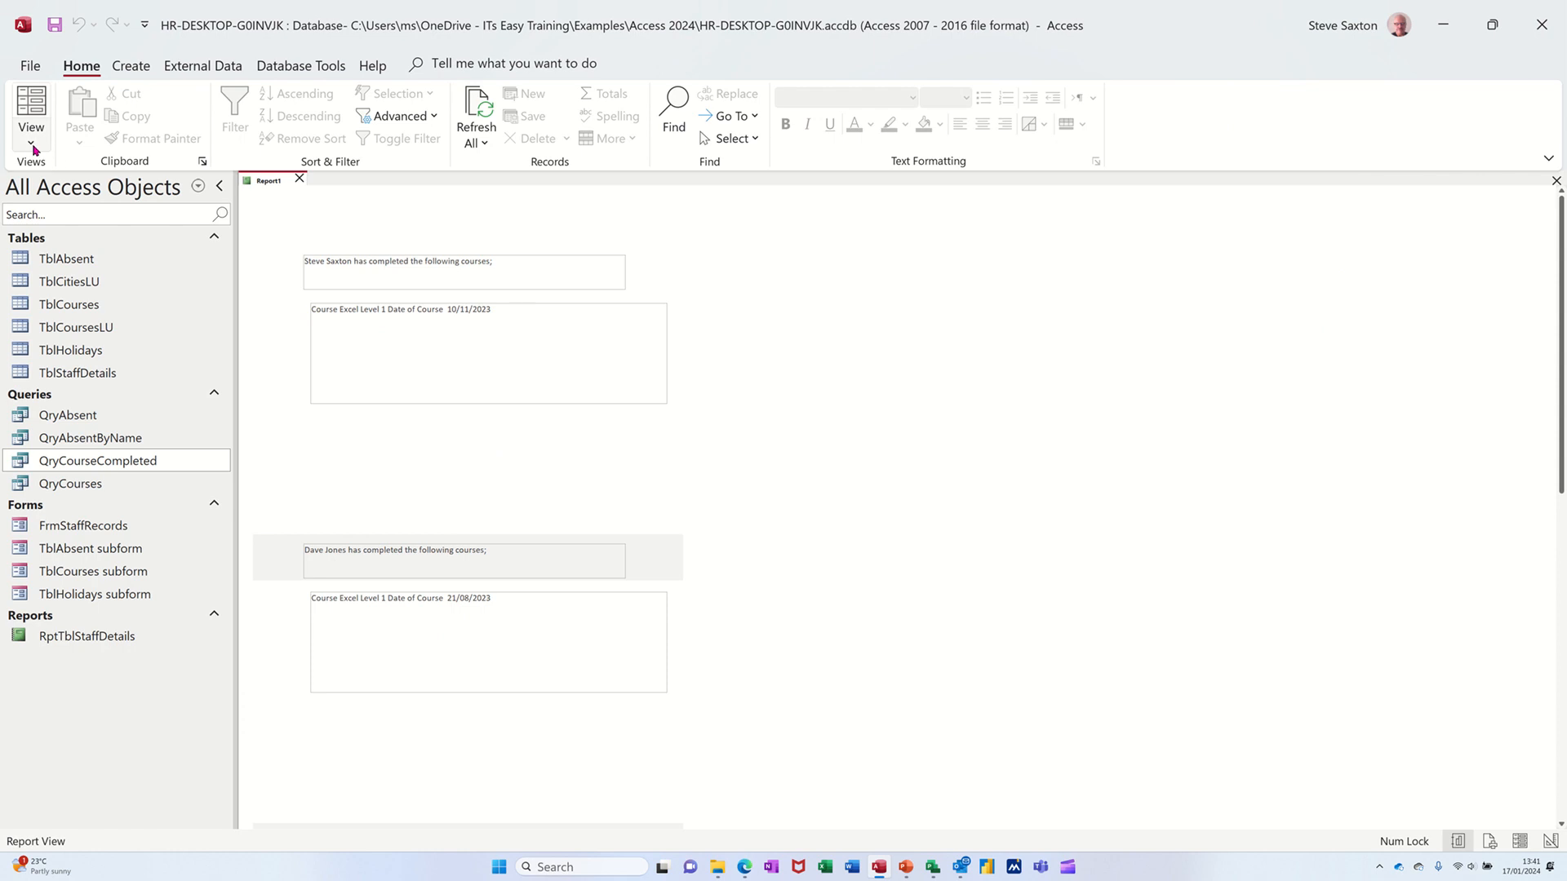
Step: Return to Design View to shorten the course text box and the Detail section
{"action": "left_click", "coordinate": [29, 114]}
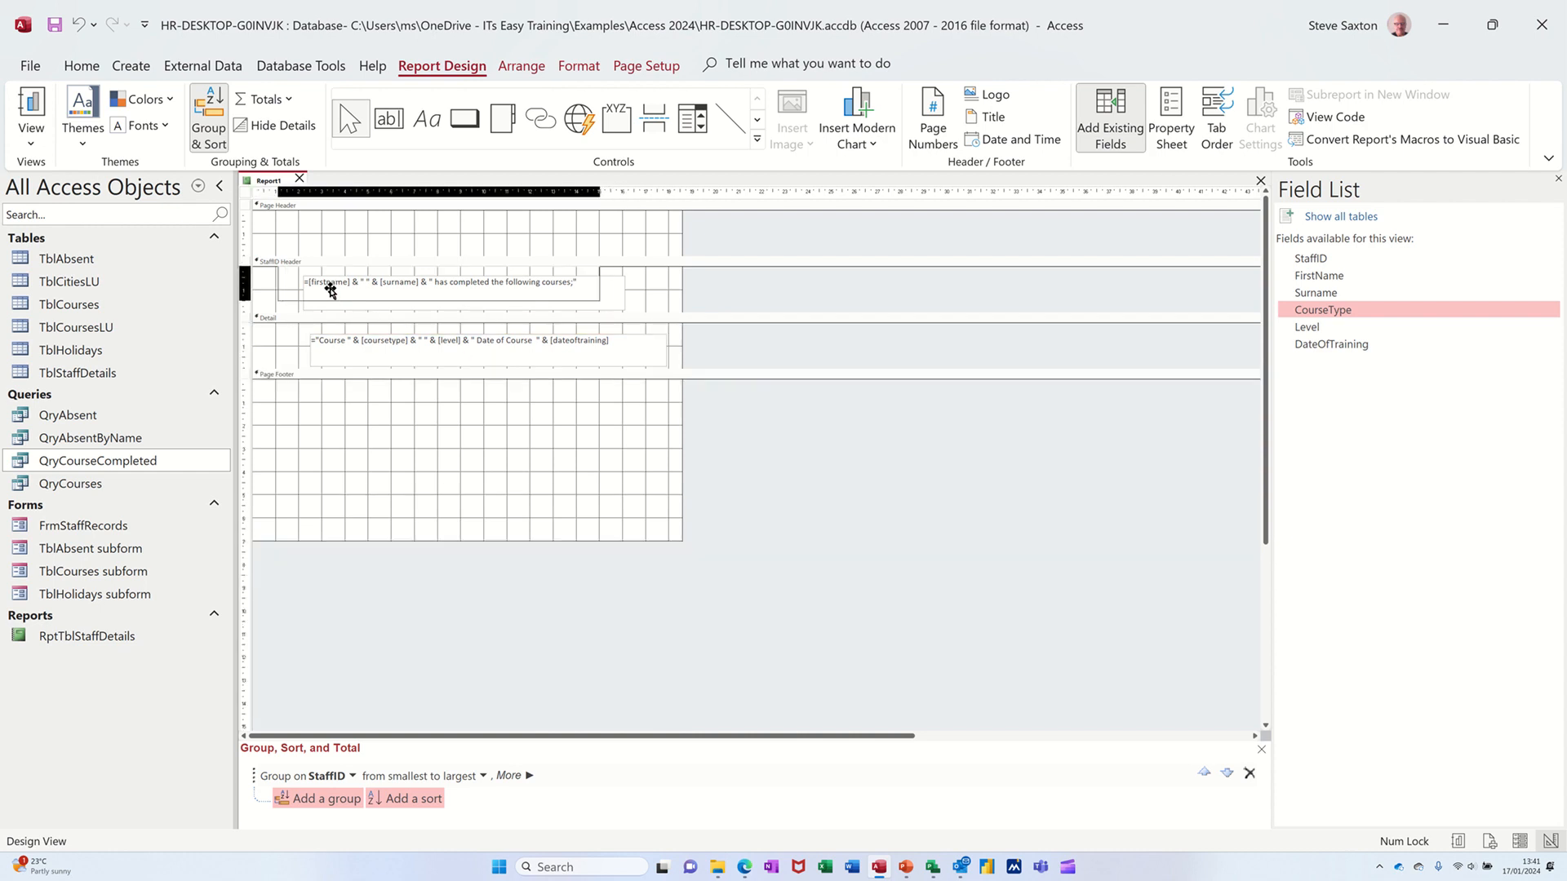
Step: Make the staff name heading bold with a chosen font colour and preview the report
{"action": "left_click", "coordinate": [332, 284]}
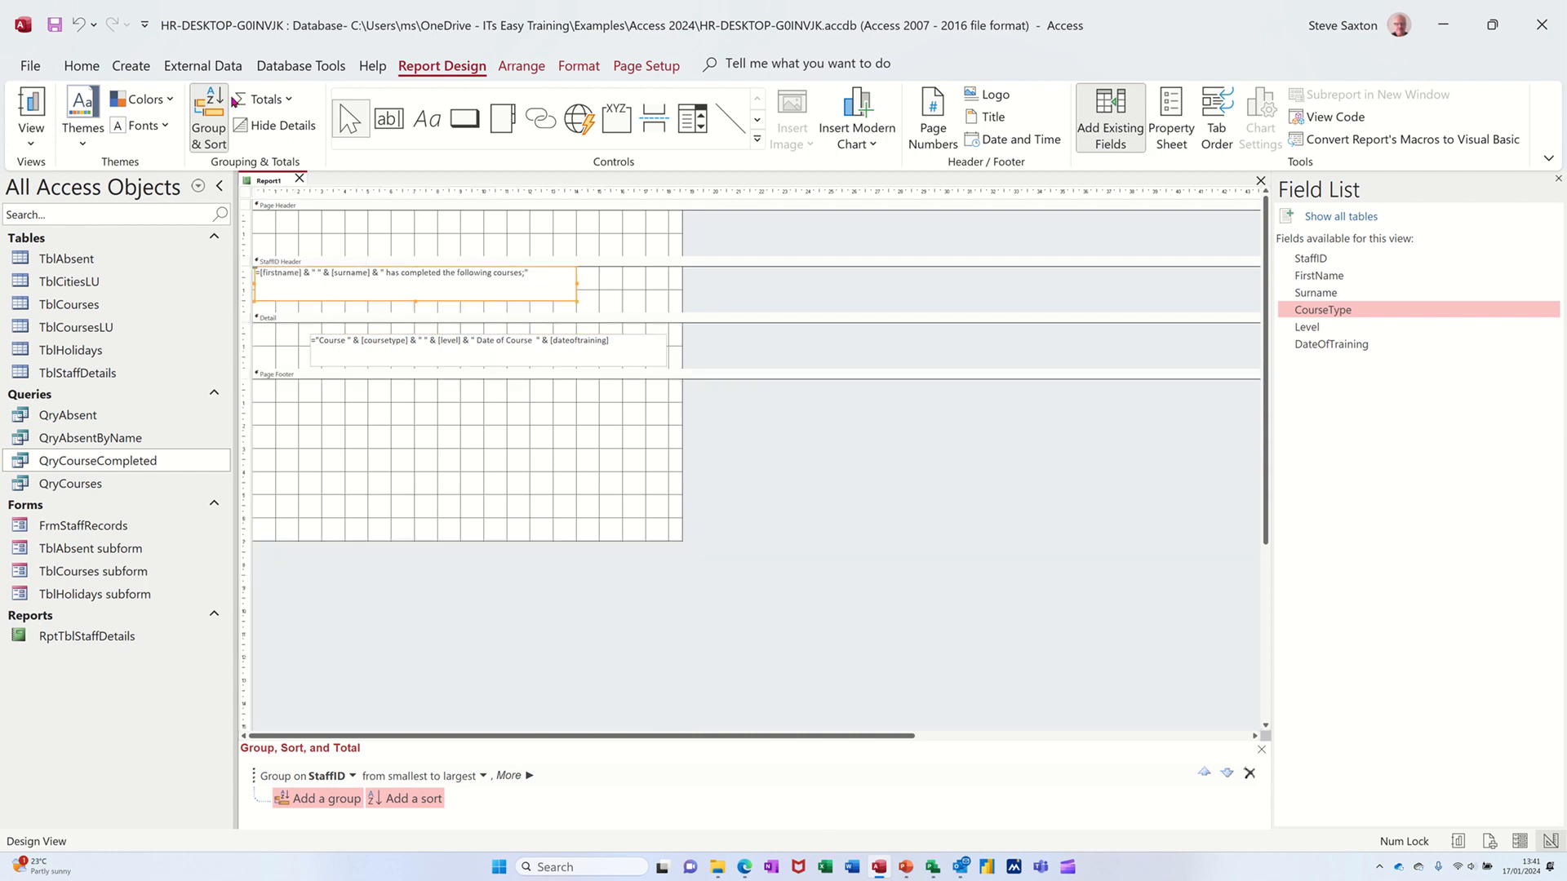
{"action": "left_click", "coordinate": [577, 66]}
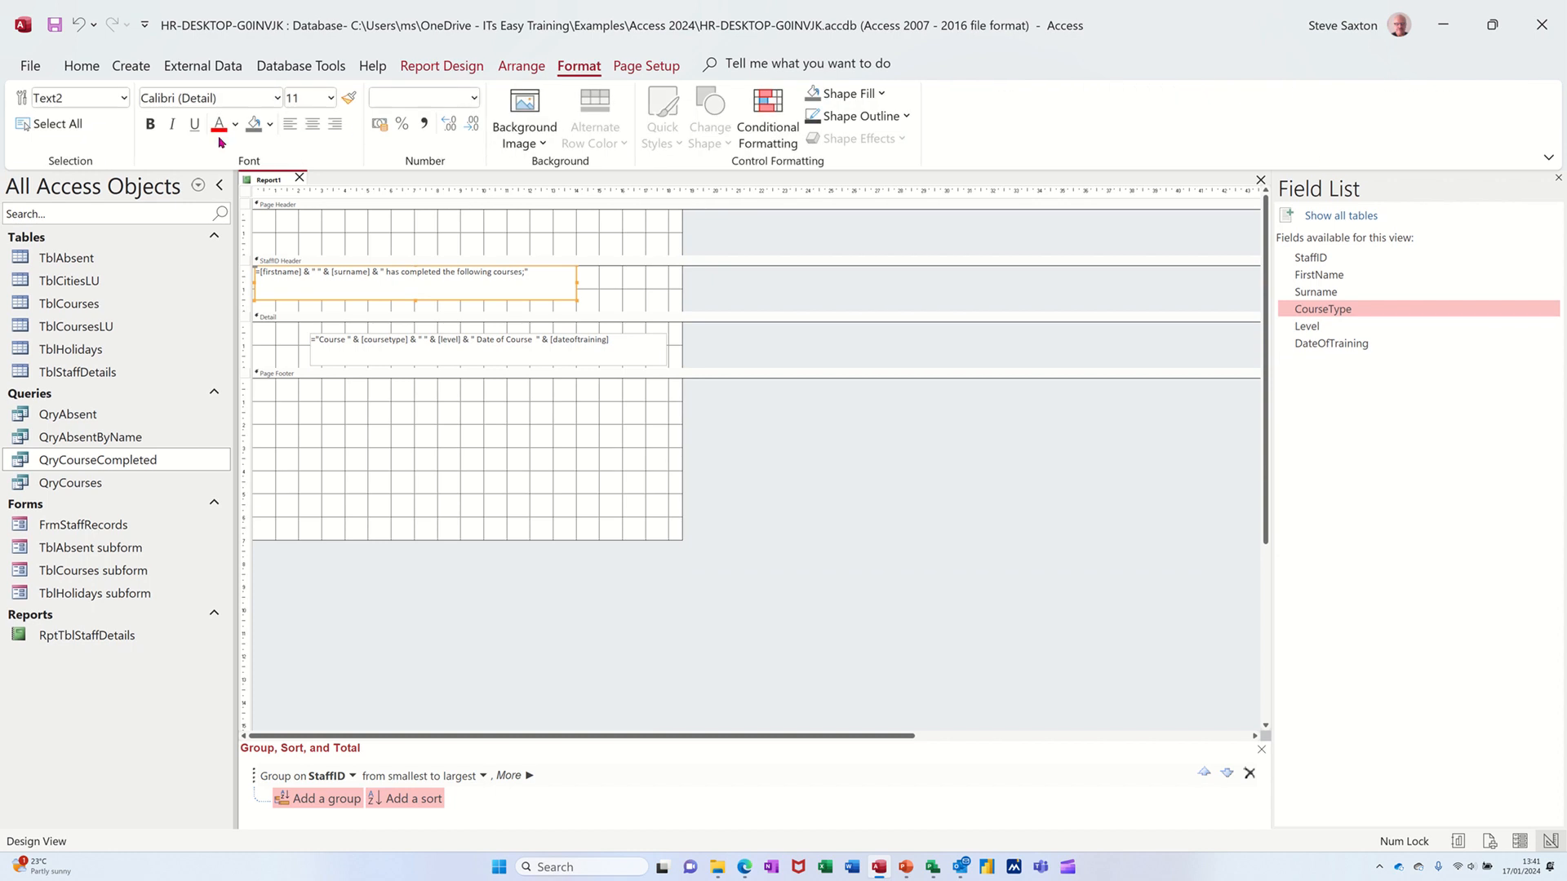
{"action": "left_click", "coordinate": [150, 124]}
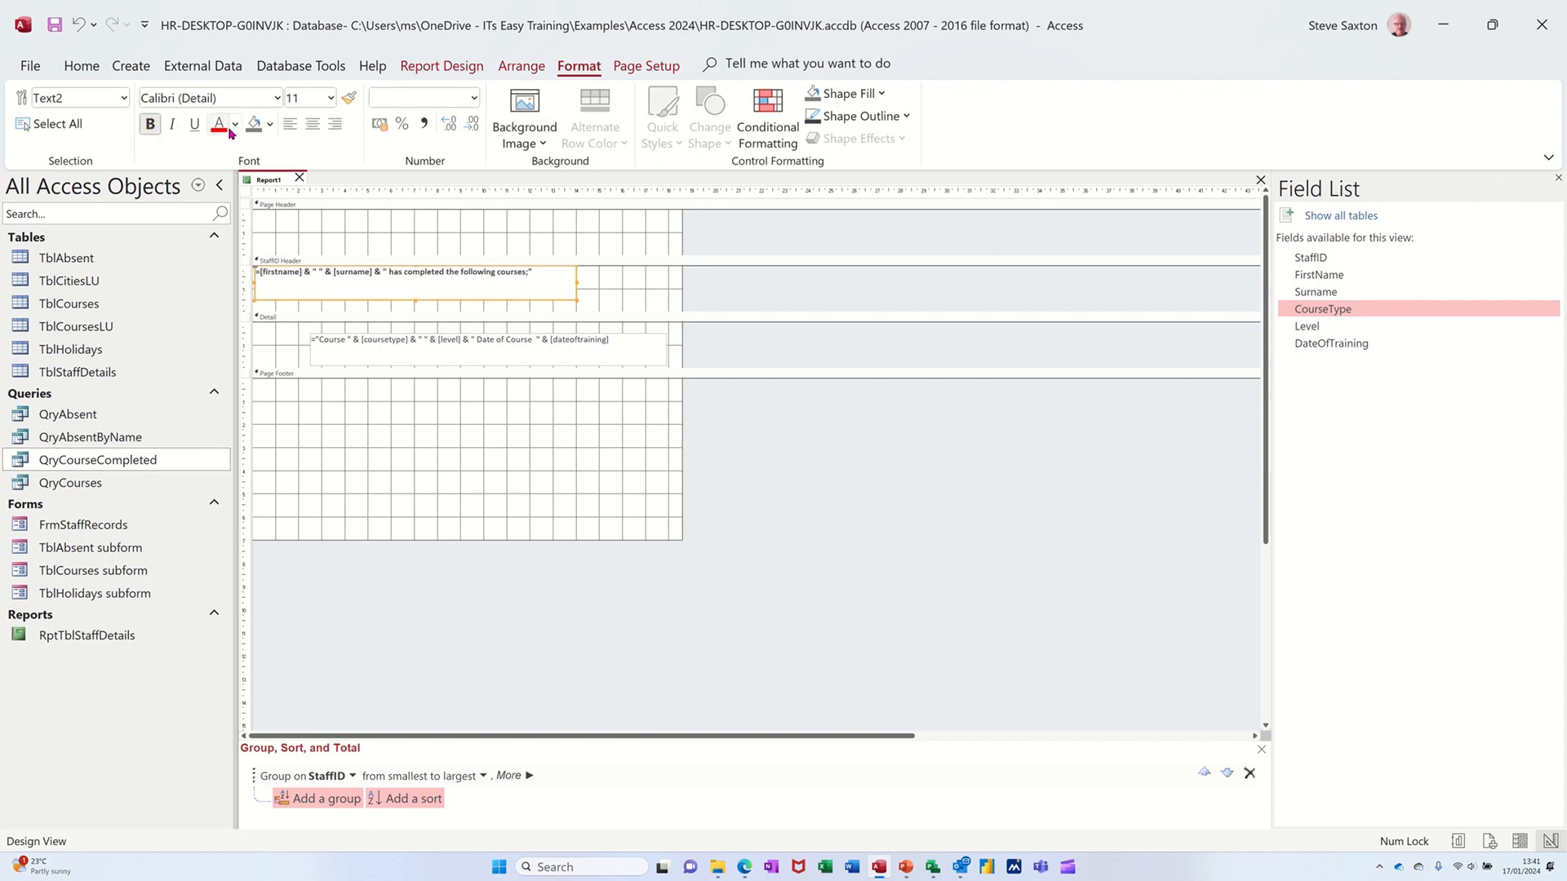
{"action": "left_click", "coordinate": [237, 124]}
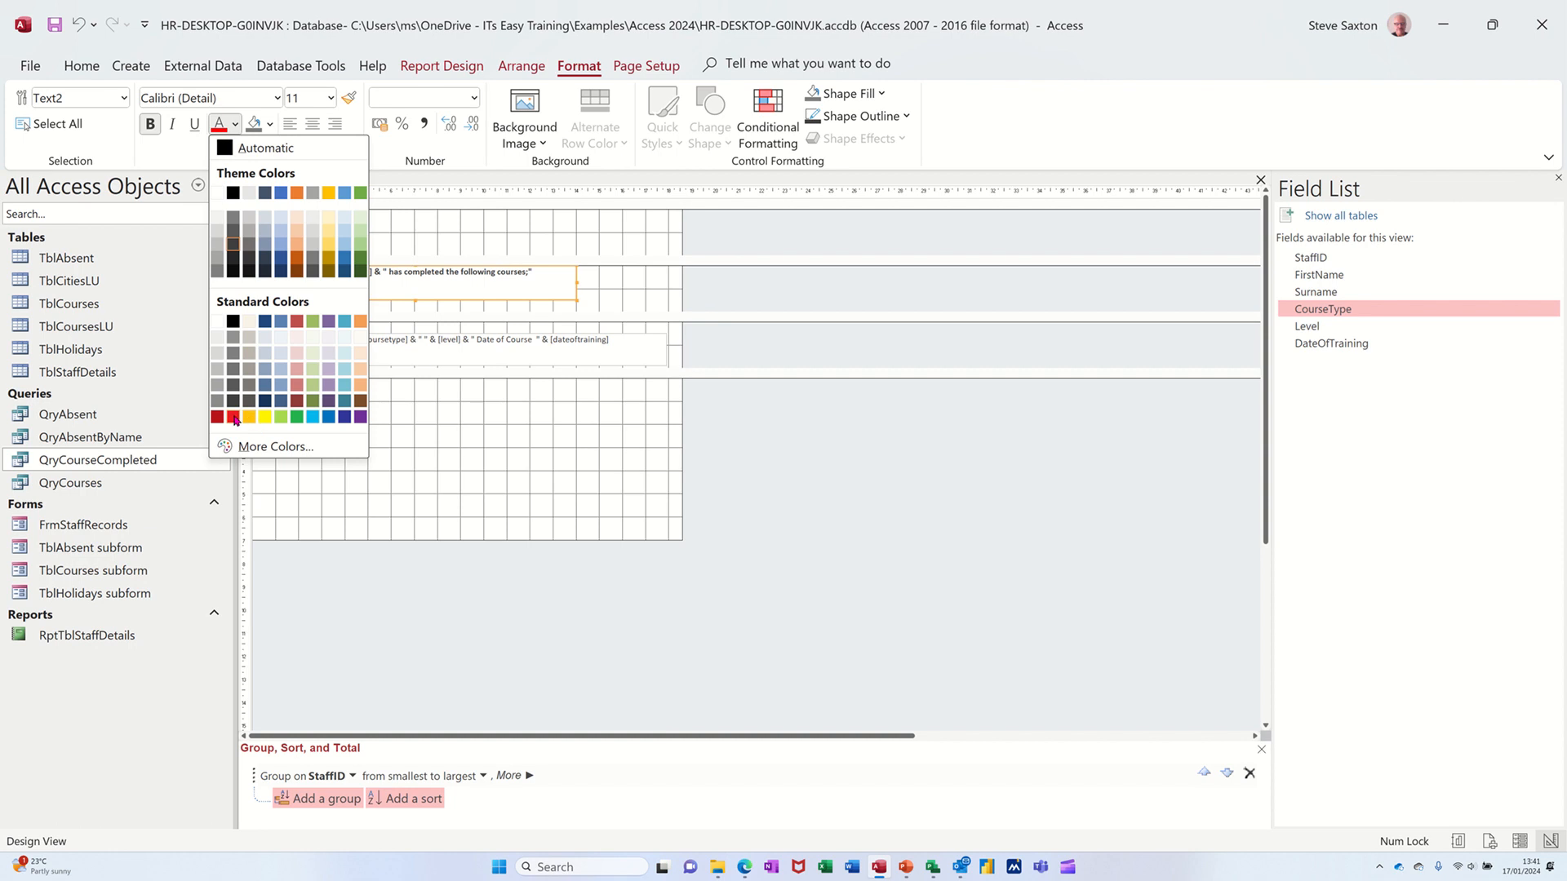
{"action": "left_click", "coordinate": [232, 417]}
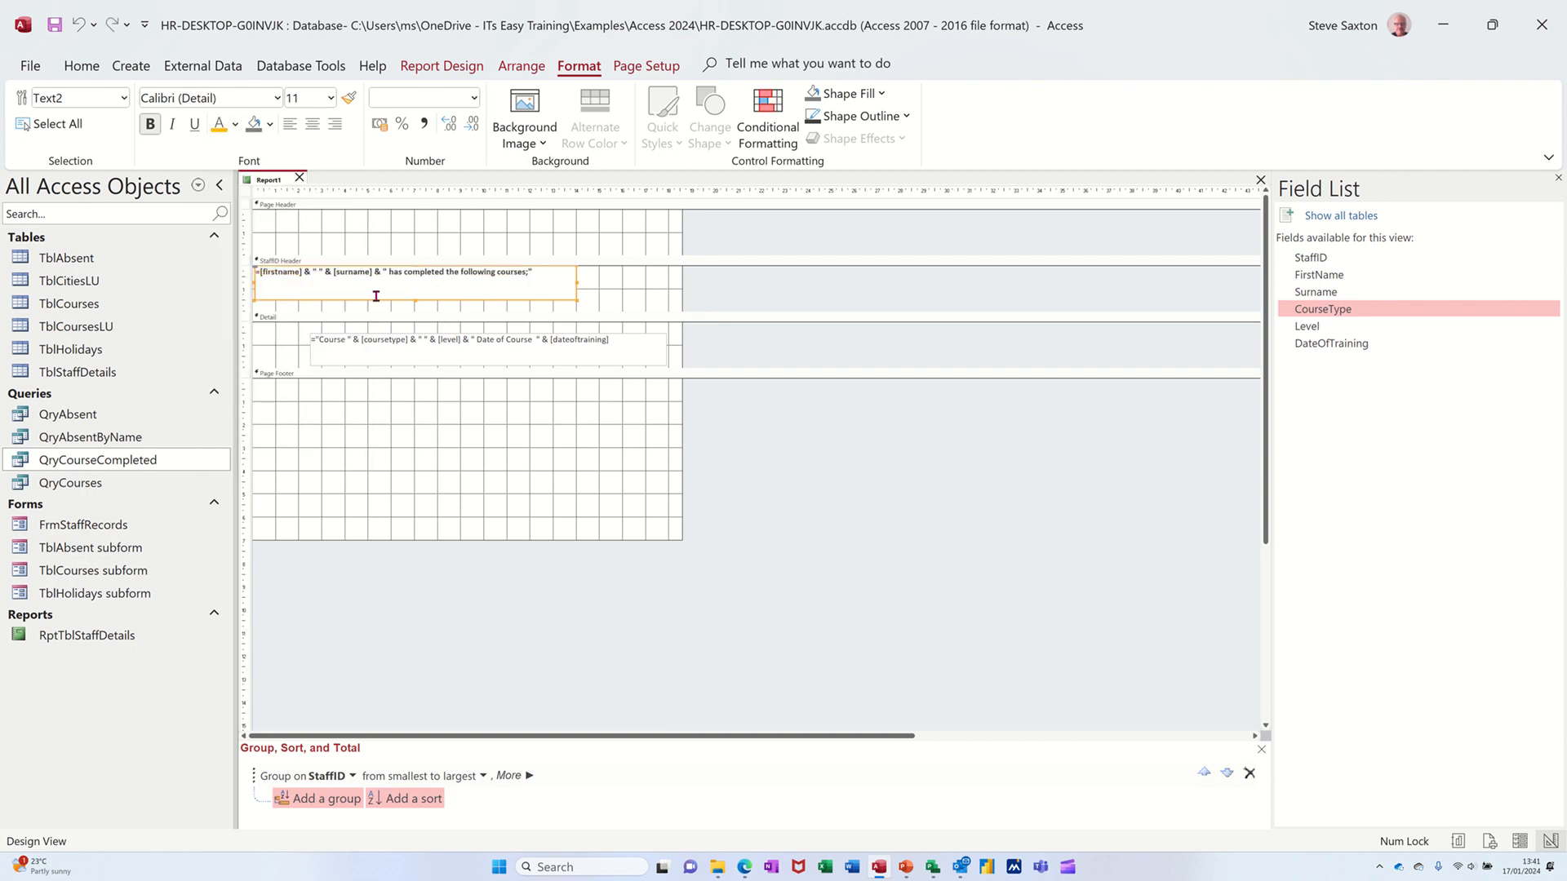
{"action": "left_click", "coordinate": [440, 65]}
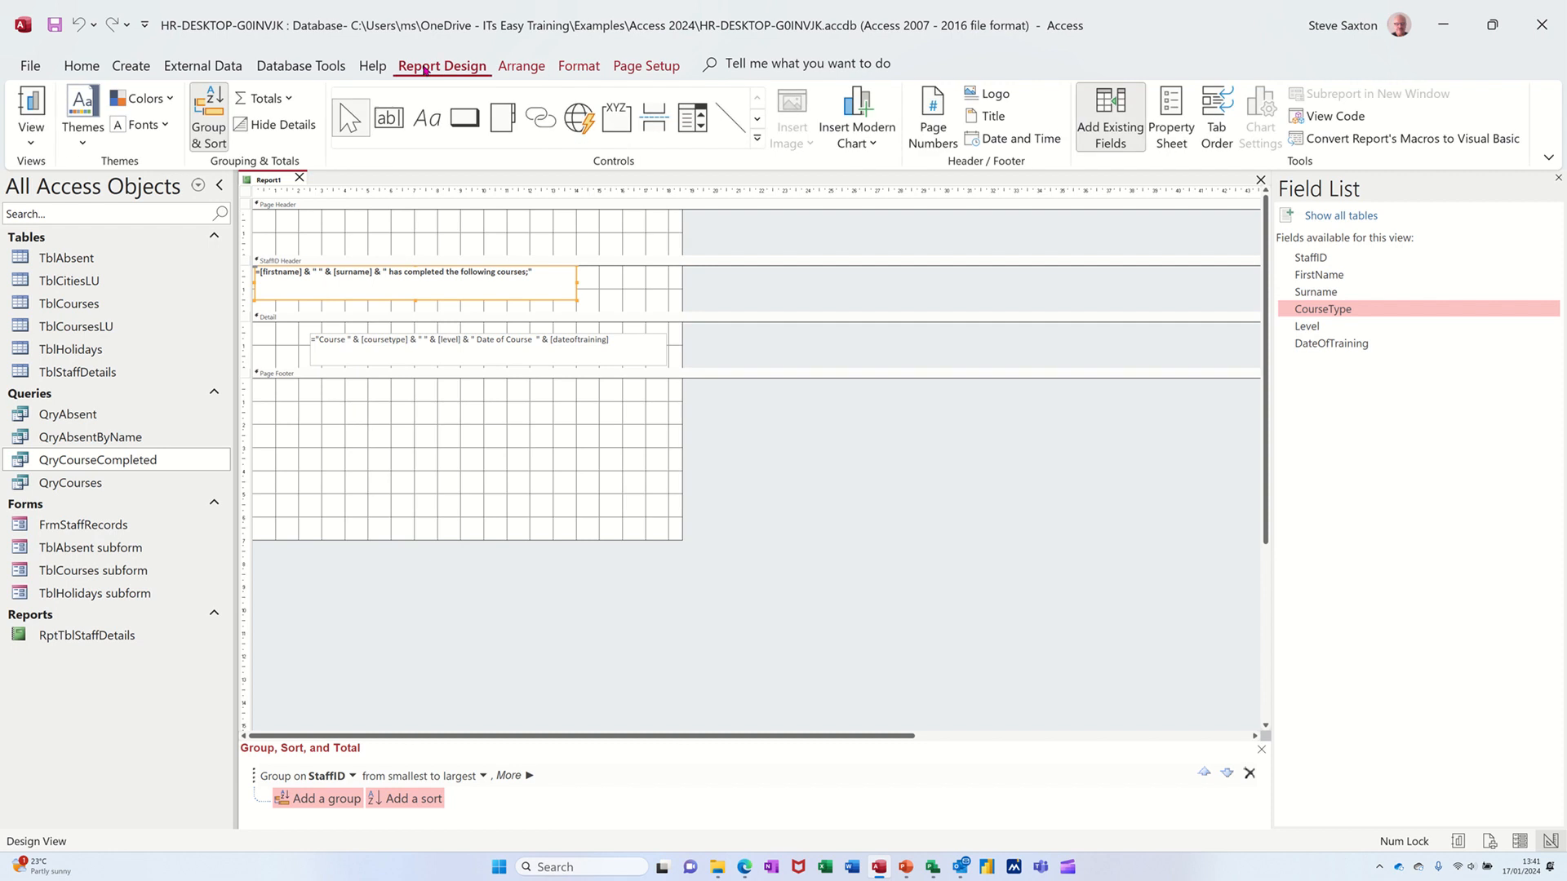
{"action": "left_click", "coordinate": [29, 111]}
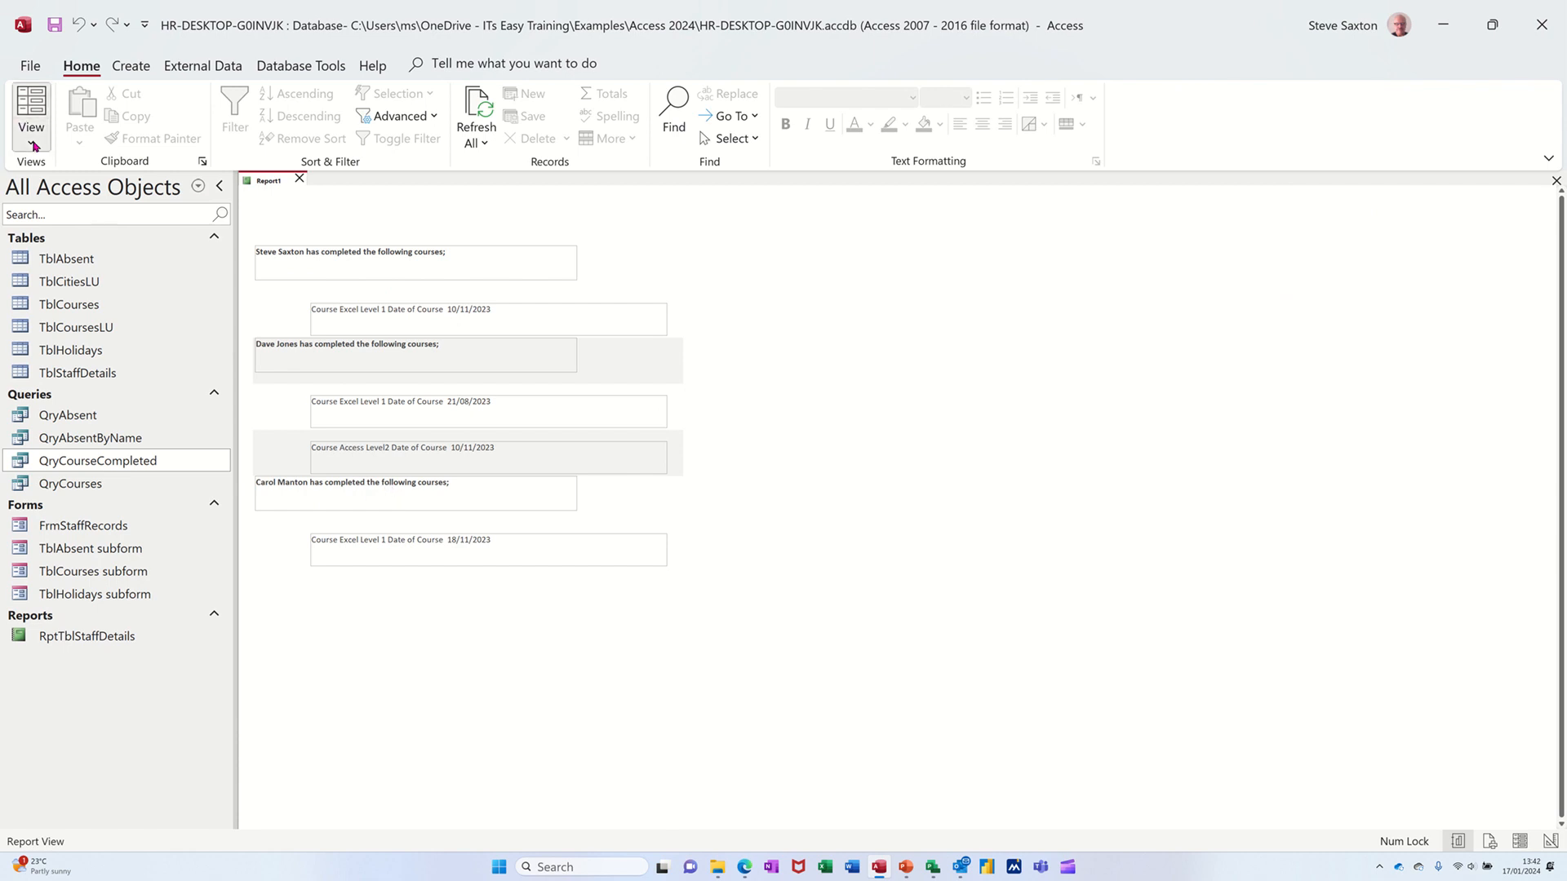
Step: Set the staff name header text box to bold 14-point font in Design View
{"action": "left_click", "coordinate": [29, 106]}
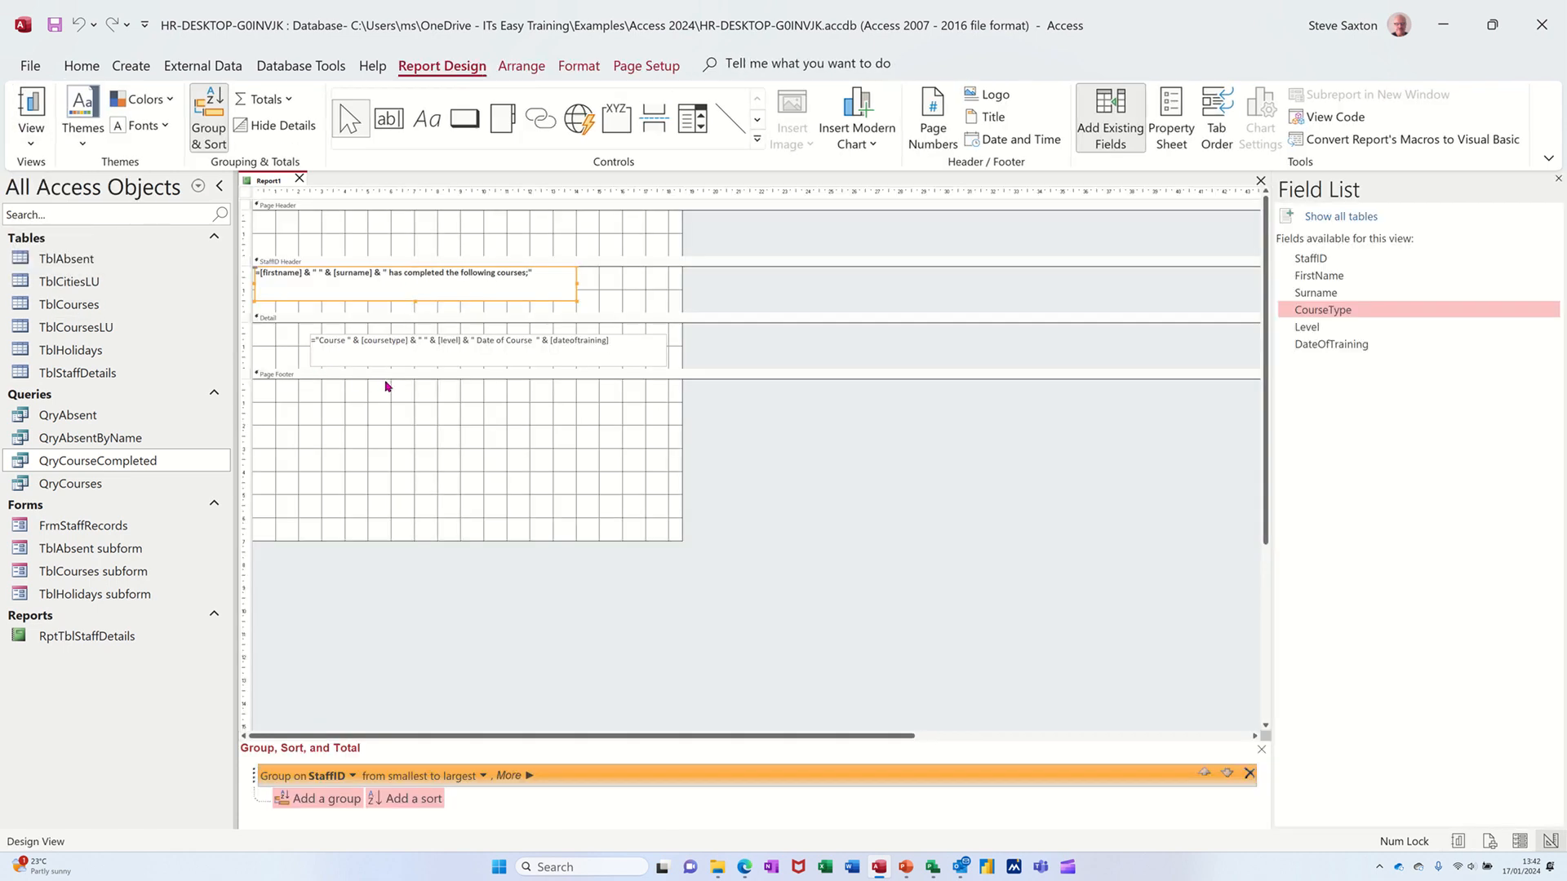
{"action": "mouse_move", "coordinate": [402, 368]}
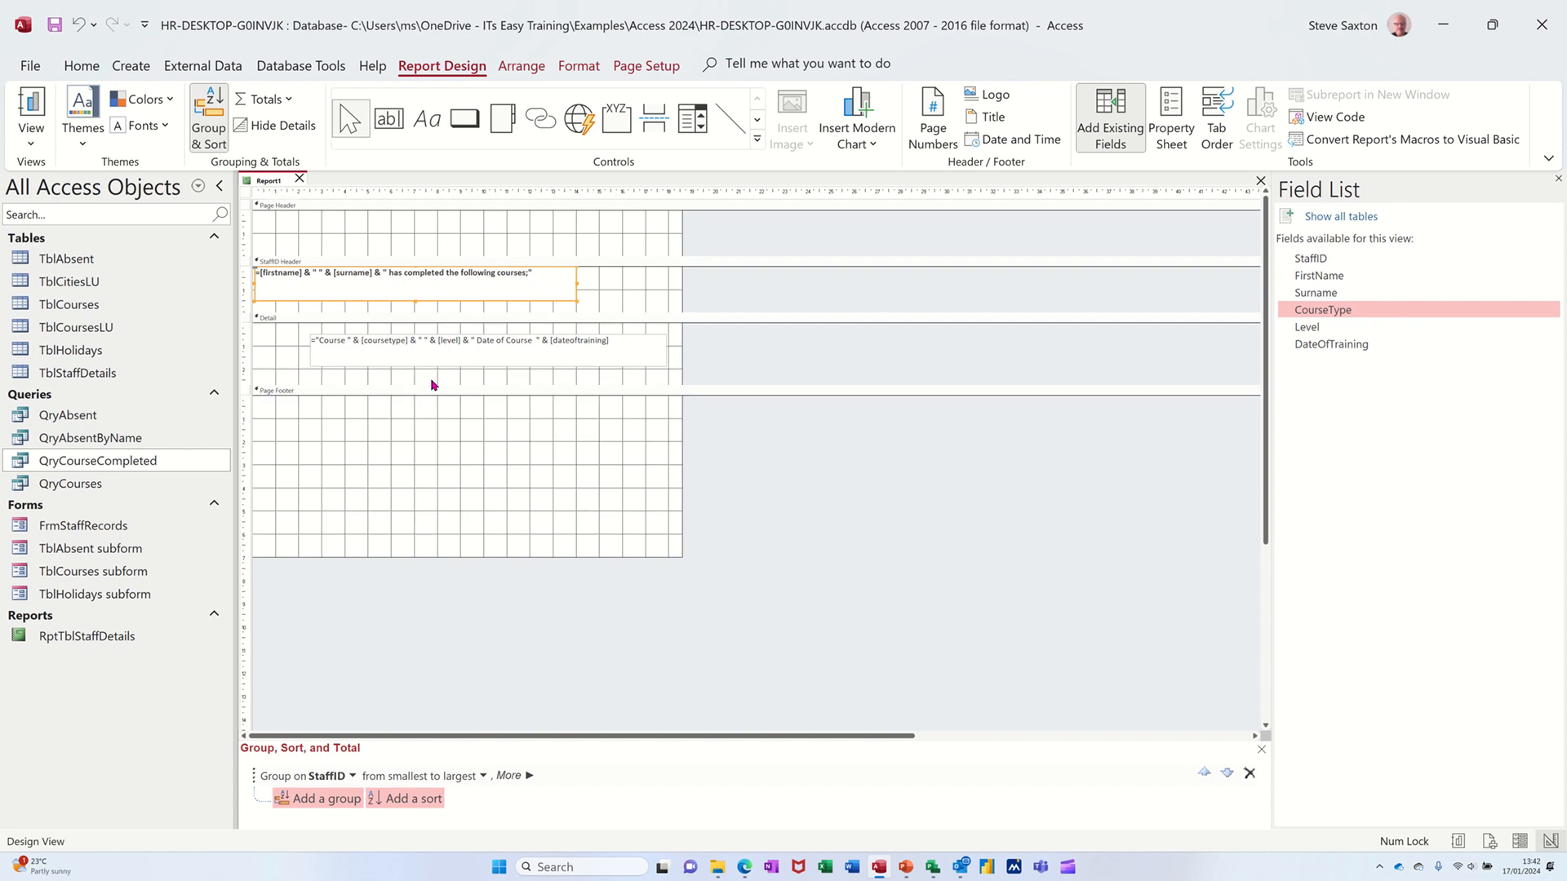
{"action": "left_click", "coordinate": [429, 349]}
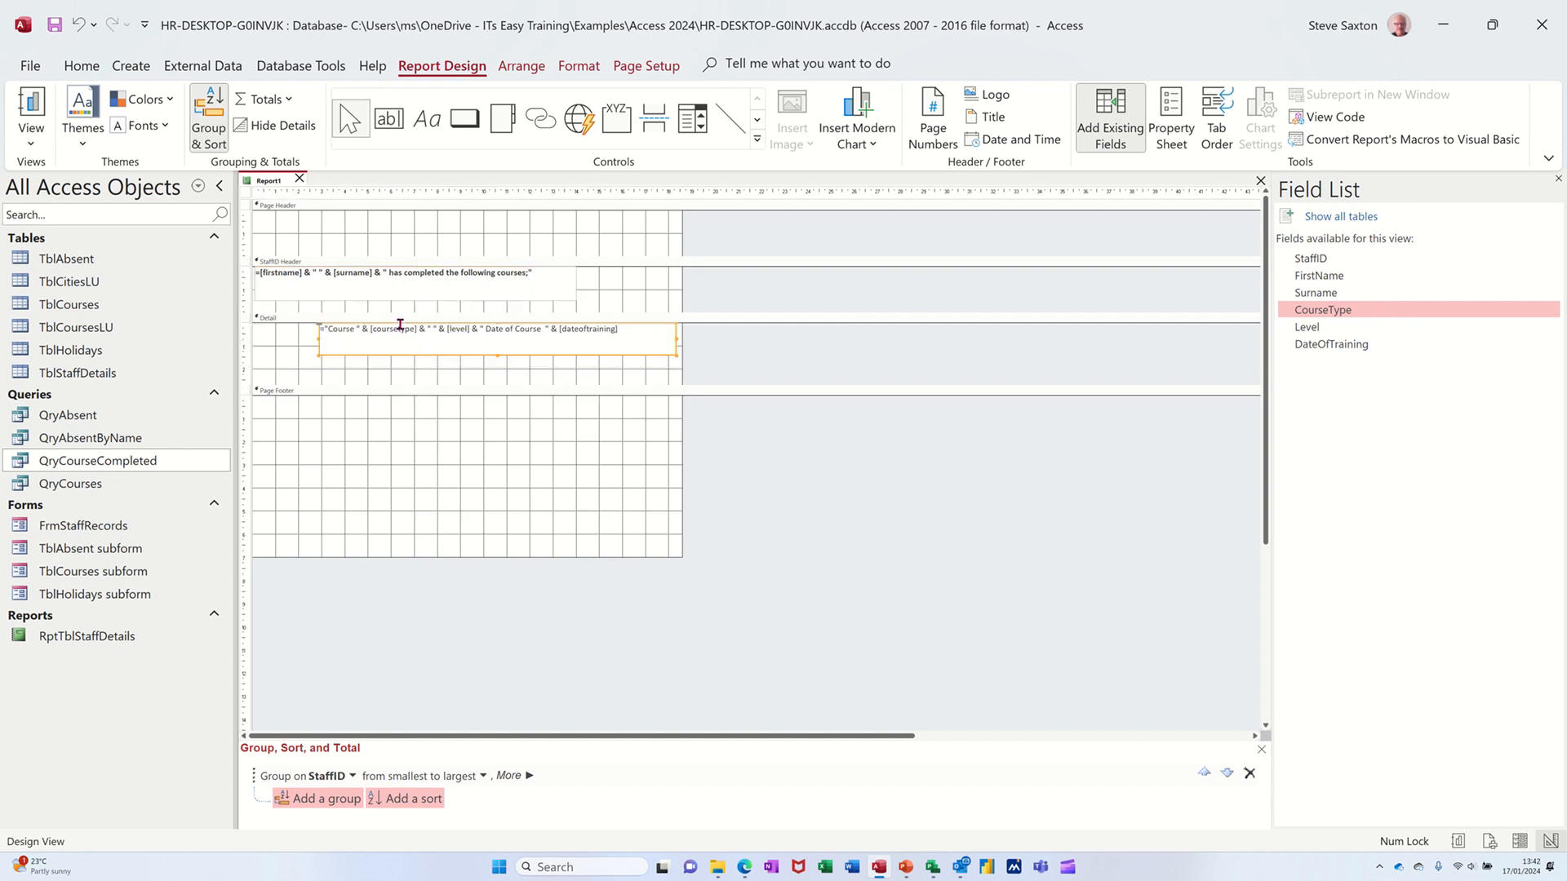
{"action": "left_click", "coordinate": [395, 273]}
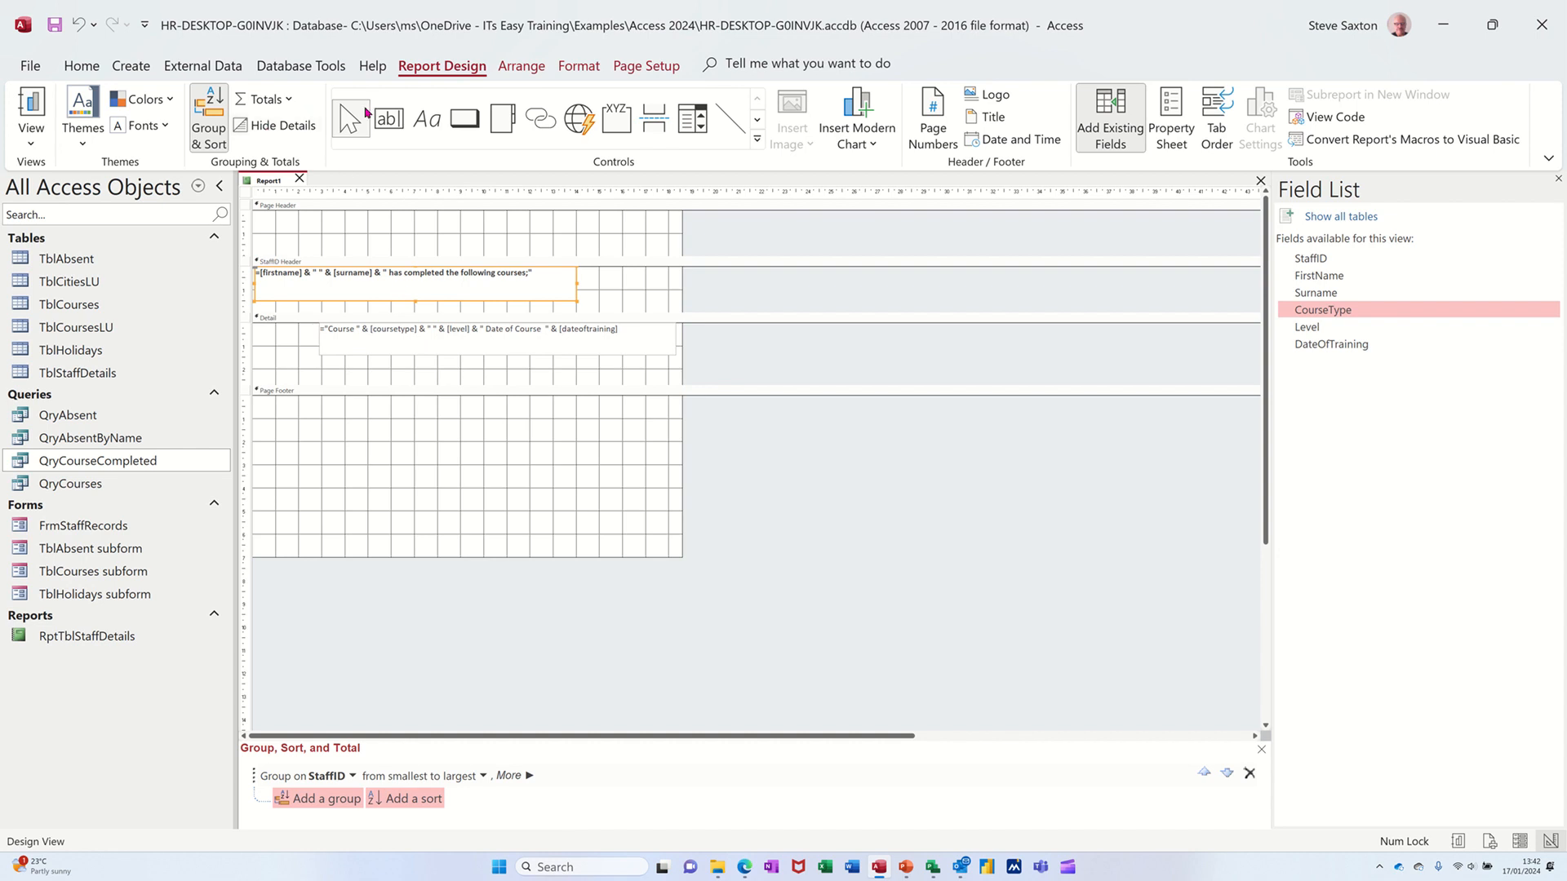
{"action": "left_click", "coordinate": [578, 65]}
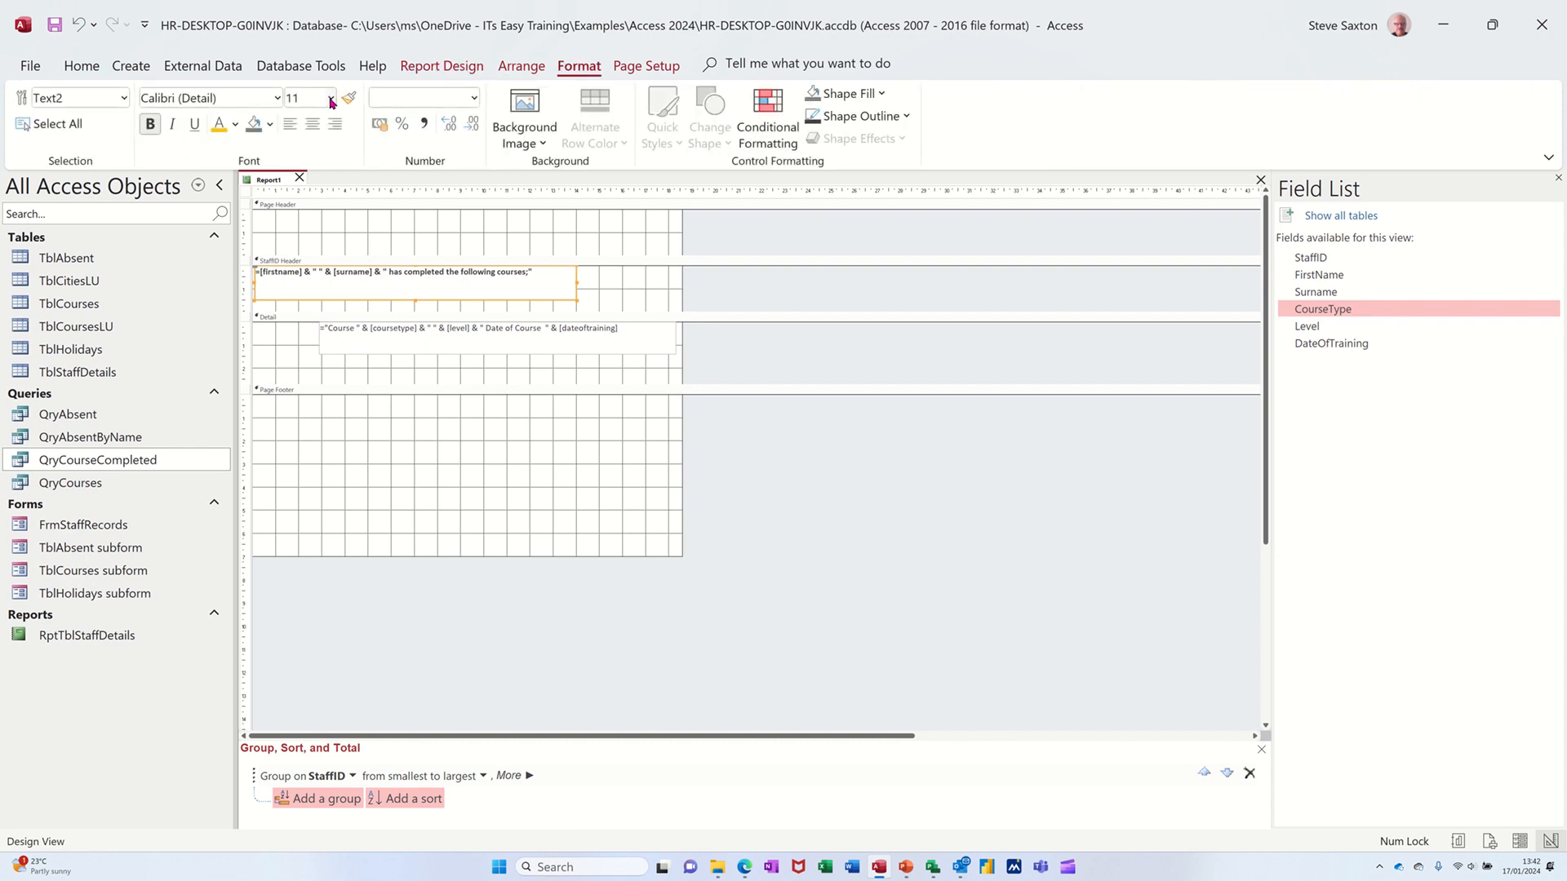
{"action": "left_click", "coordinate": [328, 98]}
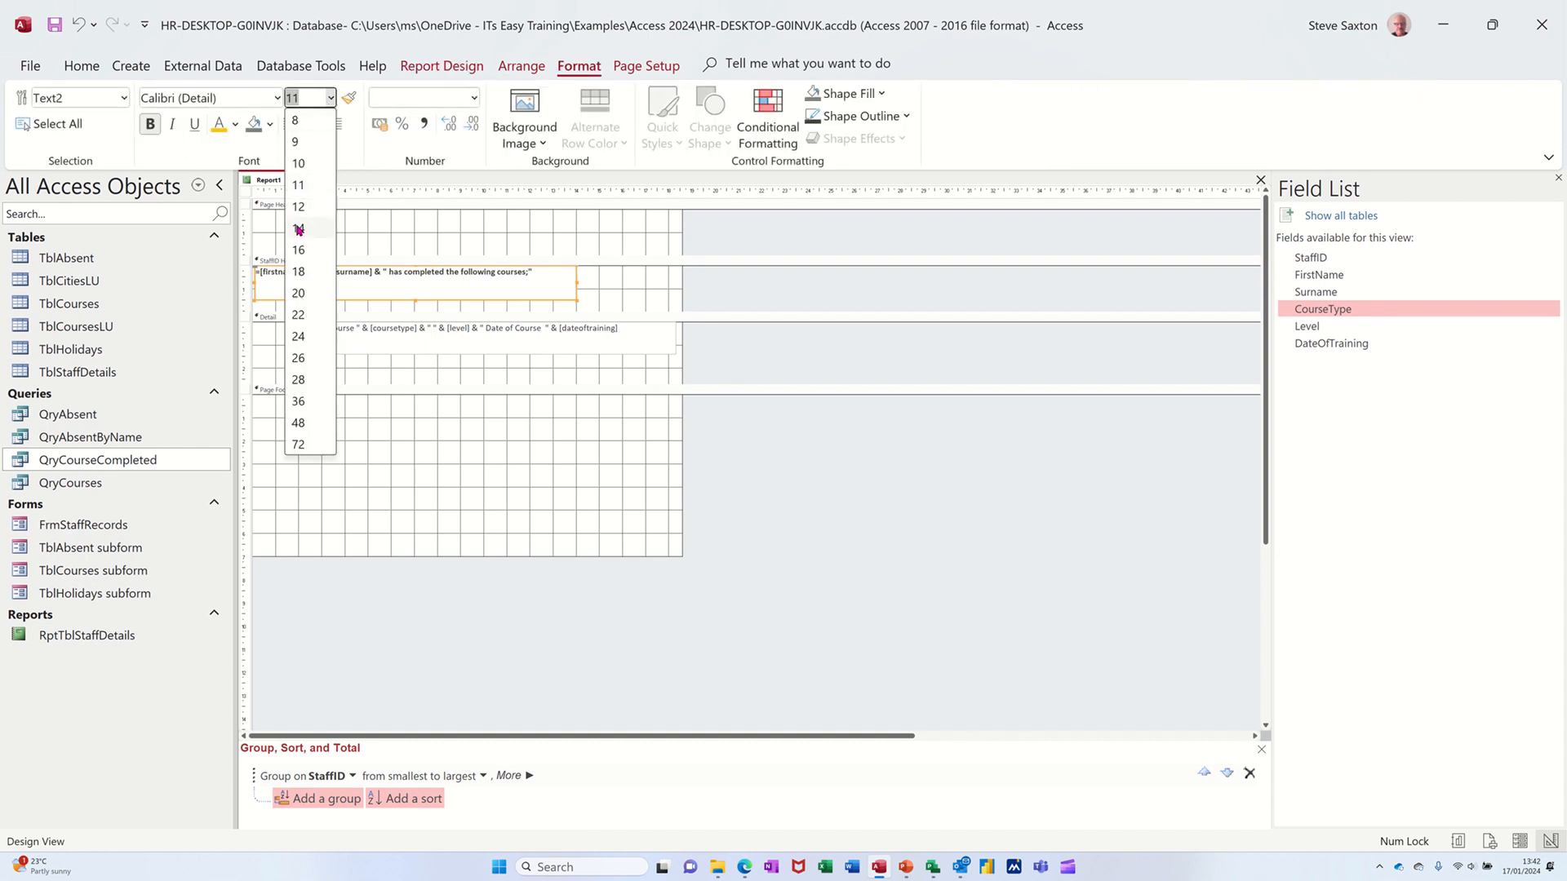
{"action": "left_click", "coordinate": [297, 229]}
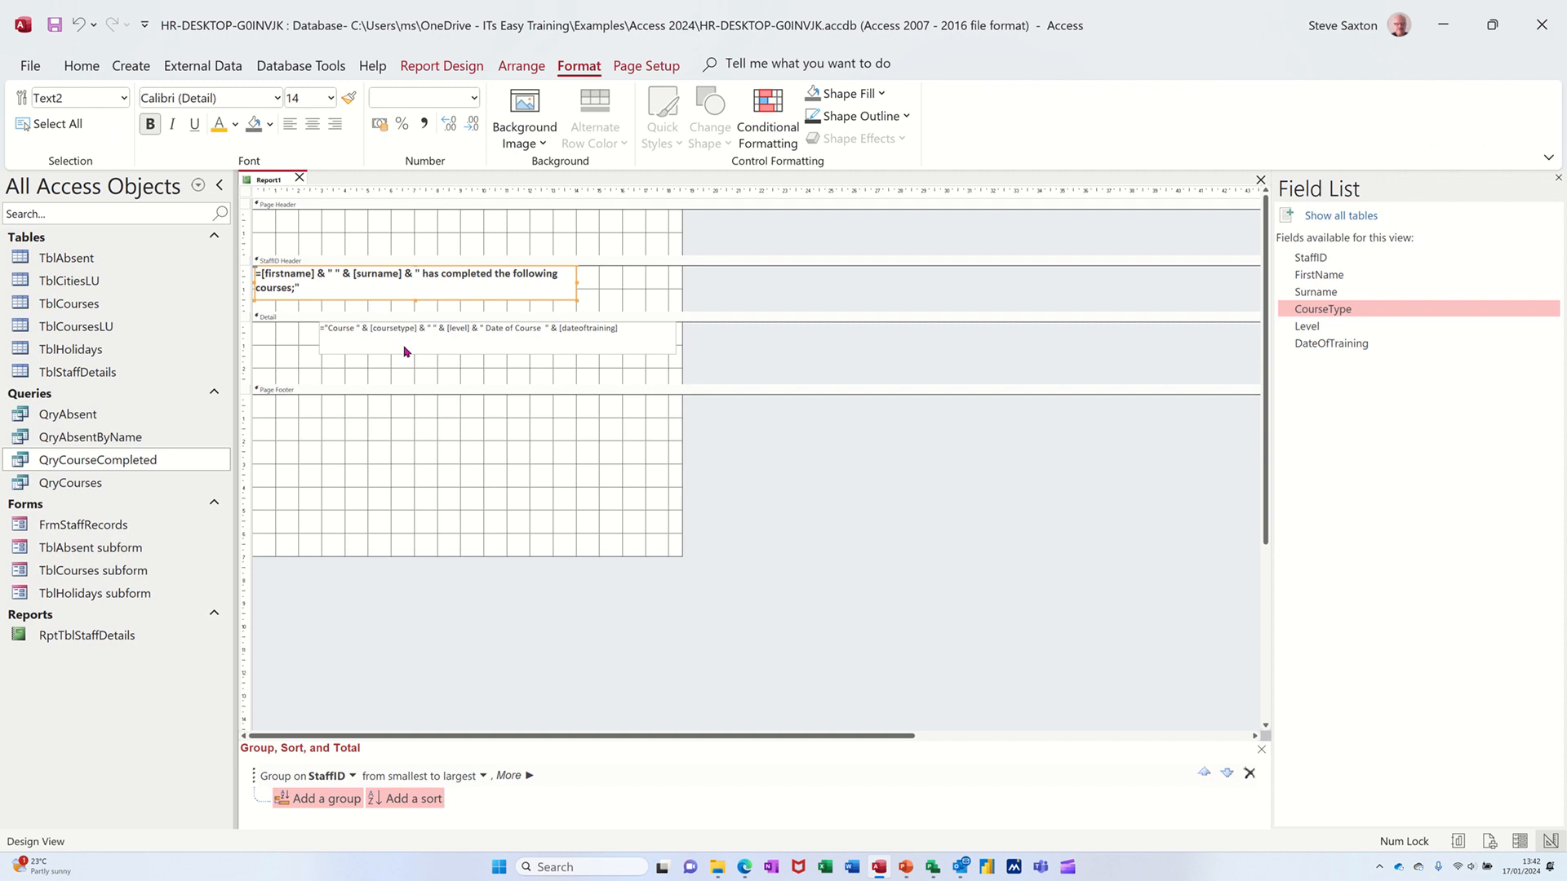
{"action": "left_click", "coordinate": [477, 328]}
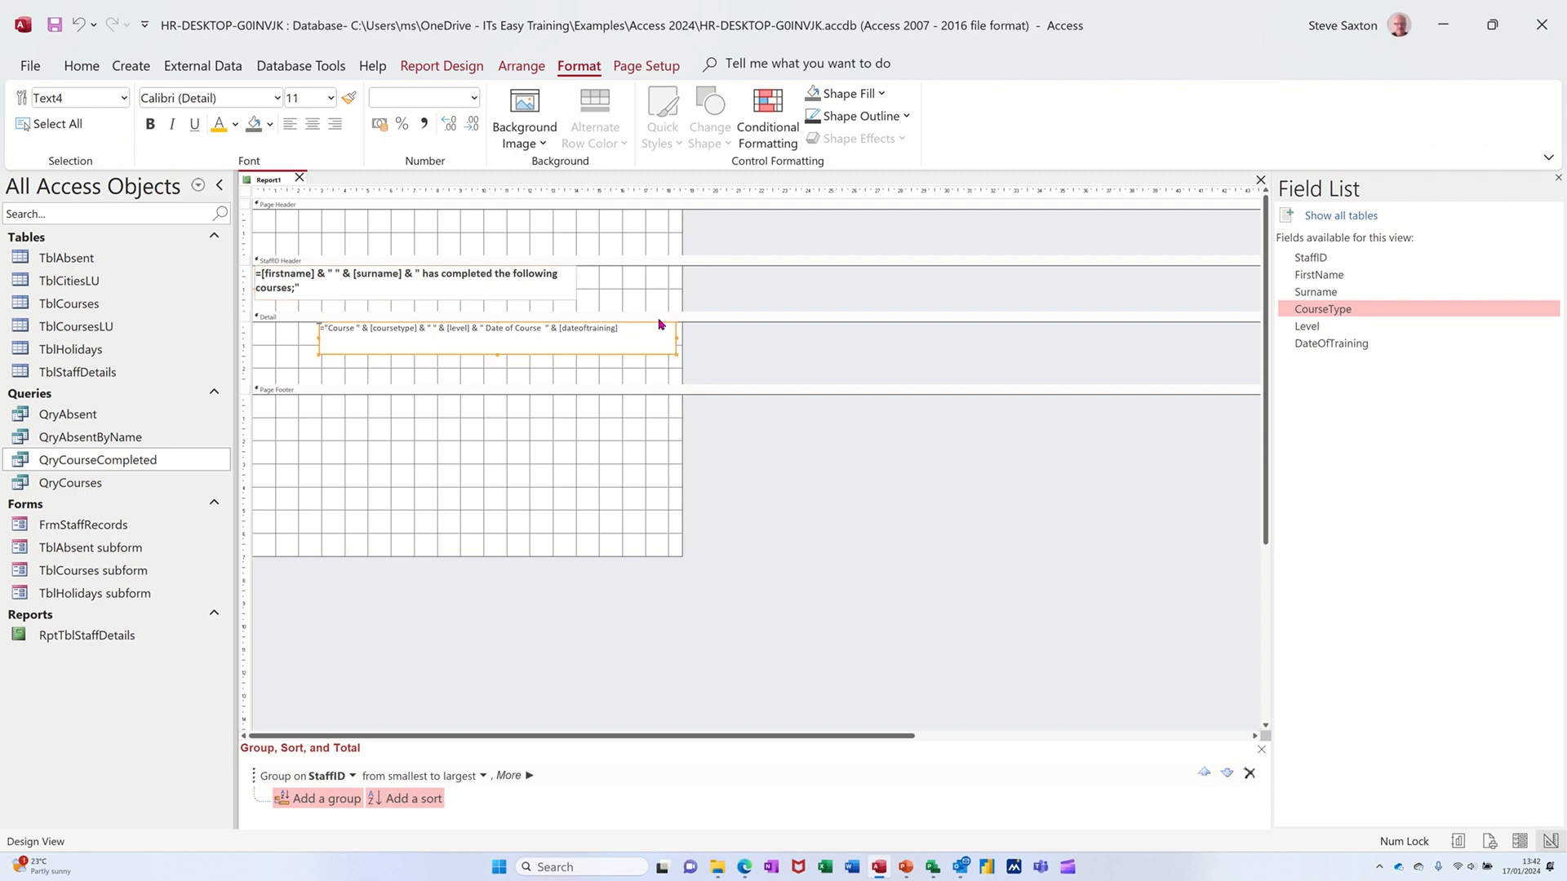
{"action": "left_click", "coordinate": [441, 65]}
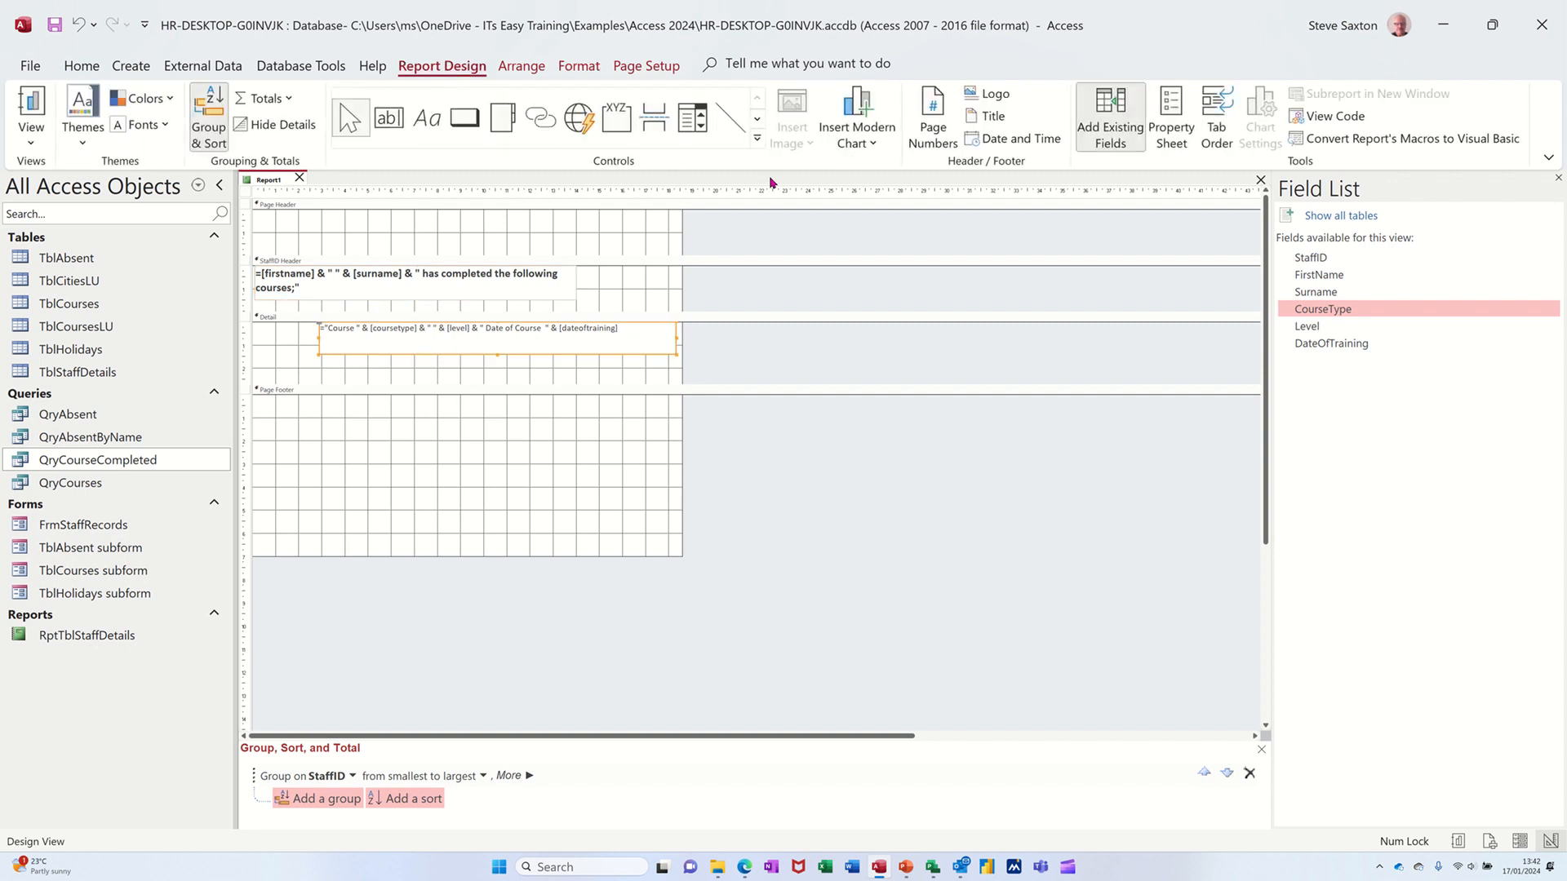
Step: Set the detail text box Back Style to Transparent via the Property Sheet, preview, and return to design
{"action": "left_click", "coordinate": [1170, 114]}
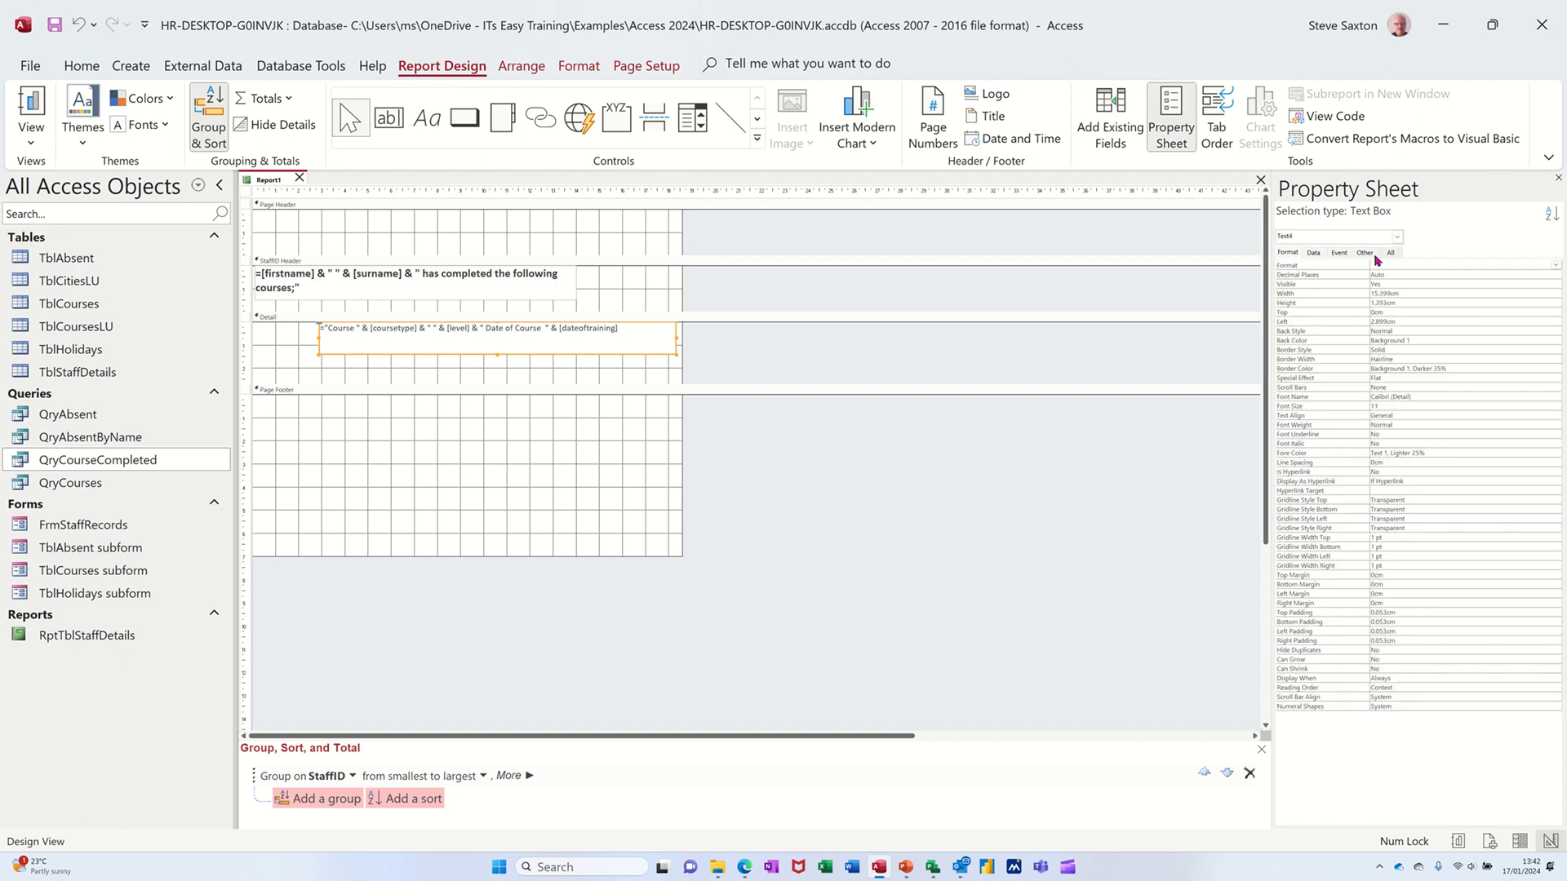
{"action": "mouse_move", "coordinate": [1433, 349]}
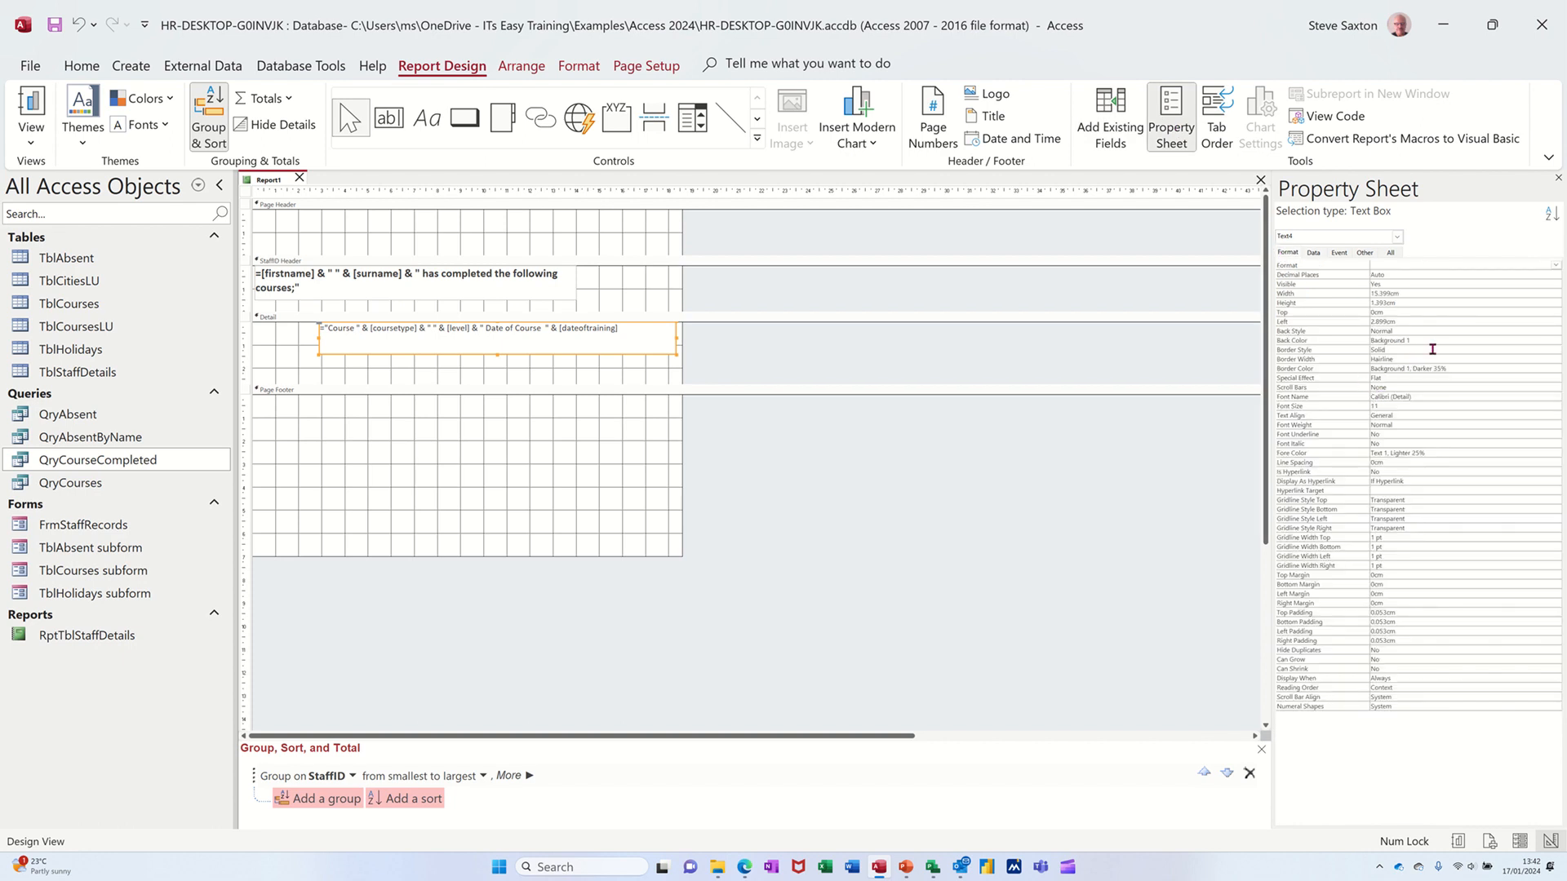
{"action": "mouse_move", "coordinate": [1420, 330]}
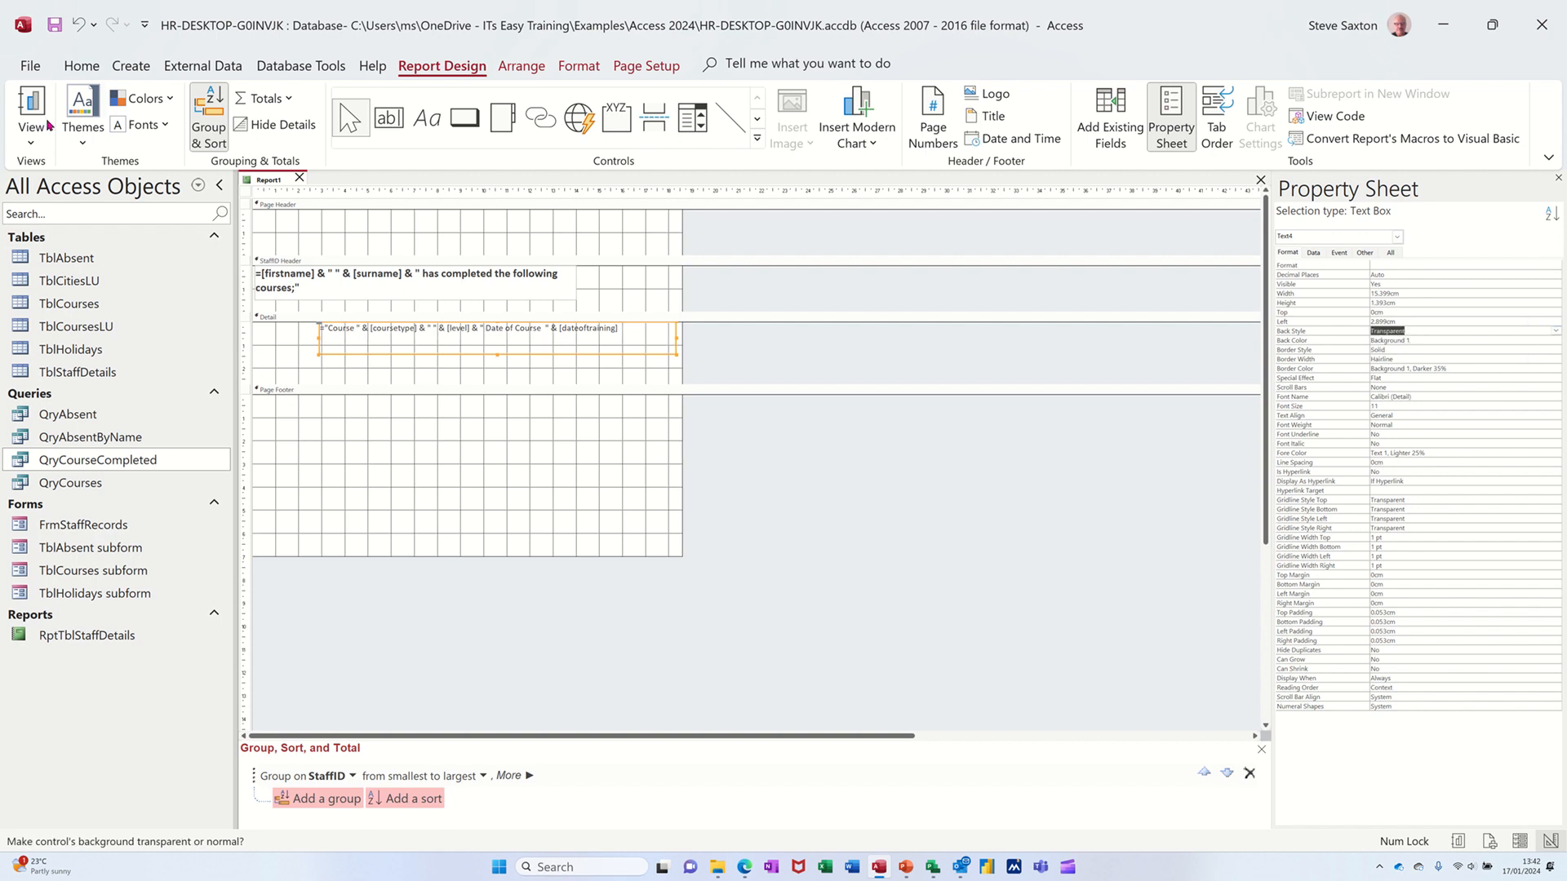
{"action": "left_click", "coordinate": [29, 106]}
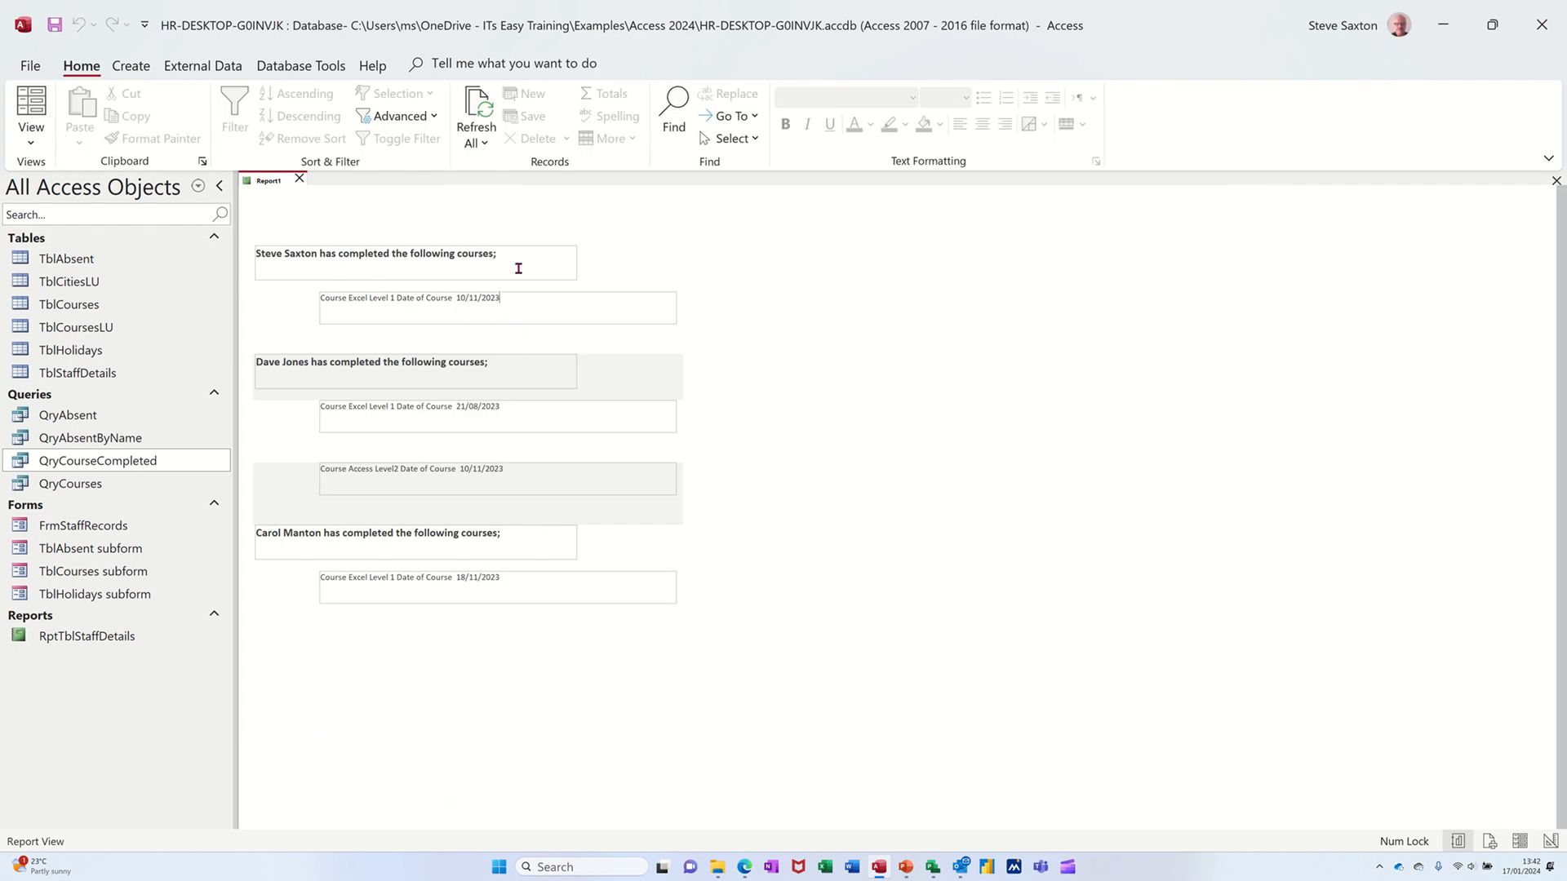
{"action": "mouse_move", "coordinate": [349, 262]}
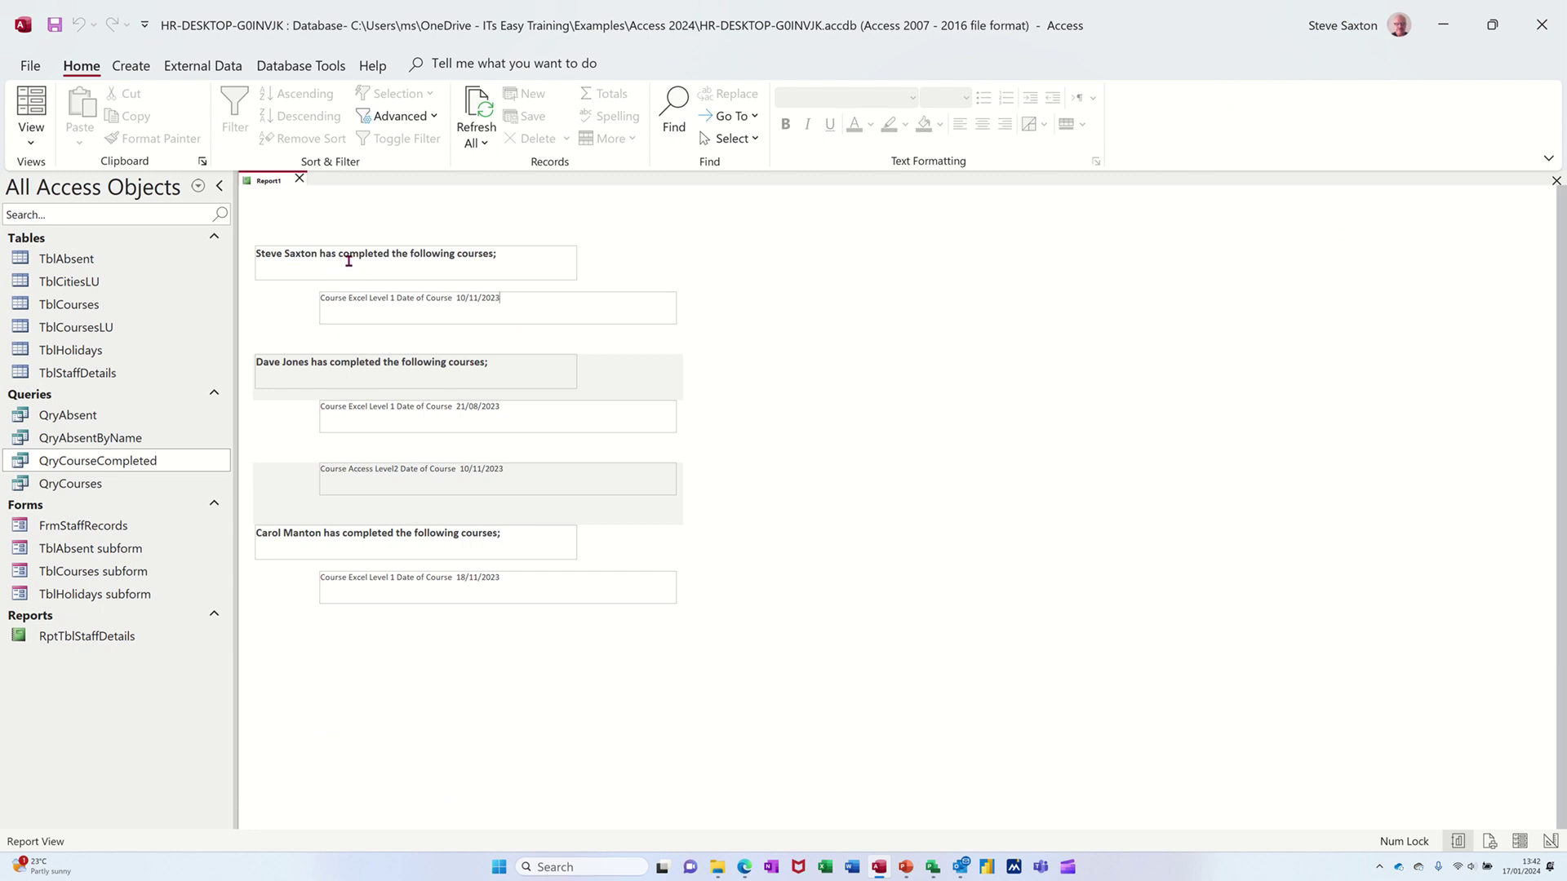
{"action": "mouse_move", "coordinate": [450, 300]}
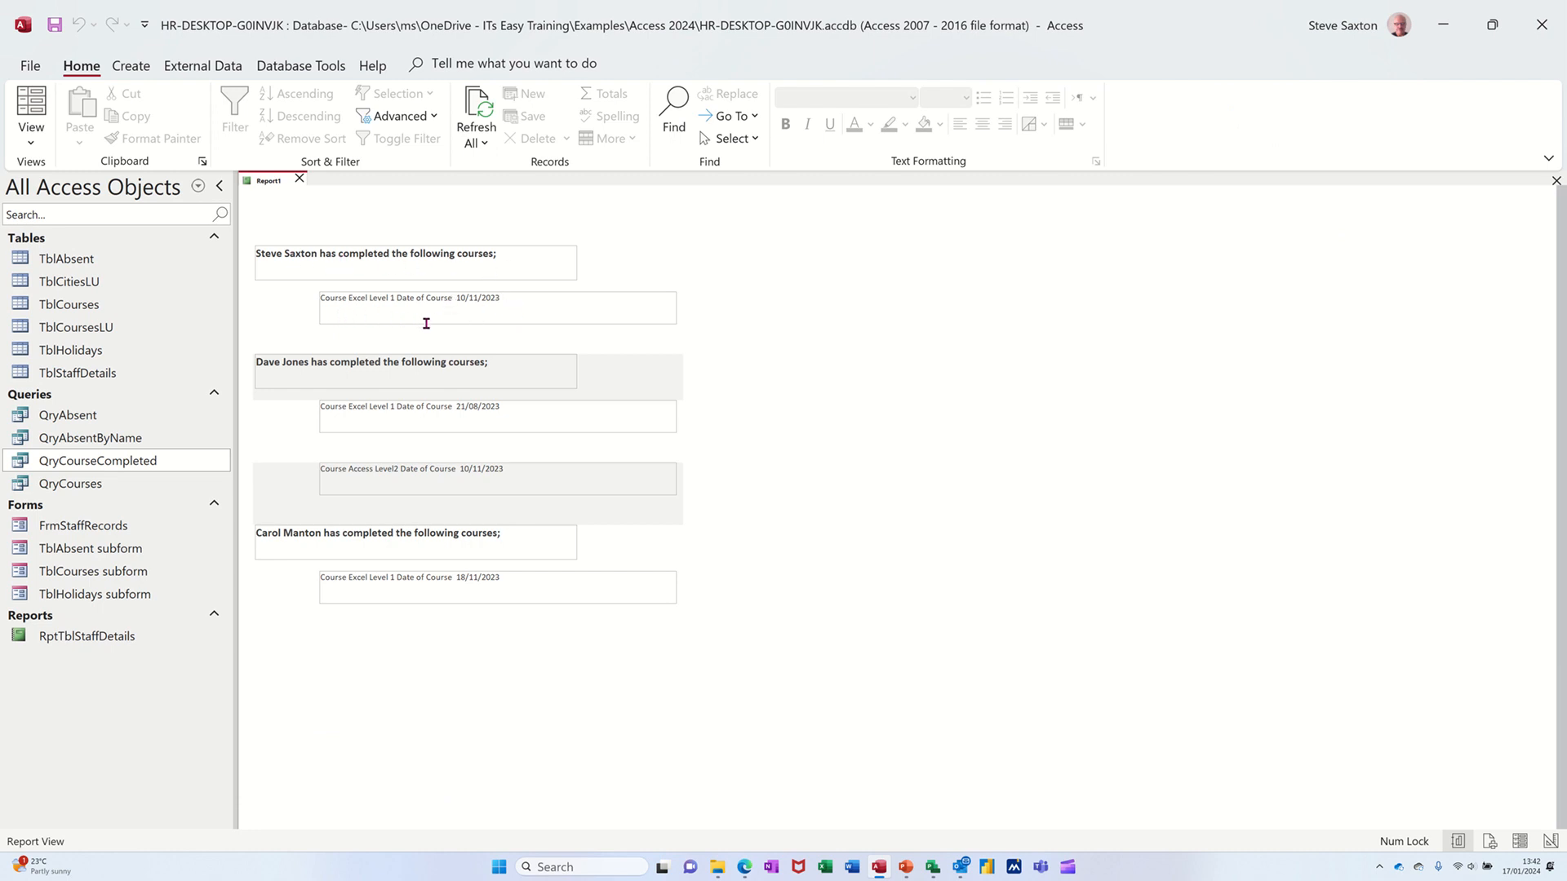
{"action": "mouse_move", "coordinate": [300, 366]}
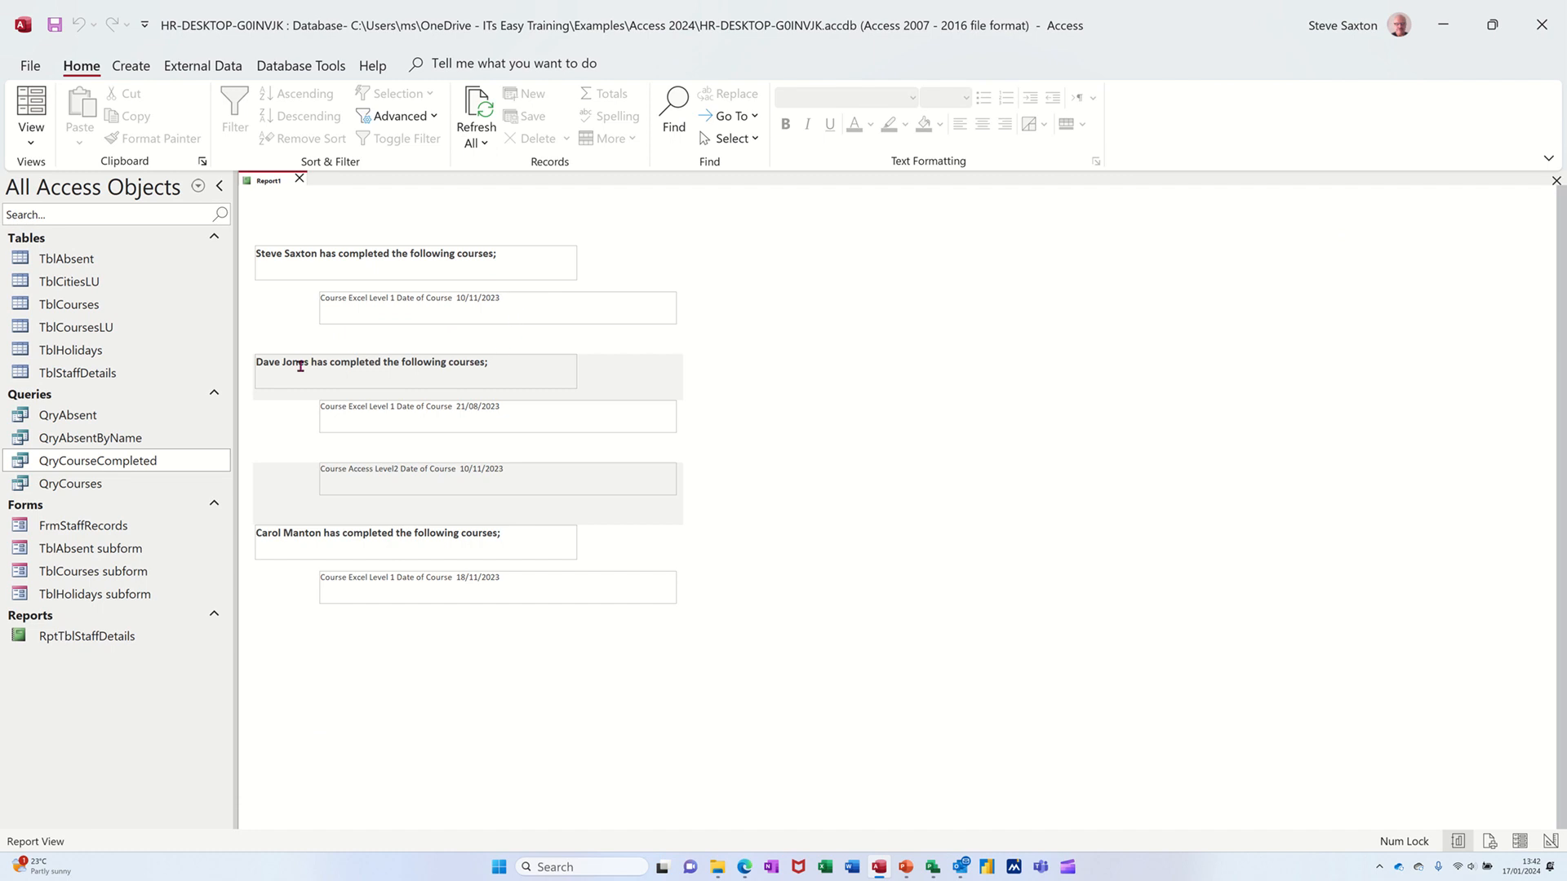
{"action": "mouse_move", "coordinate": [415, 470]}
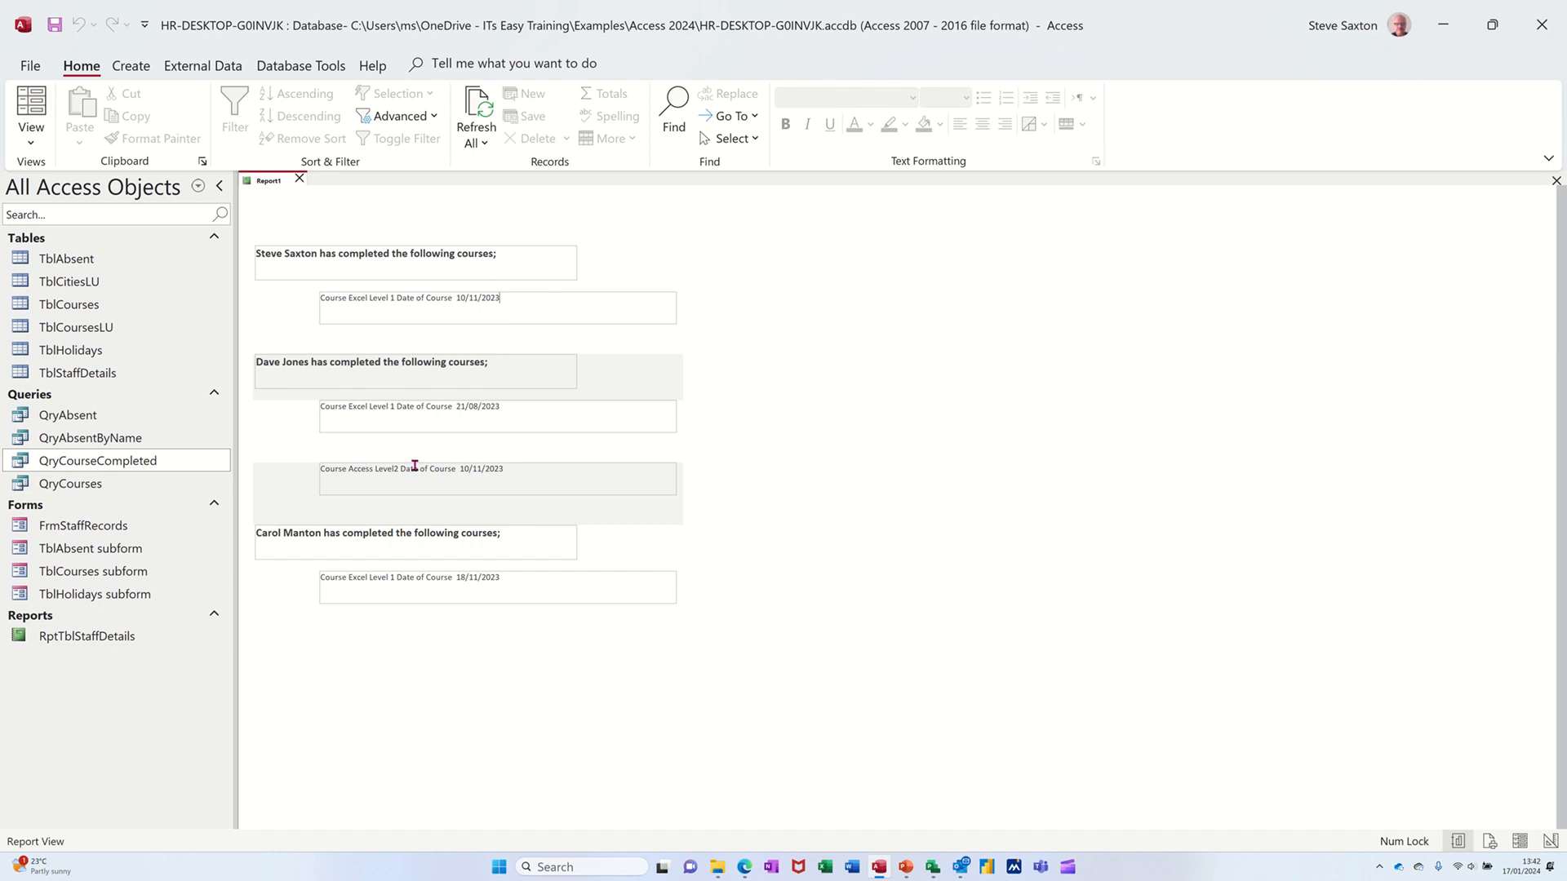
{"action": "left_click", "coordinate": [31, 111]}
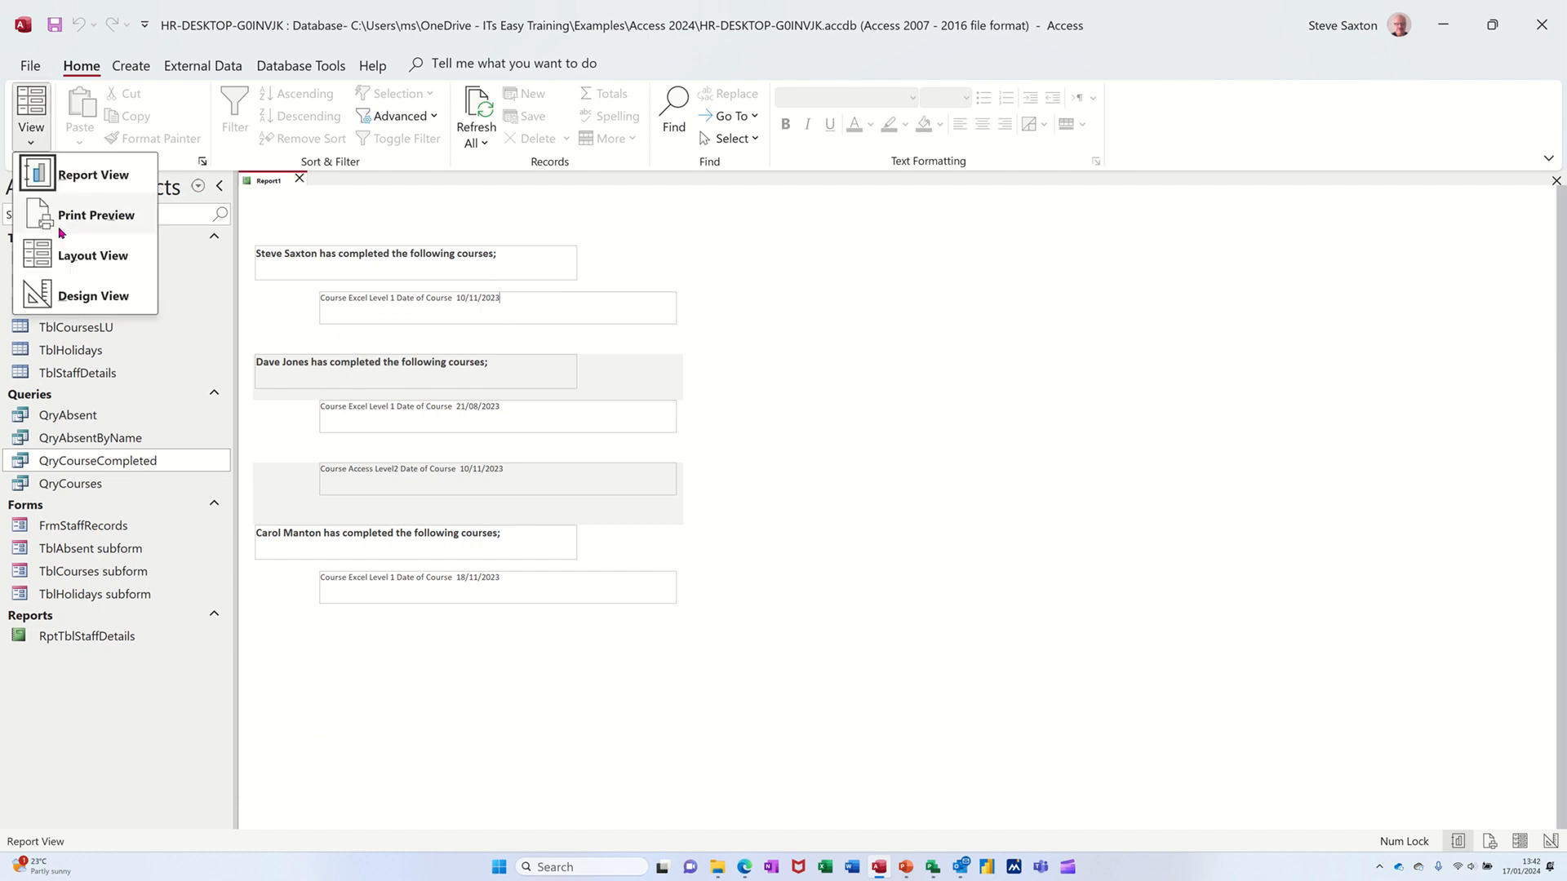
{"action": "left_click", "coordinate": [93, 296]}
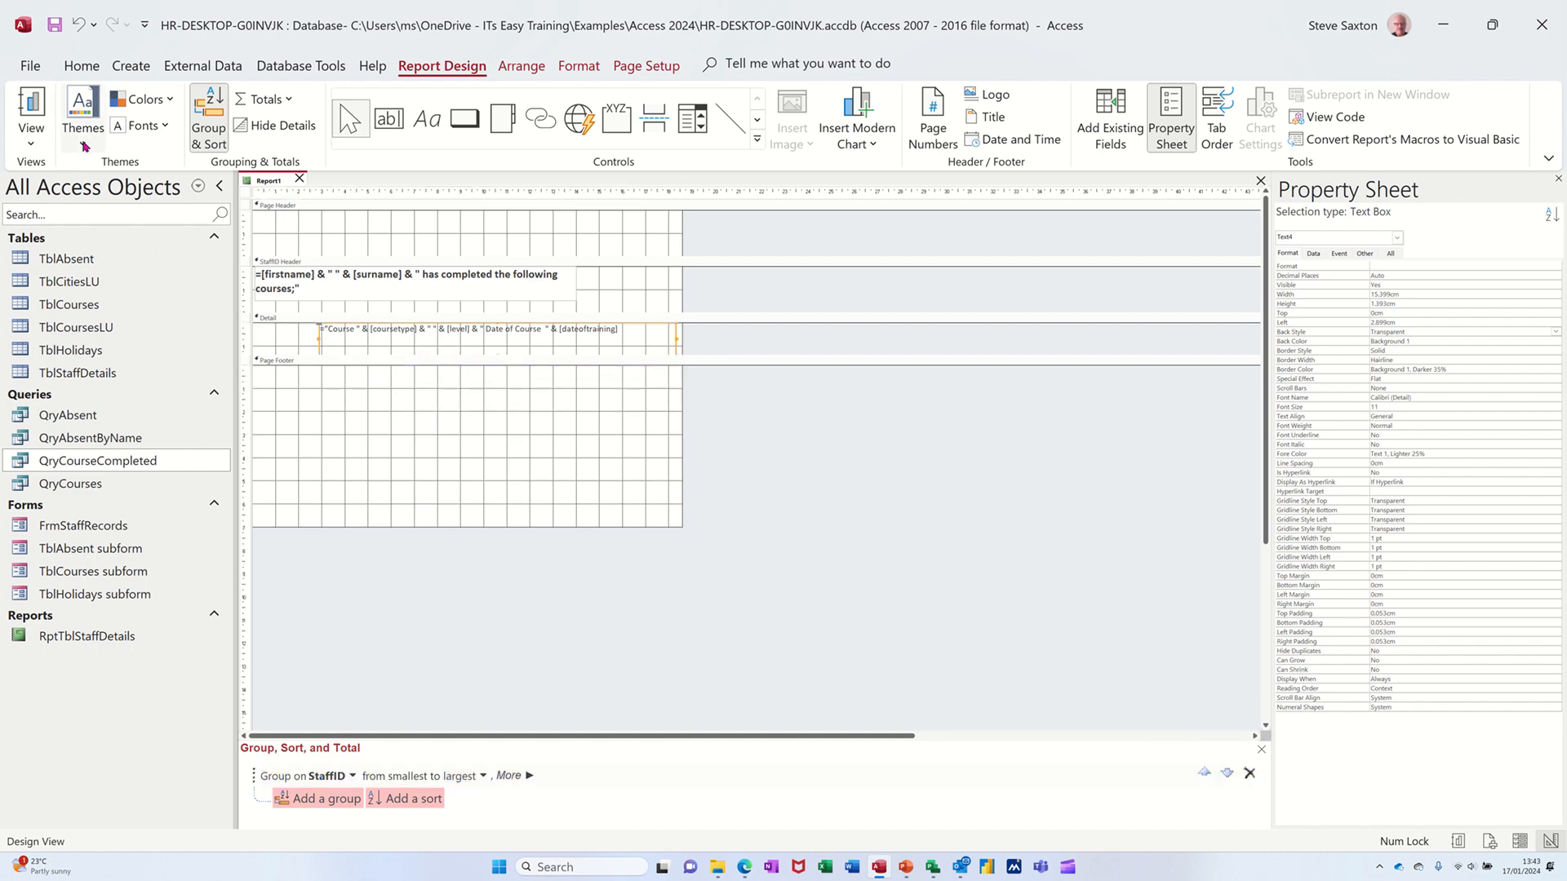
{"action": "left_click", "coordinate": [31, 106]}
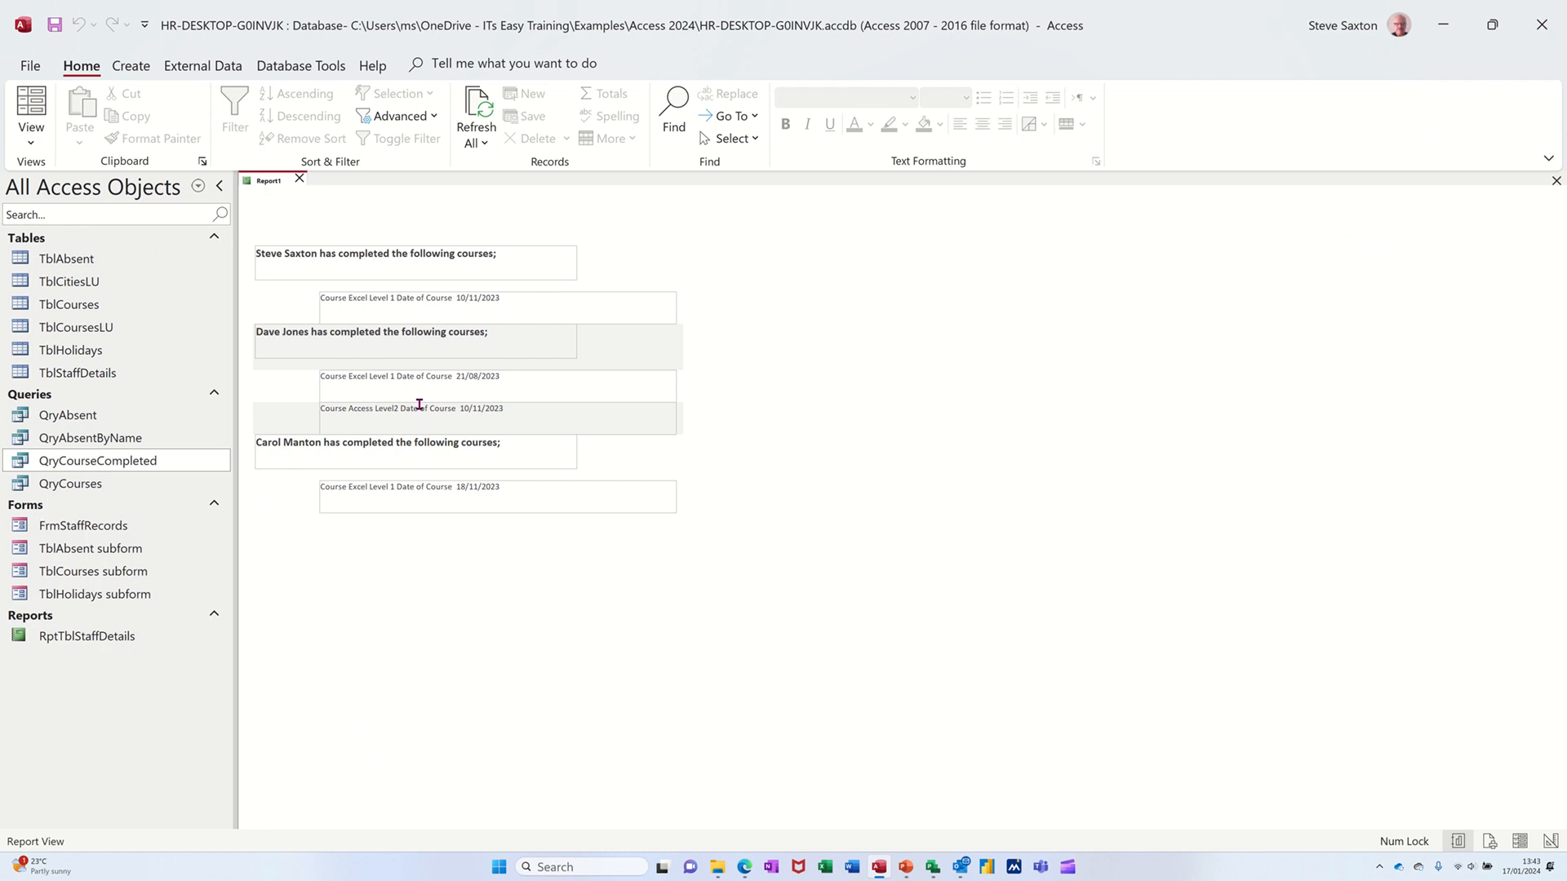
{"action": "mouse_move", "coordinate": [414, 522]}
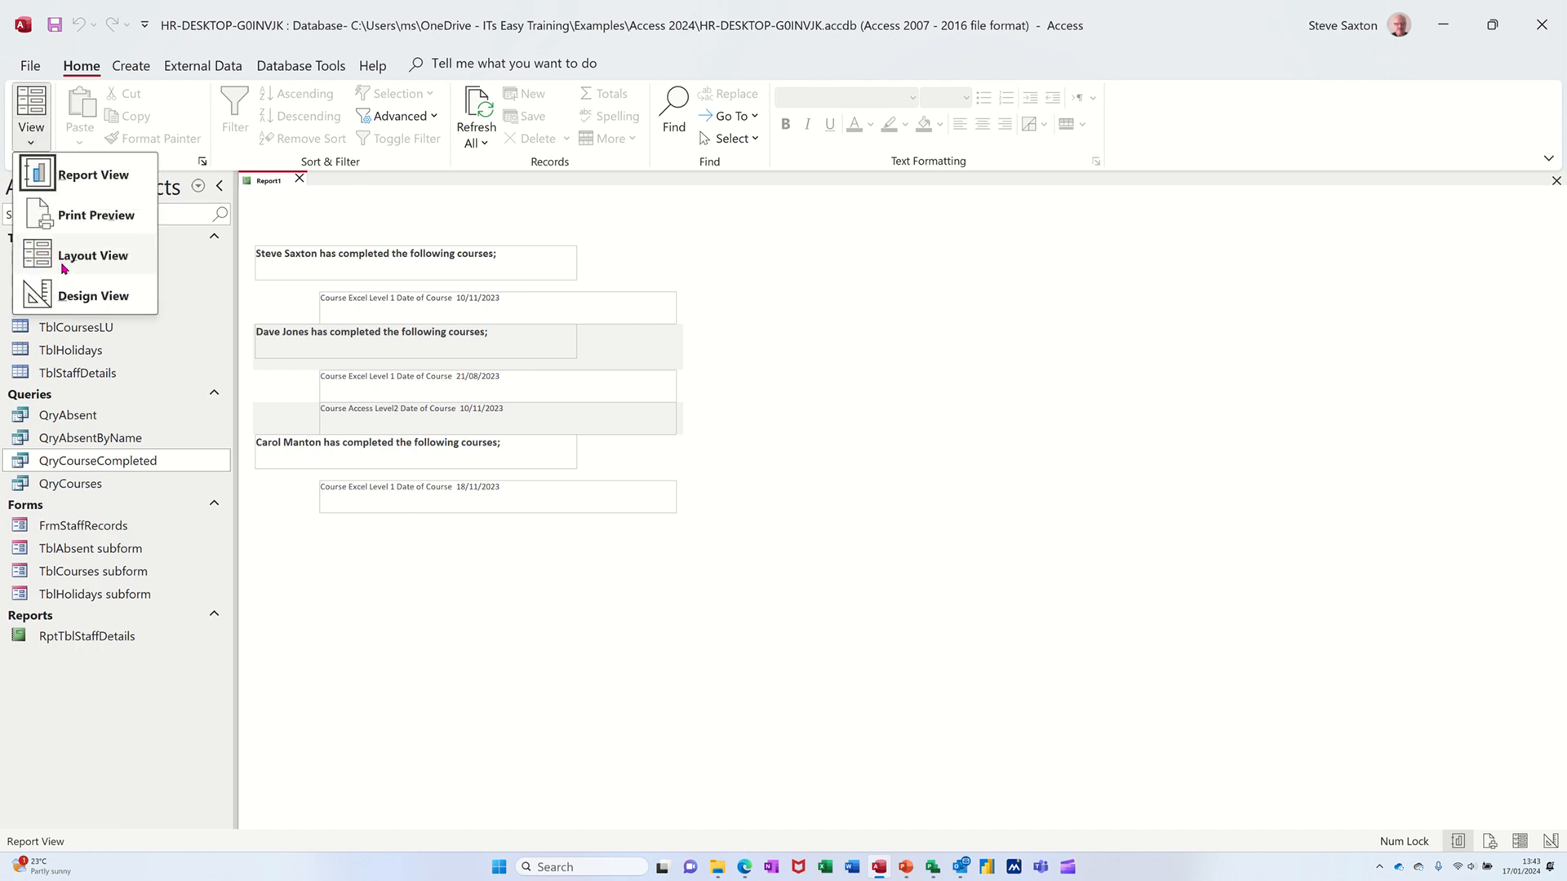
{"action": "left_click", "coordinate": [93, 295]}
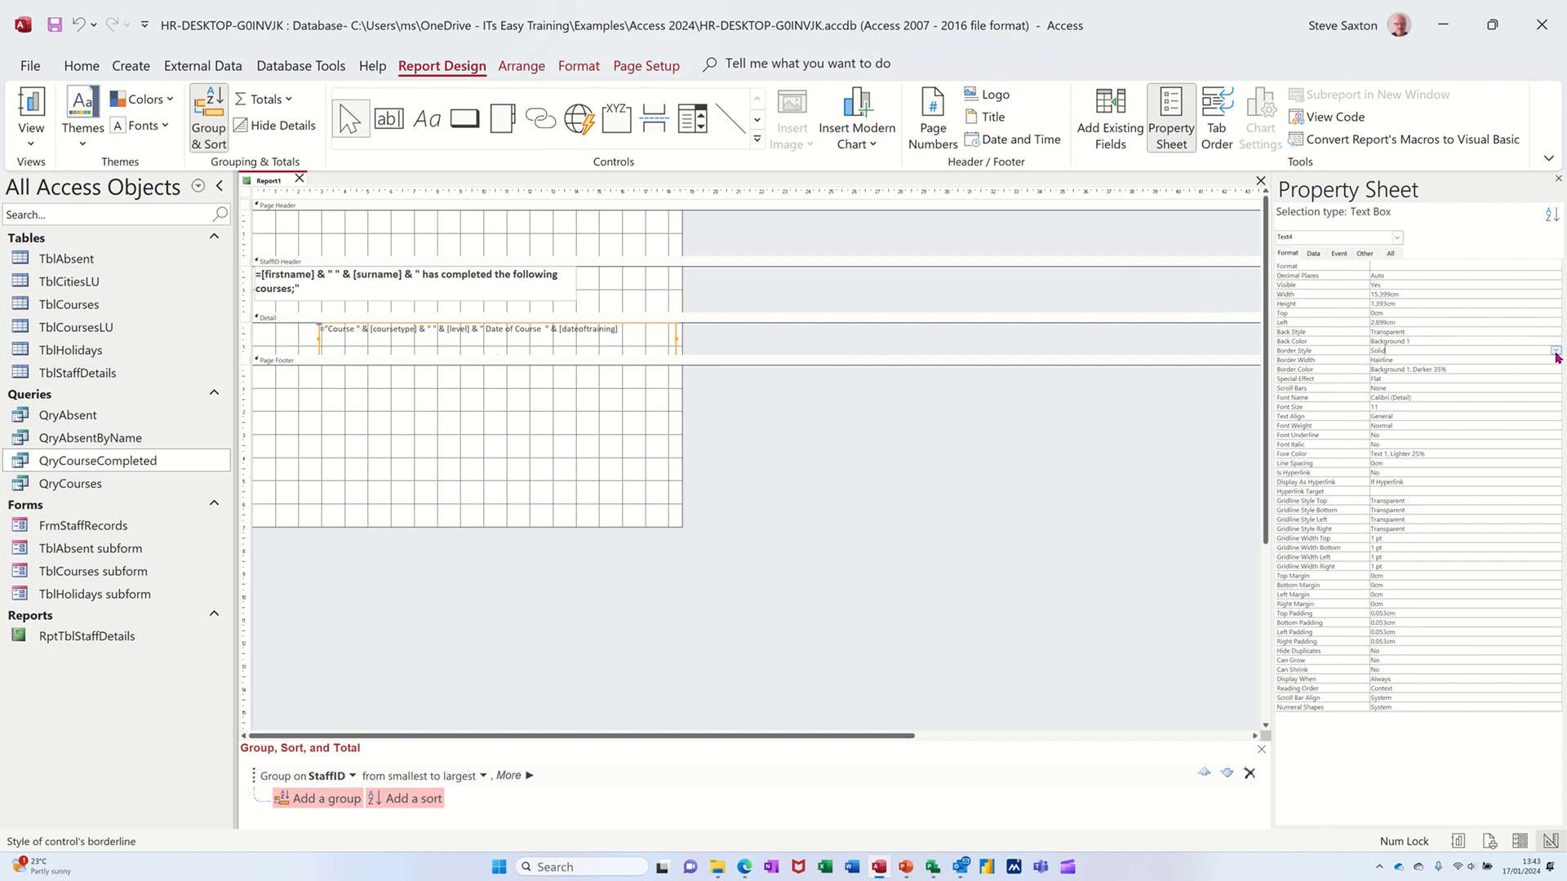
Step: Set Border Style to Transparent for the detail and StaffID header text boxes
{"action": "left_click", "coordinate": [1554, 351]}
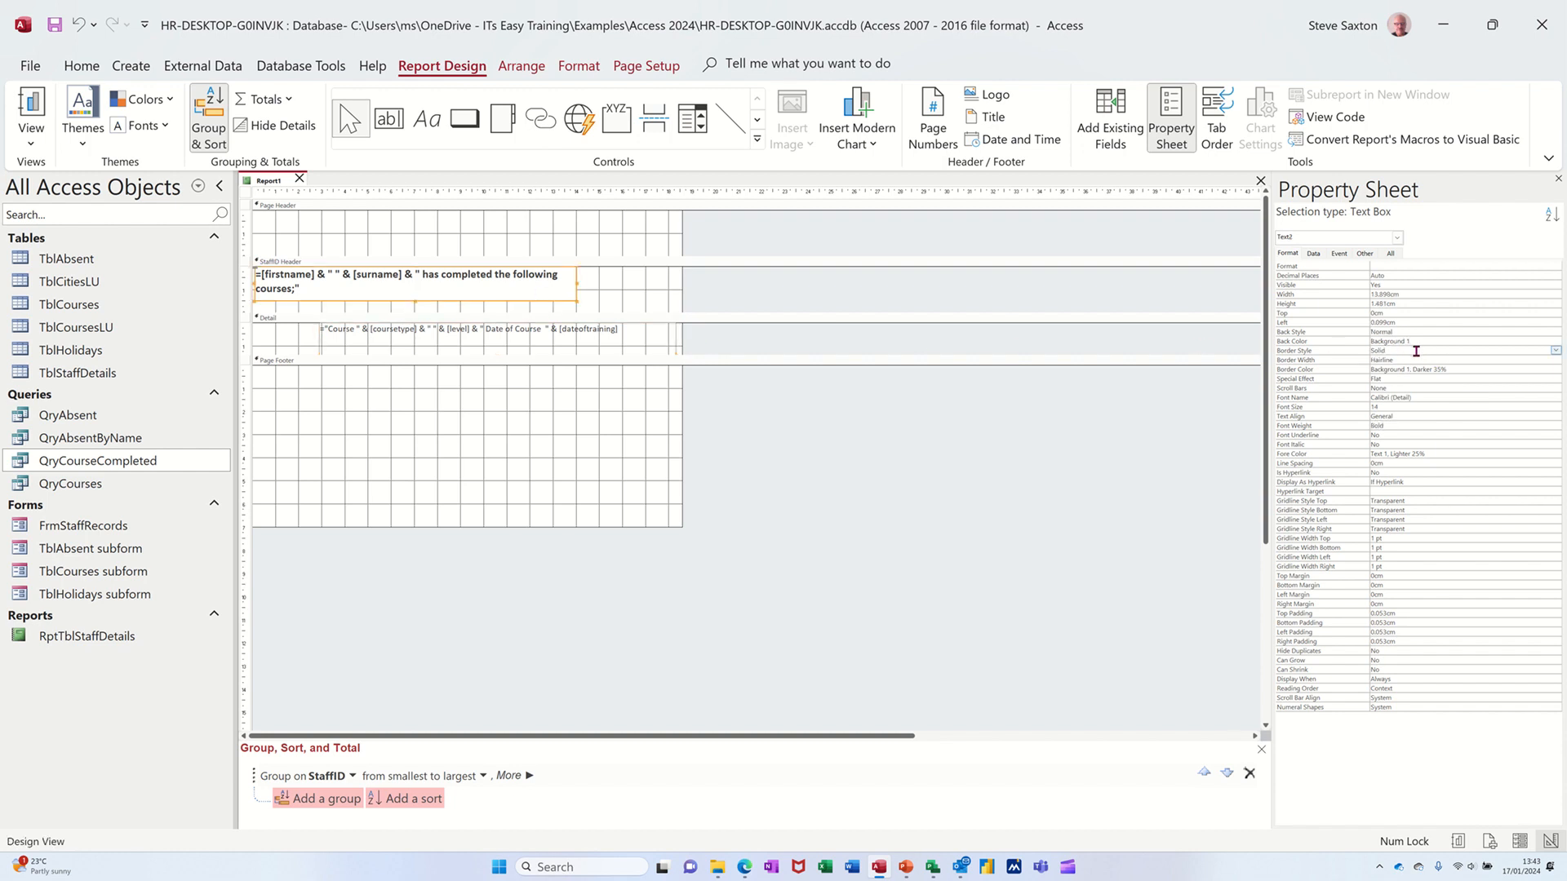
{"action": "mouse_move", "coordinate": [1313, 356]}
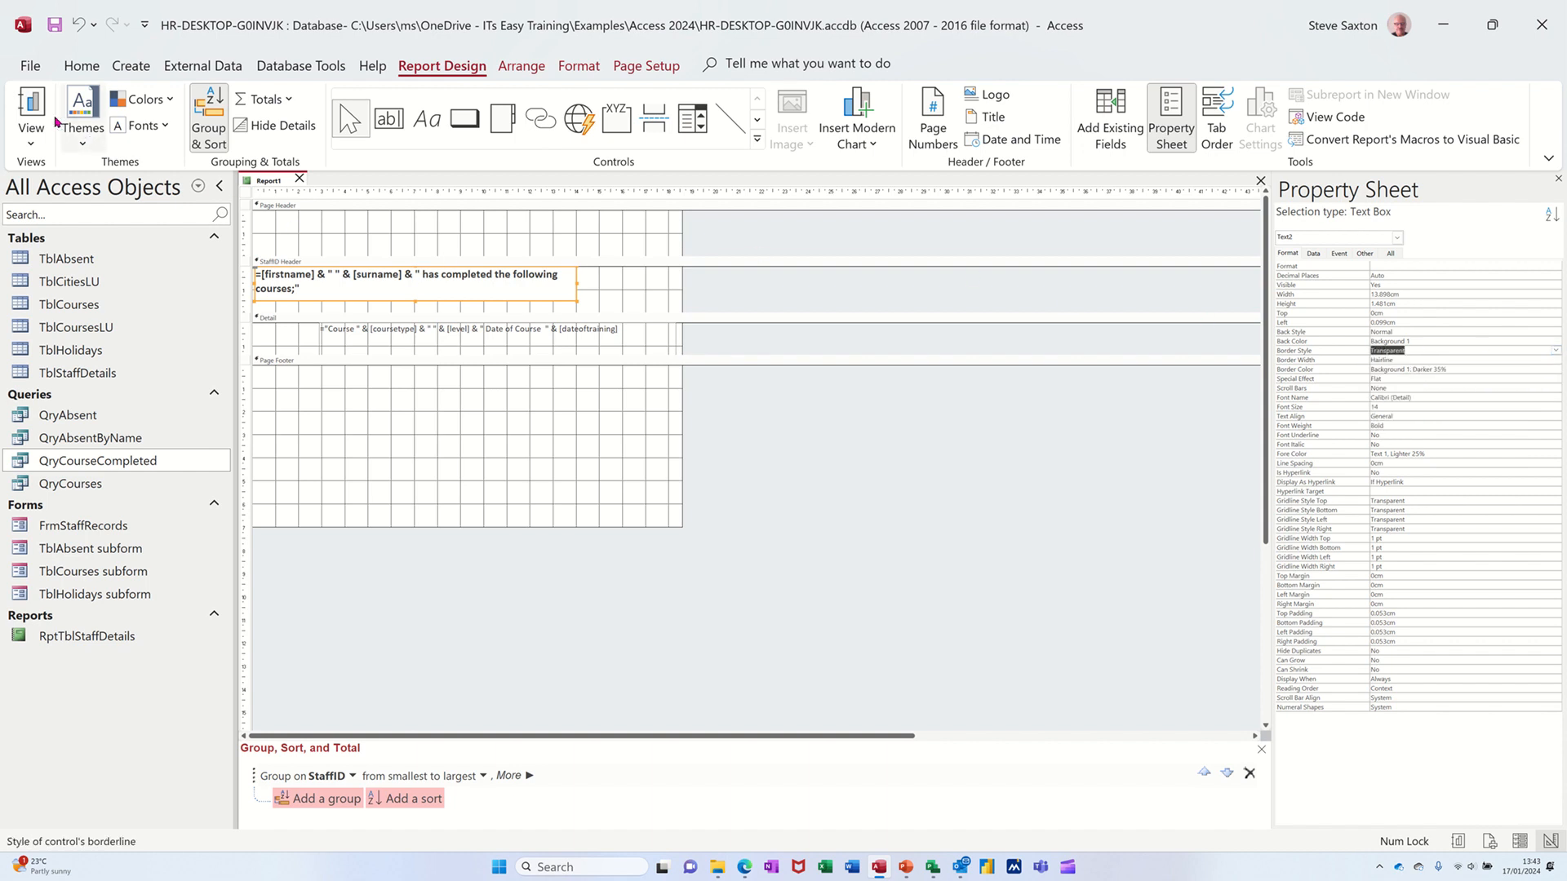
{"action": "left_click", "coordinate": [30, 106]}
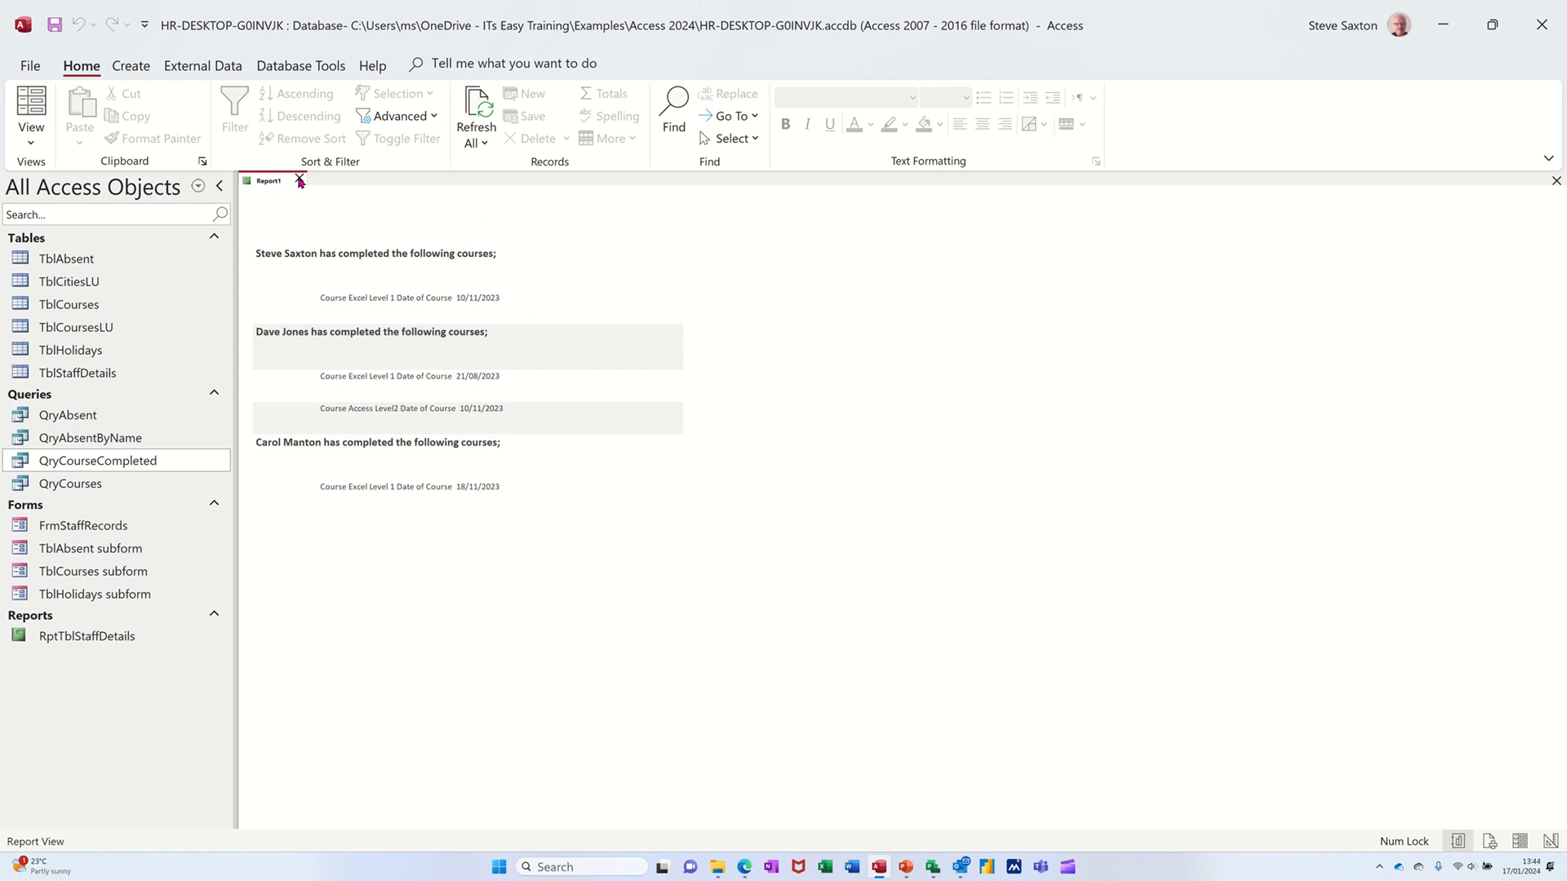
Step: Close the report and save it as RptCourseAttended
{"action": "left_click", "coordinate": [299, 180]}
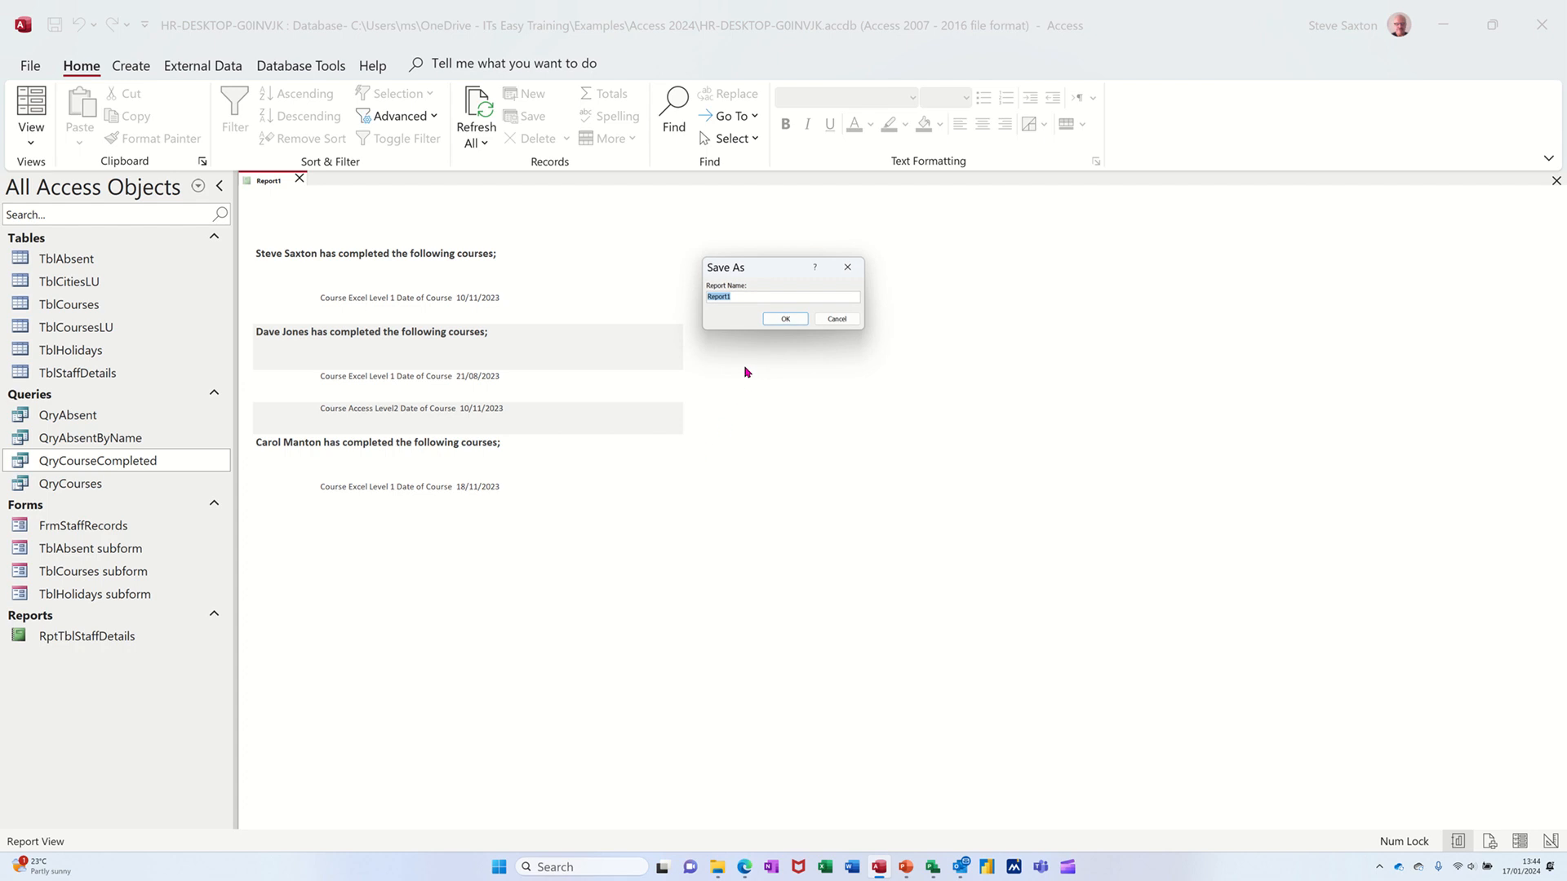
{"action": "type", "text": "RptCourseAtten"}
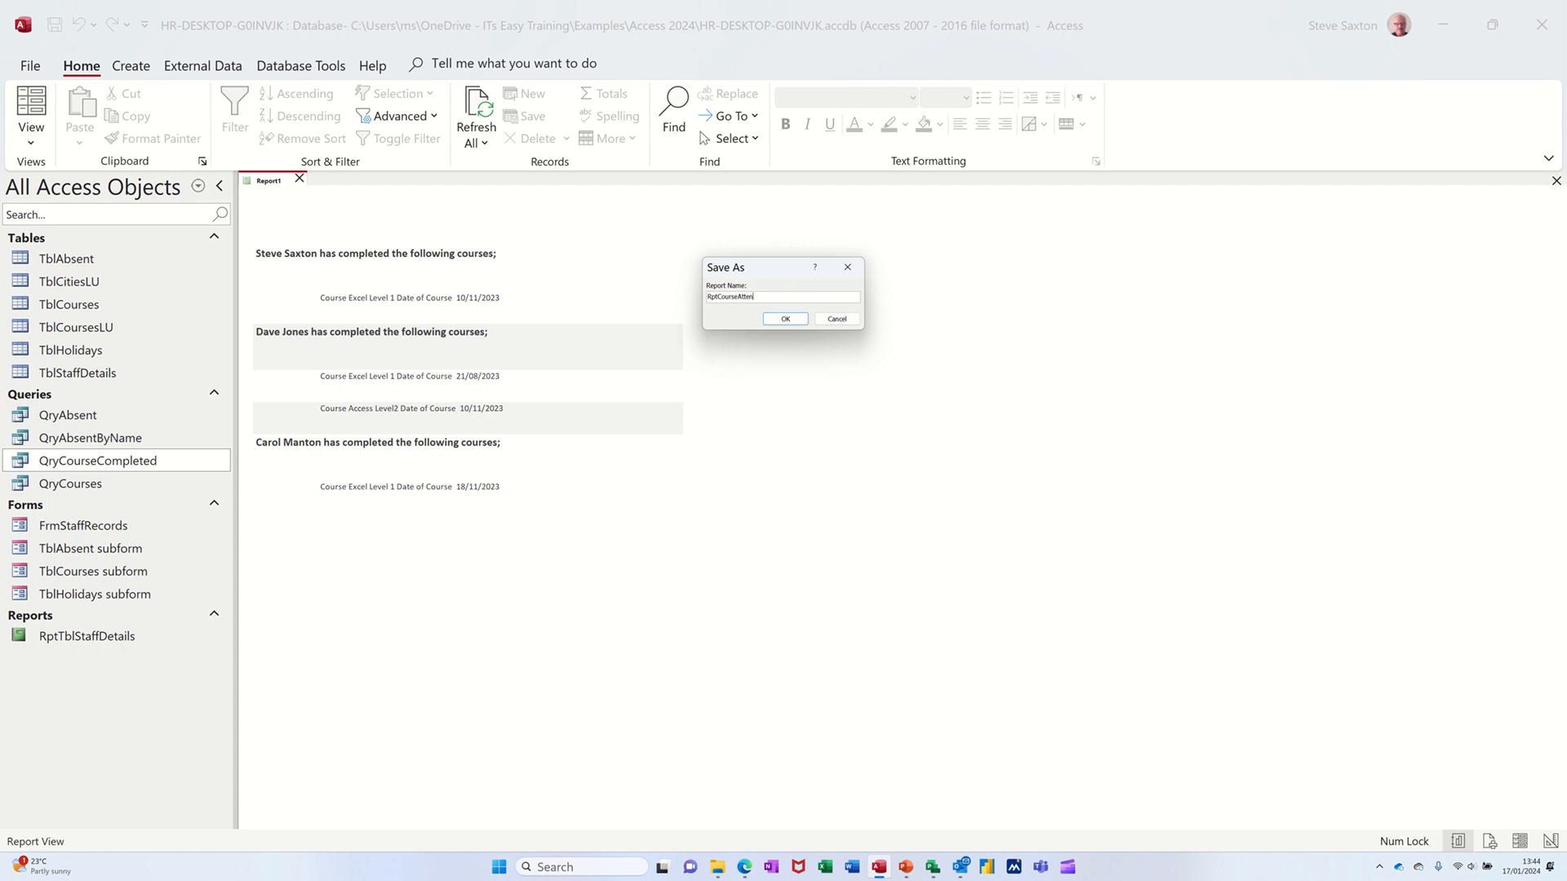
{"action": "type", "text": "ded"}
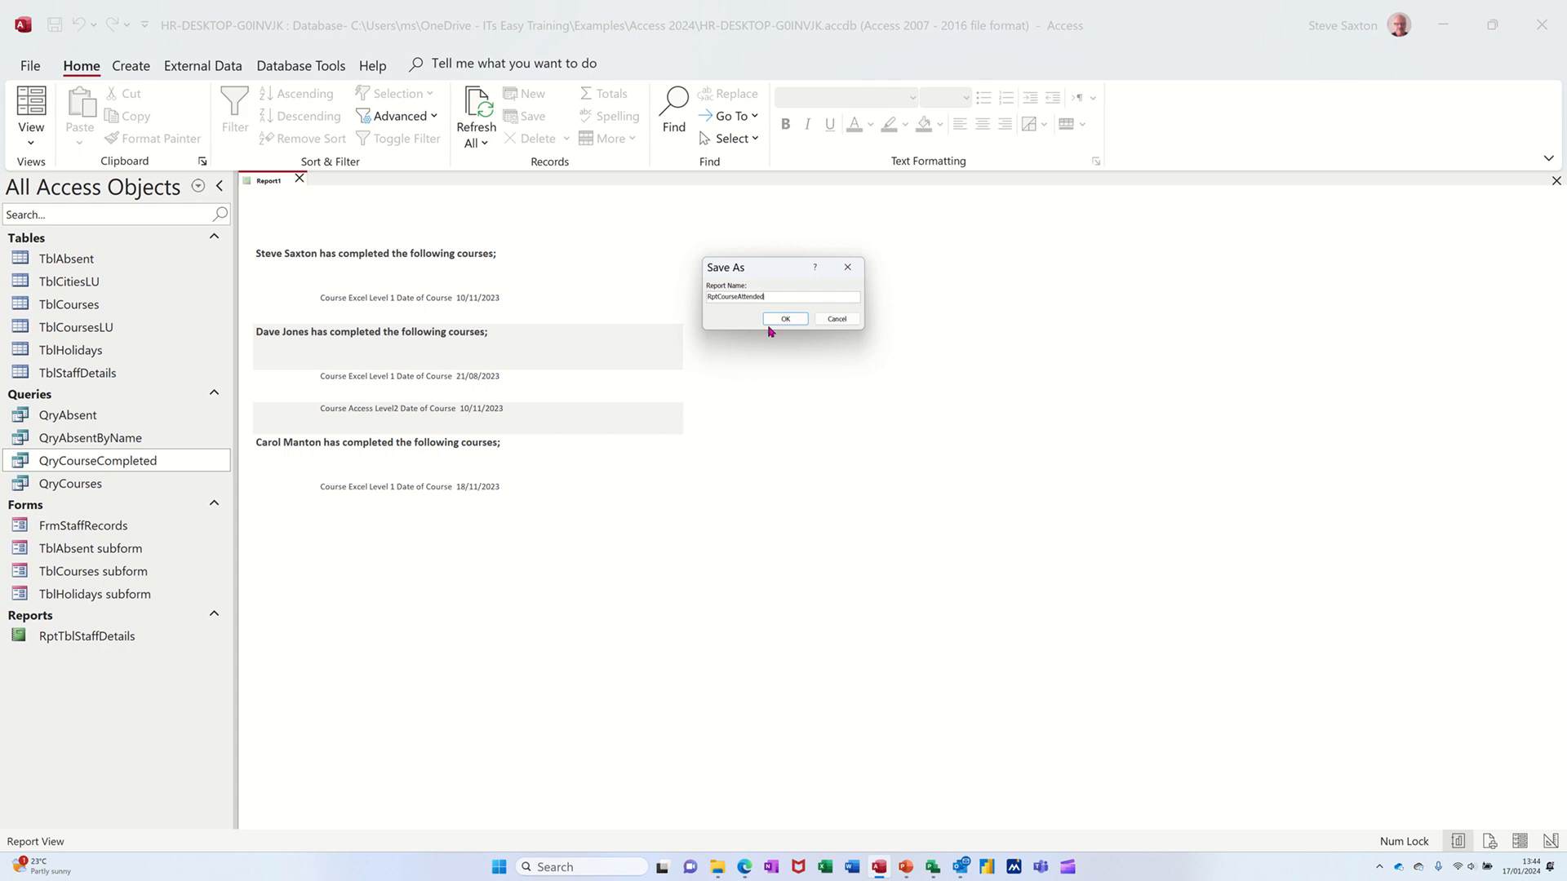
{"action": "left_click", "coordinate": [785, 318]}
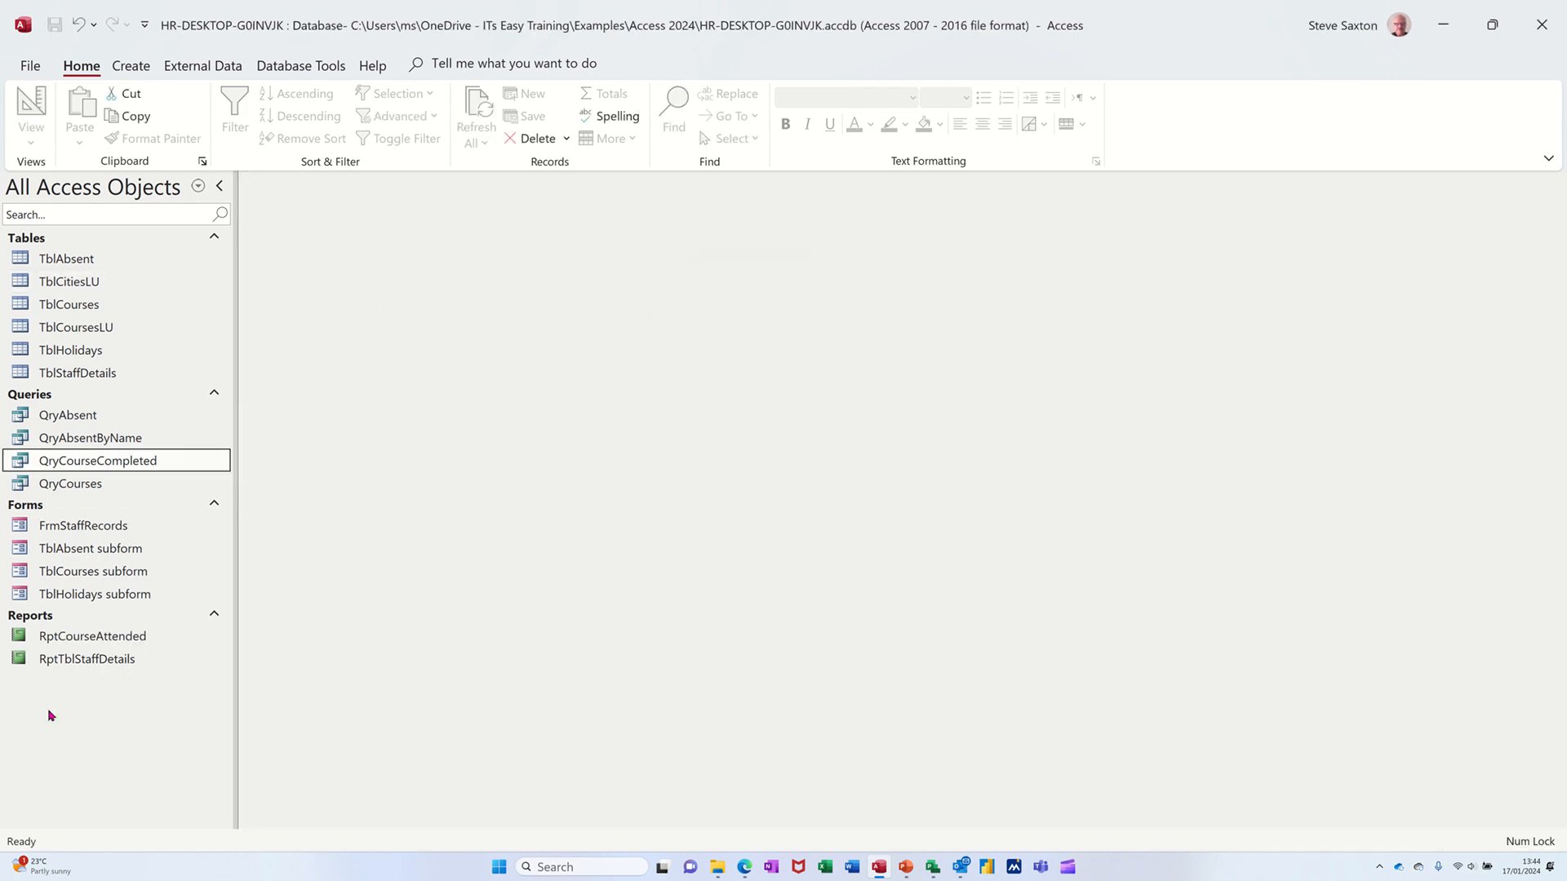
{"action": "mouse_move", "coordinate": [80, 656]}
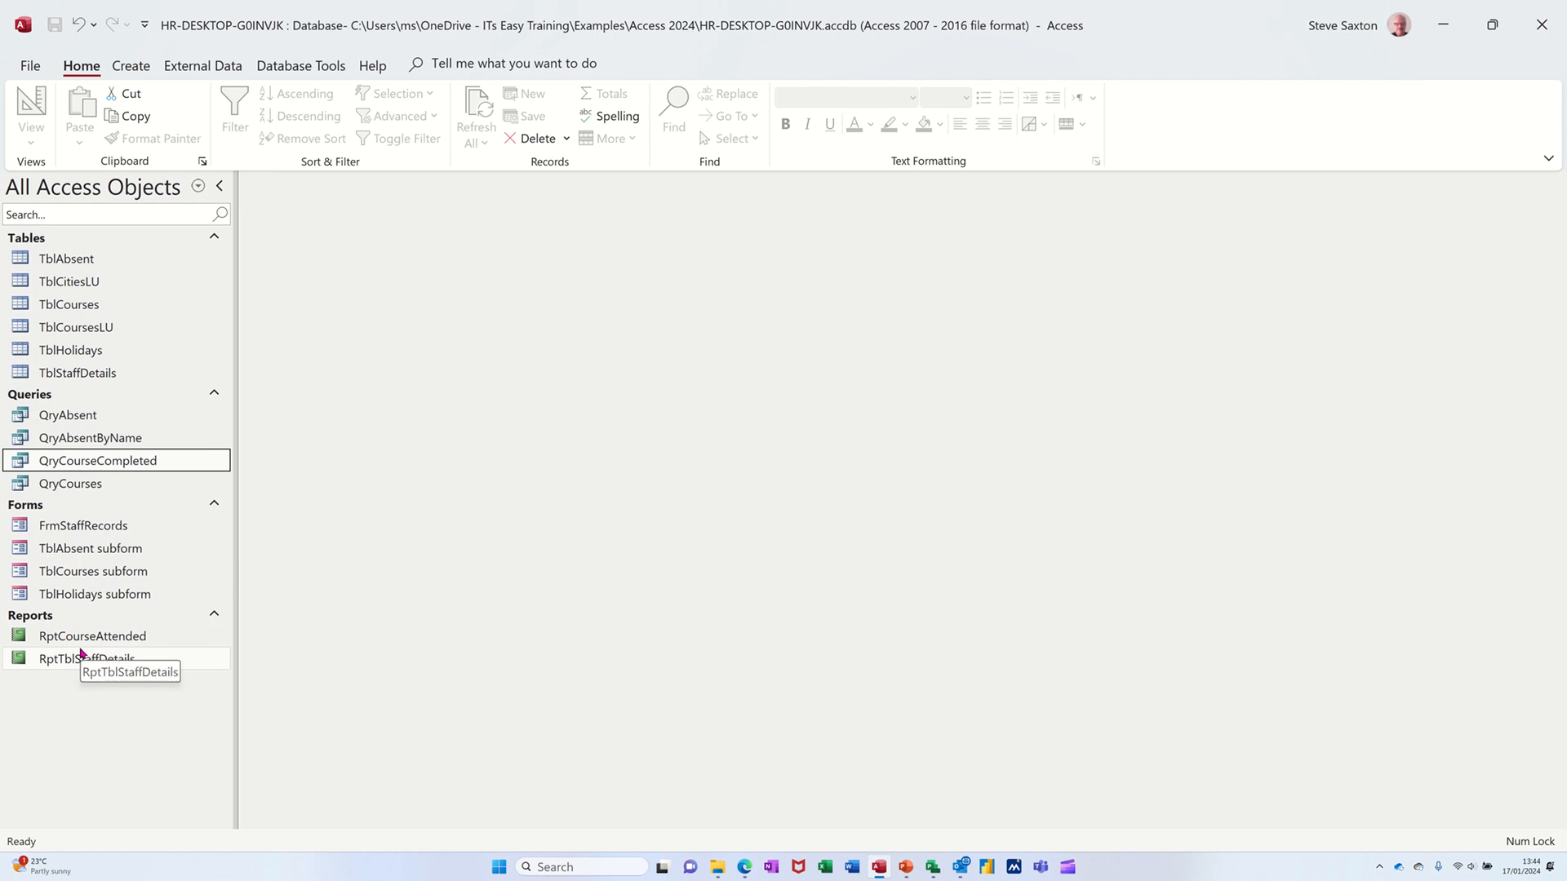
{"action": "mouse_move", "coordinate": [6, 375]}
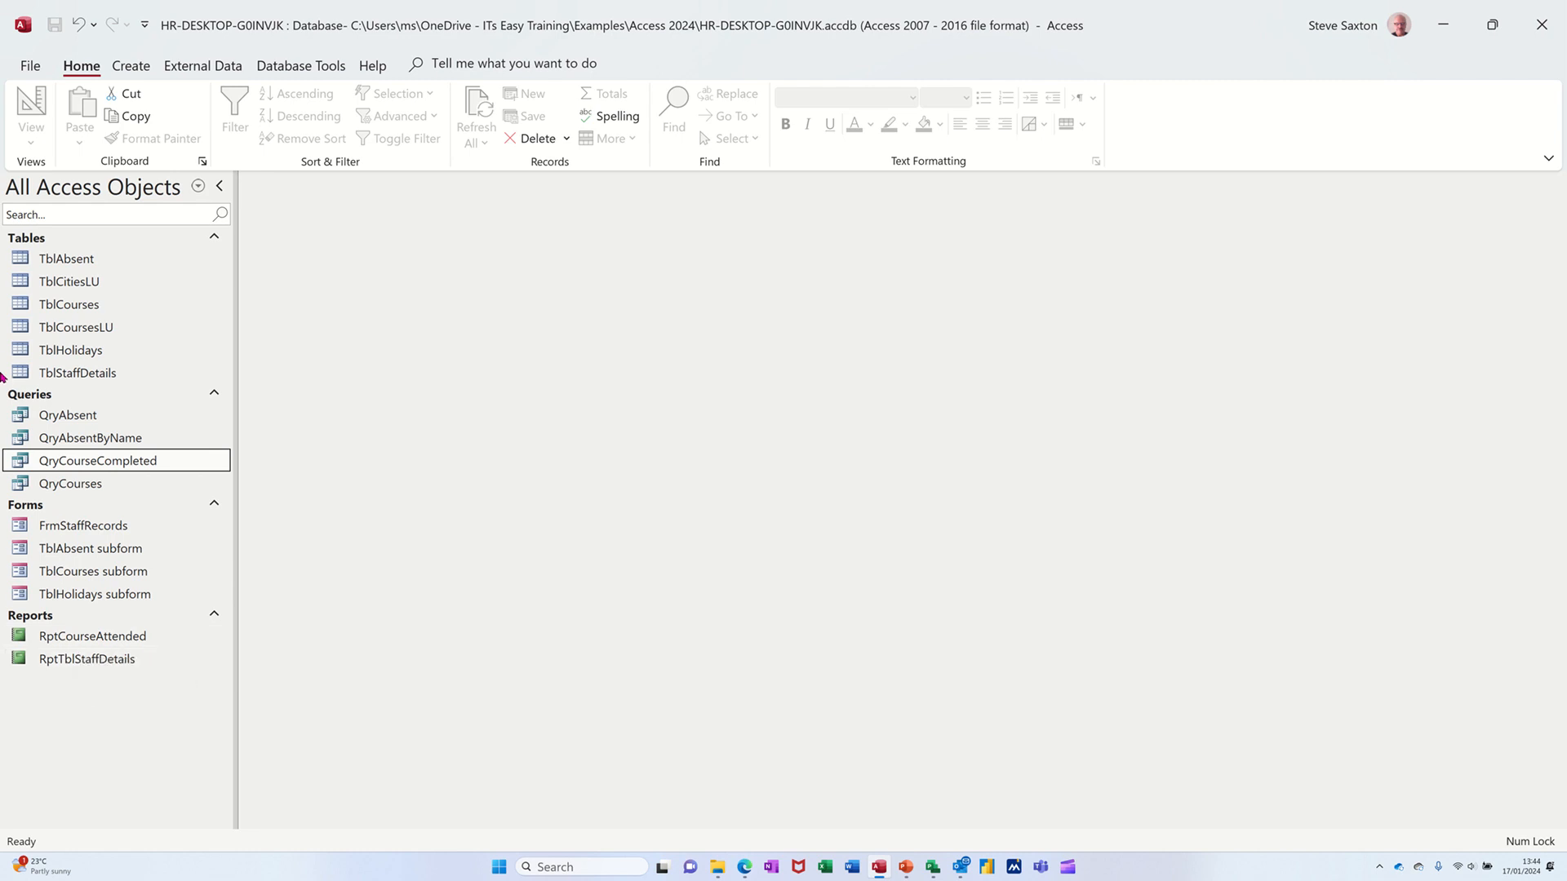